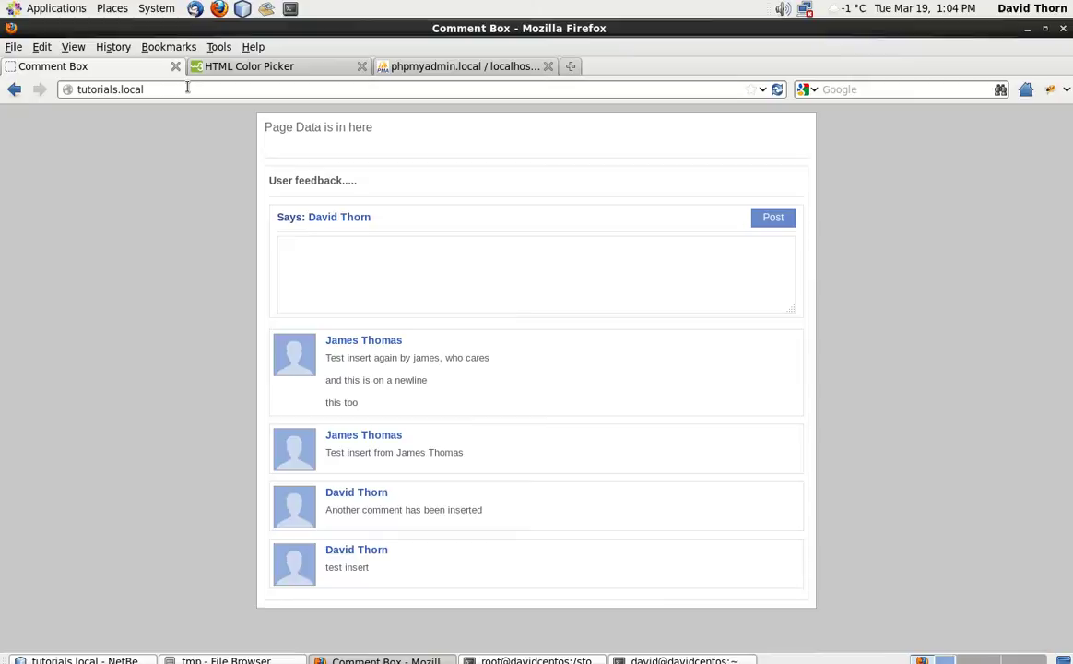
Post the comment 'Comments are working perfectly well / line breaks too !!!!!!!!!!!1' to the feedback list
left_click(535, 272)
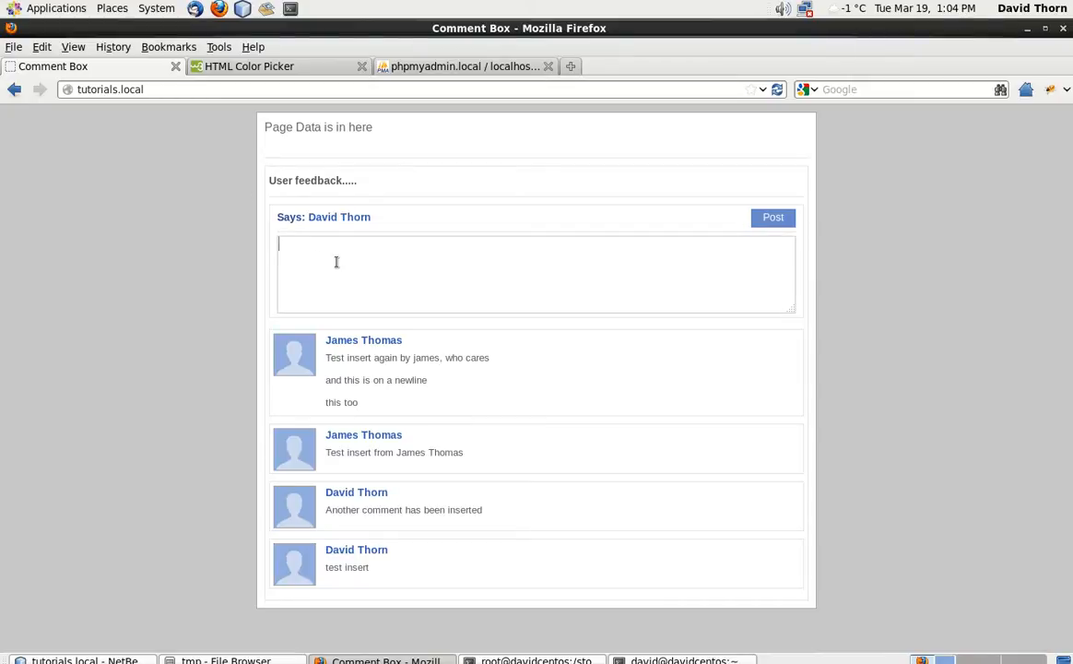
type("Comment")
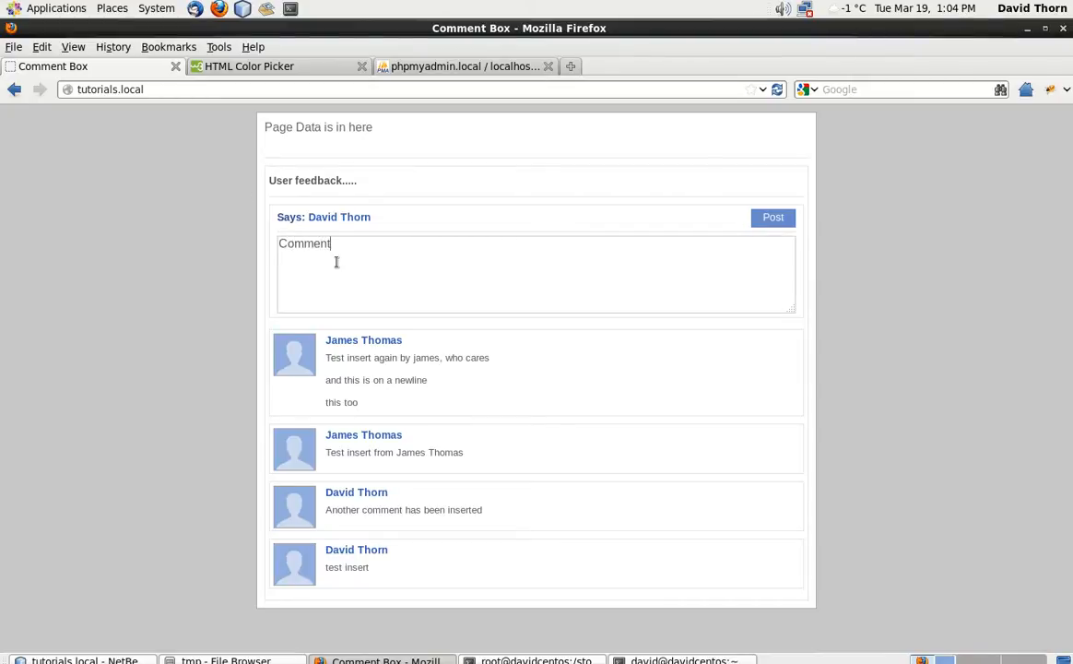
type("Comments are working")
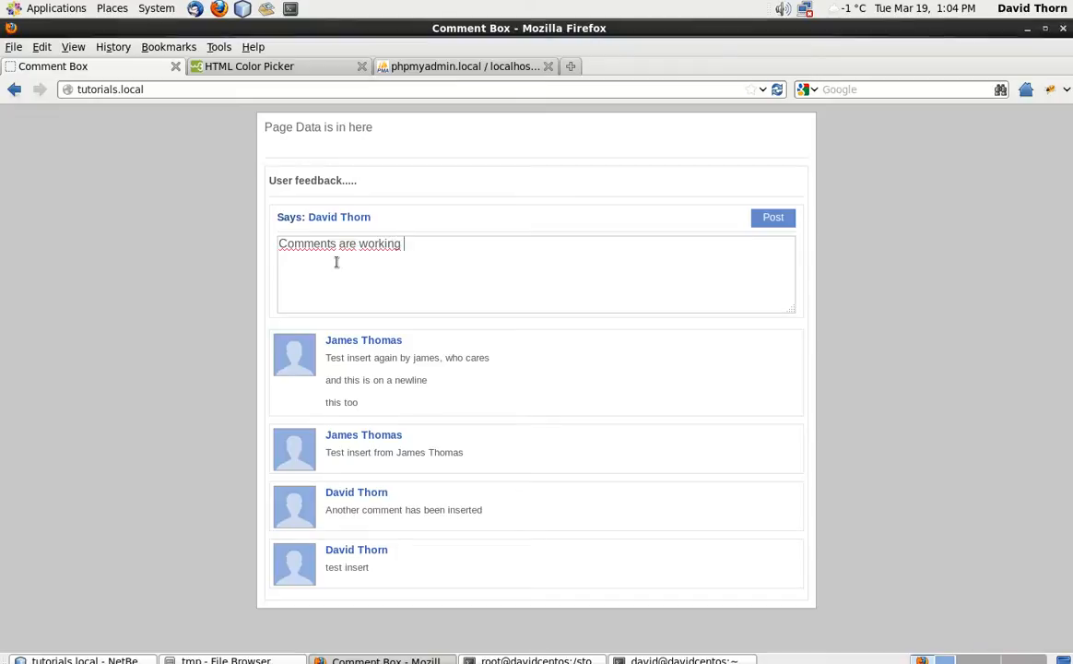
type("perfectly wel")
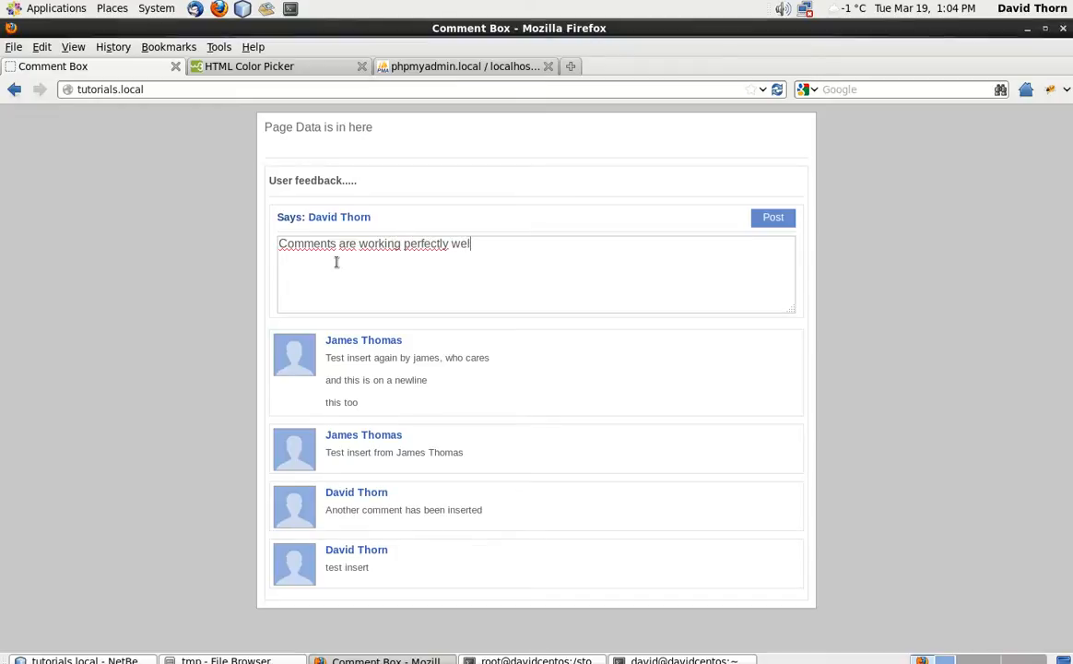
type("l")
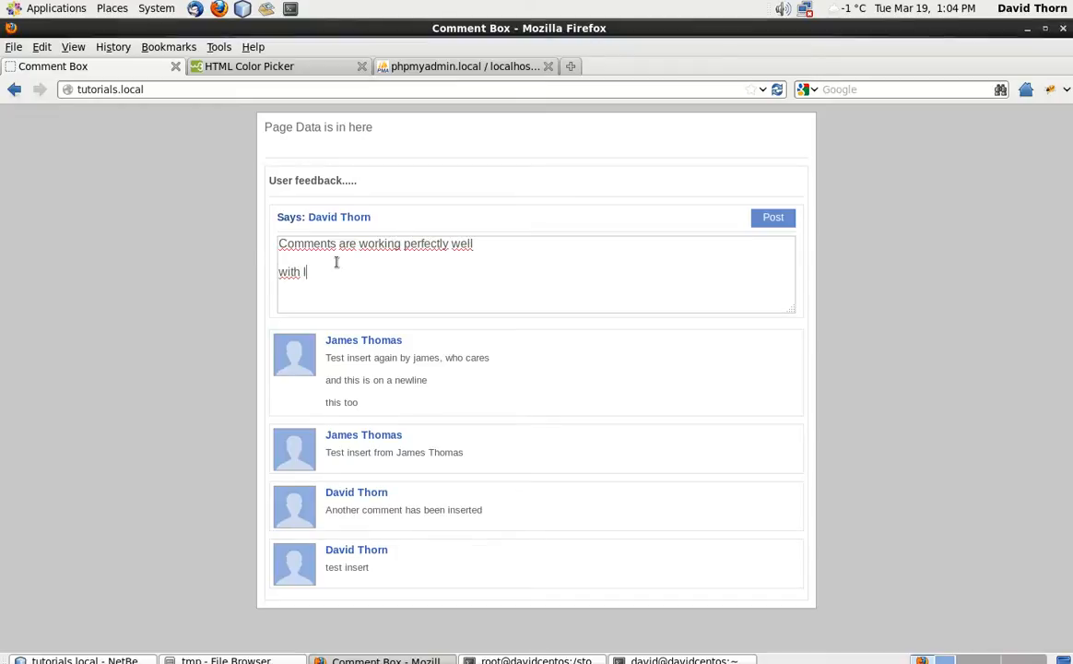
type("line breaks too")
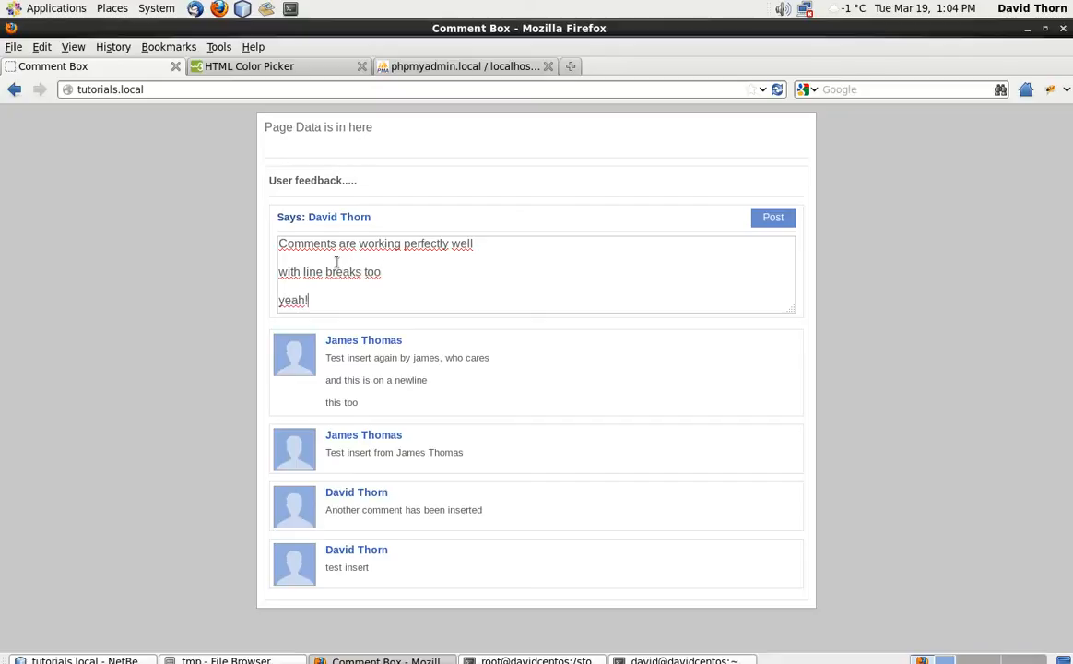
type("!!!!!!!!!!!1")
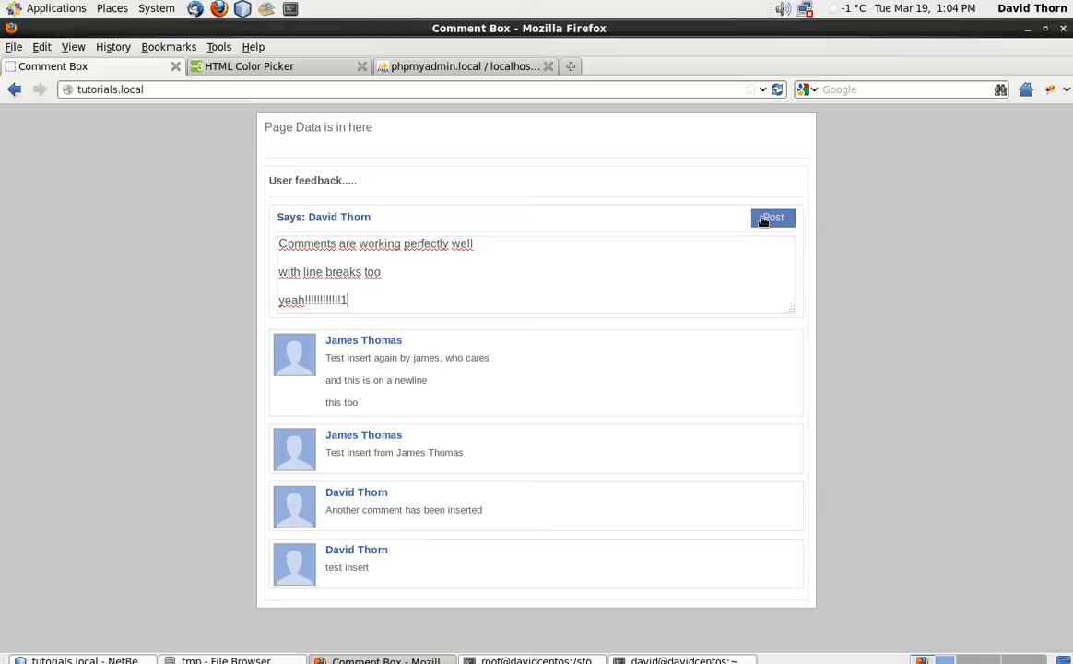
left_click(771, 218)
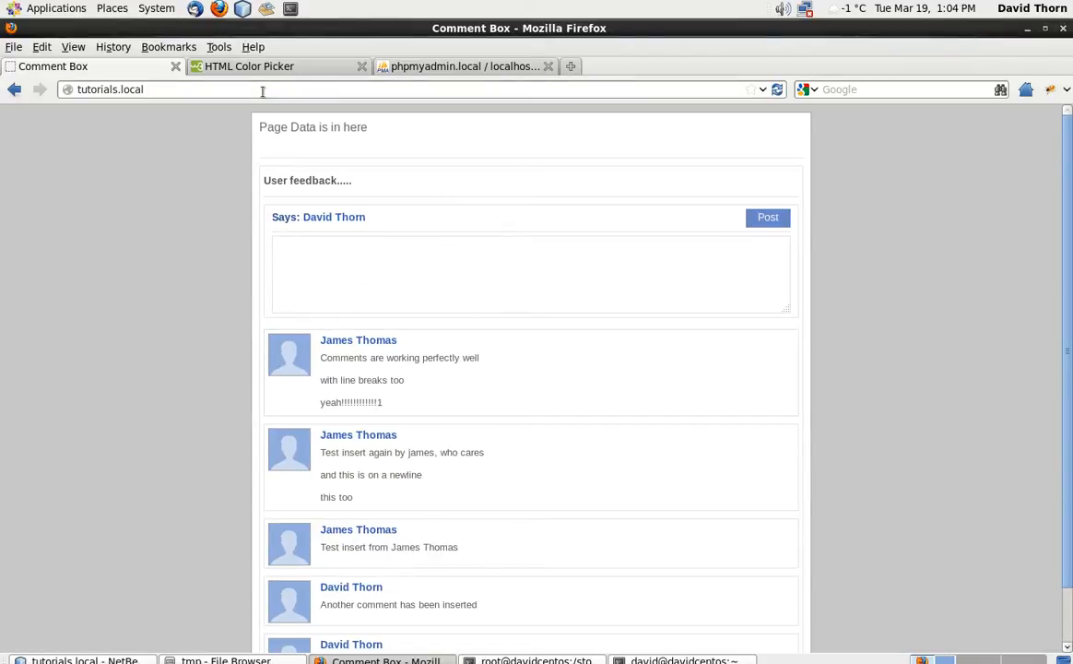
scroll("down", 3)
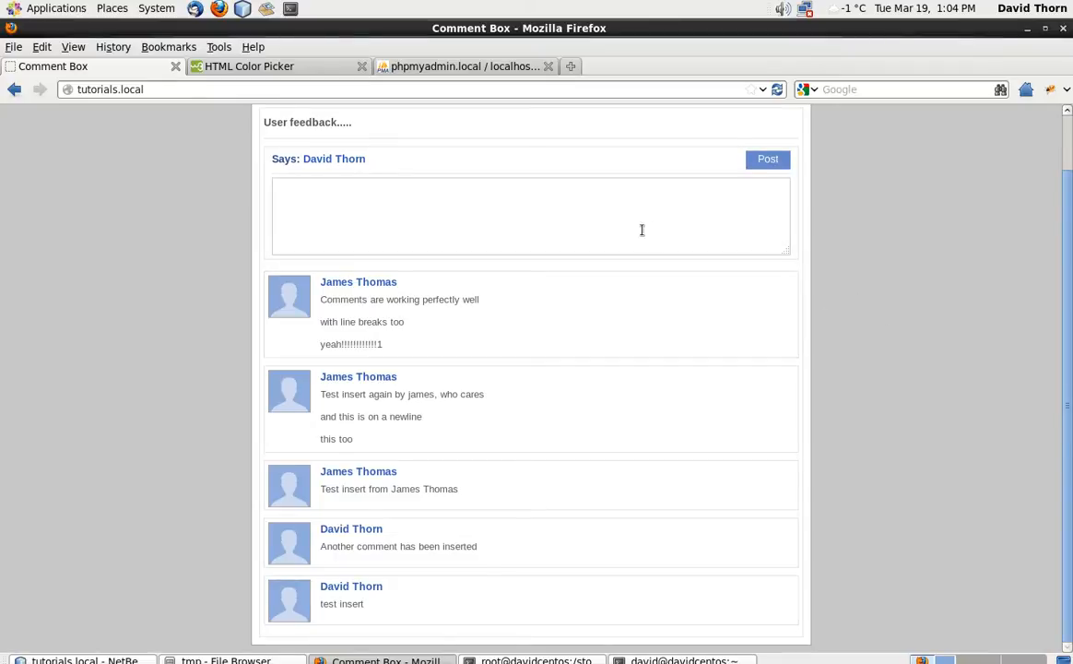
mouse_move(548, 322)
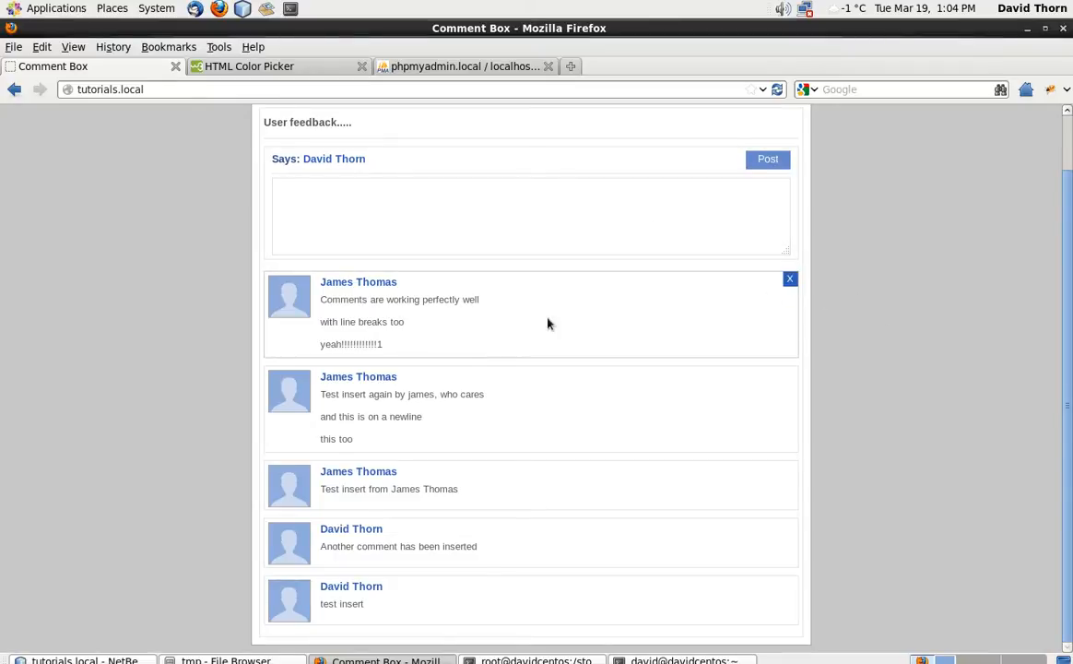
Inspect the delete button's markup in Firebug, then return to the code editor
left_click(37, 450)
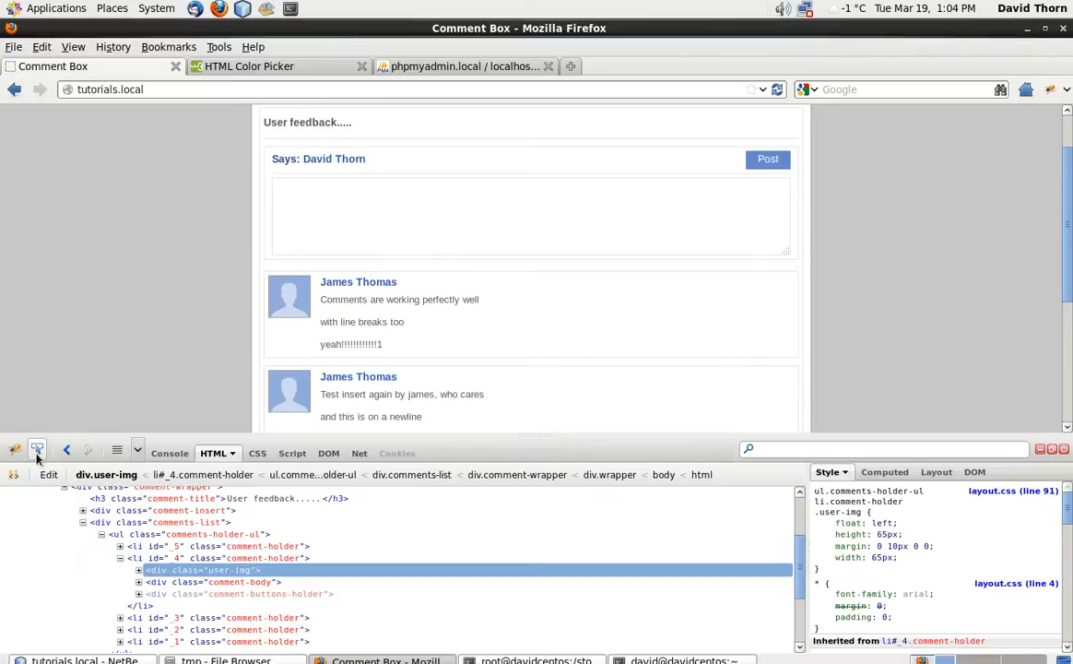
left_click(268, 605)
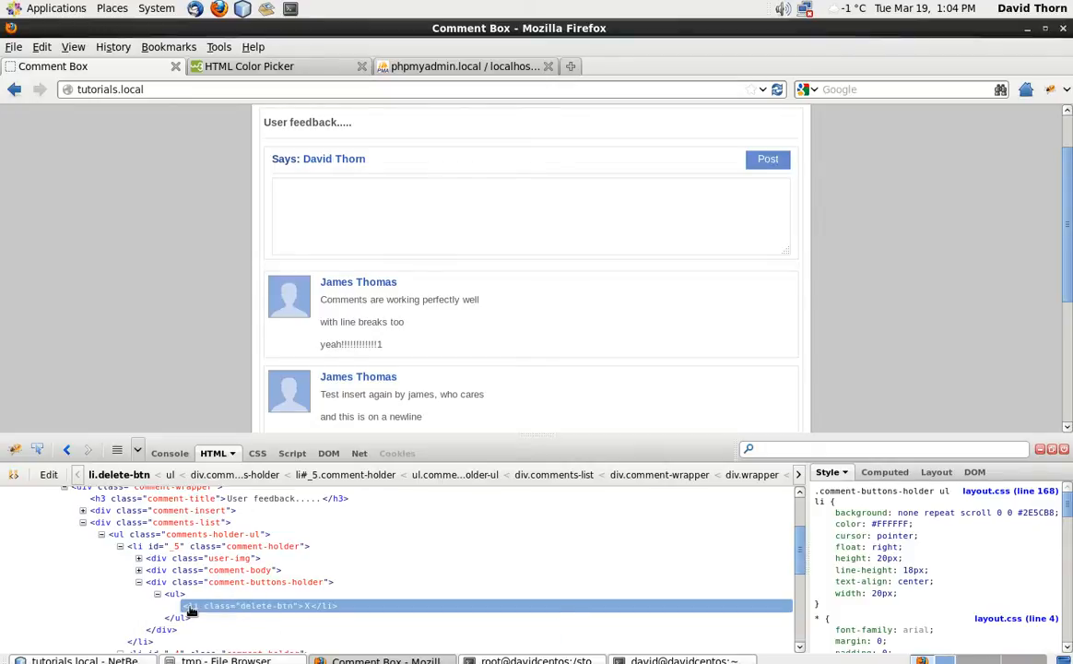
left_click(169, 454)
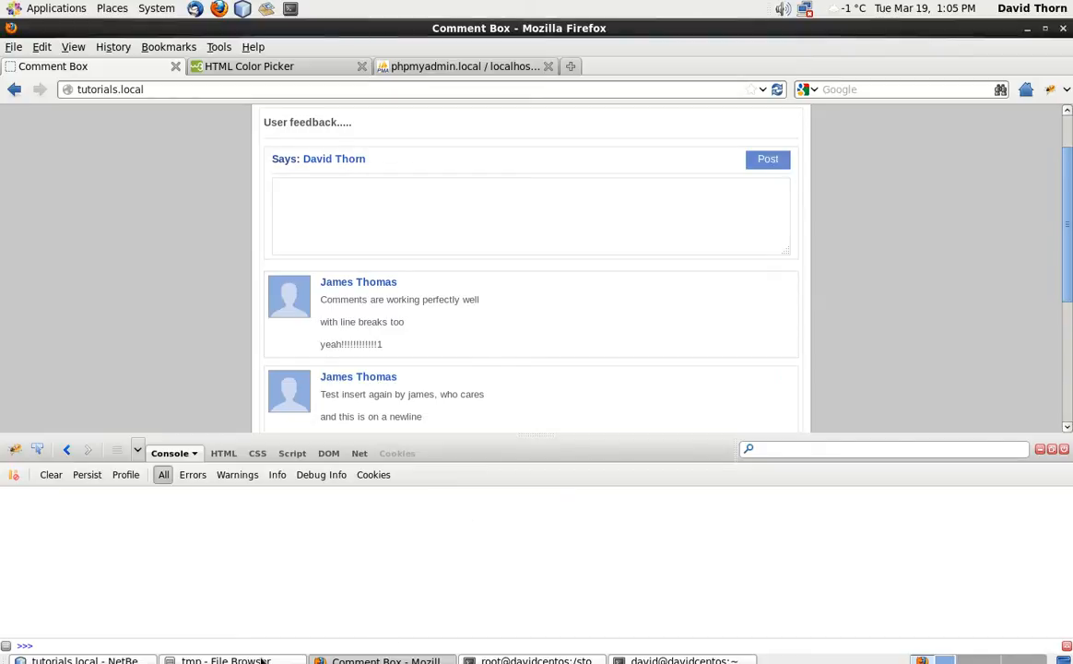
left_click(77, 660)
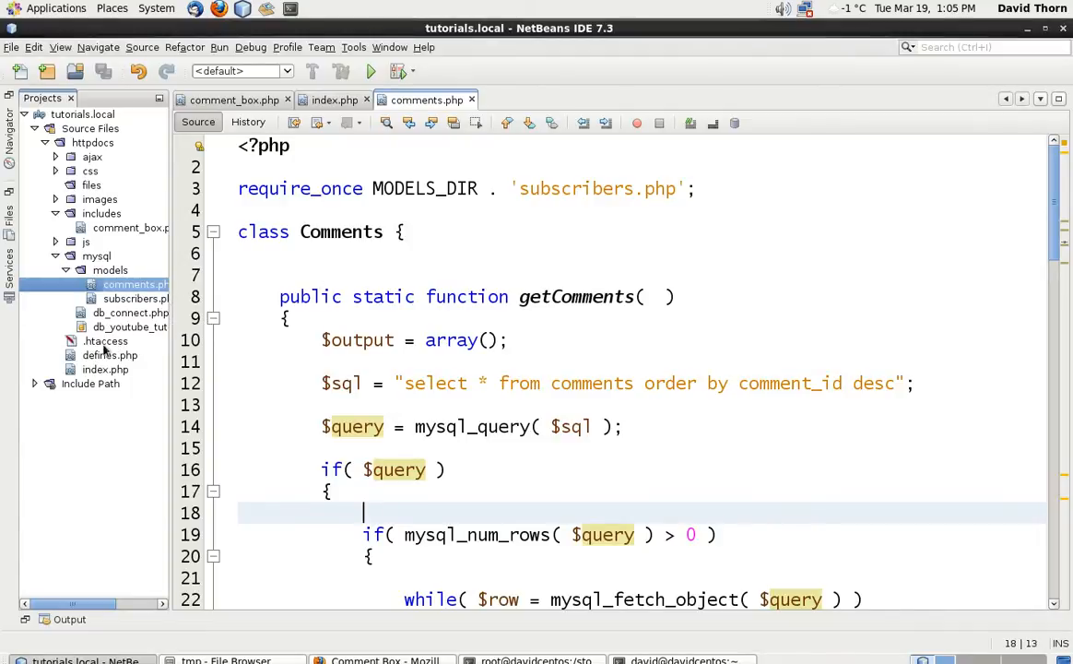
Expand the js folder and briefly view the jQuery library file
left_click(67, 255)
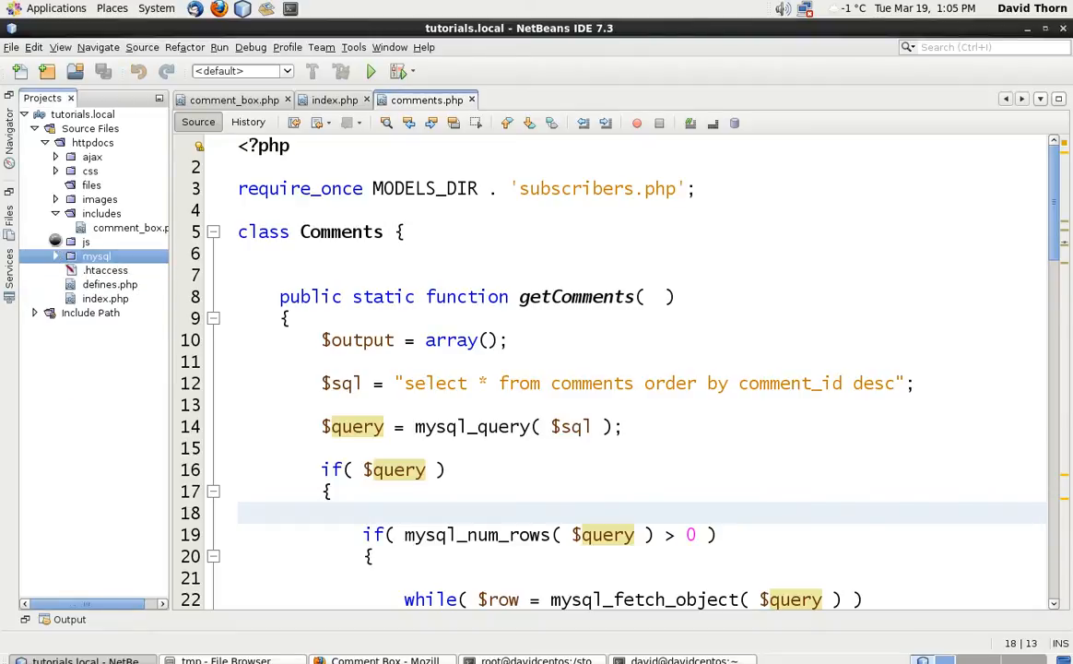
left_click(85, 242)
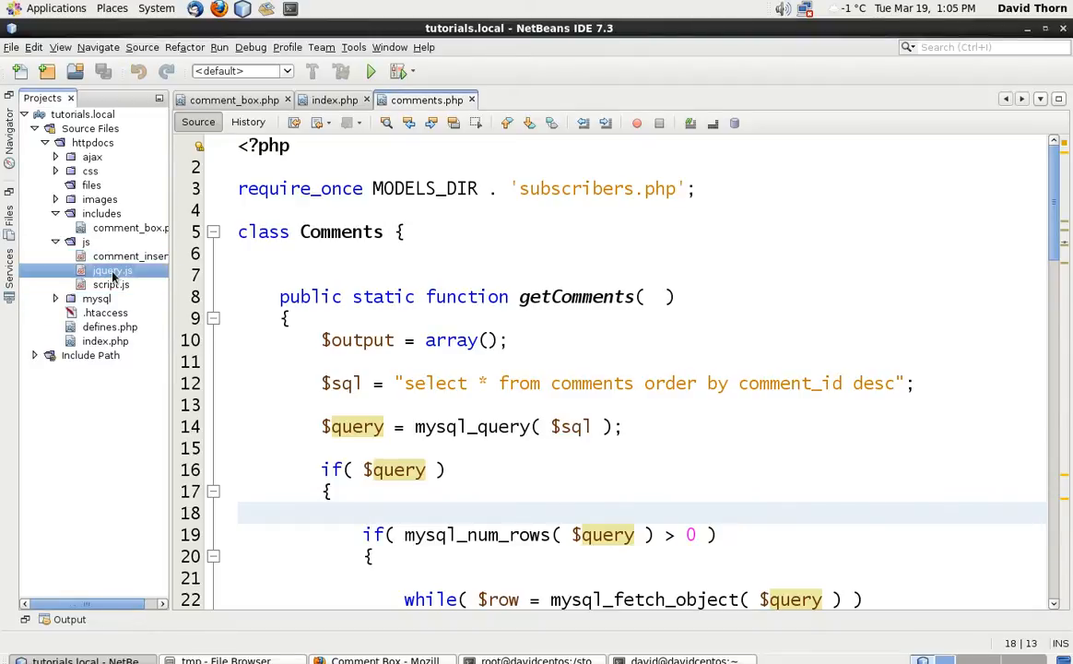
double_click(113, 269)
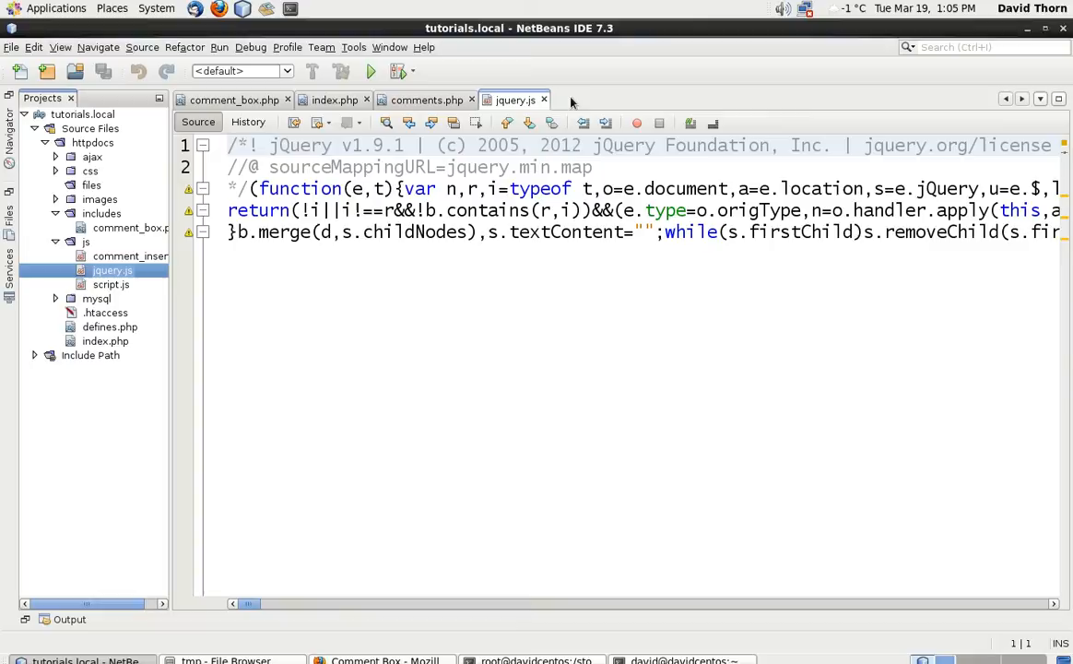
left_click(426, 100)
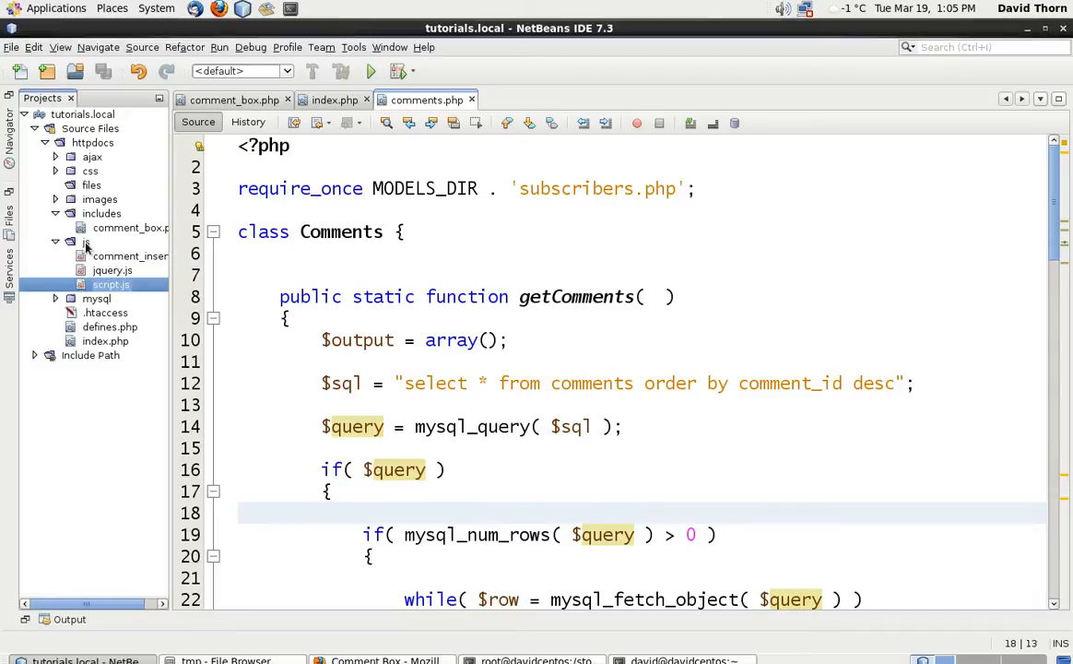
Create a new JavaScript file named comment_delete.js in the js folder
right_click(85, 241)
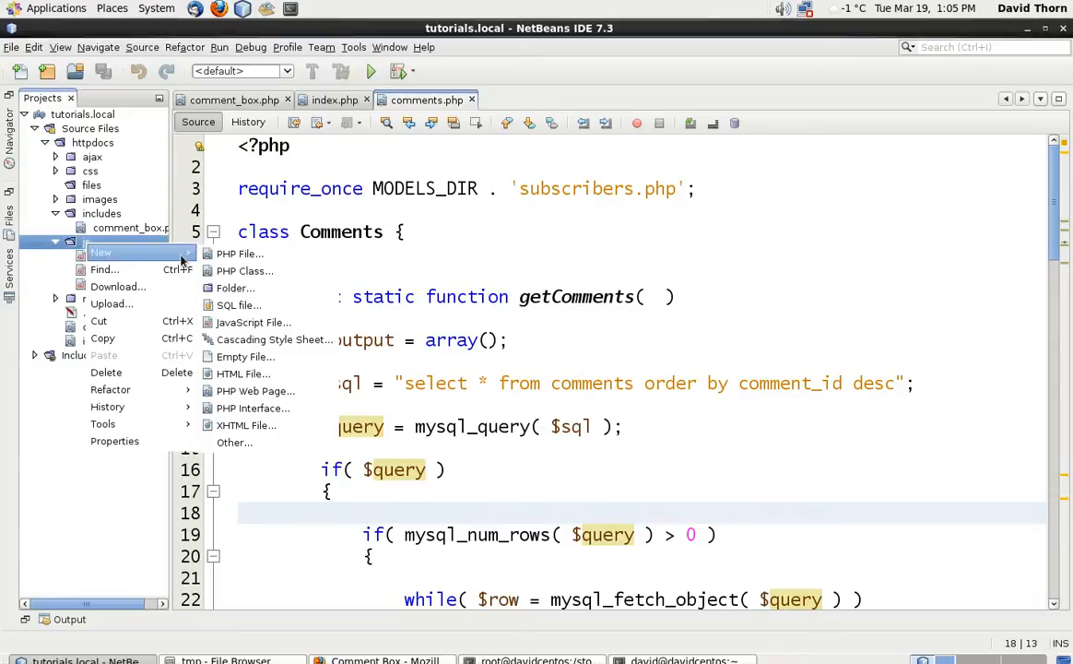
left_click(253, 321)
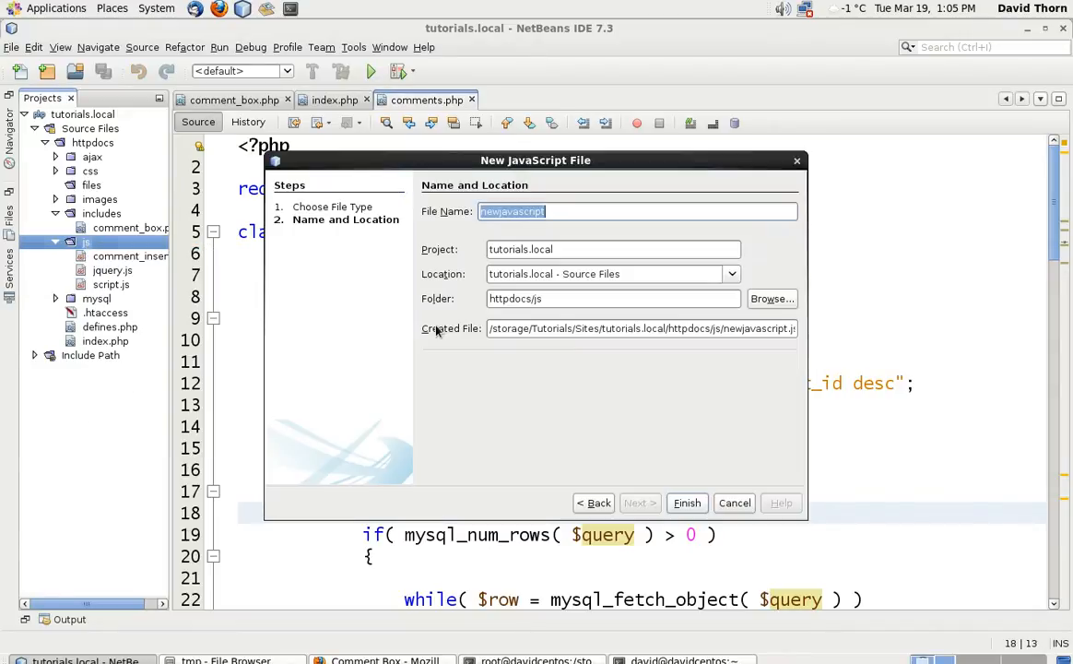
type("comment")
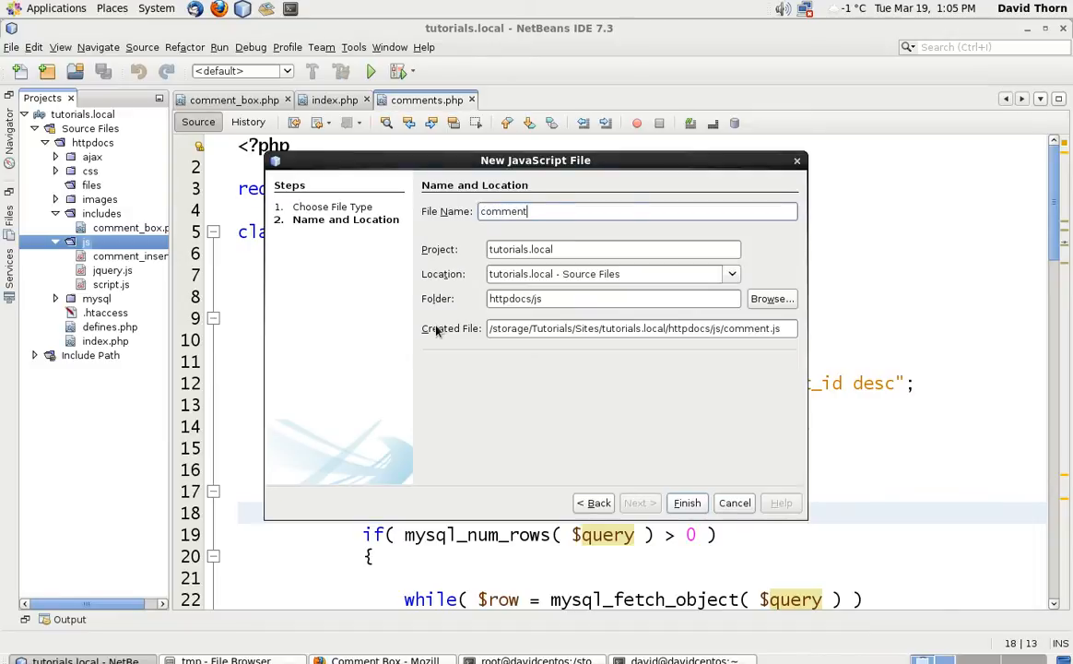
left_click(685, 501)
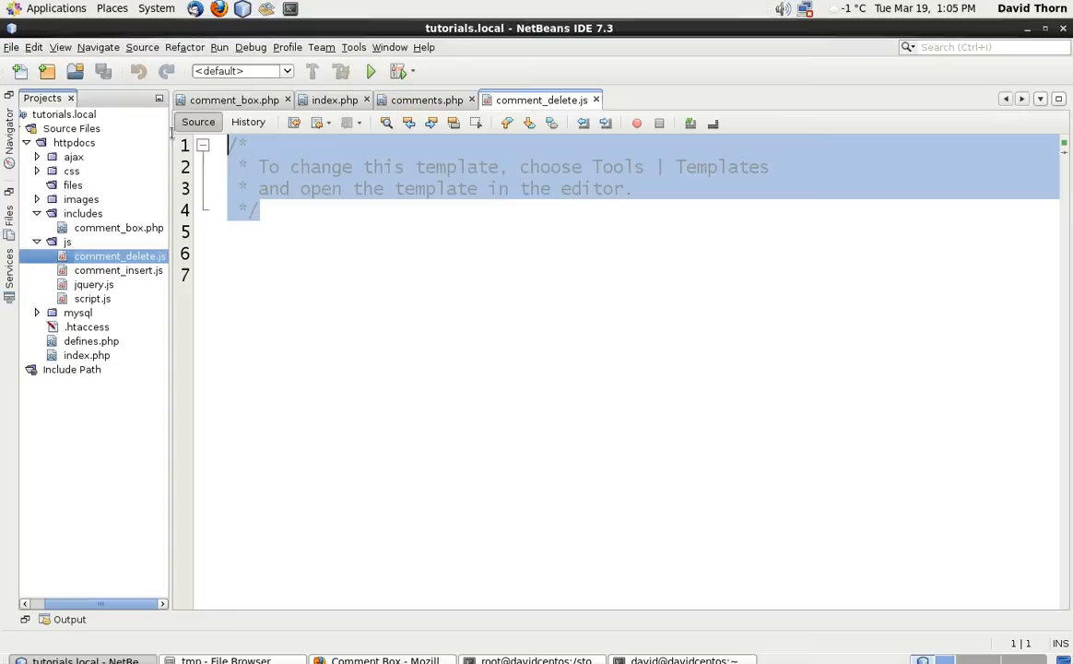
Replace the template with $( document ).ready( function(){ }); and save comment_delete.js
key("Delete")
type("$(  ")
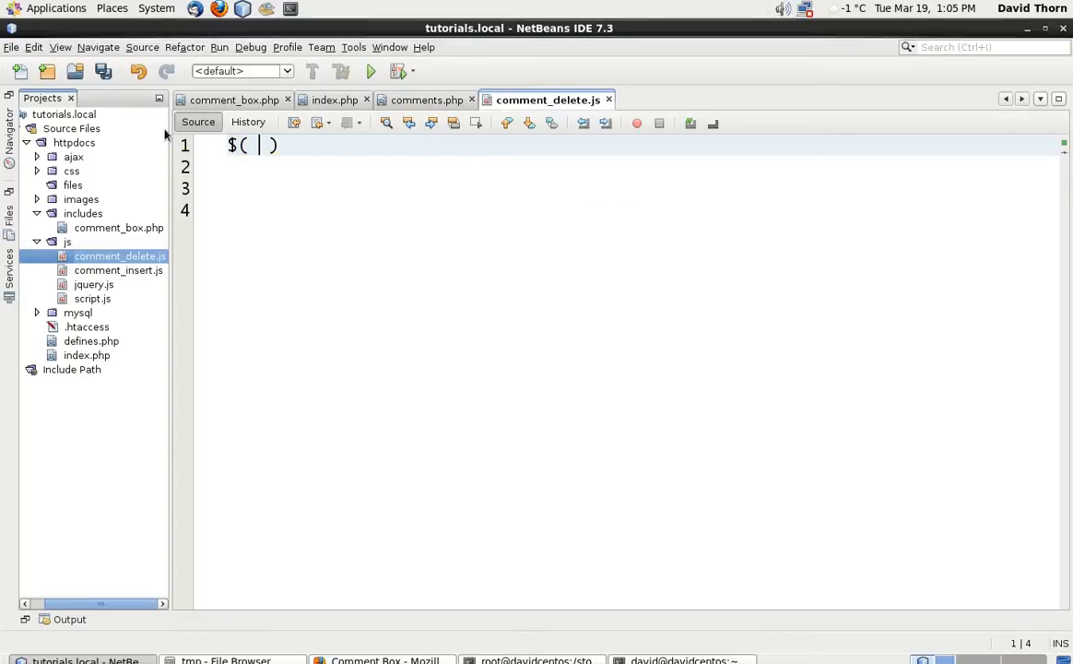
type("document")
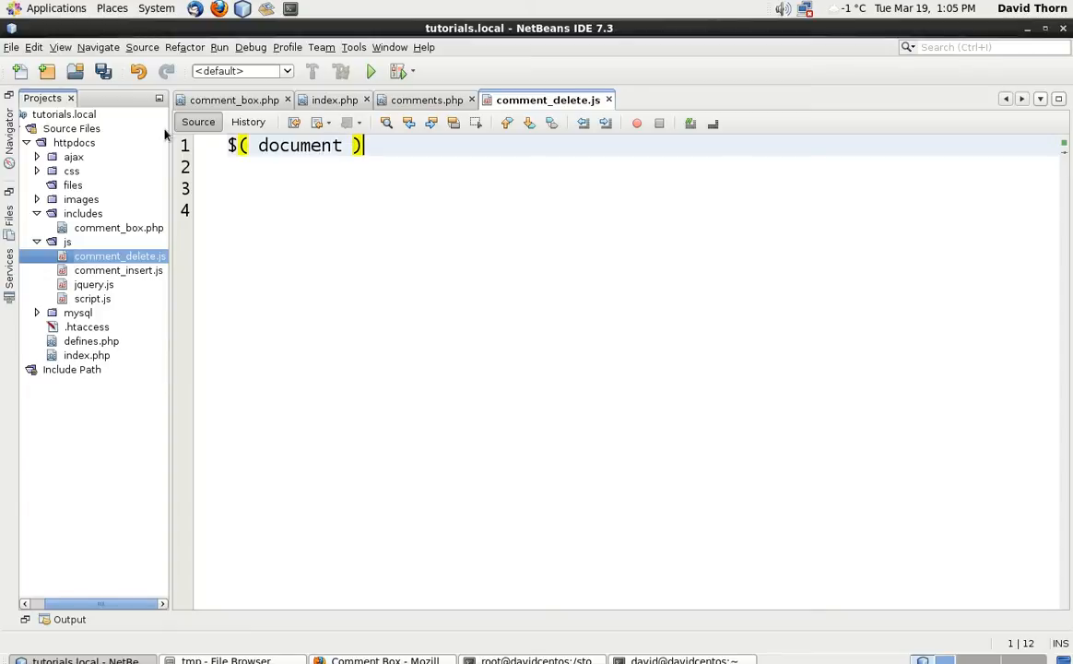
type(".ready")
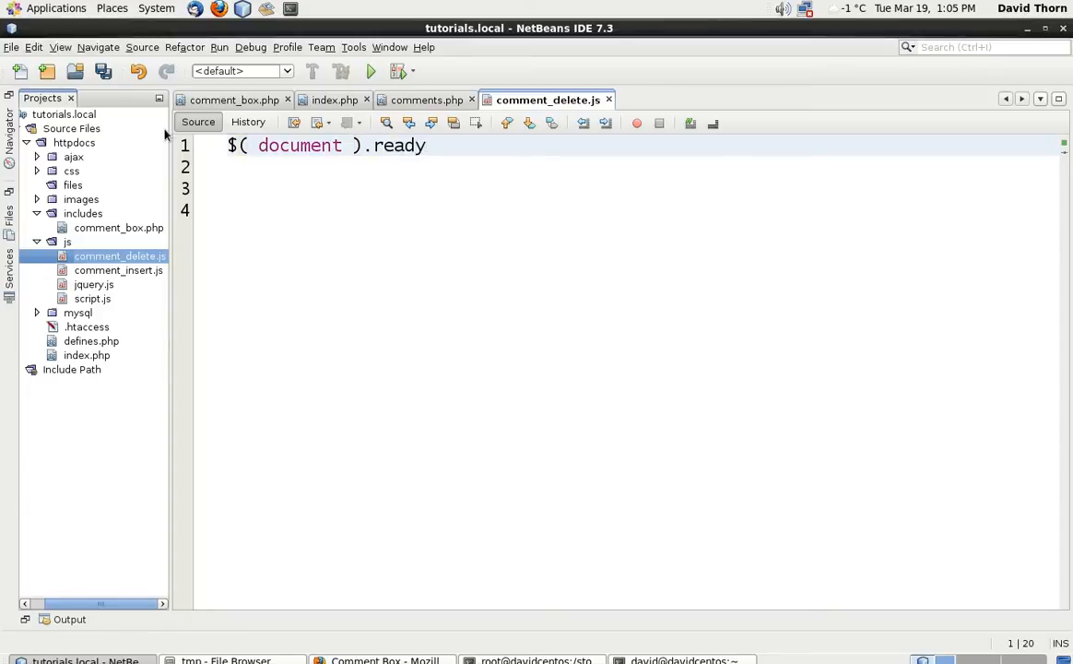
type("( function )")
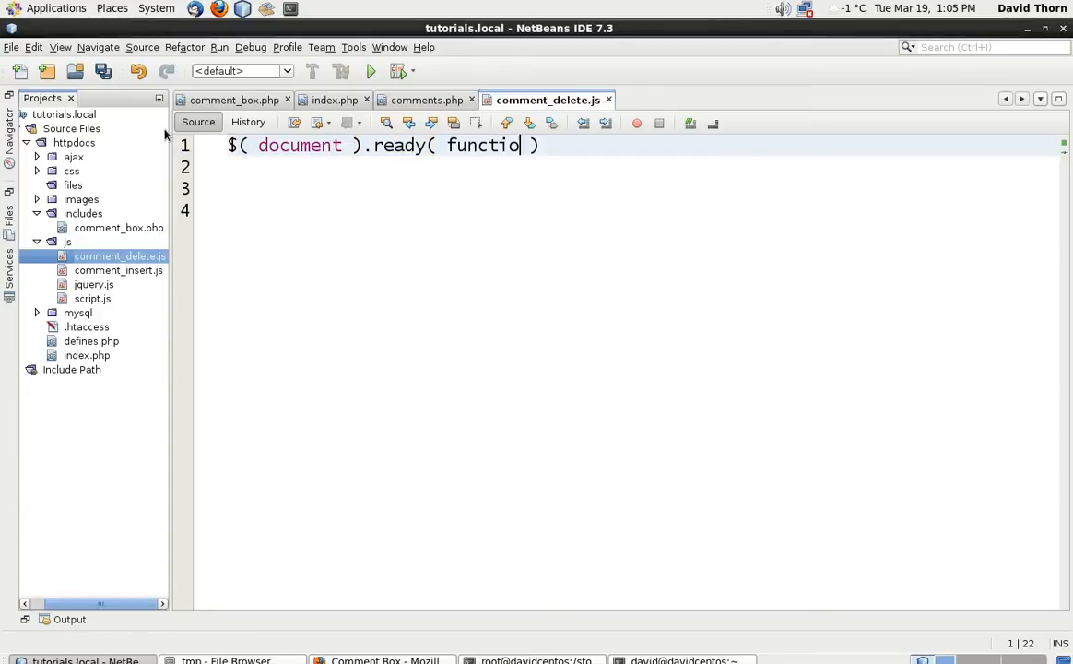
type("n(){")
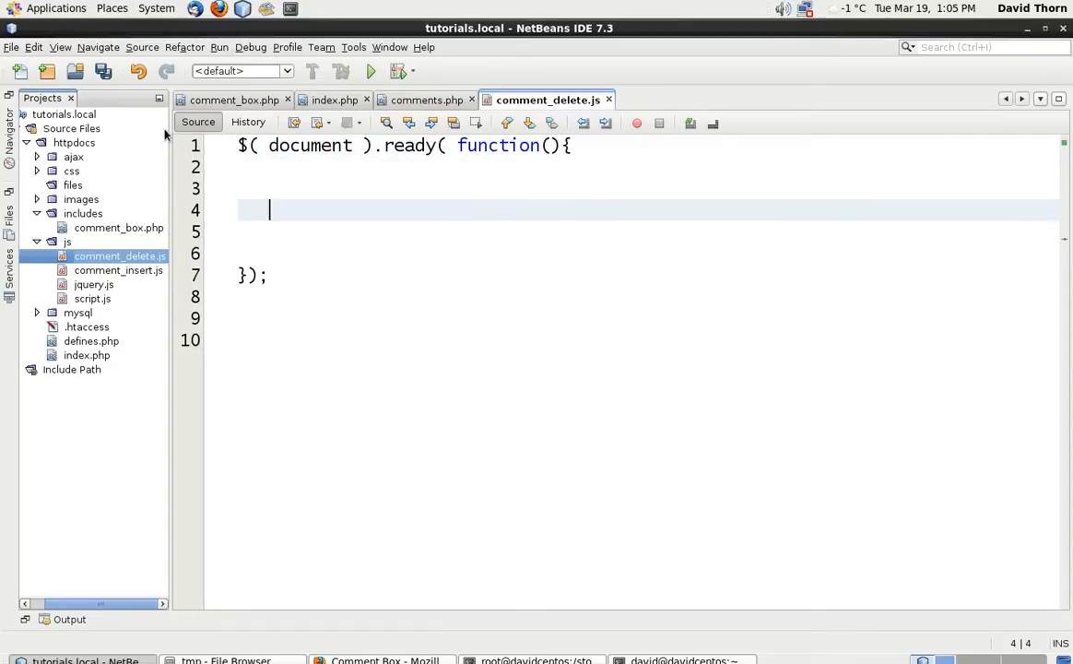
key("ctrl+s")
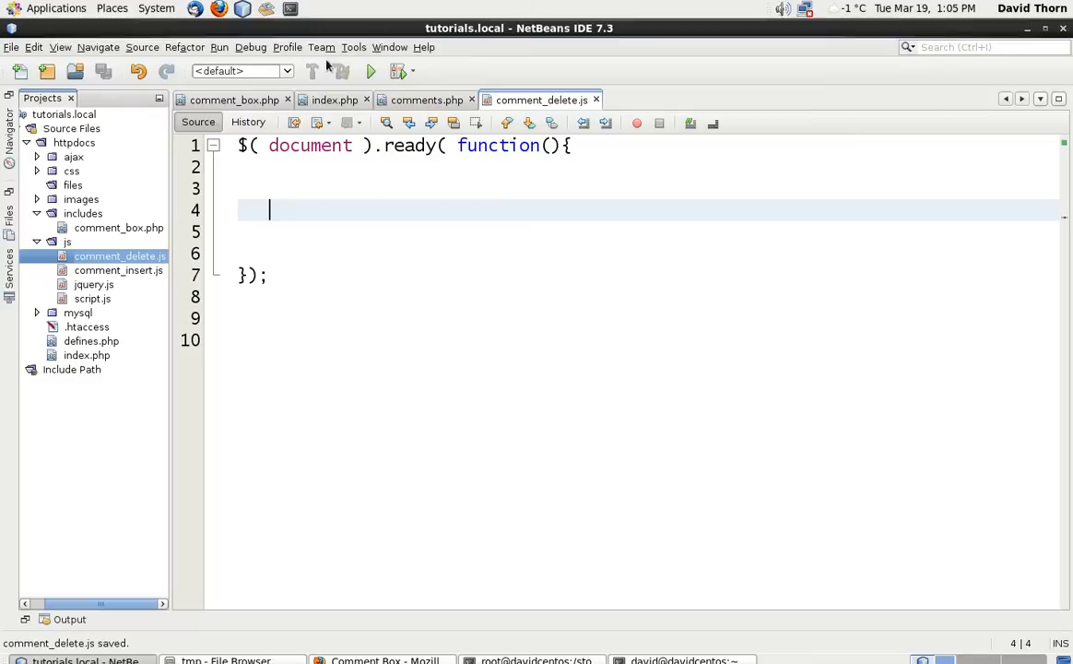
left_click(333, 99)
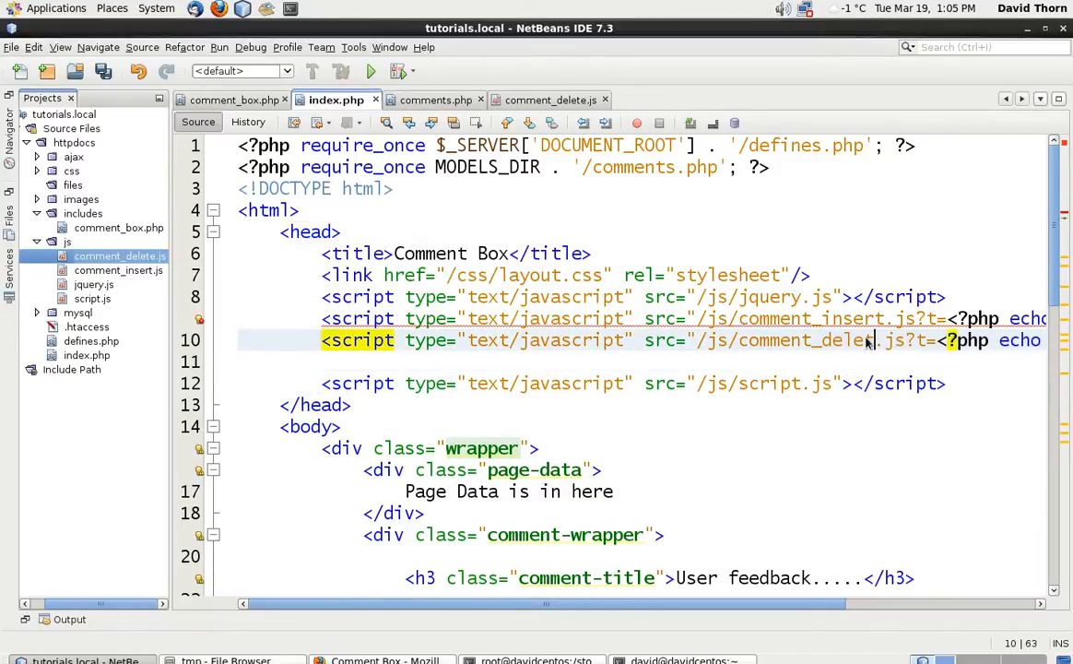
Review index.php's comment_delete.js script tag and return to comment_delete.js
scroll("right", 3)
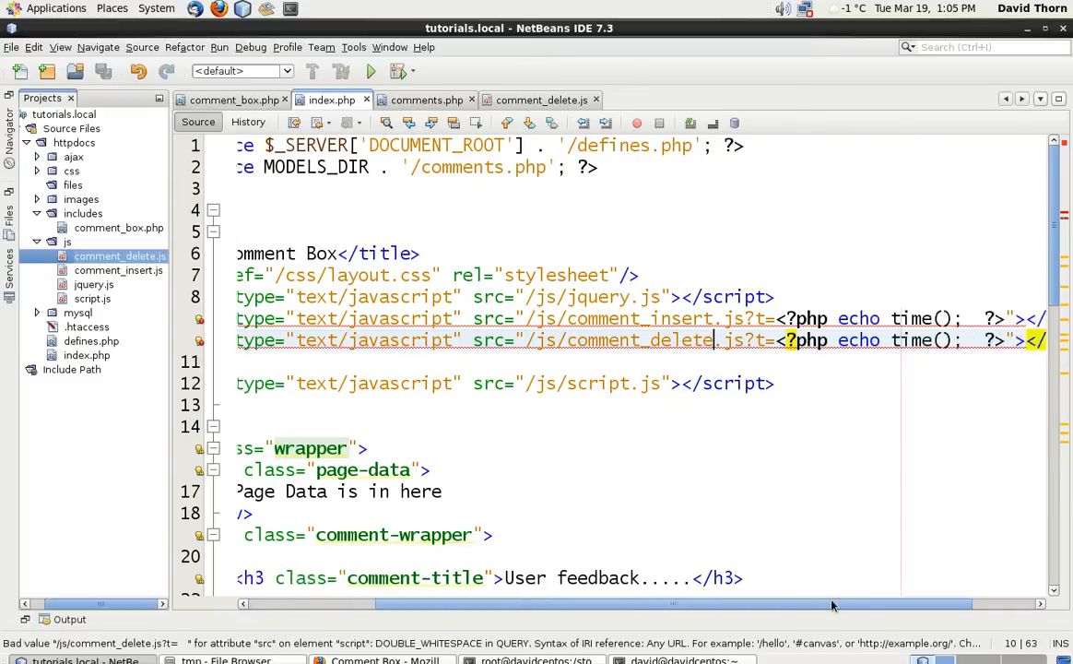
scroll("left", 3)
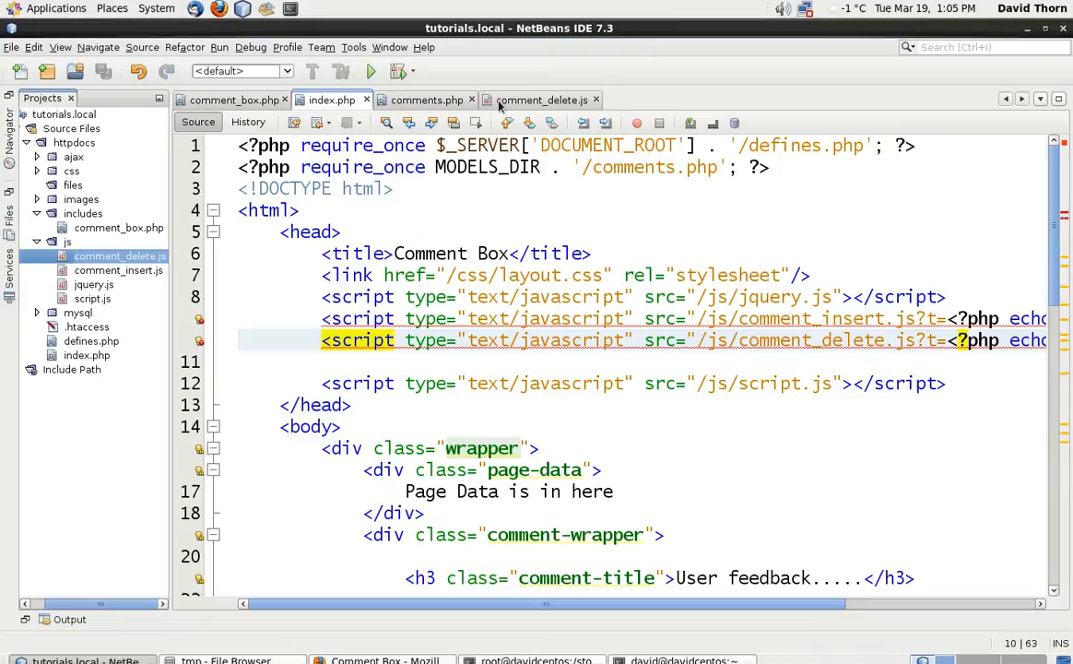
left_click(472, 99)
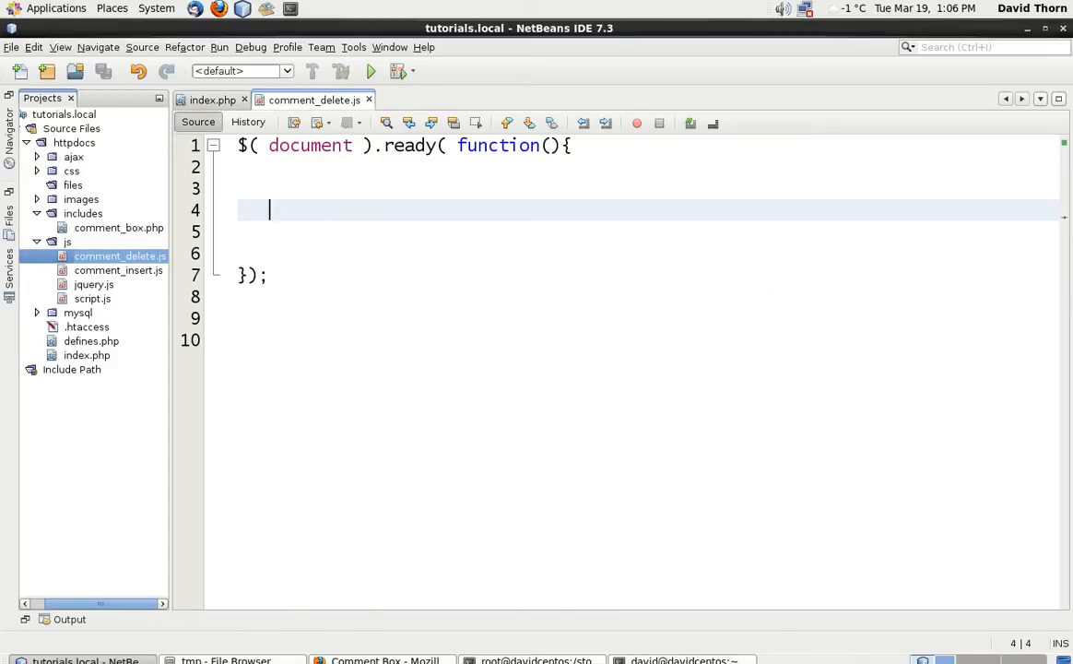
Expand a comment's li and buttons holder in Firebug to reveal the delete-btn class
left_click(378, 660)
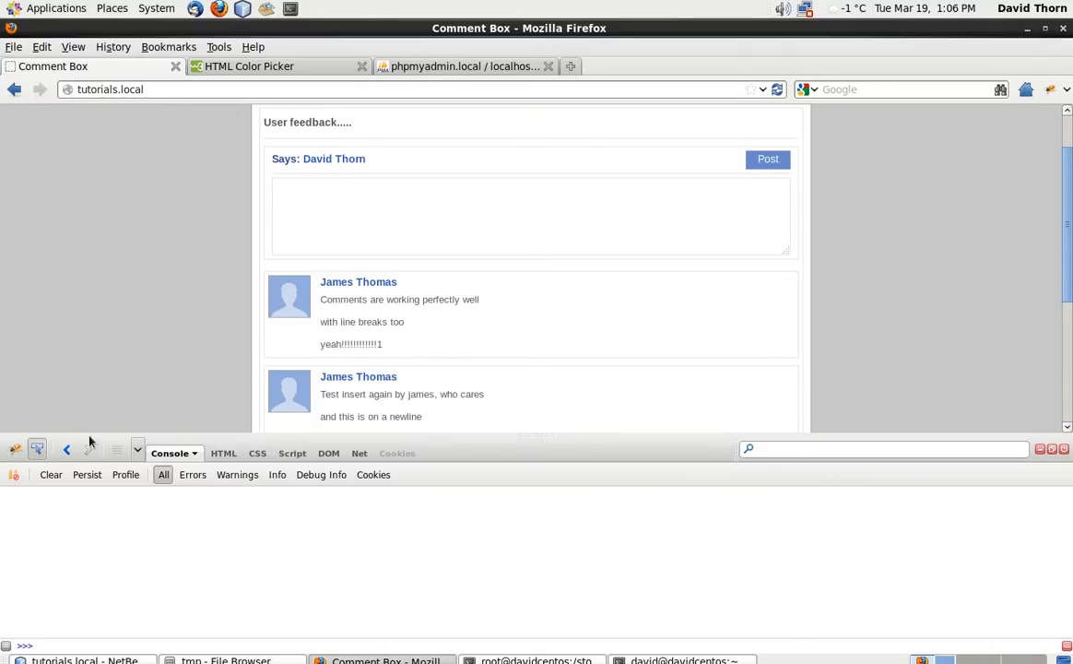
left_click(223, 453)
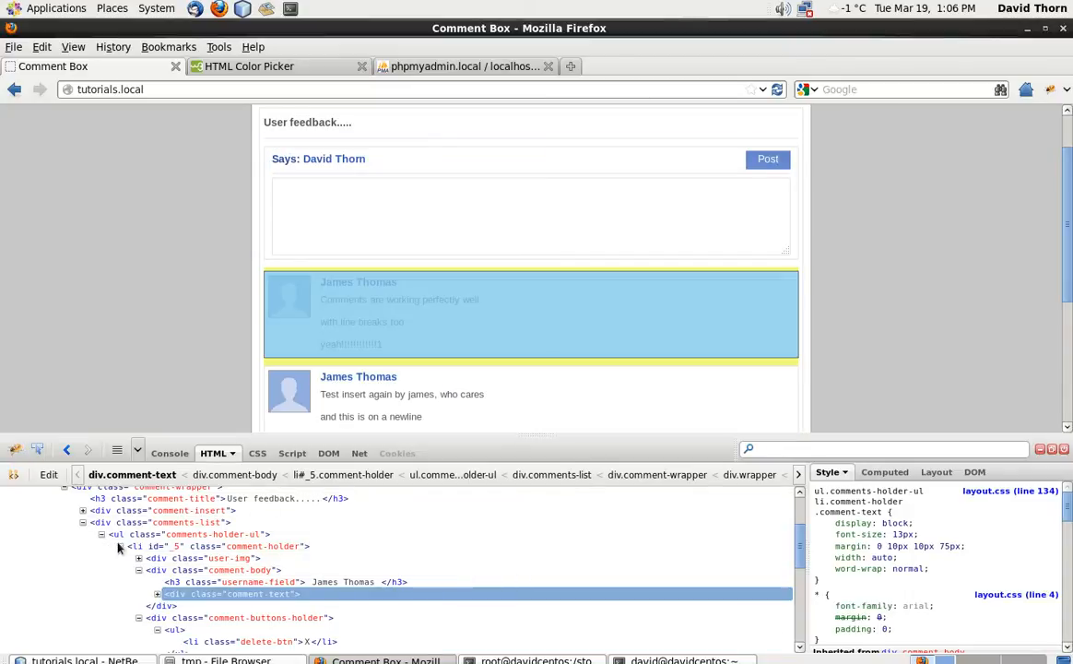
left_click(222, 546)
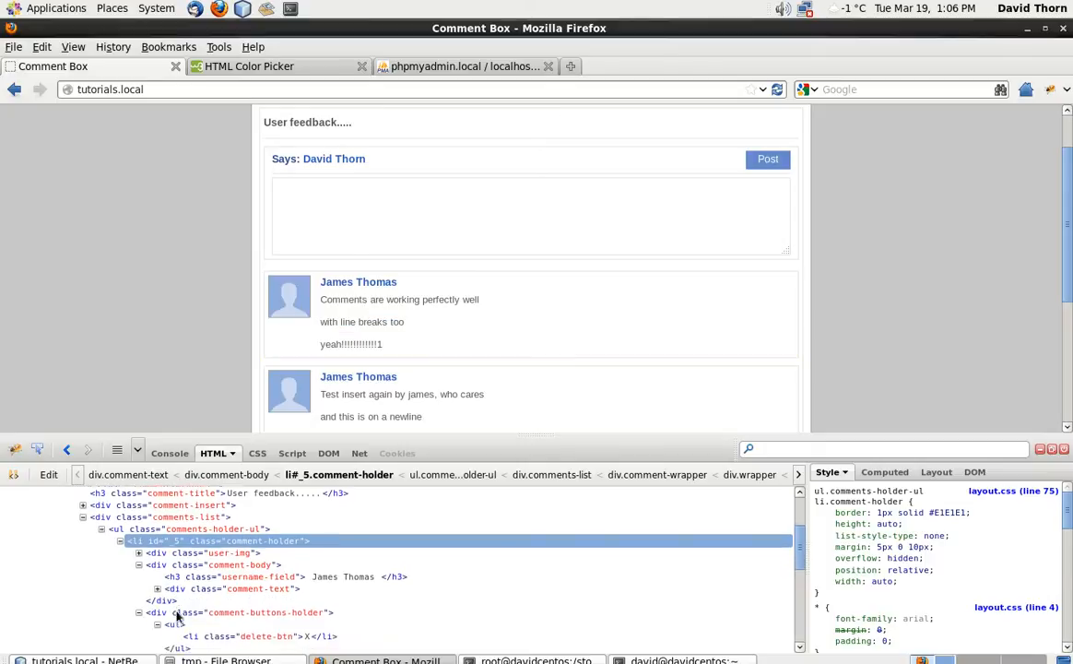
scroll("down", 3)
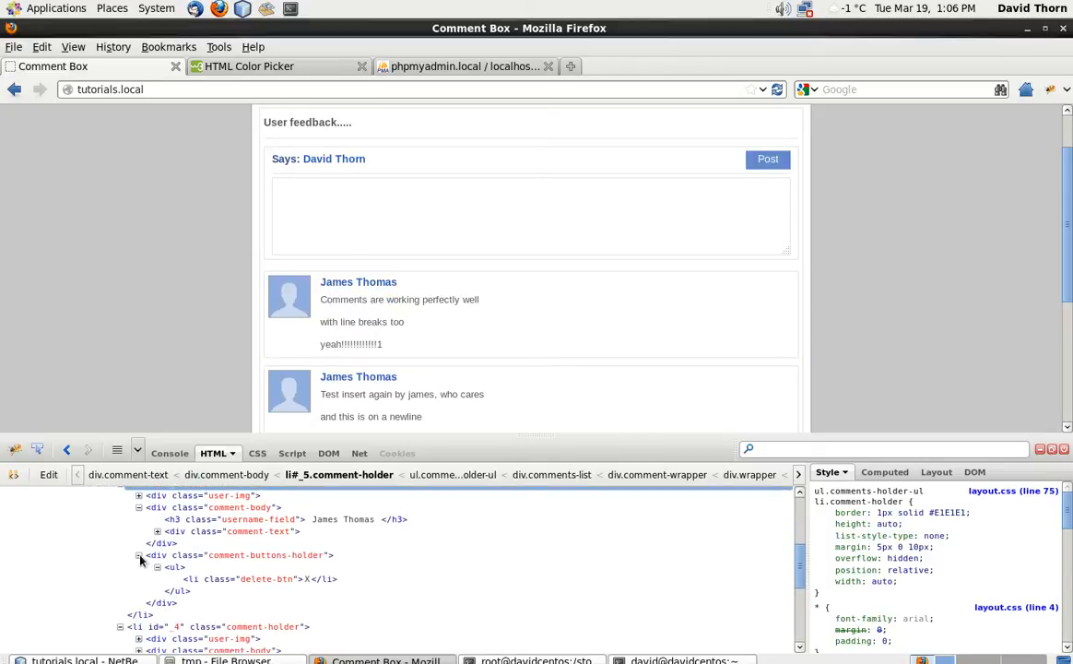
left_click(138, 555)
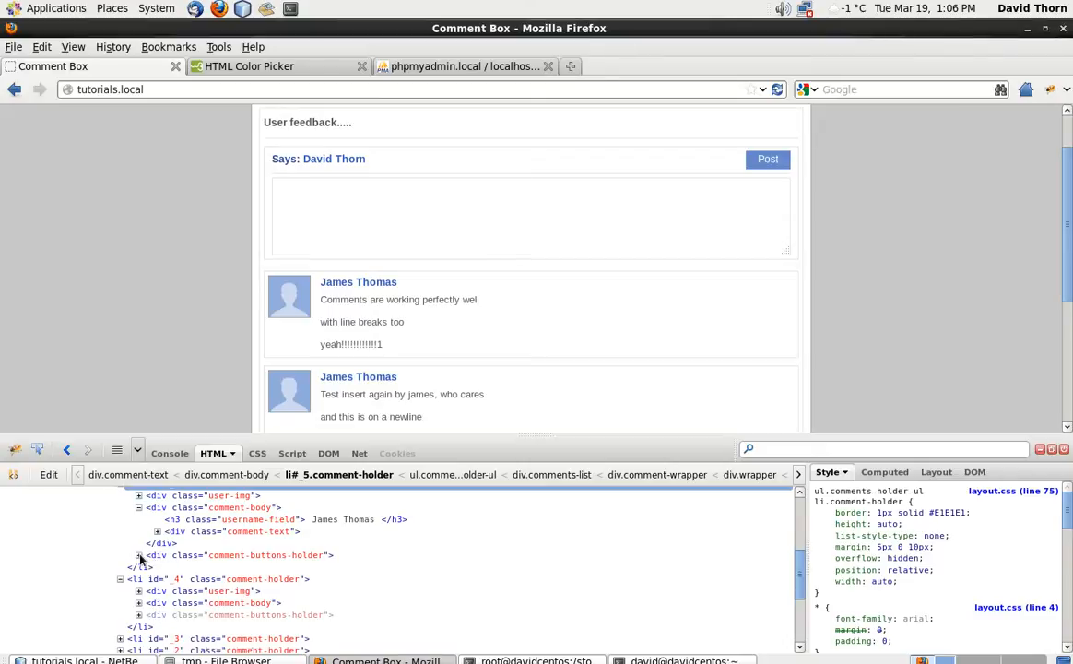
left_click(139, 553)
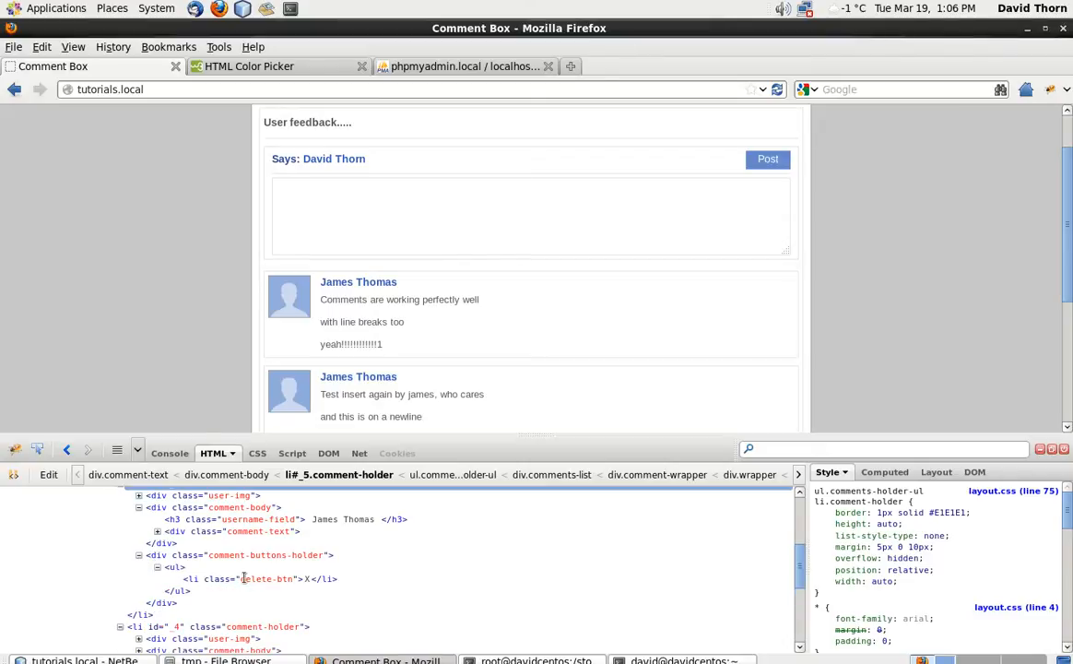
double_click(267, 579)
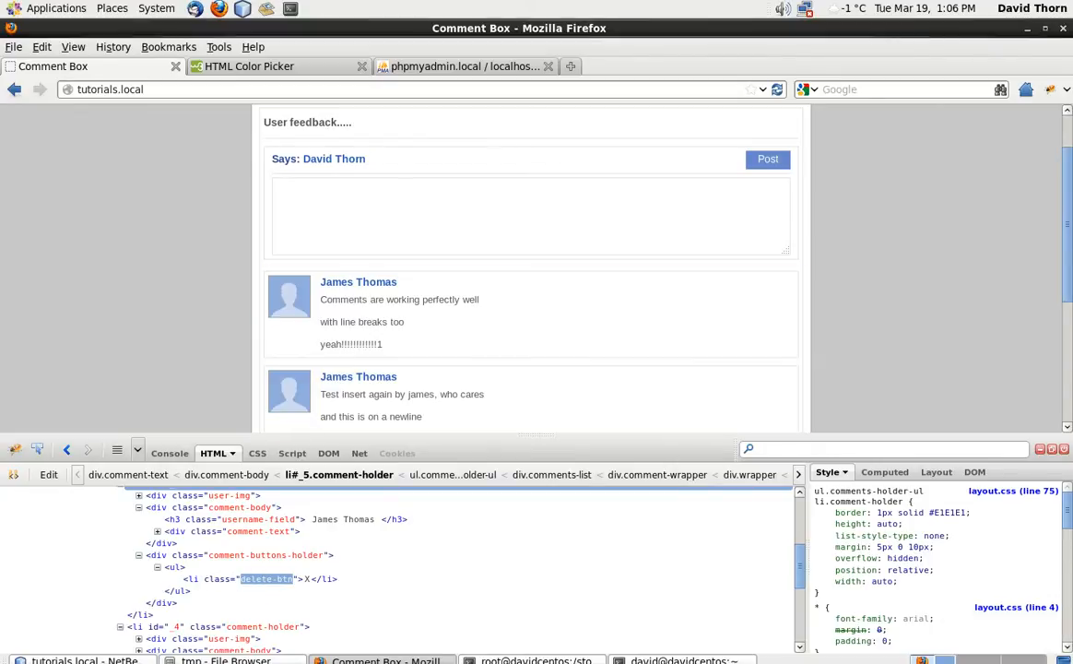
left_click(82, 660)
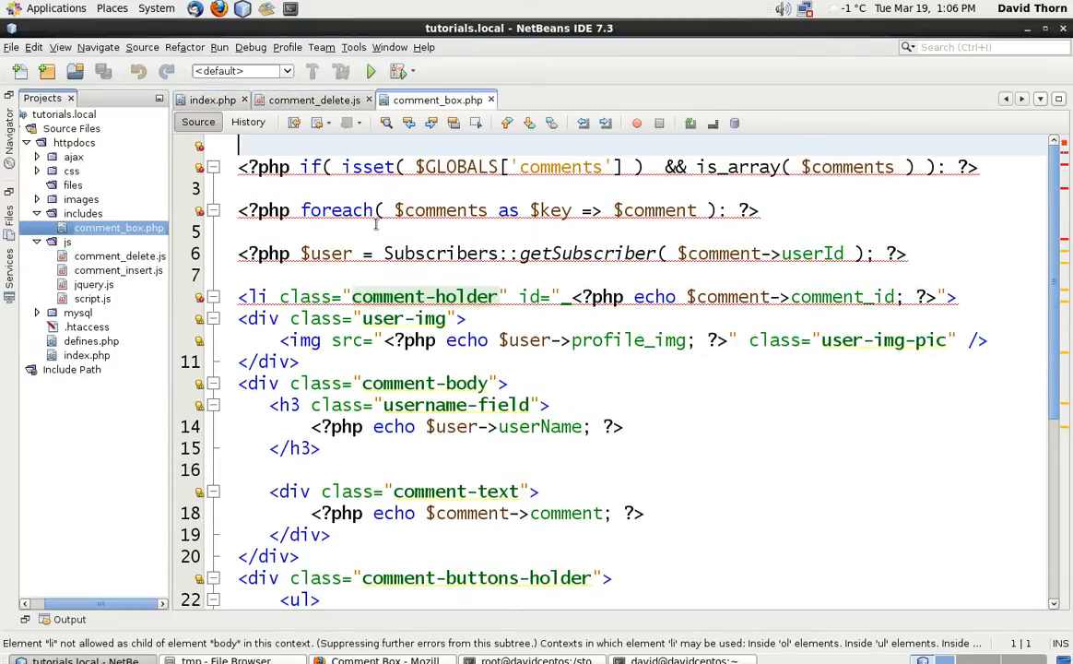
Add id="<?php echo $comment->comment_id; ?>" to the delete-btn li in comment_box.php
scroll("down", 3)
type("<li id=\"\" class=\"delete-btn\">X</li>")
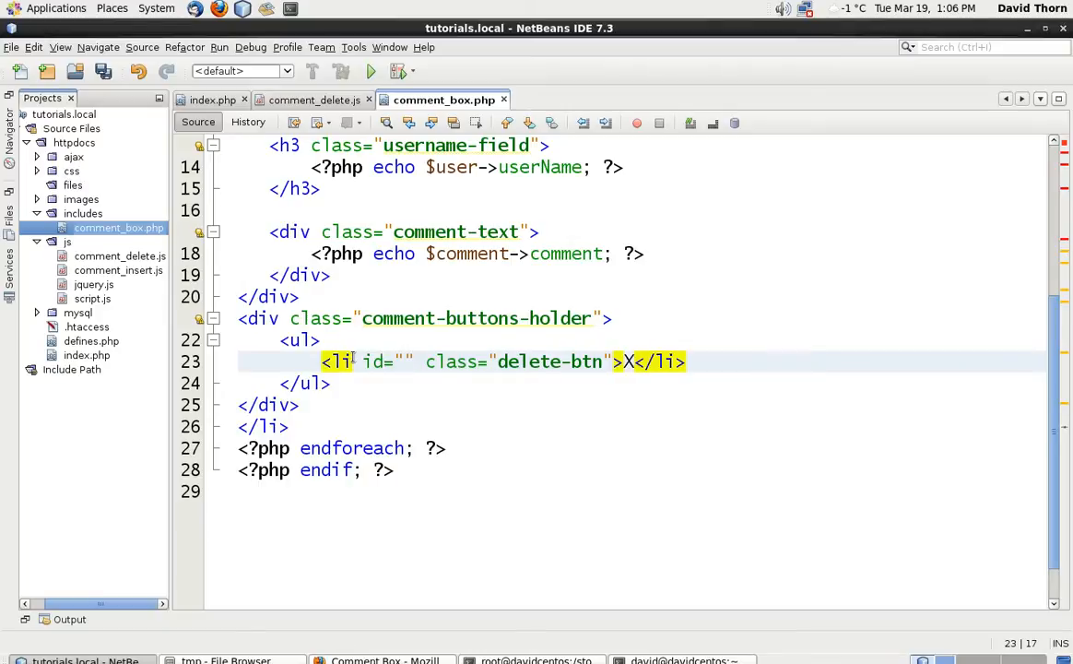
type("<?php ?>")
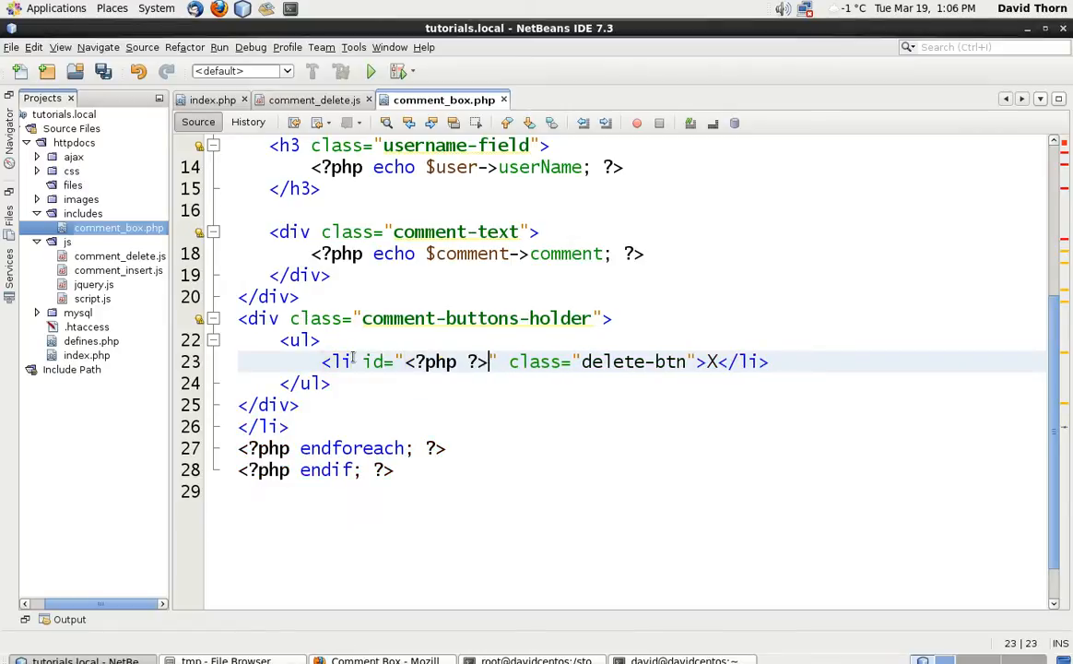
type("echo")
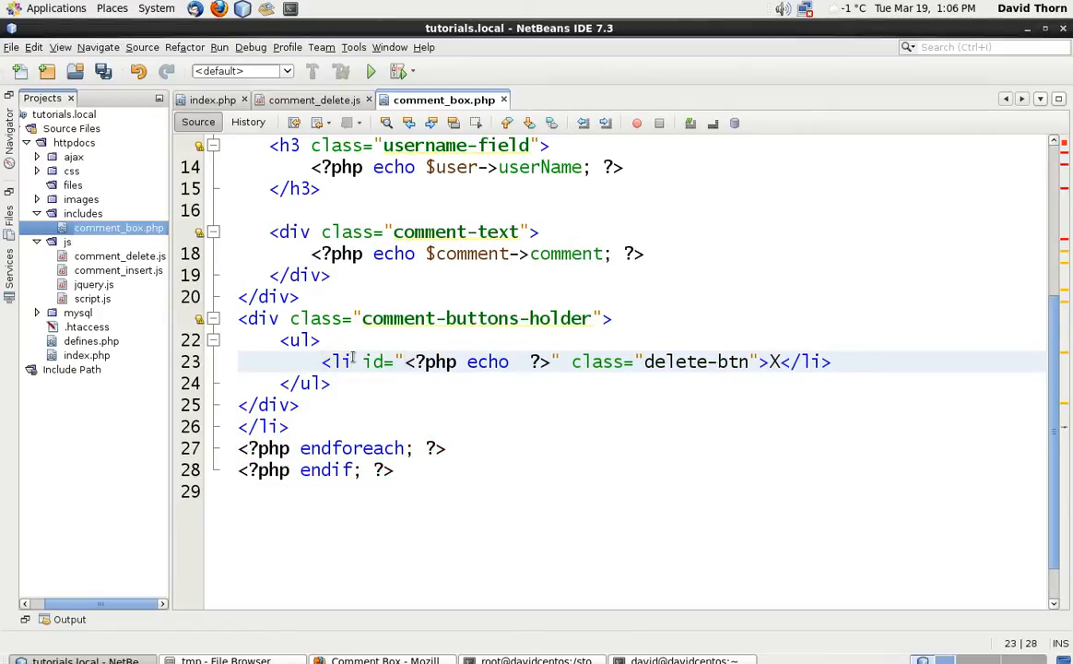
scroll("up", 3)
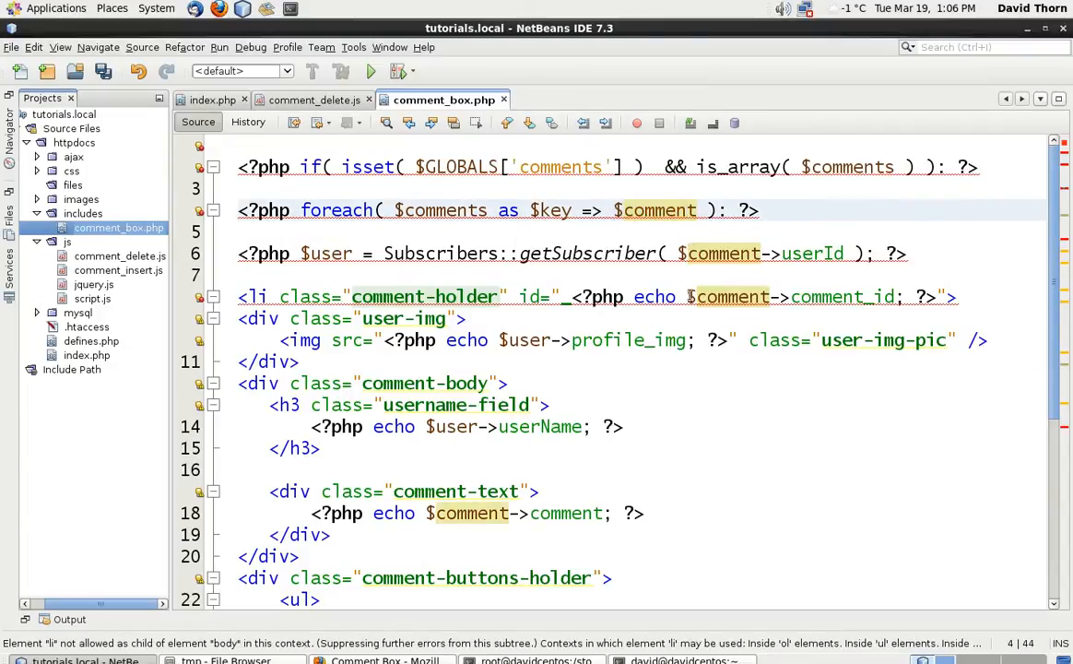
scroll("down", 3)
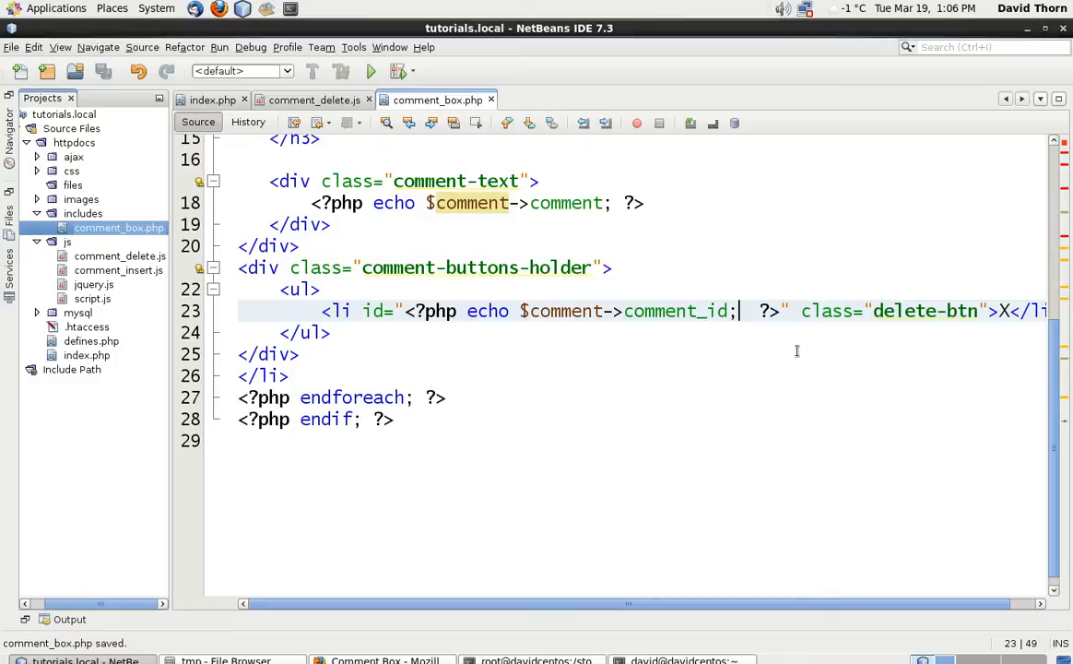
left_click(314, 99)
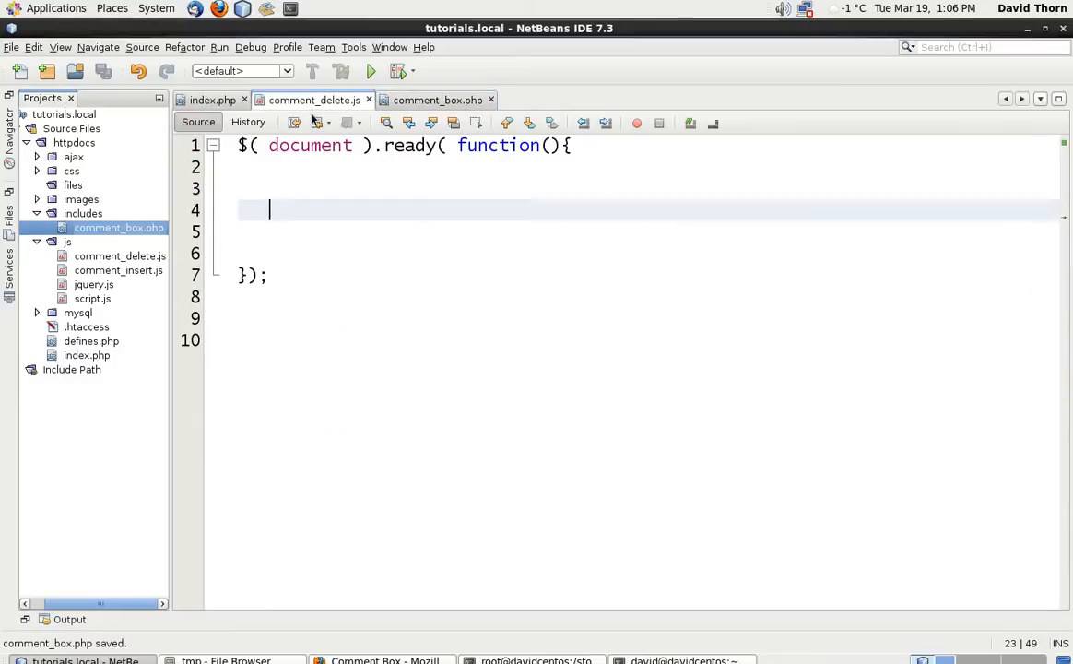
Loop over $('.delete-btn') with each, storing var btn = this in each iteration
type("$()")
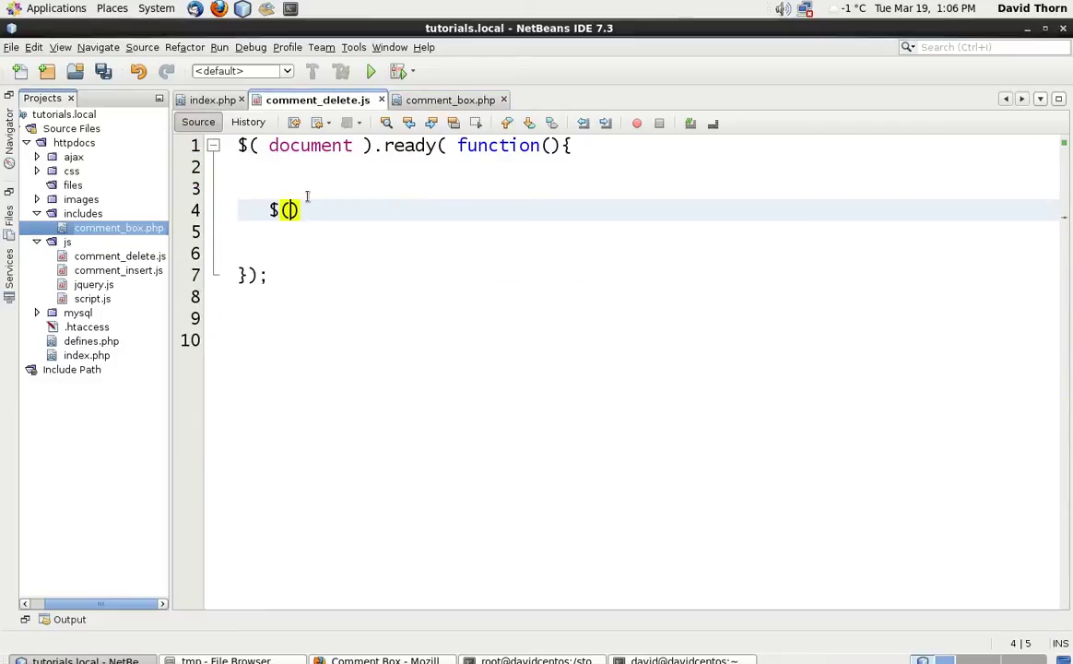
type("'.delete'")
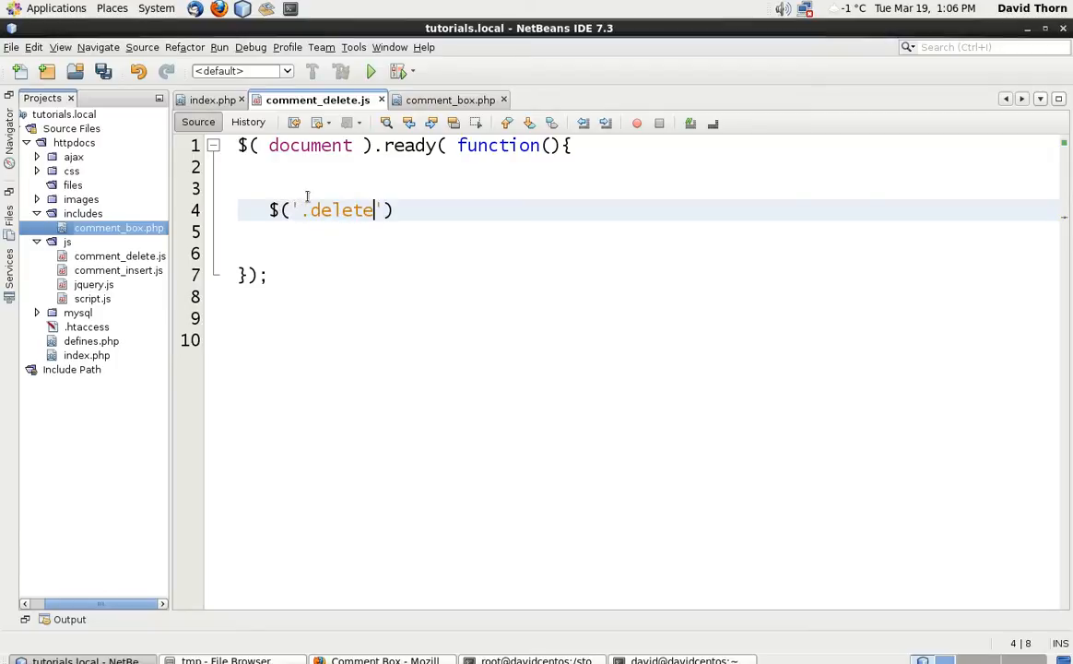
type("-b")
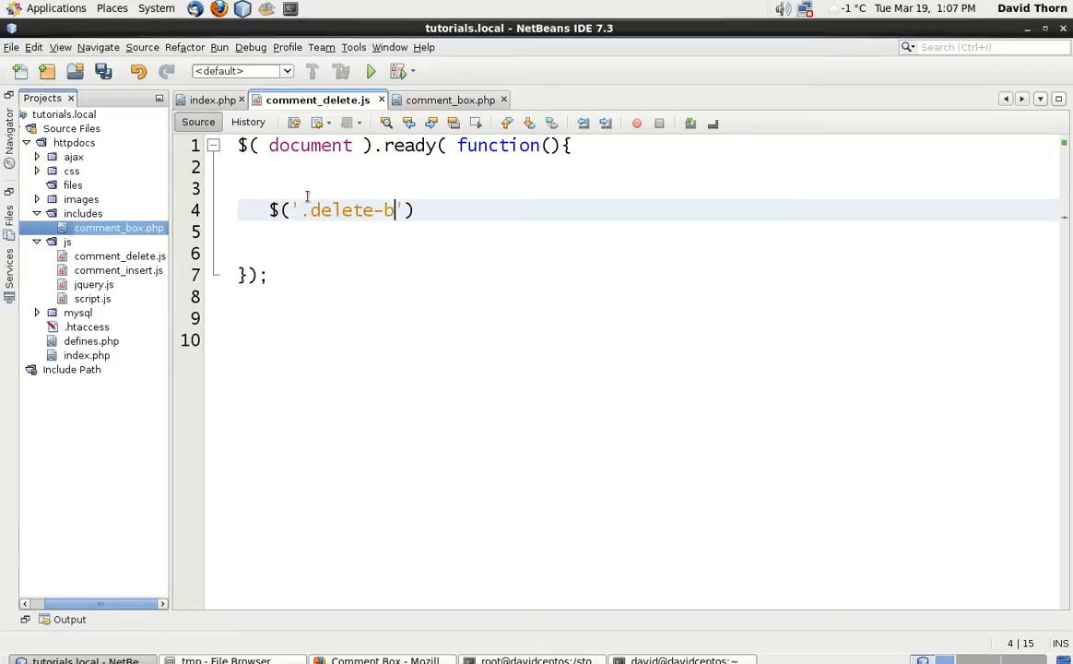
type("tn")
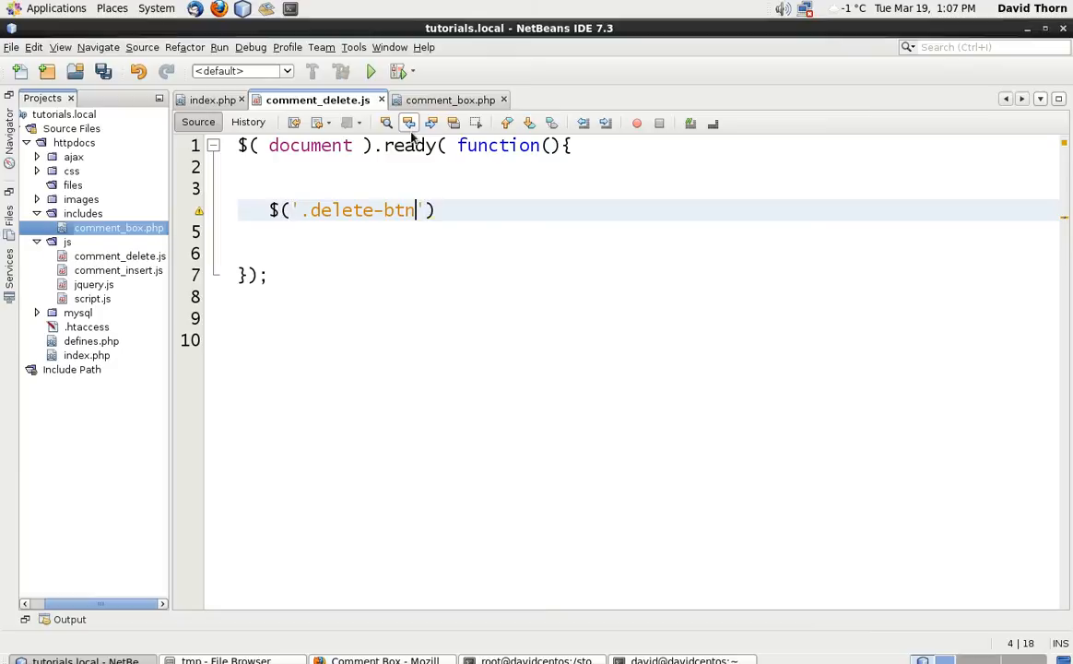
left_click(377, 659)
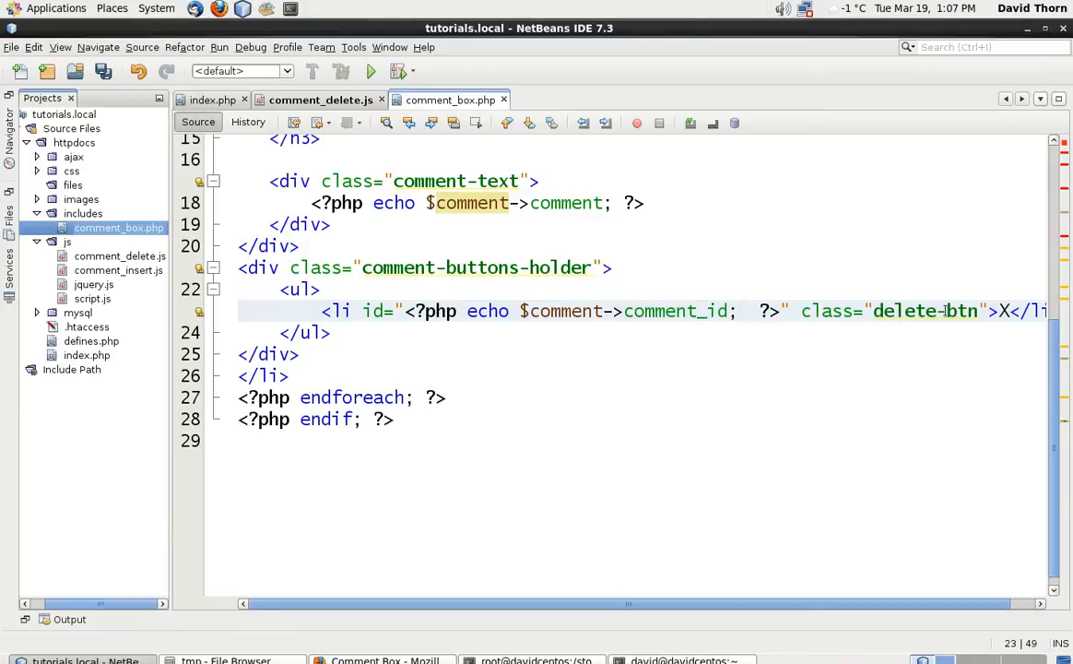
left_click(317, 100)
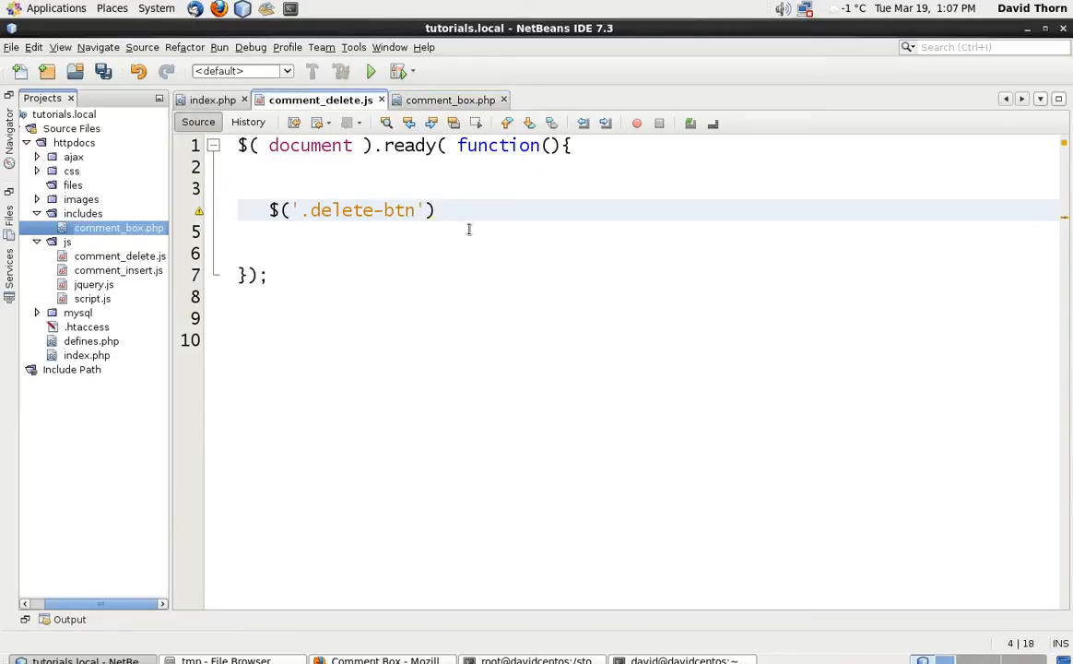
type(".eac")
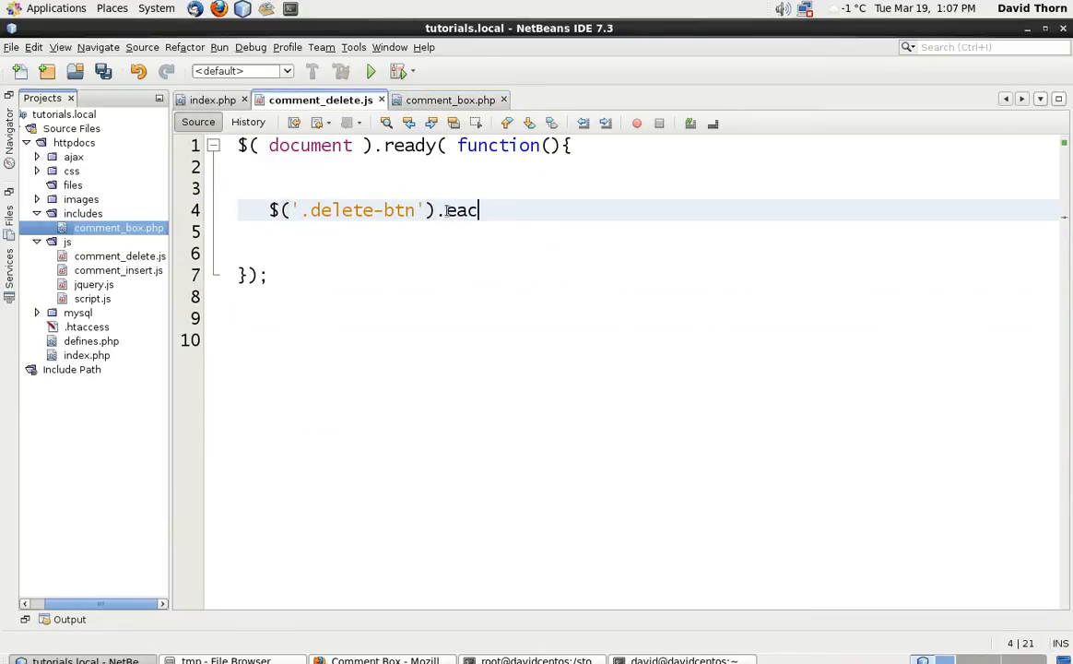
type("h( func )")
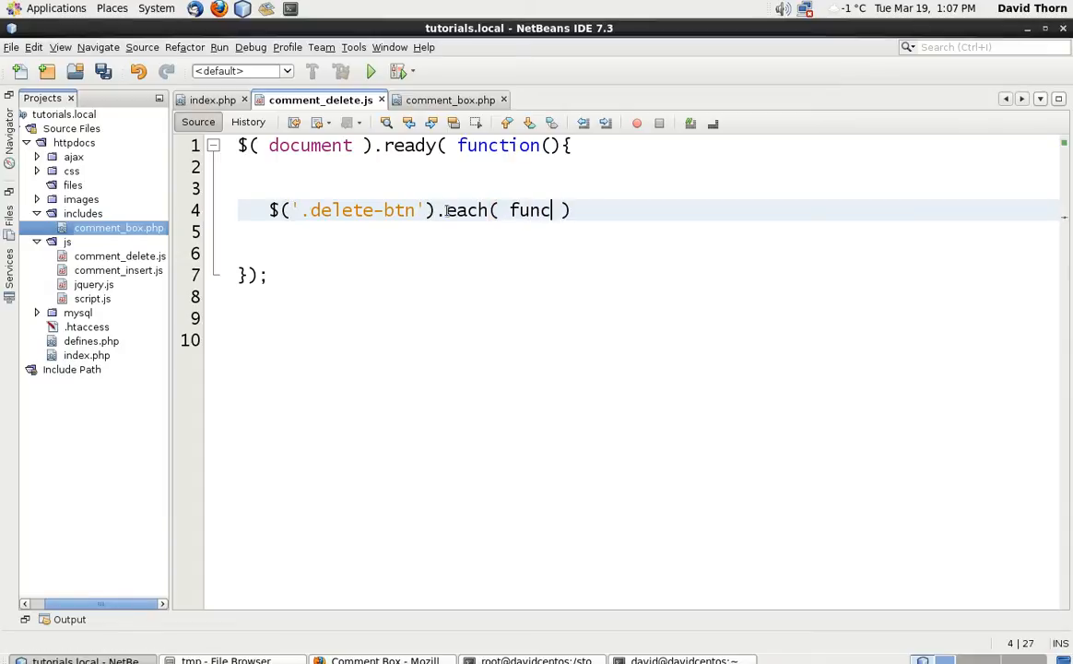
type("tion(){")
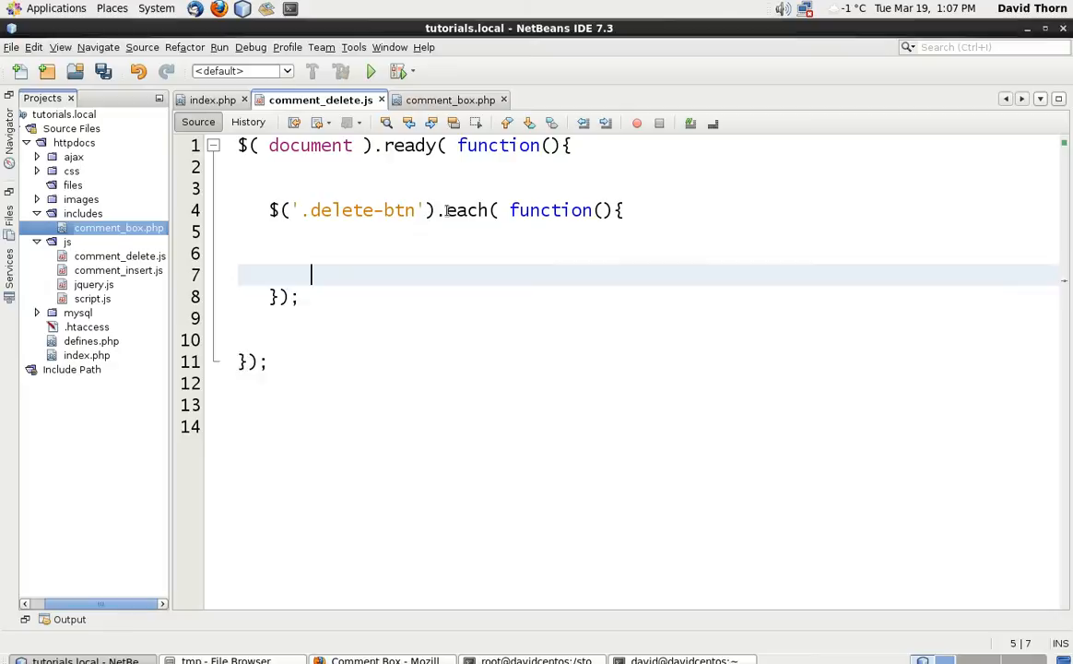
type("var")
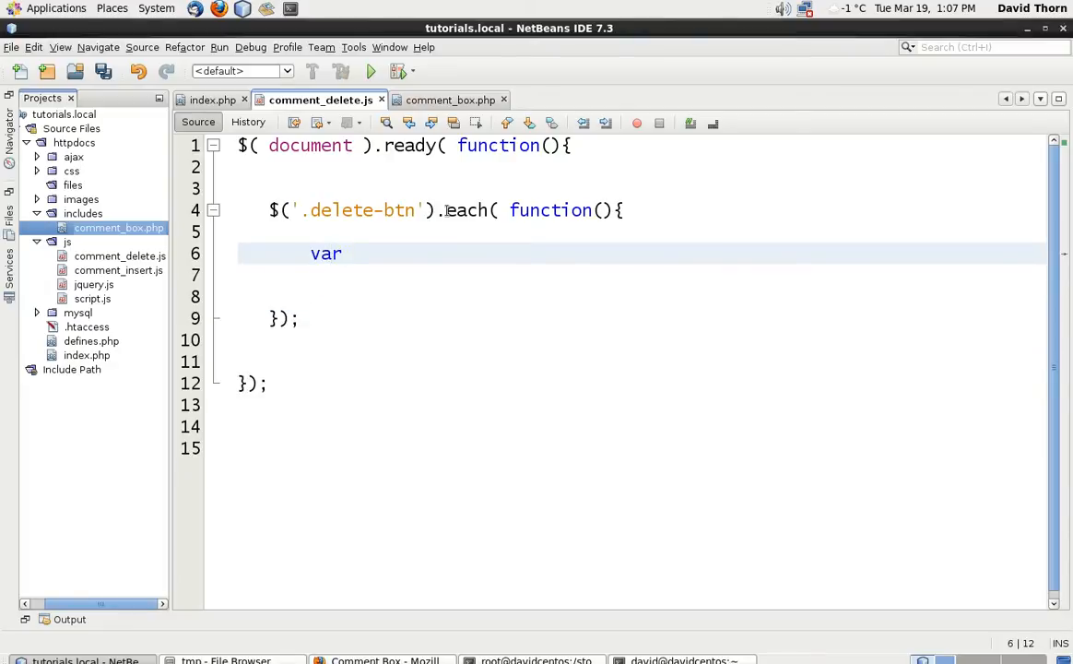
type("btn = th")
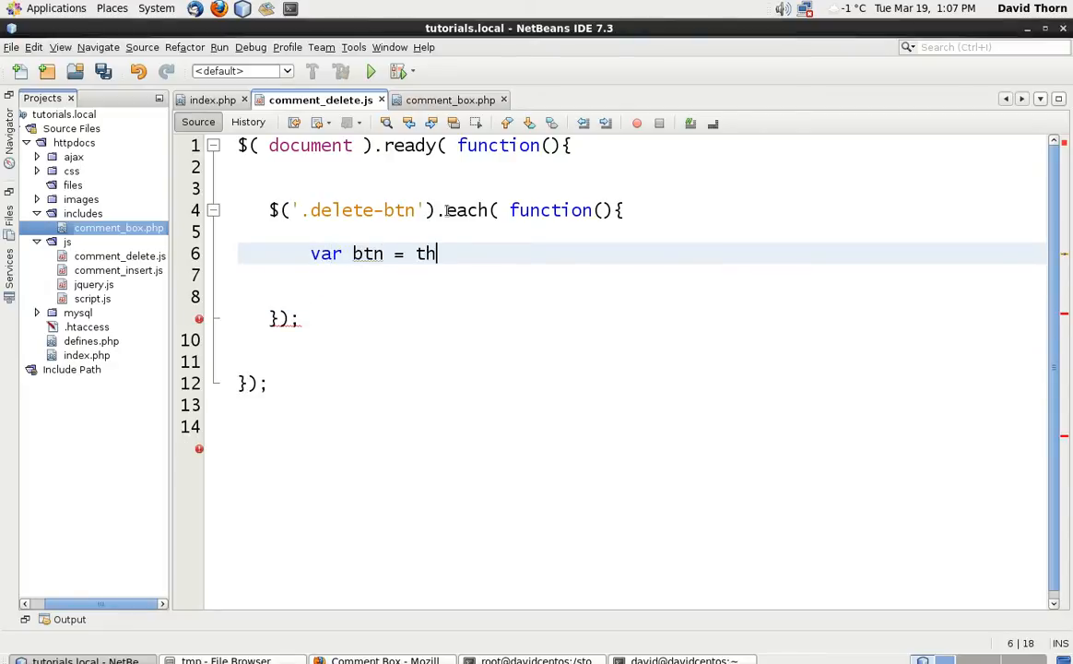
type("is;")
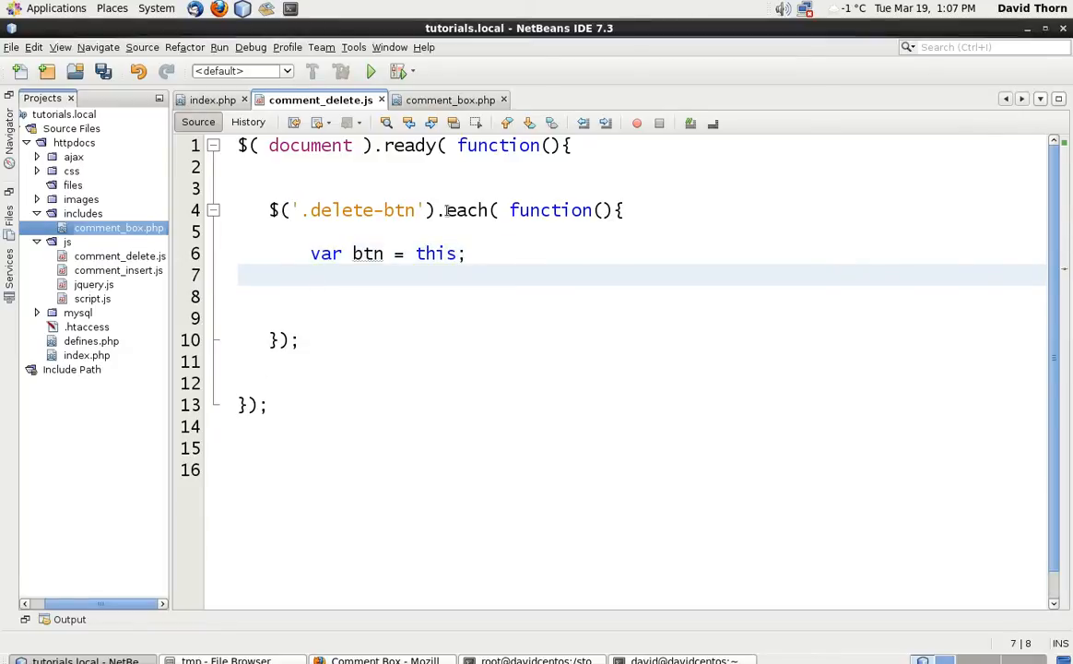
Add $(btn).click handler logging "The ID: " + btn.id to the console
type("$(")
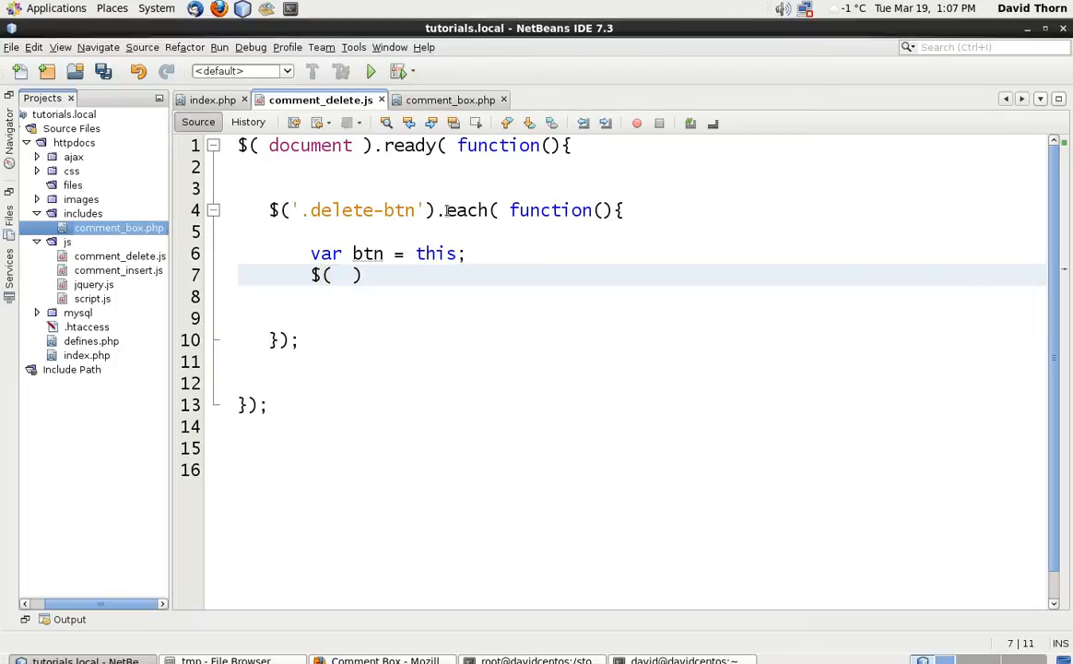
type("btn")
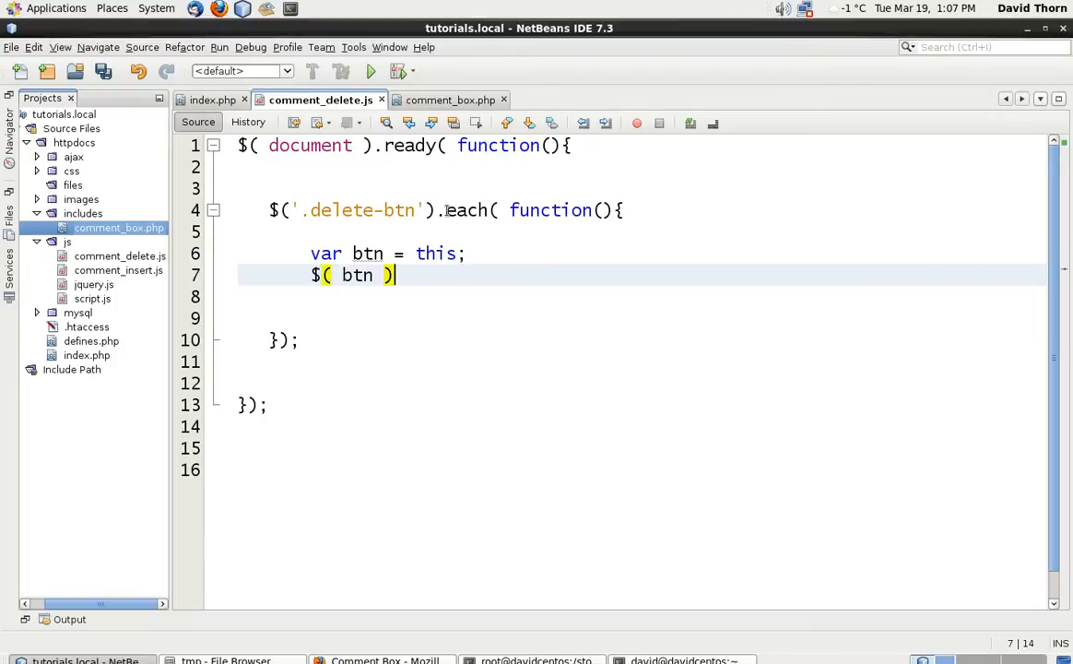
type(".click(")
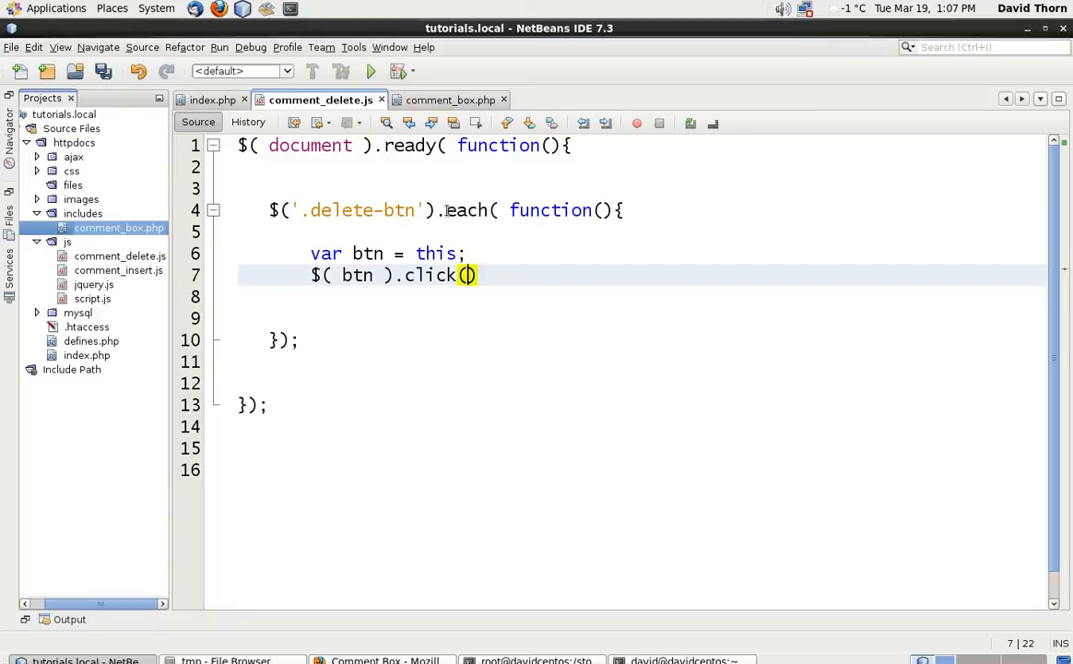
type("function )")
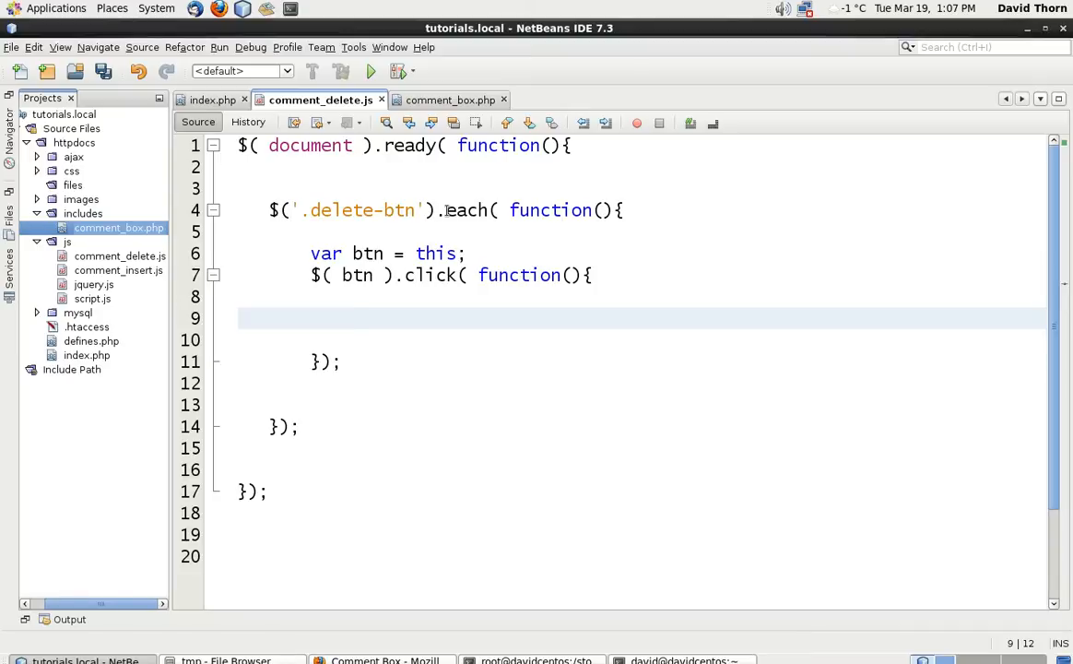
type("console.log(")
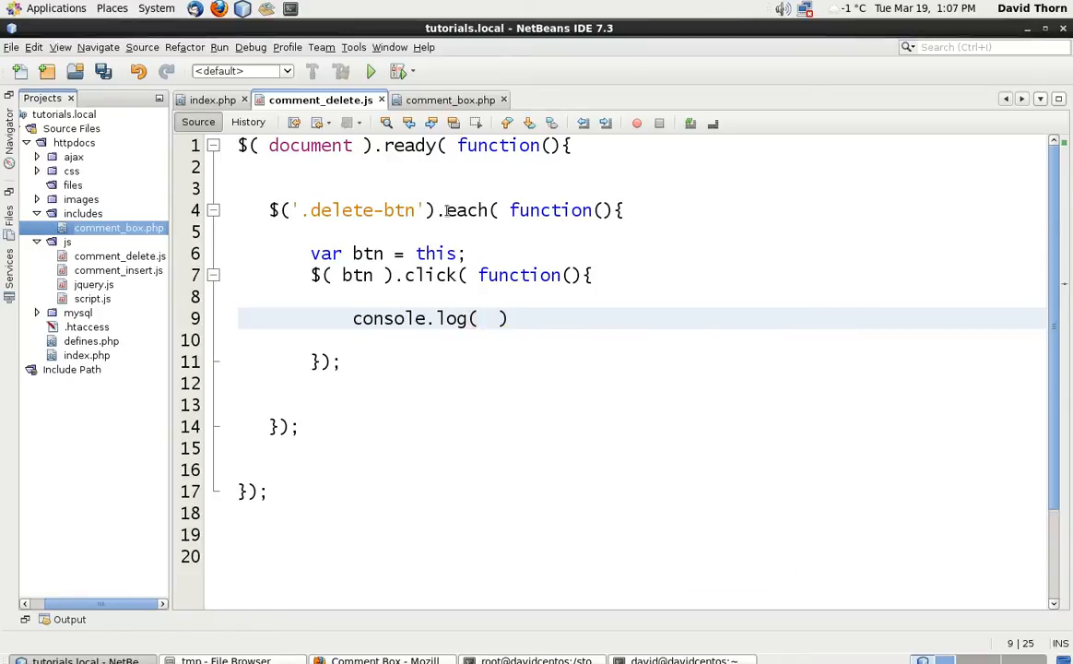
left_click(489, 317)
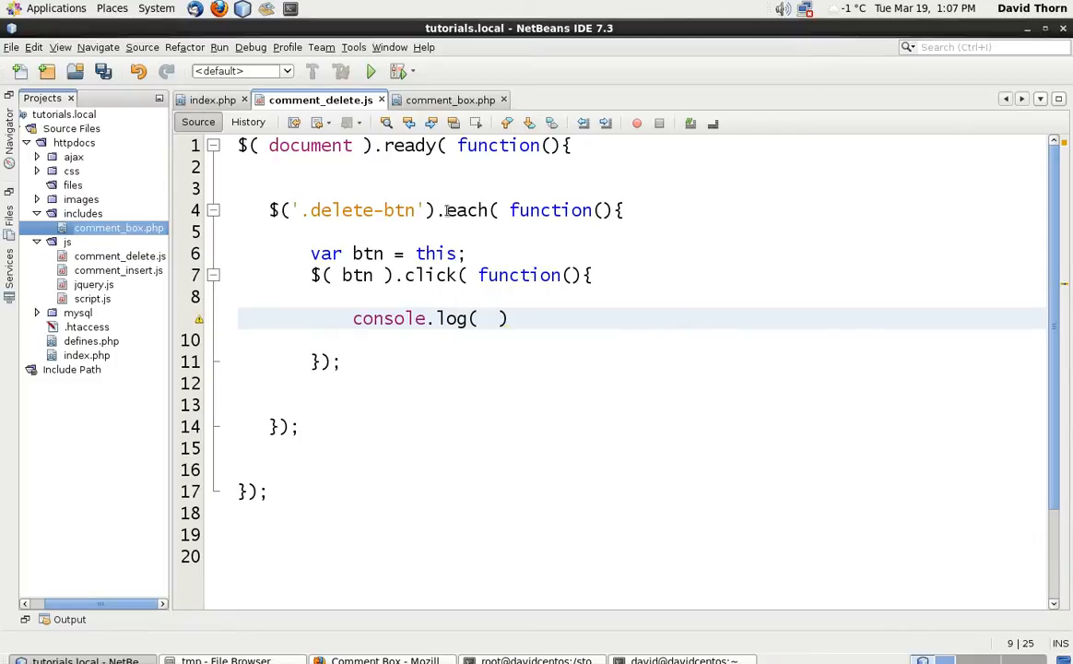
type("this")
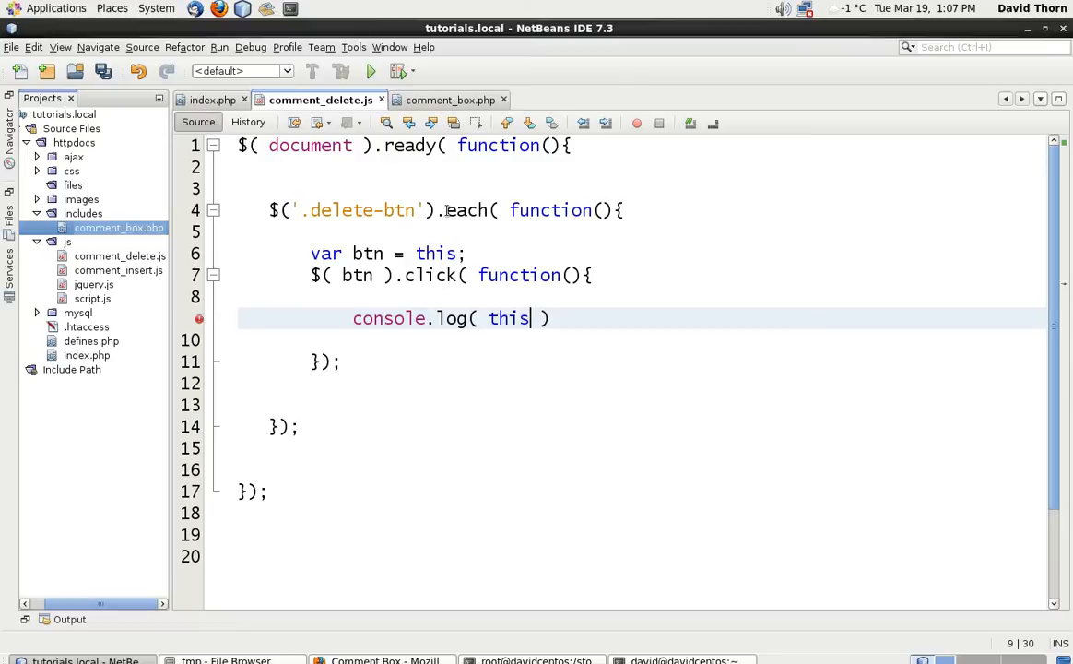
key("BackSpace")
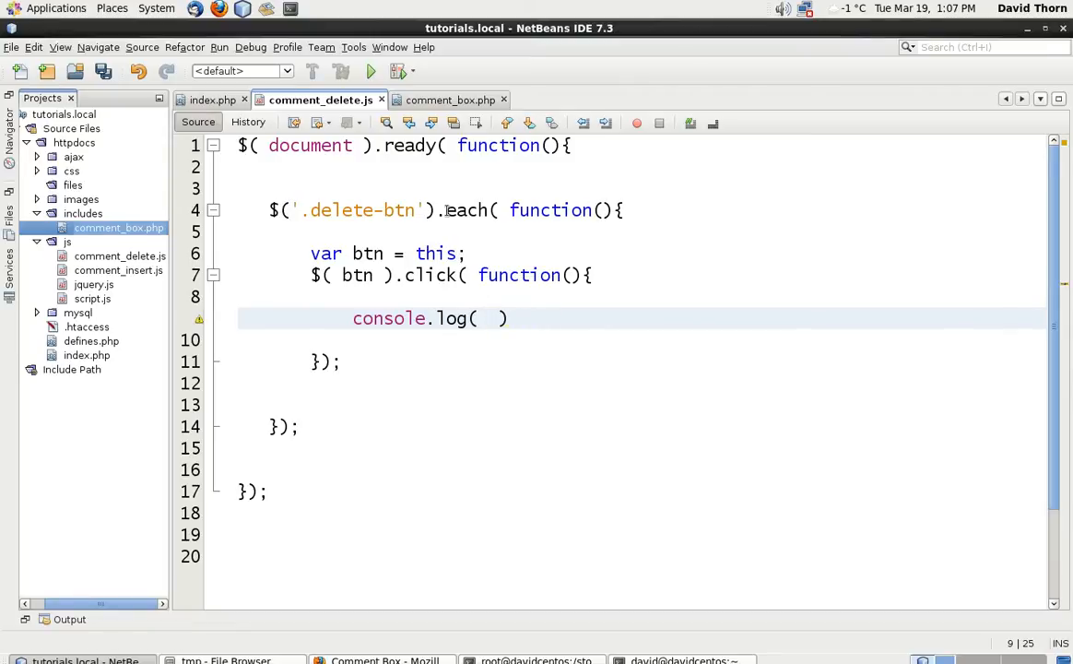
type("btn.")
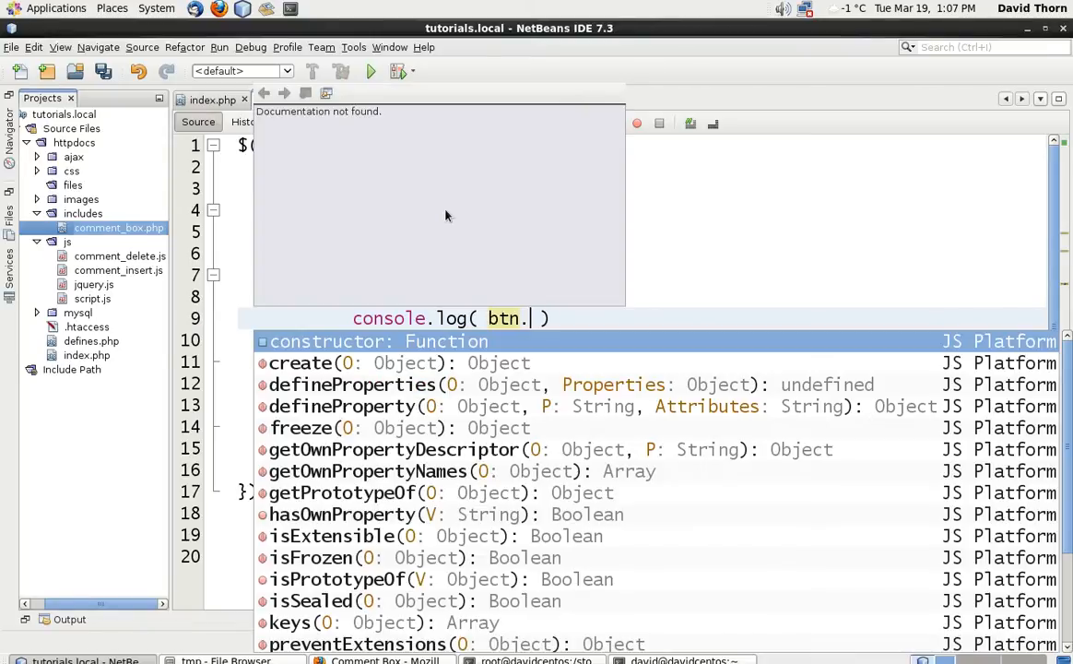
type("id")
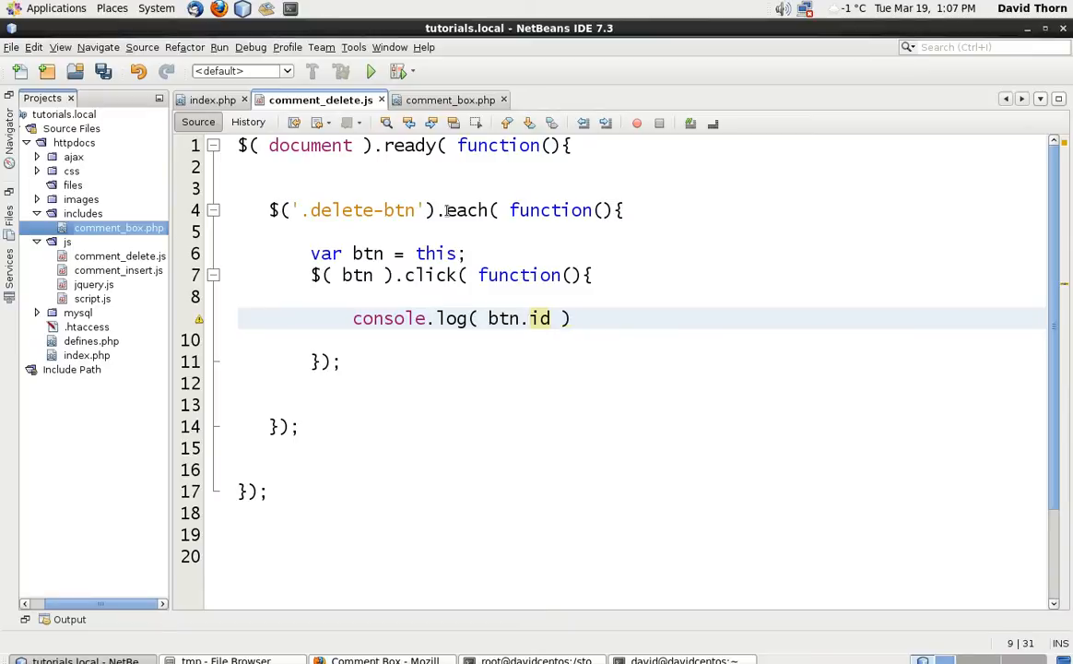
type("\"The I")
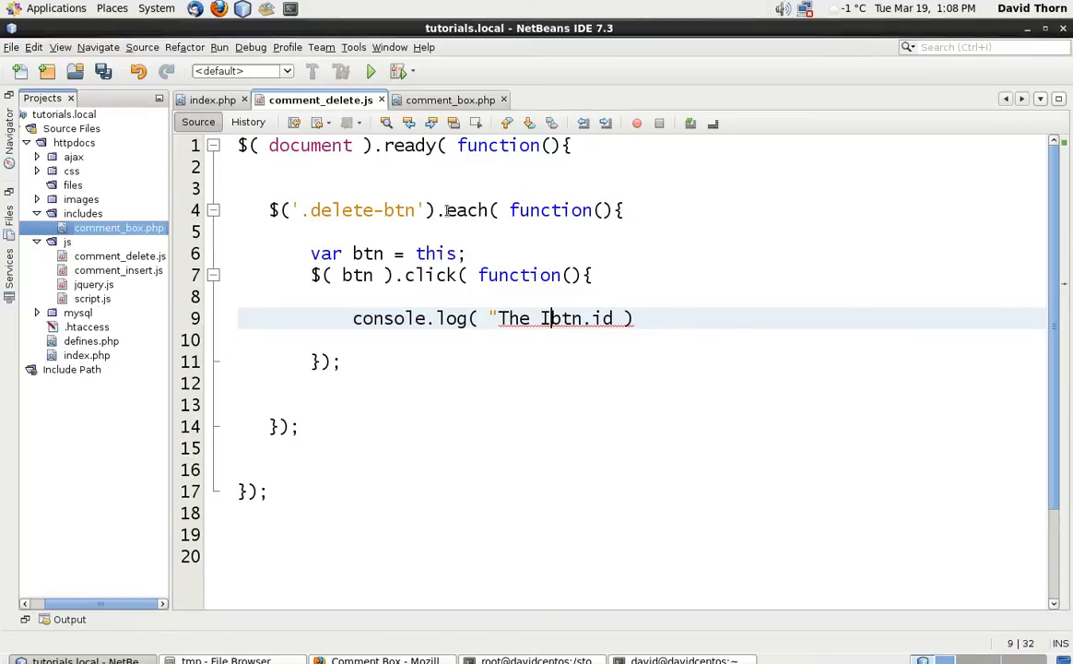
type("D: \"")
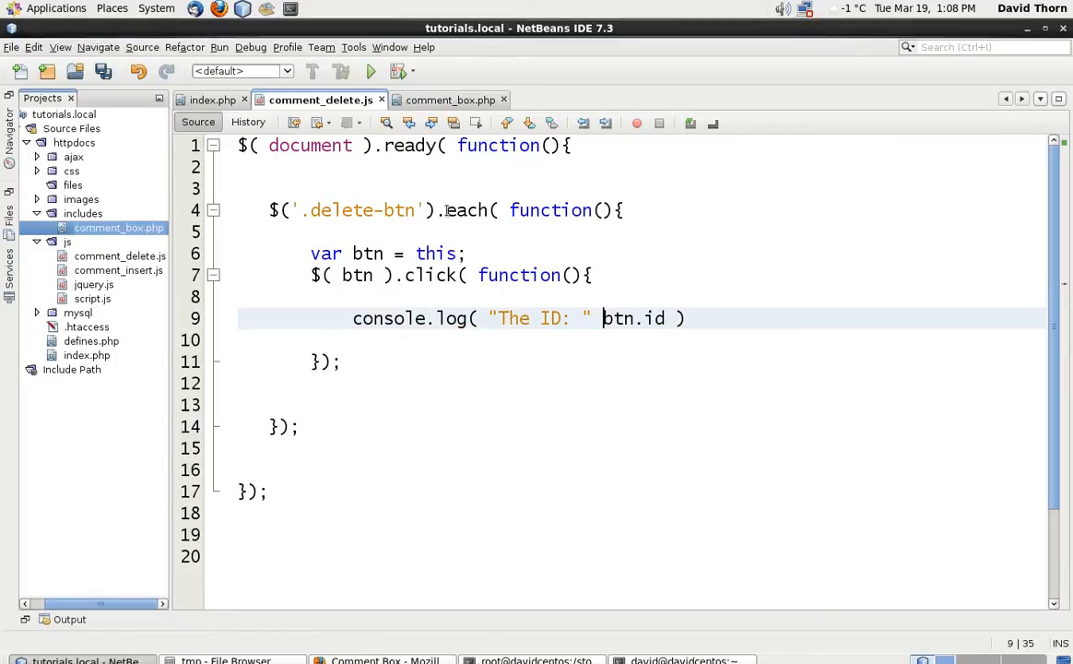
type("+")
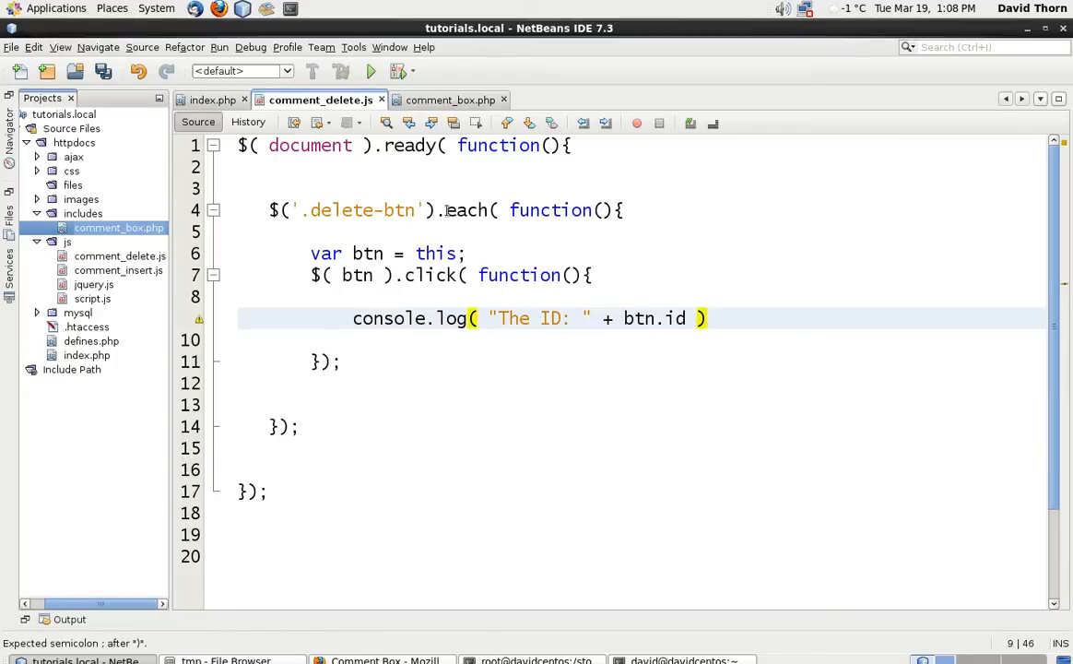
type(";")
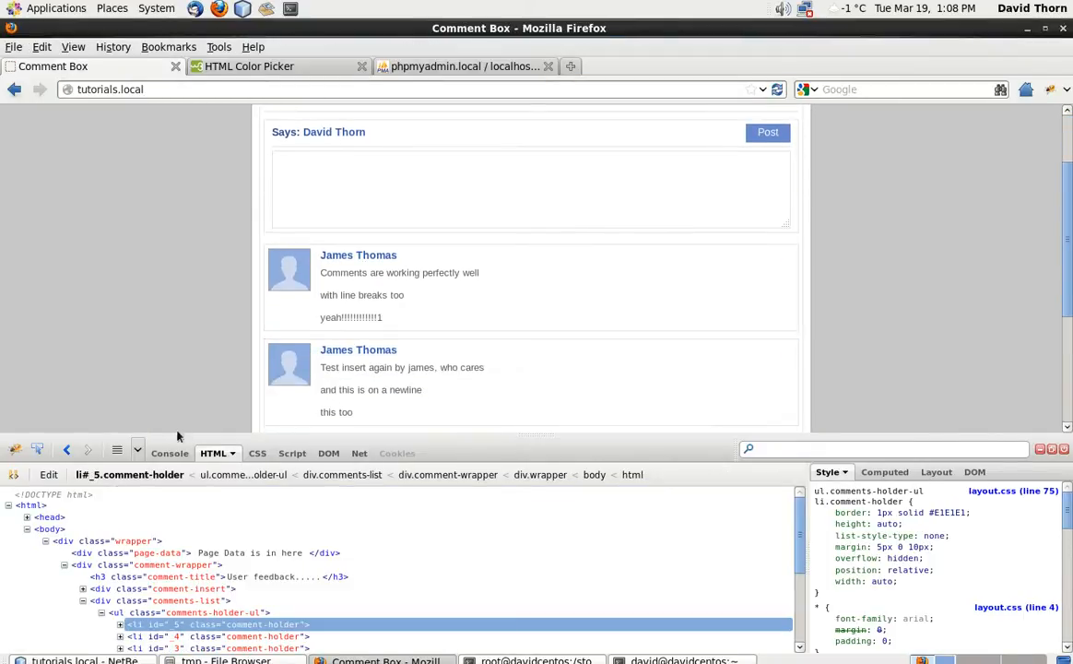
Click comment delete buttons and confirm the console logs their IDs, such as 5 and 2
left_click(170, 453)
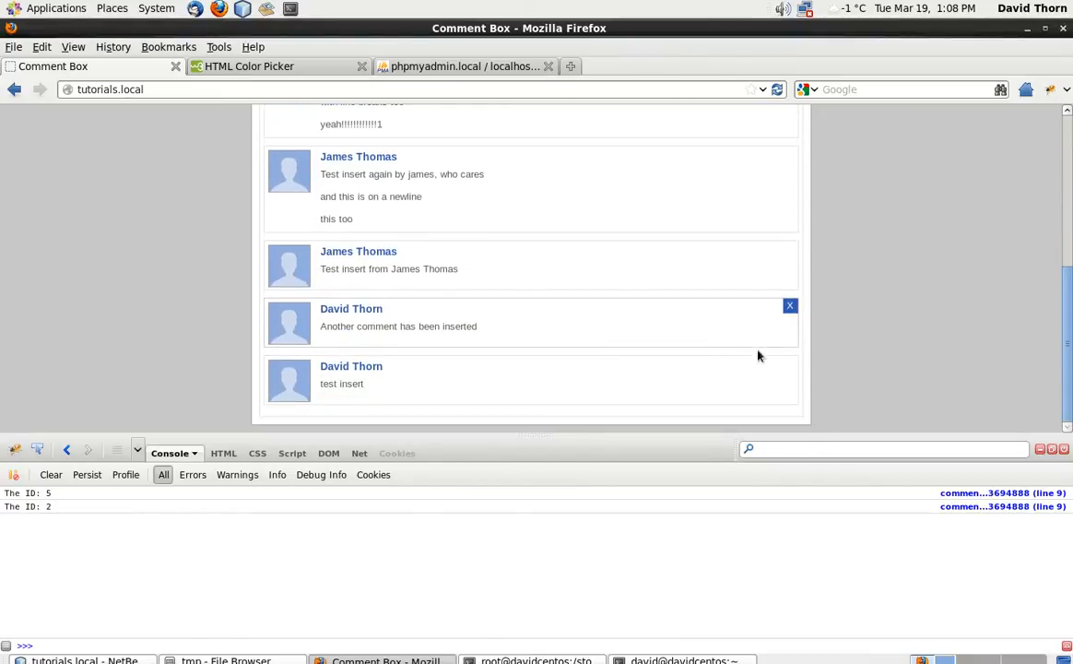
left_click(789, 306)
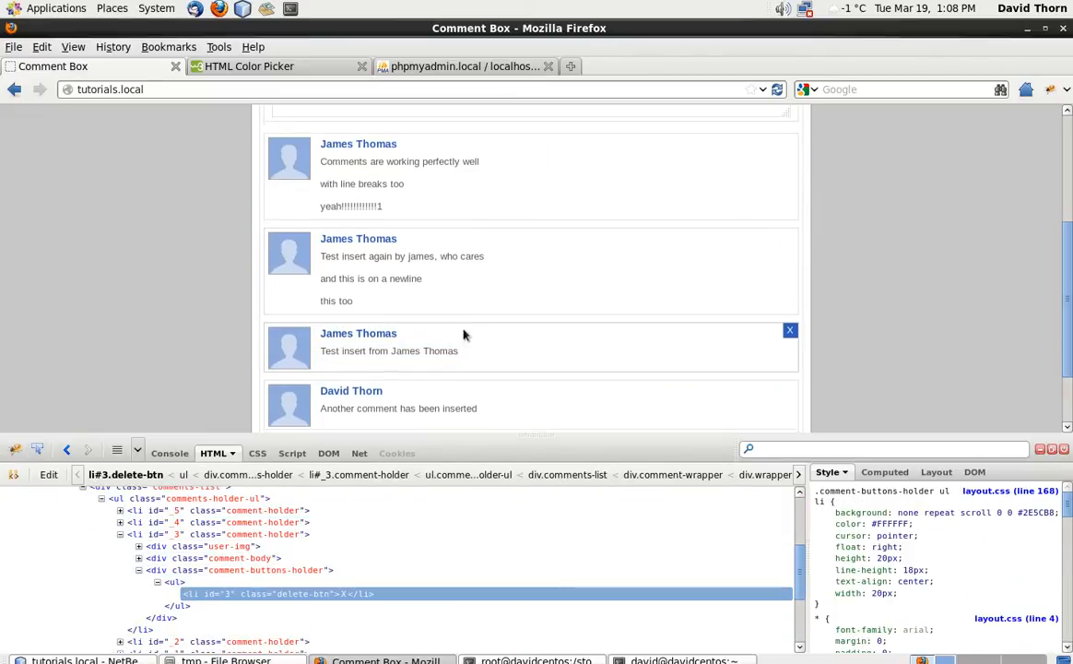
left_click(82, 660)
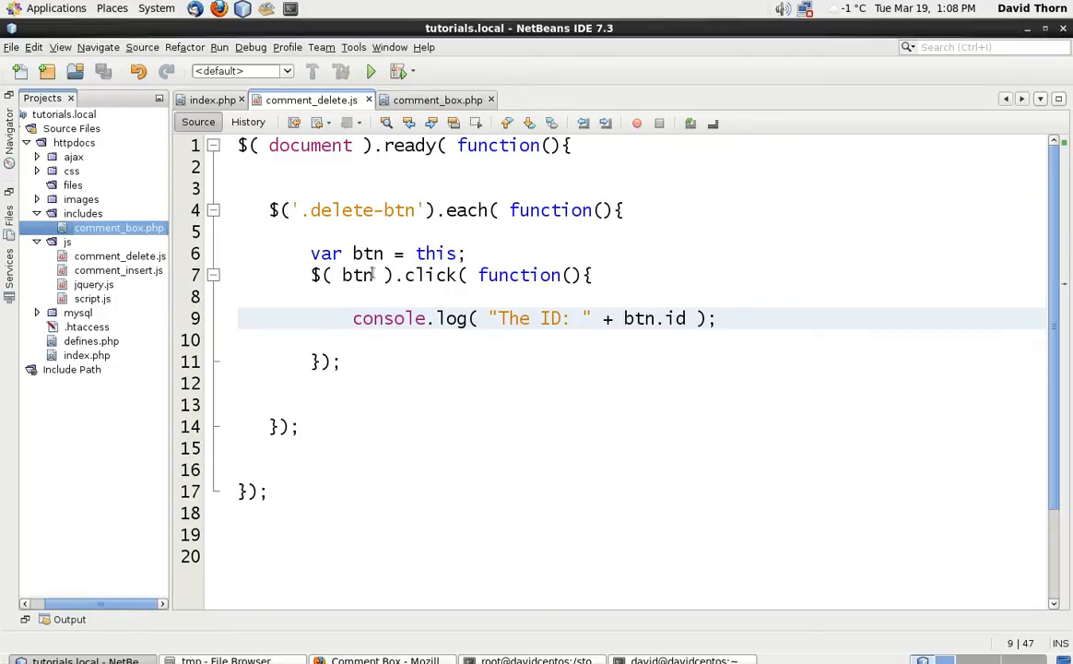
Create a new PHP file comment_delete.php inside the ajax folder
left_click(354, 317)
type("$(  )")
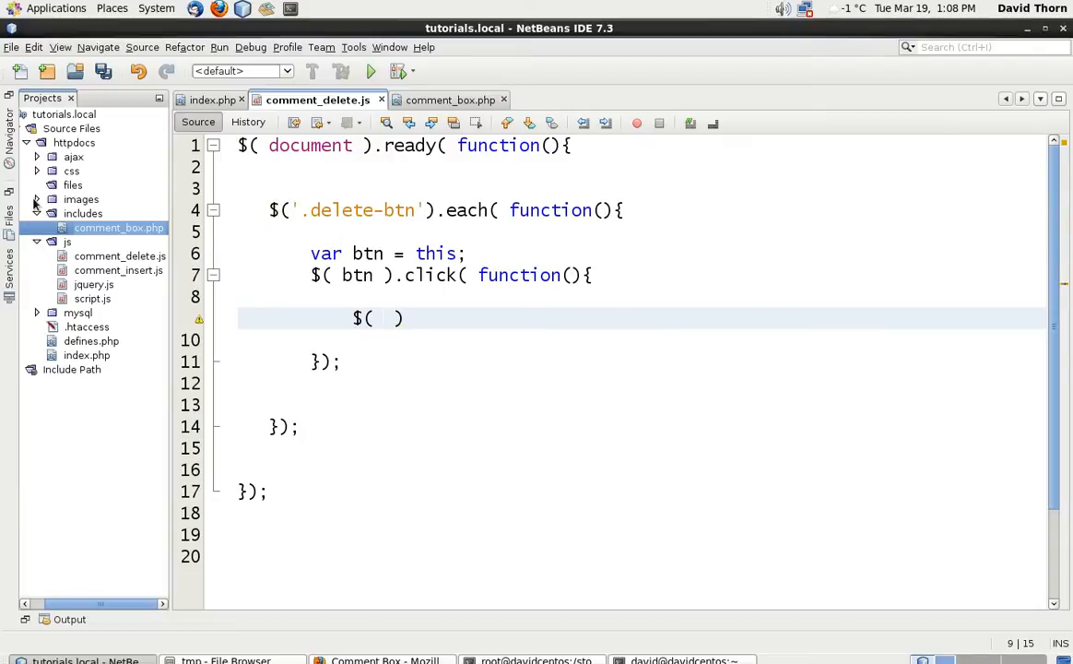
right_click(74, 142)
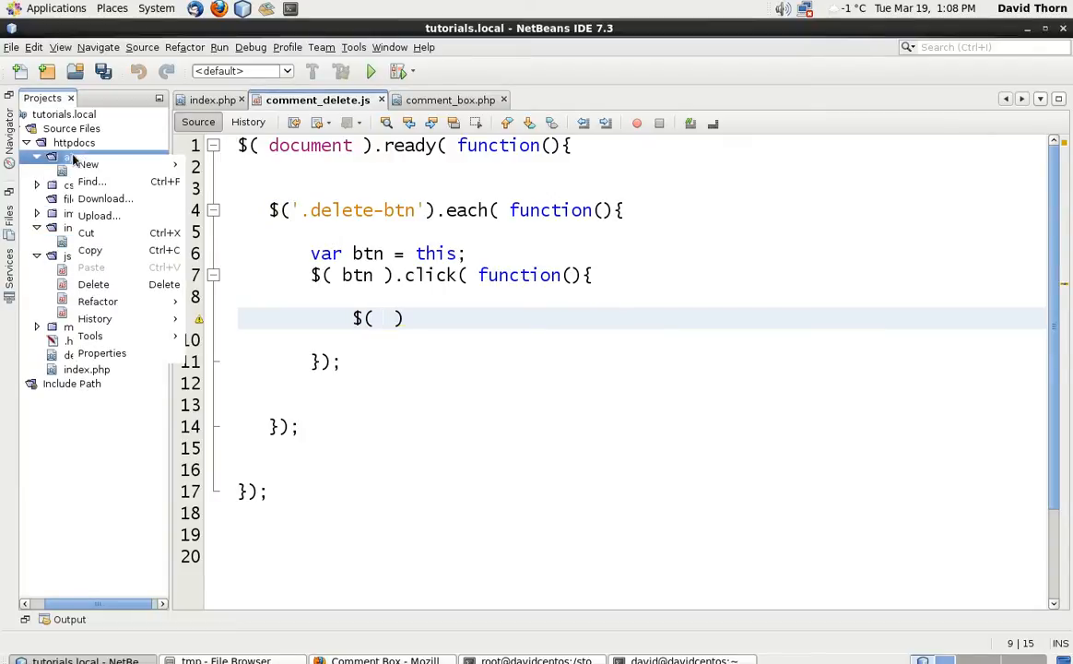
left_click(88, 164)
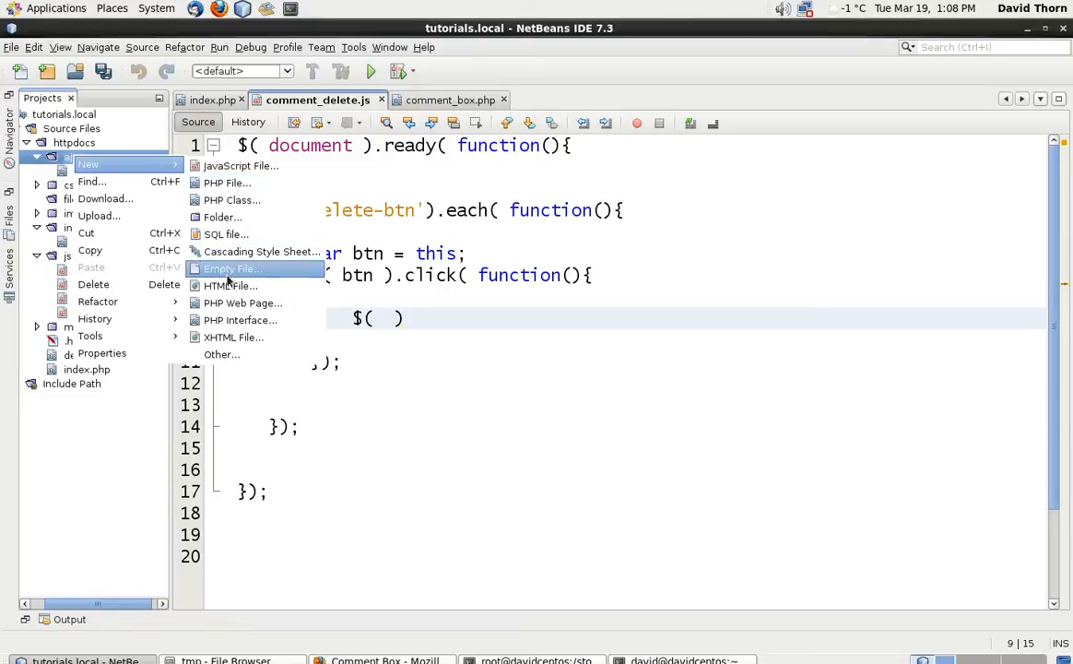
mouse_move(227, 182)
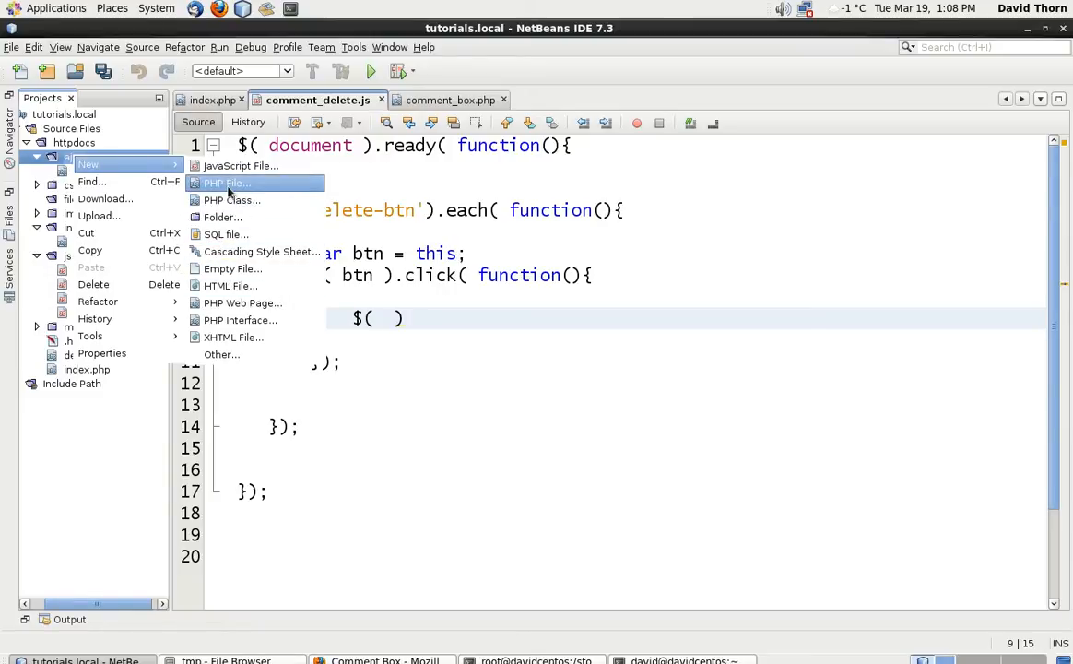
left_click(229, 182)
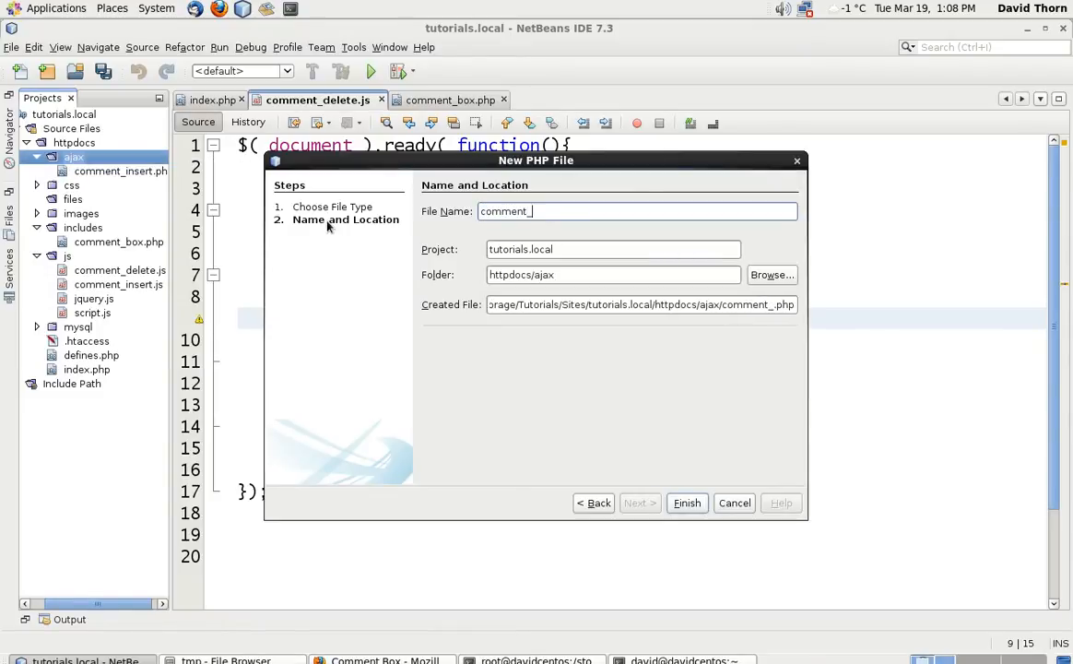
left_click(686, 501)
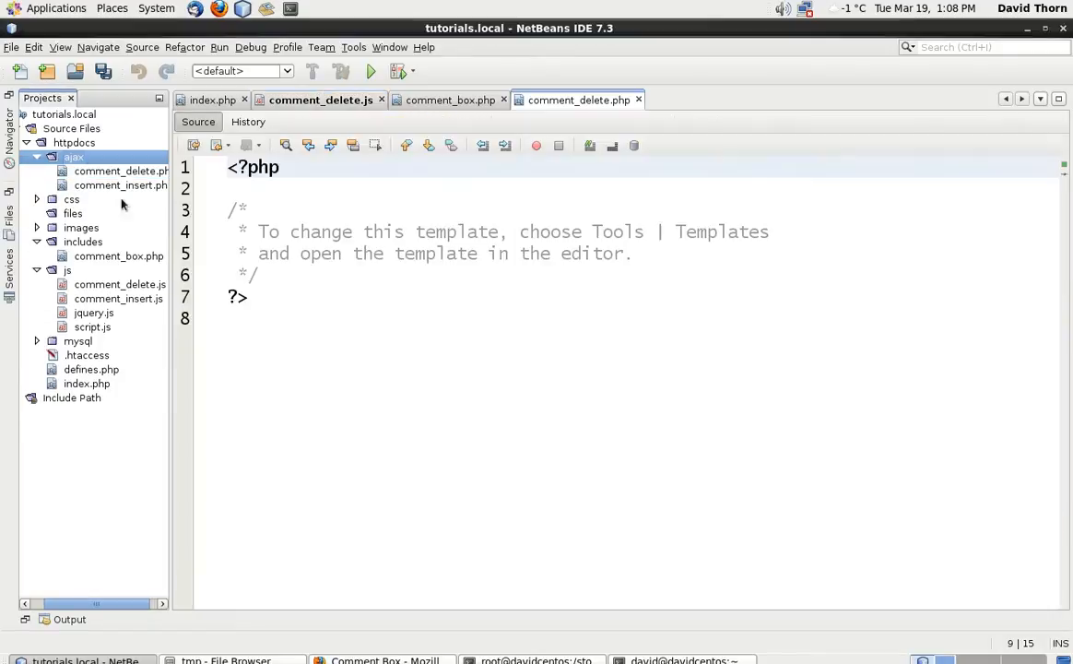
Borrow the insert handler's opening PHP block into comment_delete.php, removing the leftover template comment and closing the brace
double_click(121, 185)
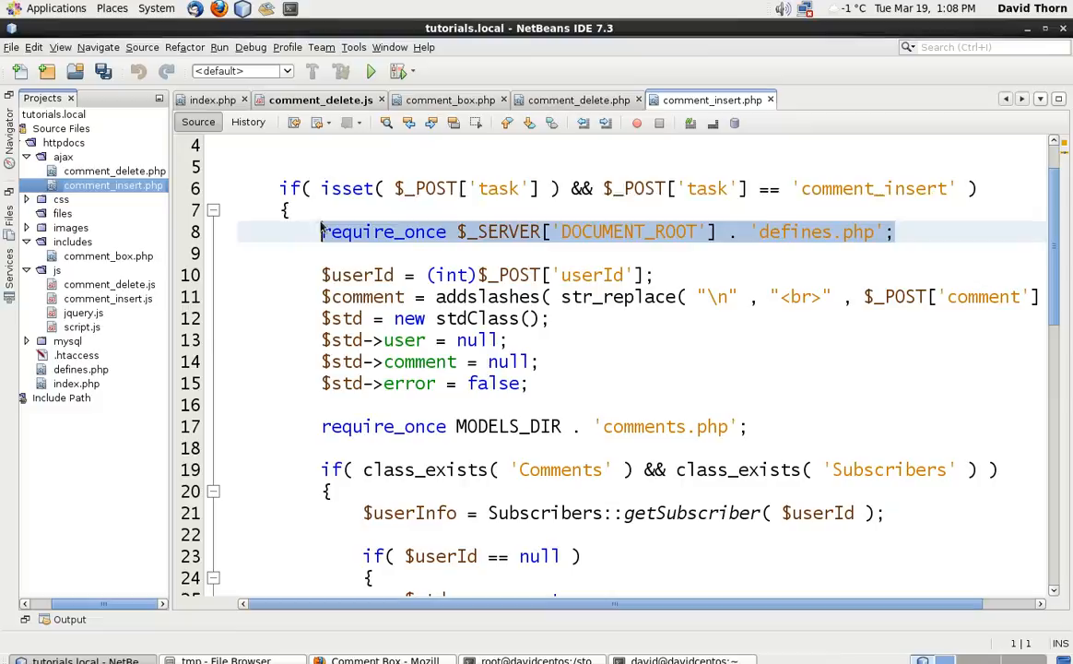
scroll("up", 3)
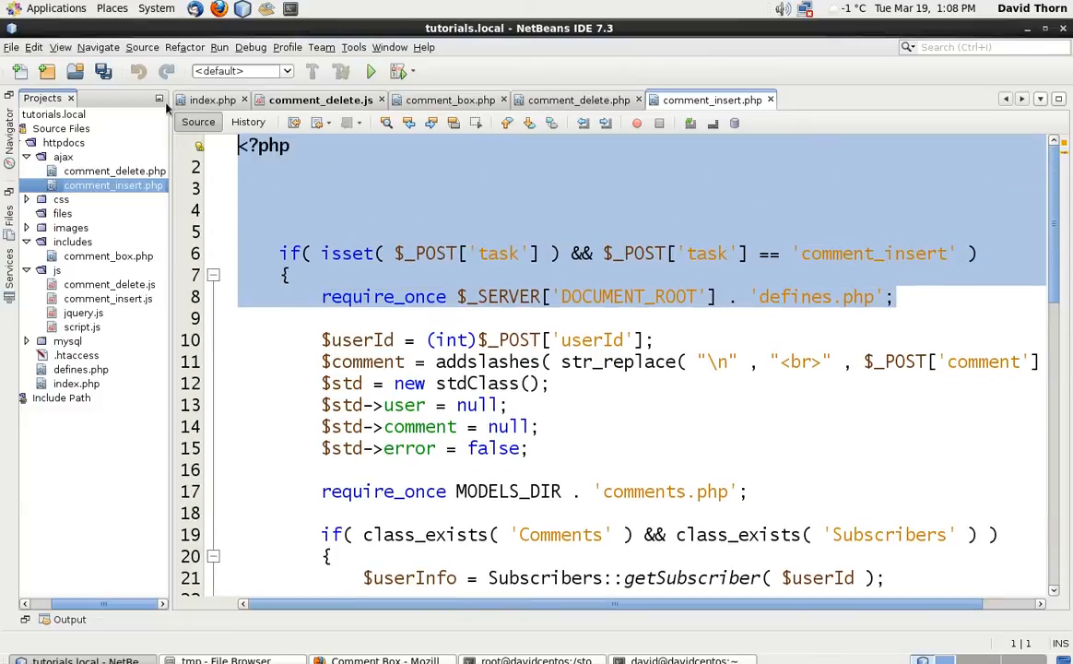
left_click(578, 99)
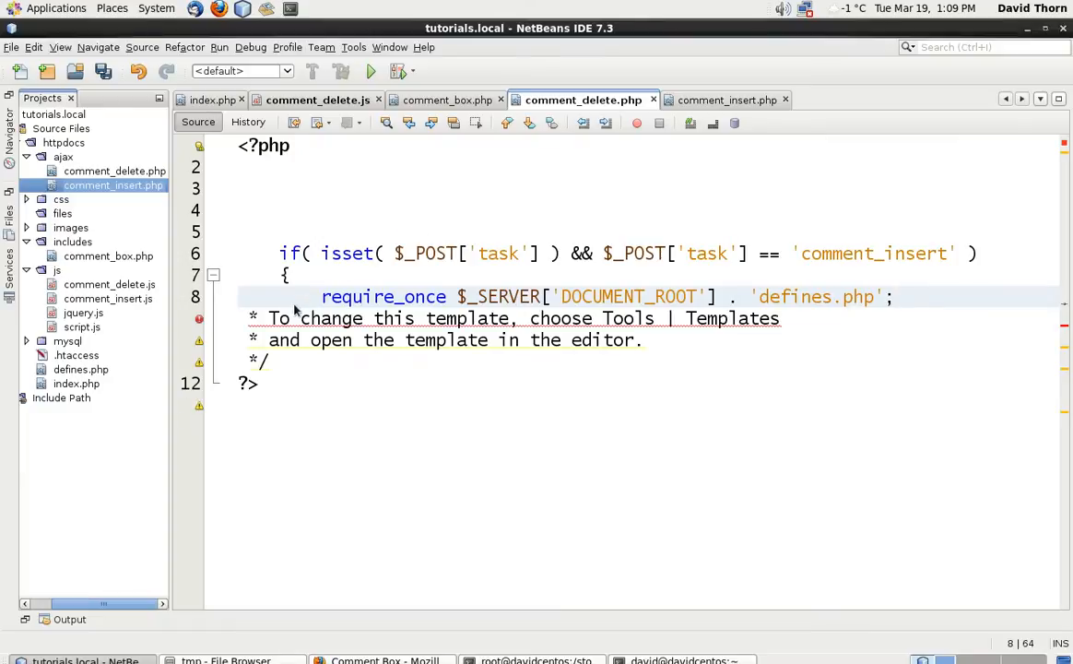
left_click_drag(269, 317, 269, 359)
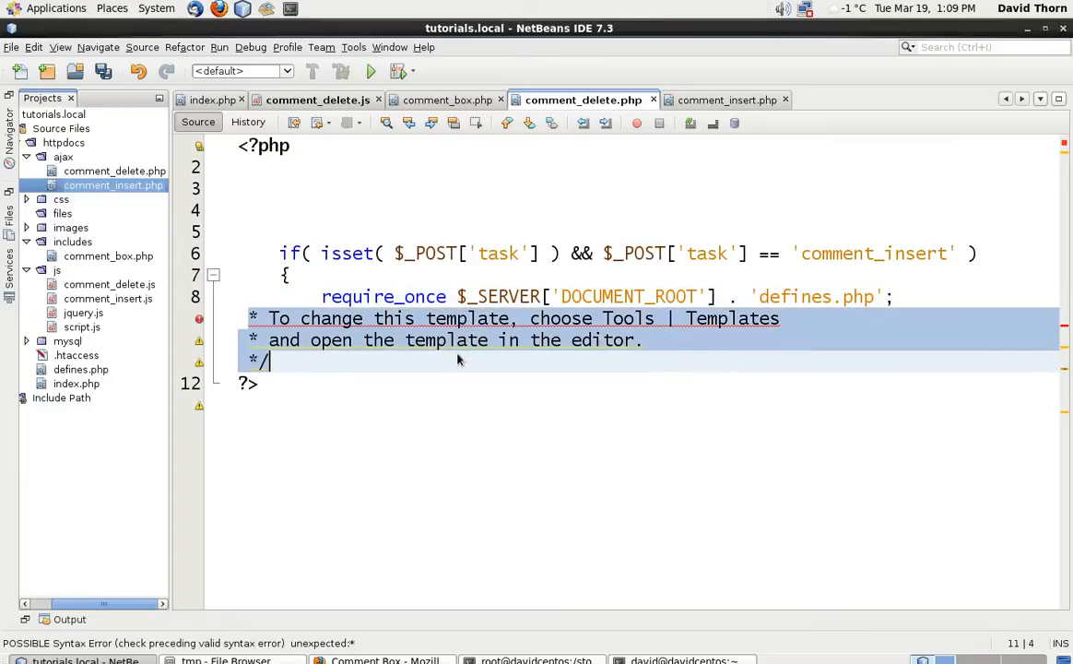
key("Delete")
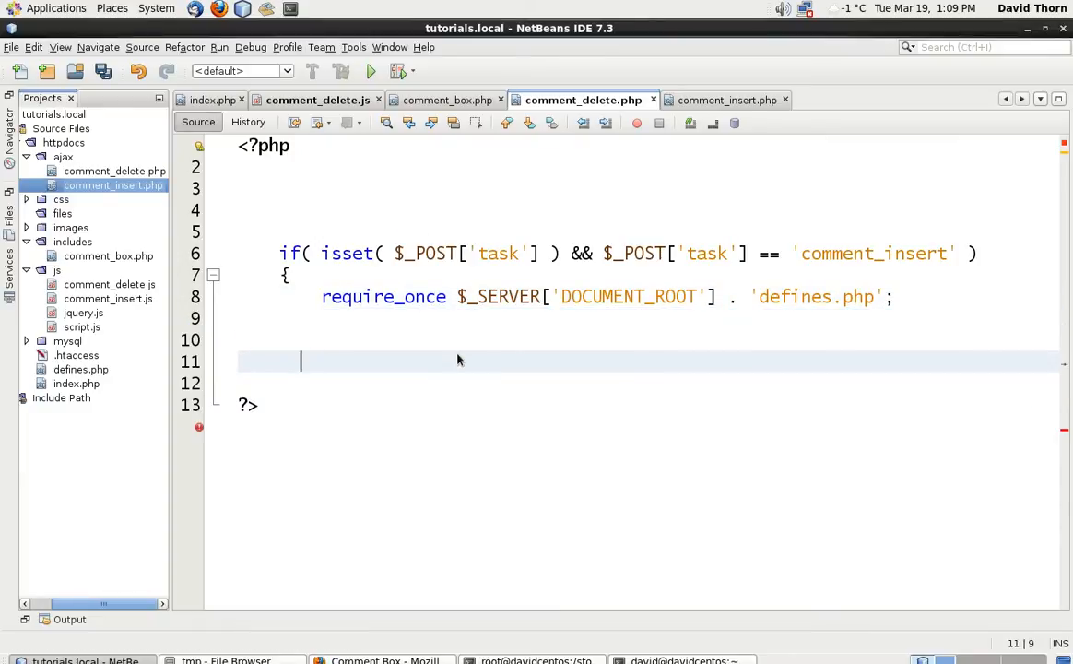
type("}")
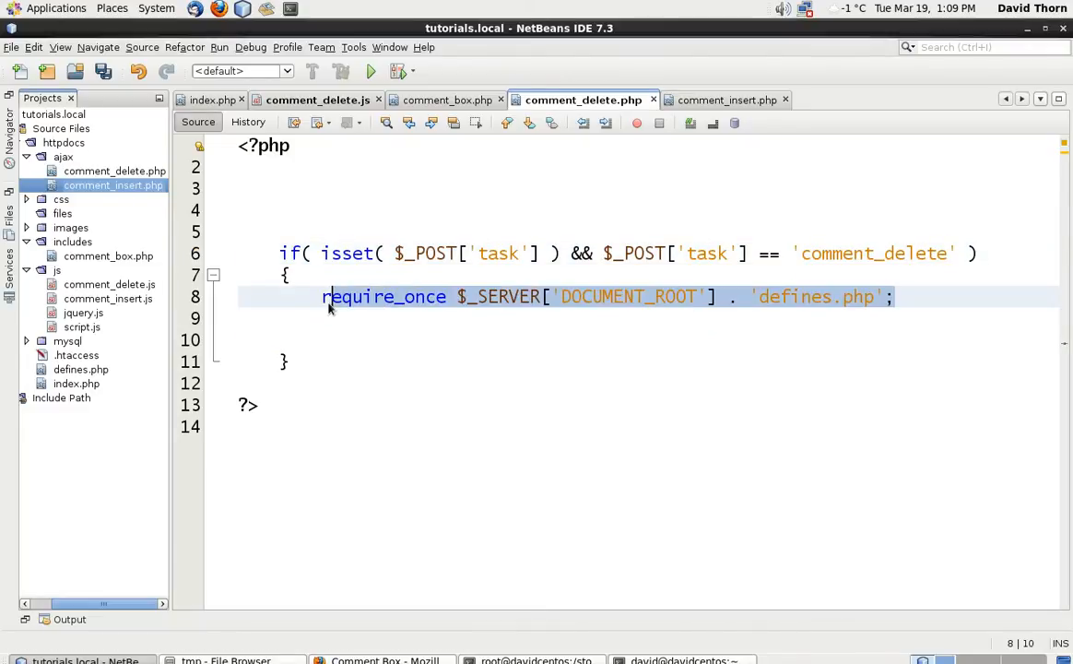
Review comment_insert.php for reference, then return to comment_delete.js
left_click(726, 99)
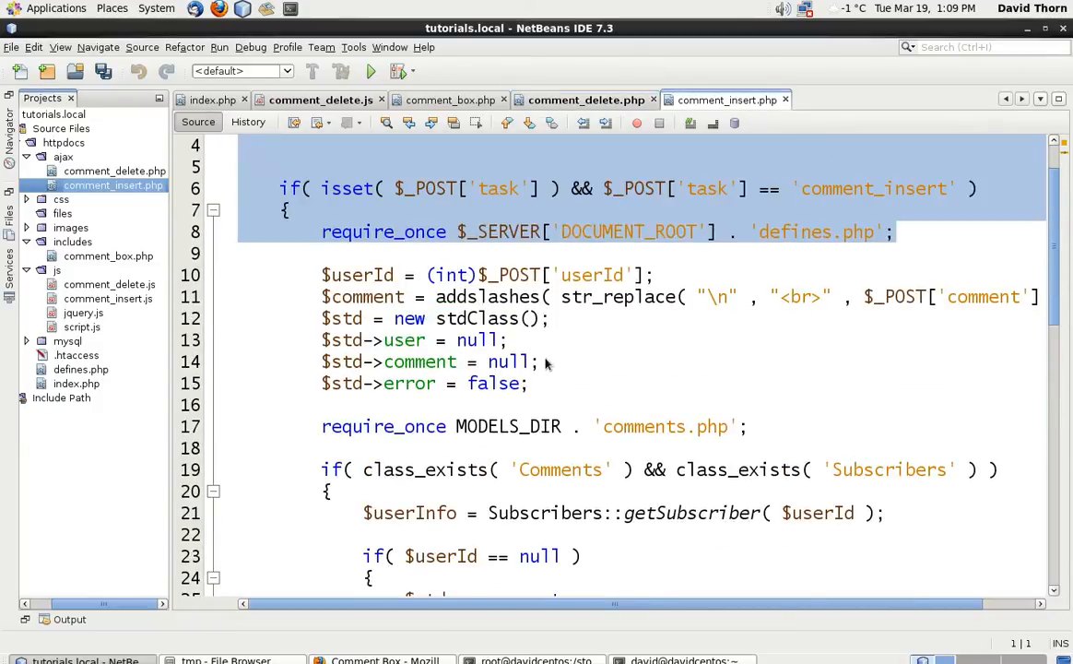
scroll("down", 3)
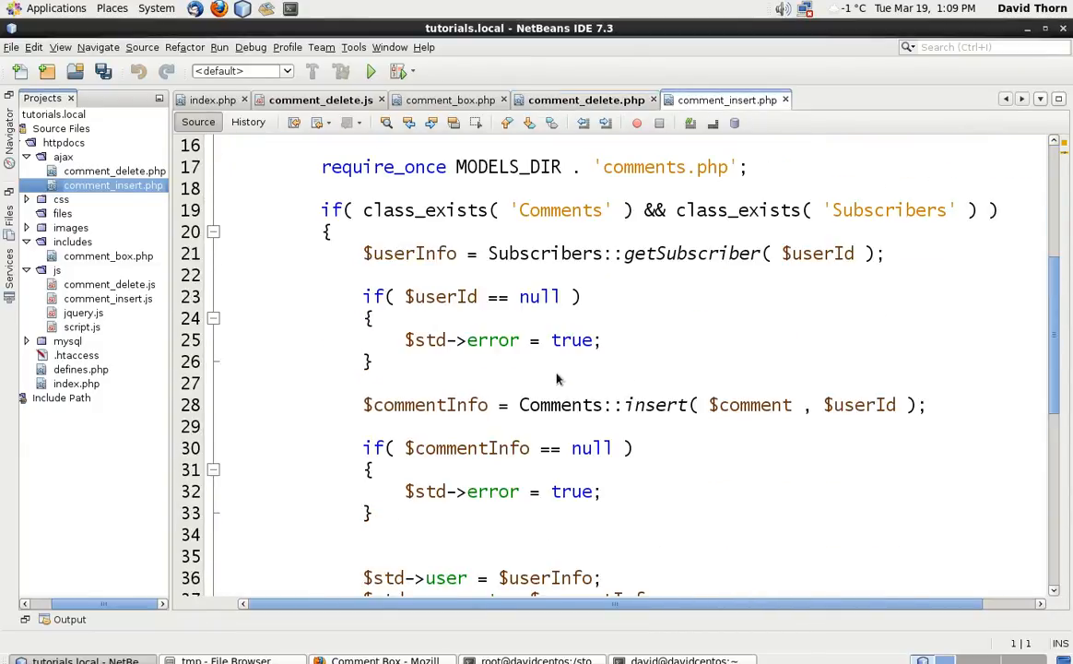
scroll("up", 3)
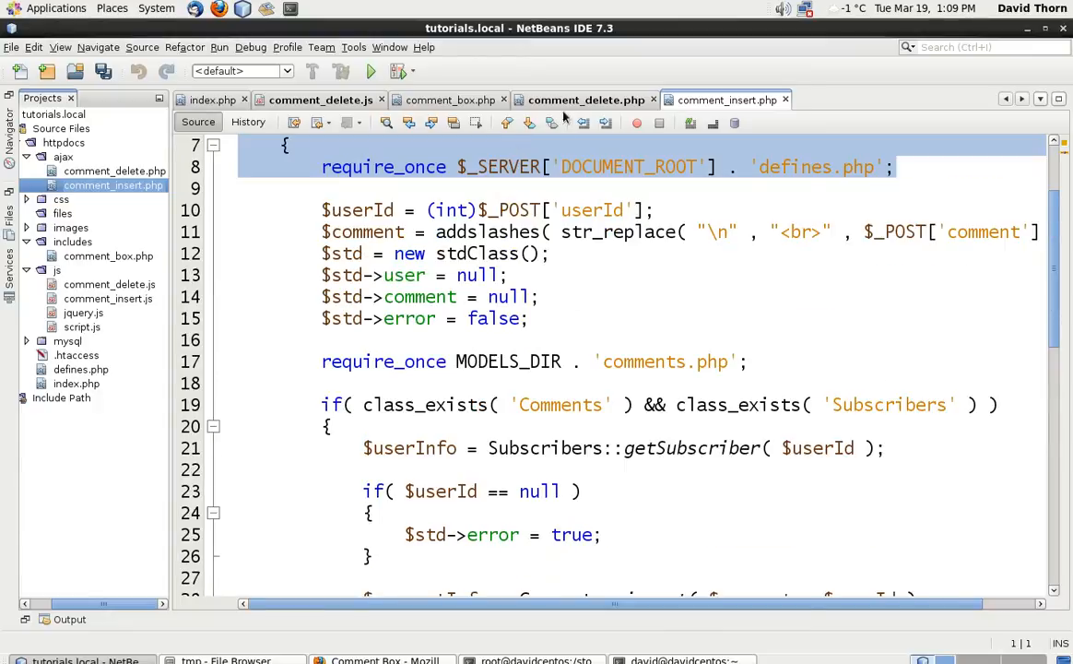
left_click(313, 99)
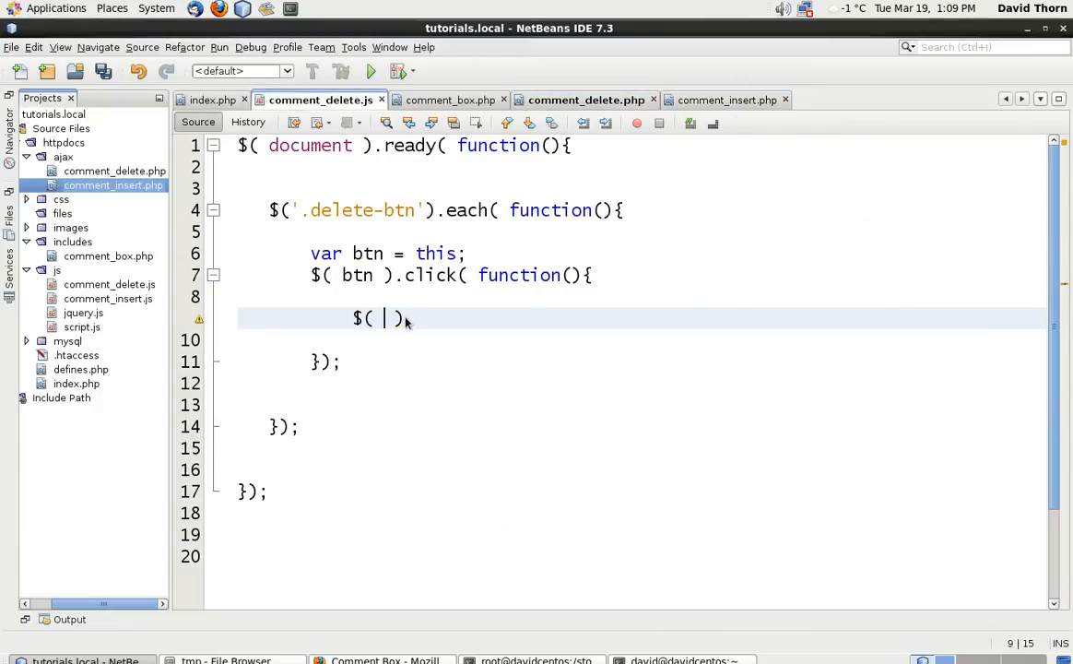
Start a jQuery call to "ajax/comment_delete.php" with an empty { } data object
type("\"")
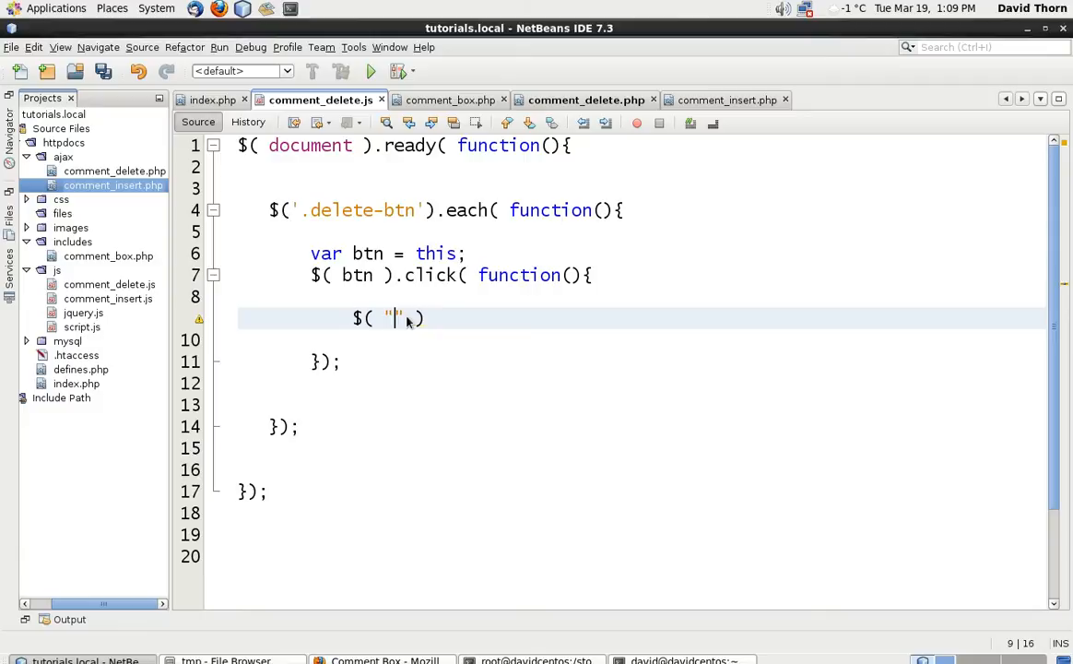
type("ajax/comm")
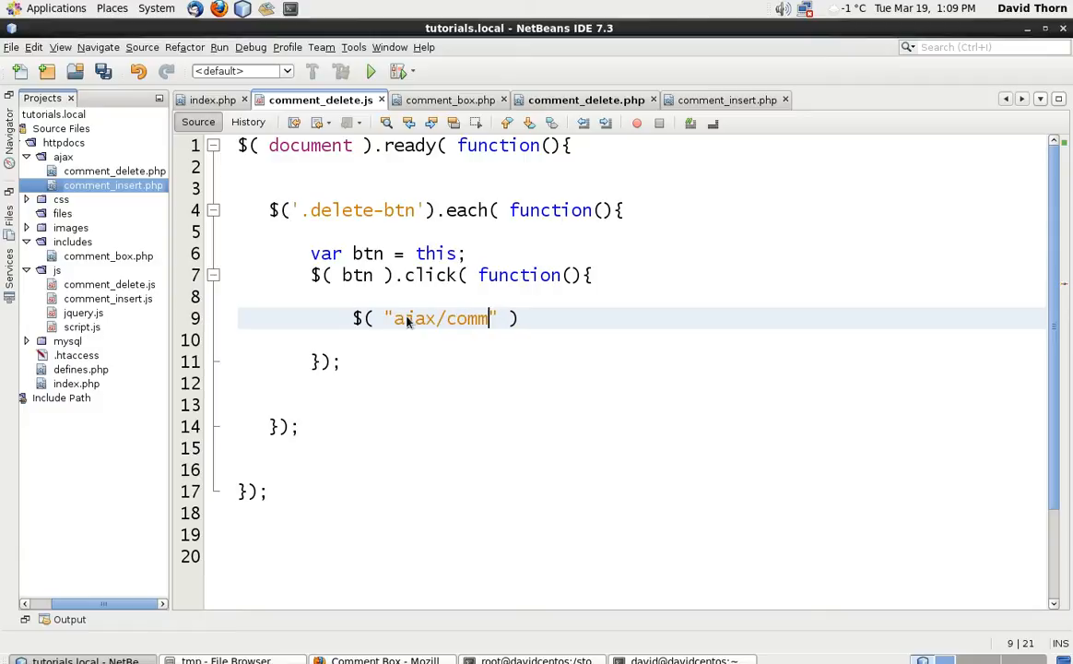
type("ent_delete")
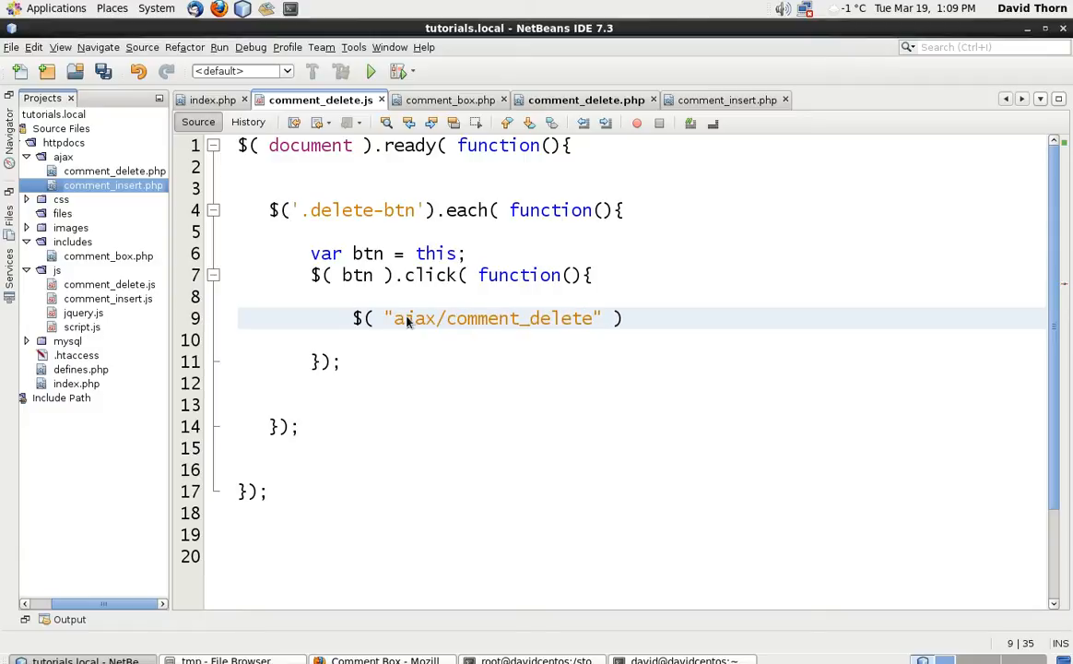
type(".php")
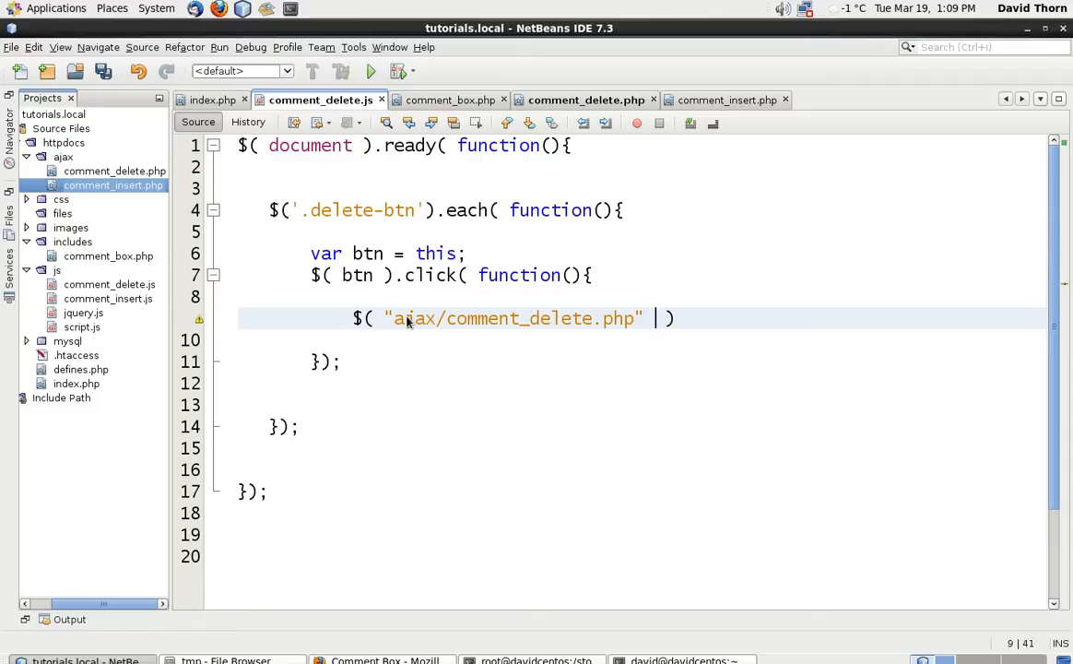
type(", {")
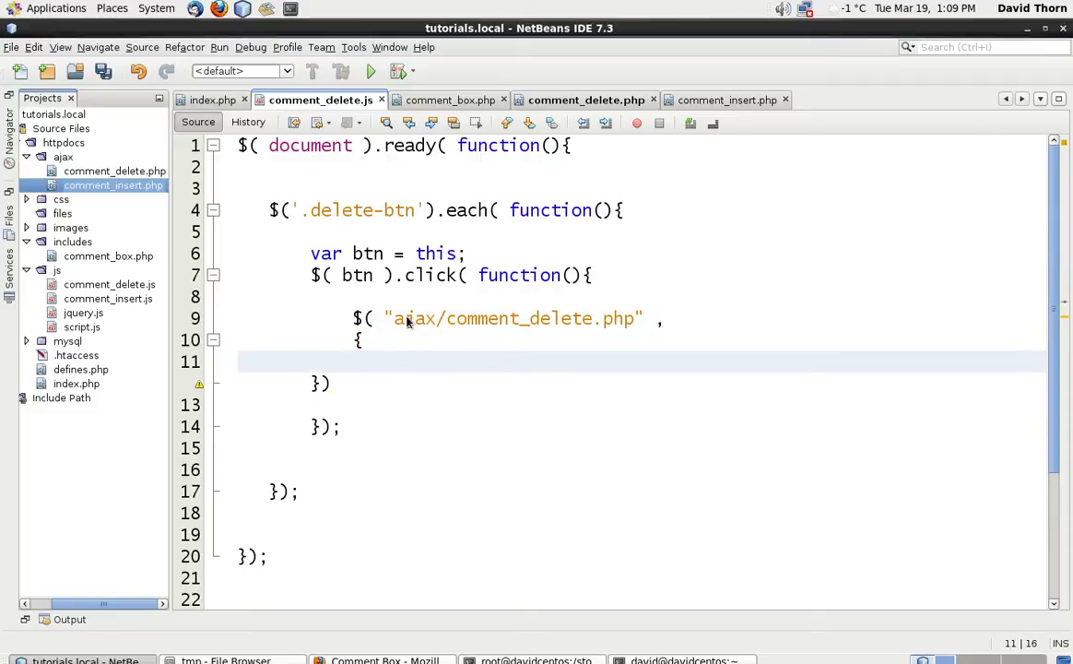
type("}")
type(")")
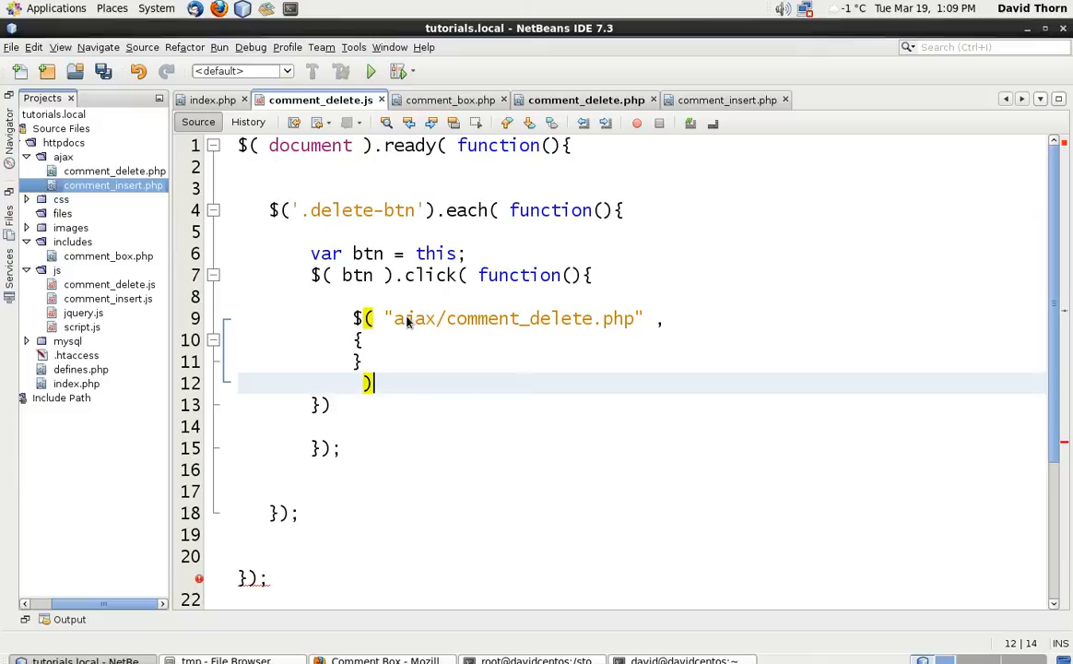
Chain an empty .success(function(){ }) callback and terminate the statement with a semicolon
type(".success( function(){")
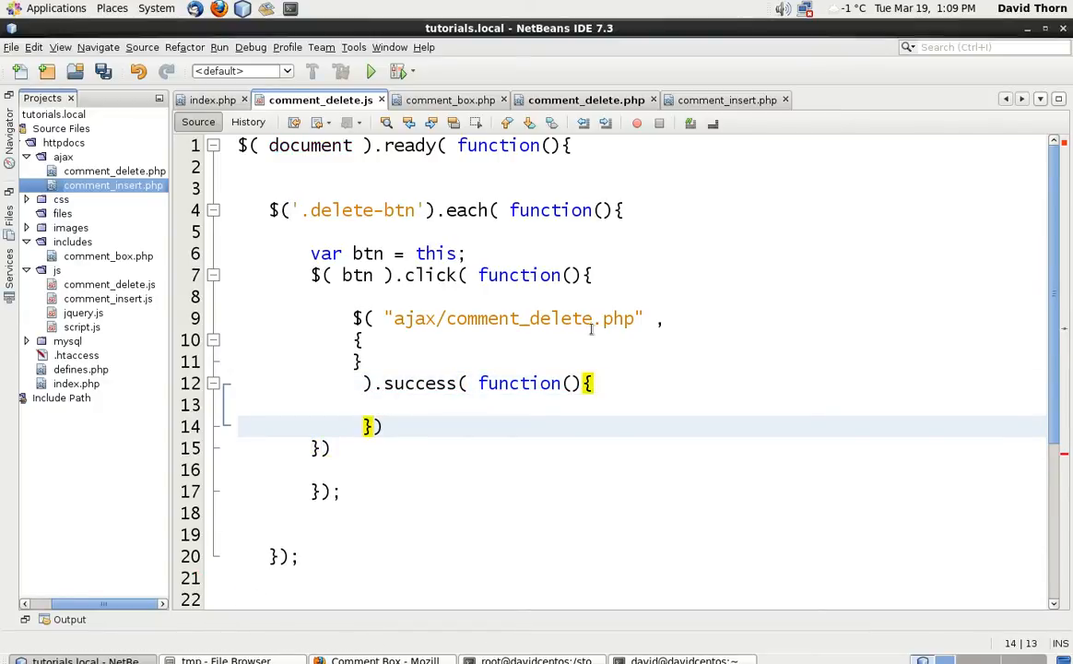
left_click(475, 382)
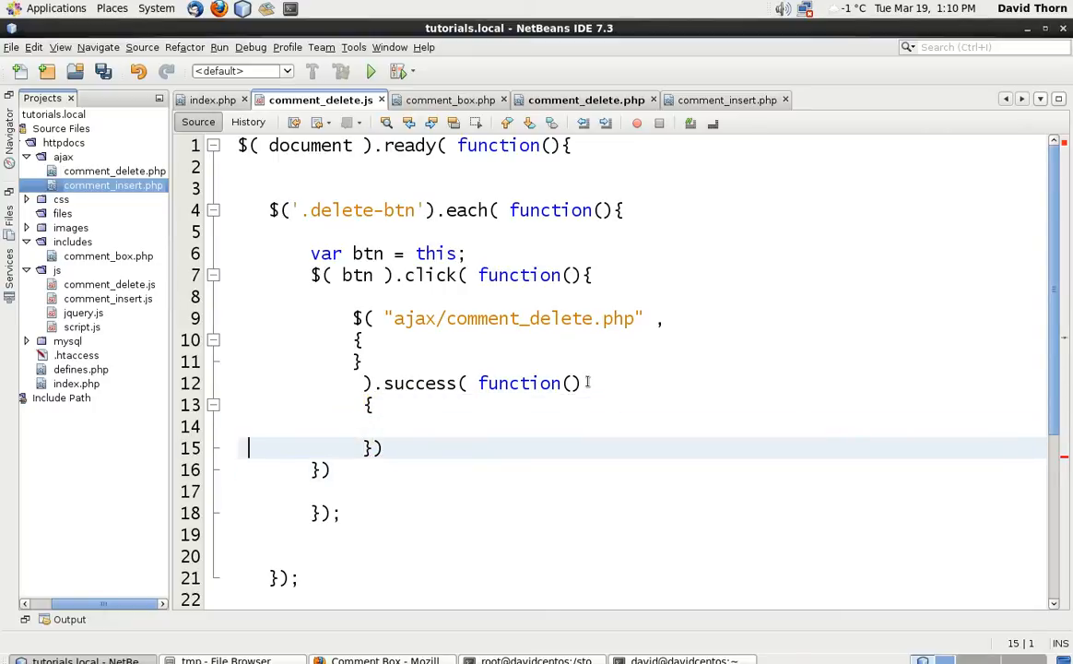
left_click(378, 448)
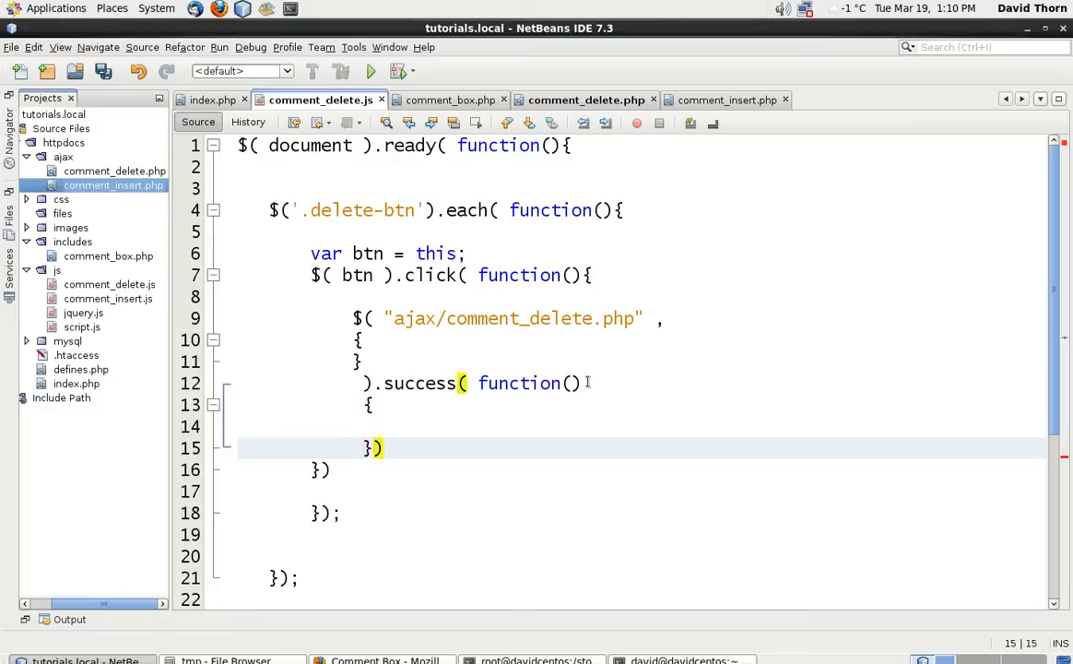
type(";")
left_click(641, 470)
type(";")
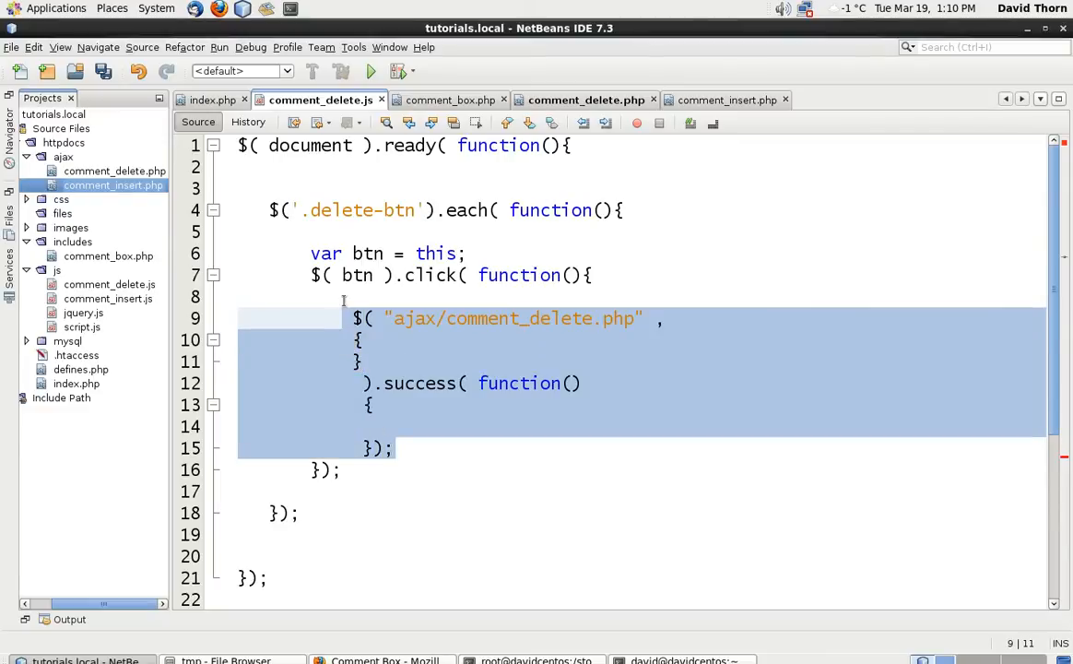
Move the request block into a new function comment_delete() below and tidy the leftover lines in the click handler
key("Delete")
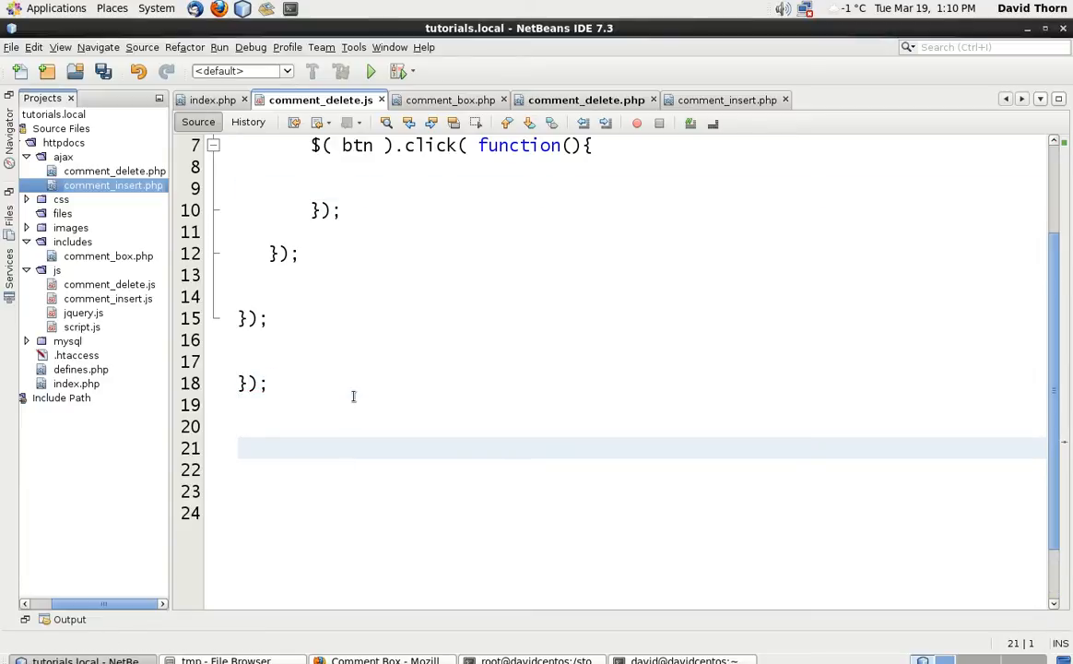
type("function comme")
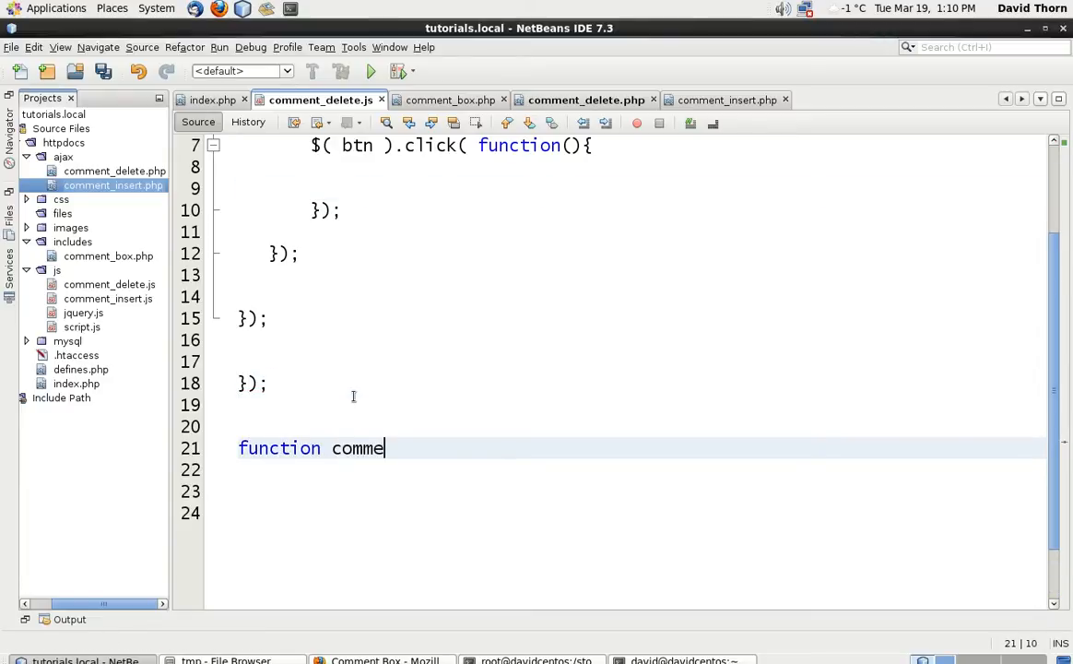
type("nt_")
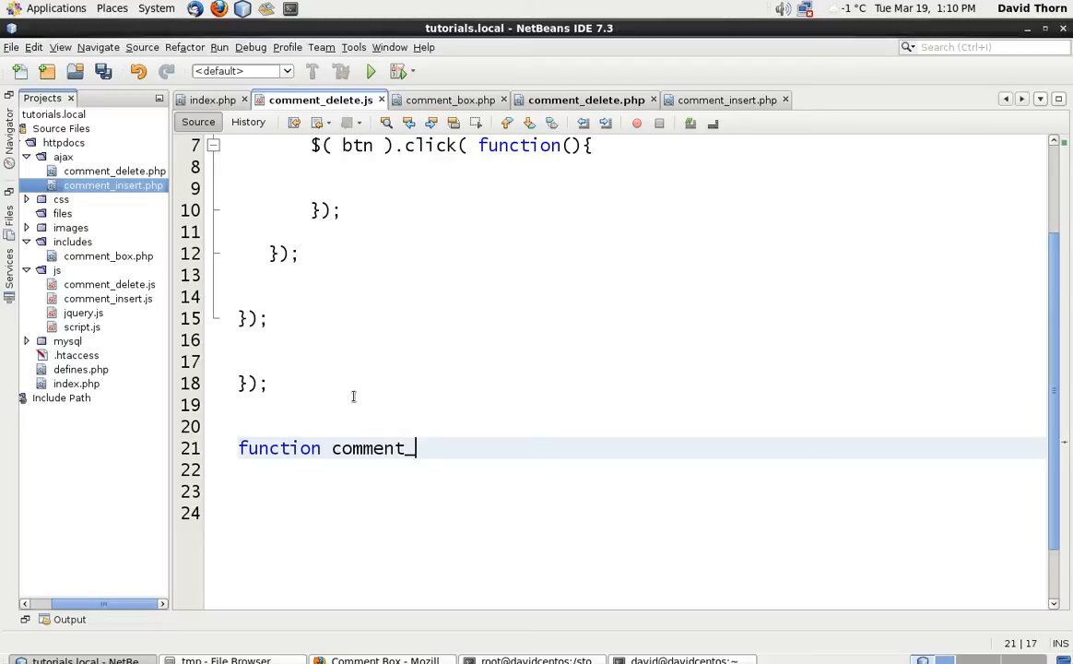
type("delete()")
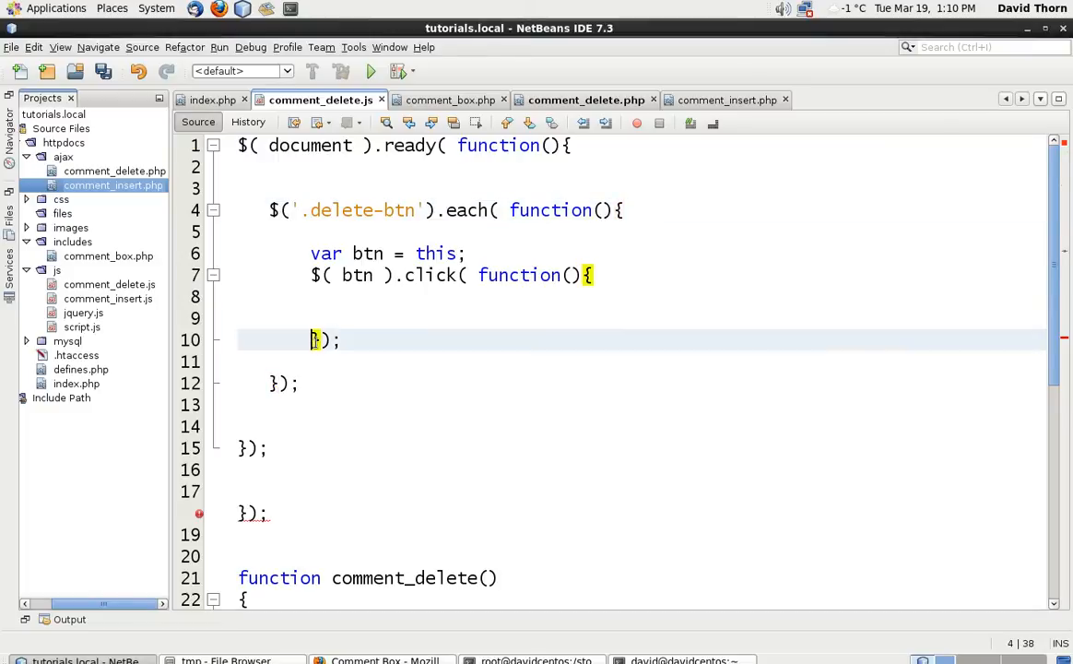
left_click(274, 448)
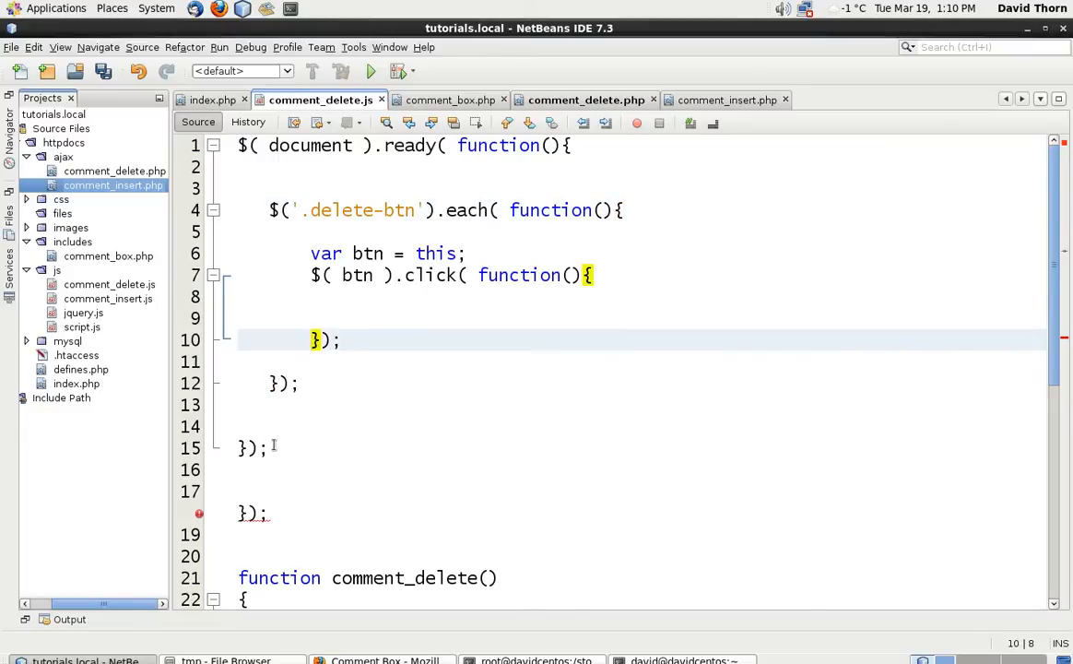
left_click(254, 448)
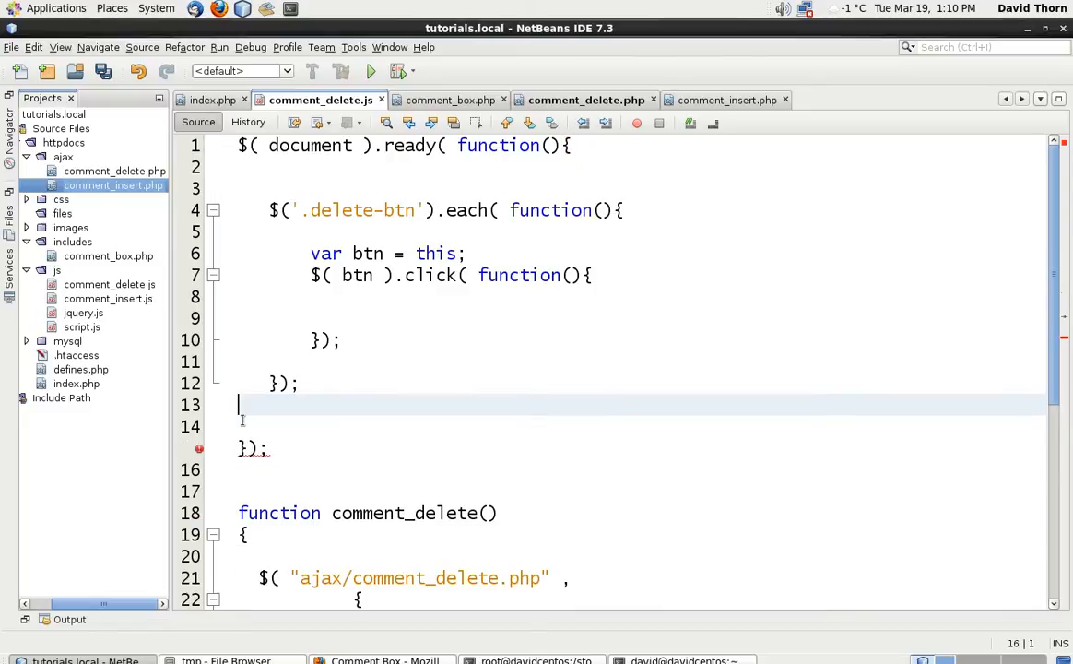
scroll("down", 3)
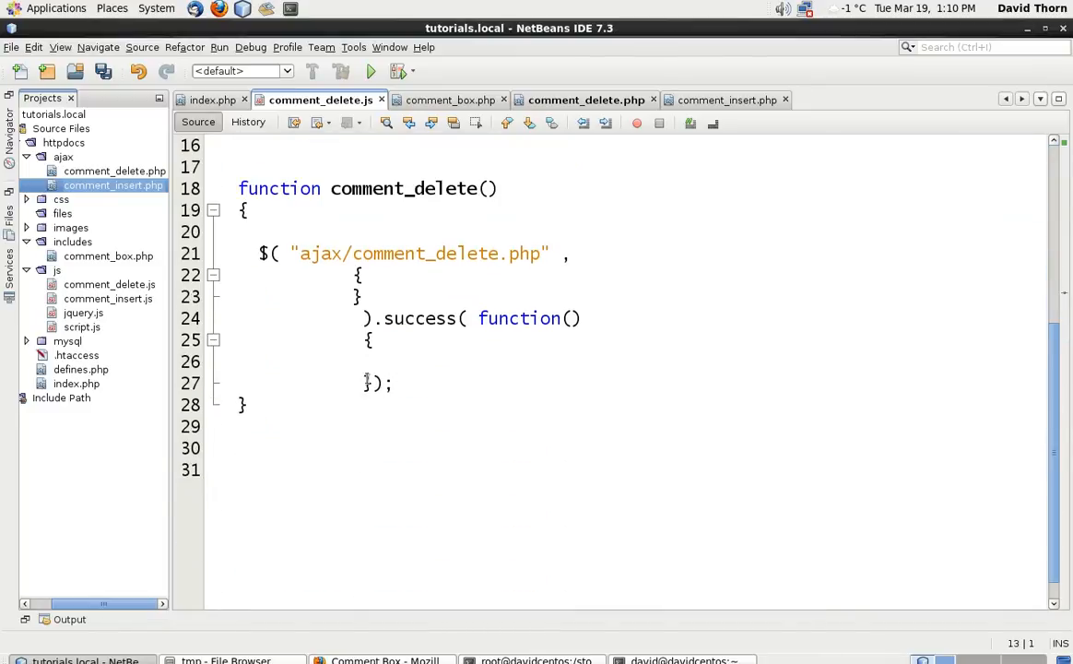
Fill the data object with task : "comment_delete" and comment_id : _comment_id
left_click(367, 384)
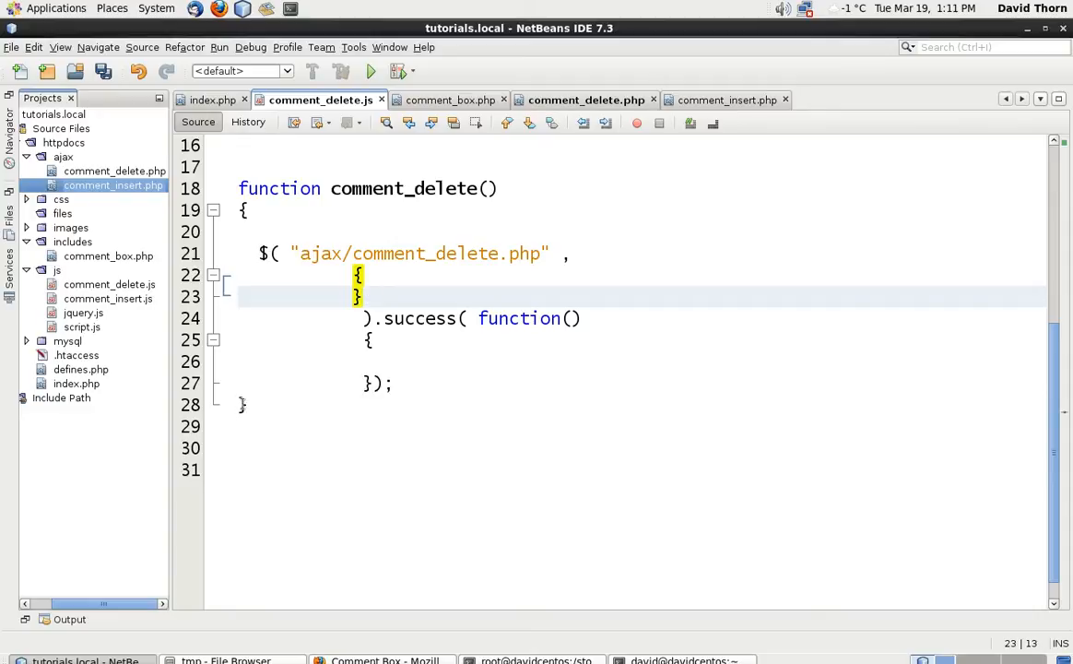
left_click(243, 404)
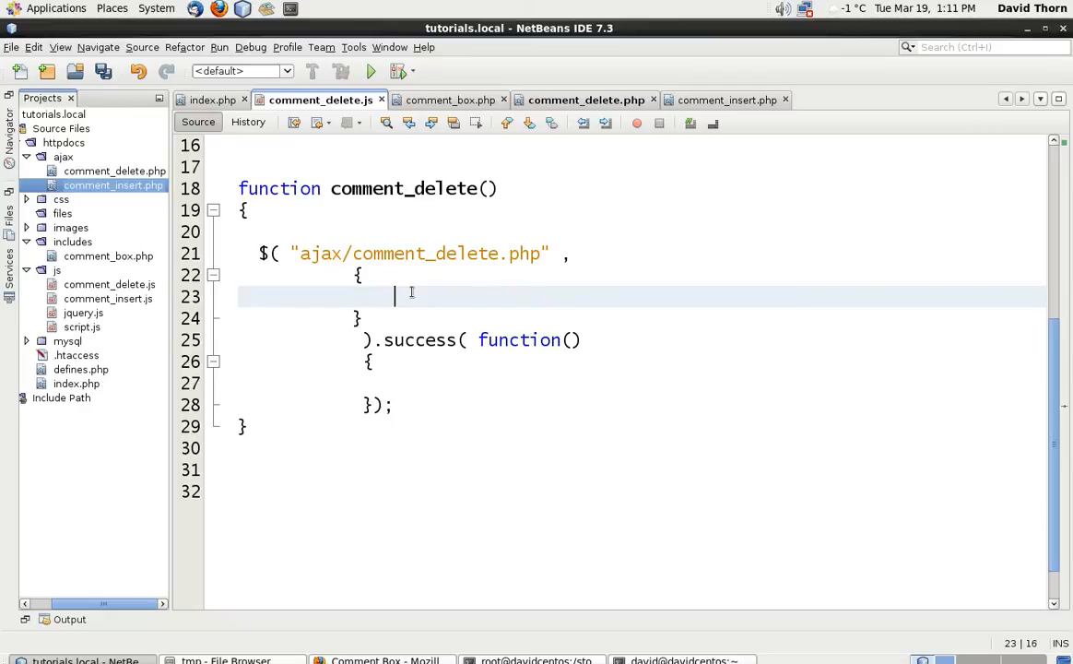
type("task : \"c\"")
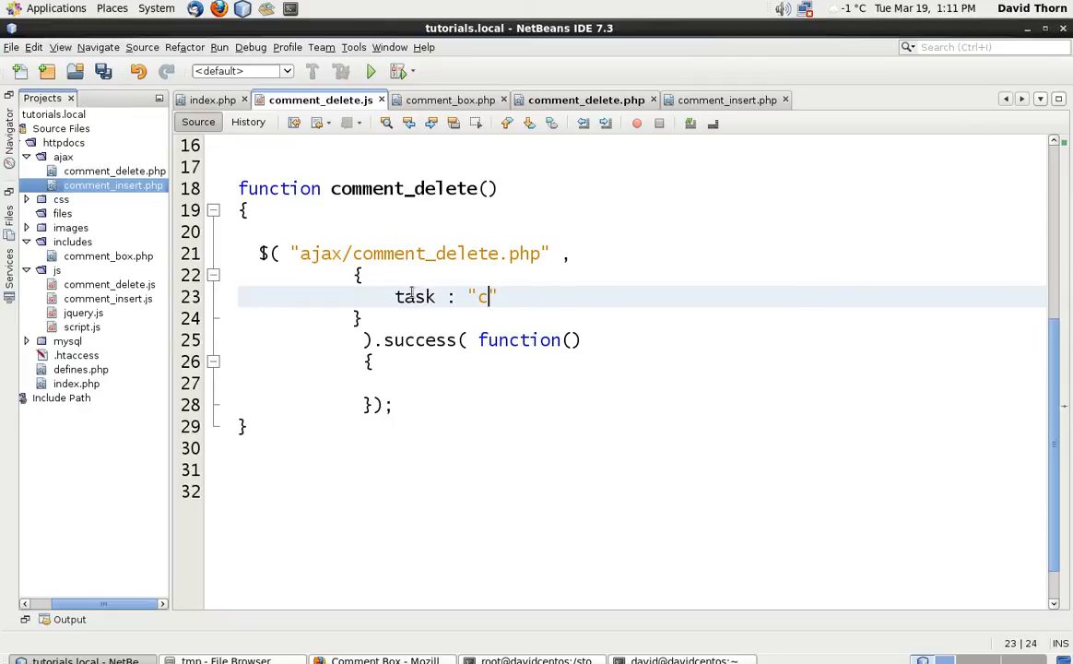
type("omment_delete")
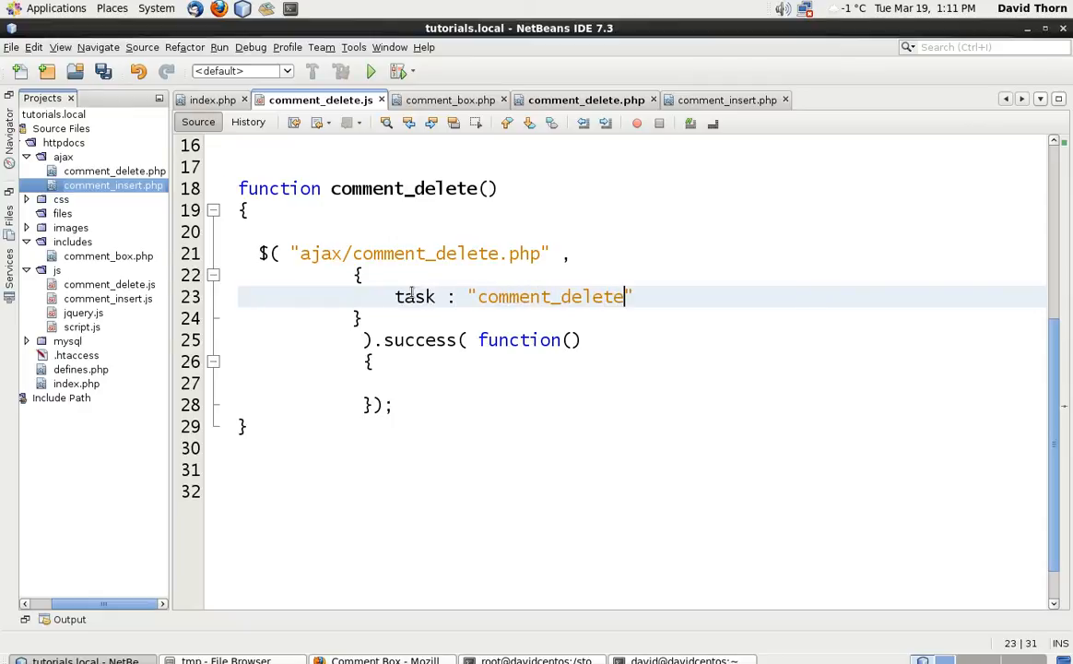
type(",")
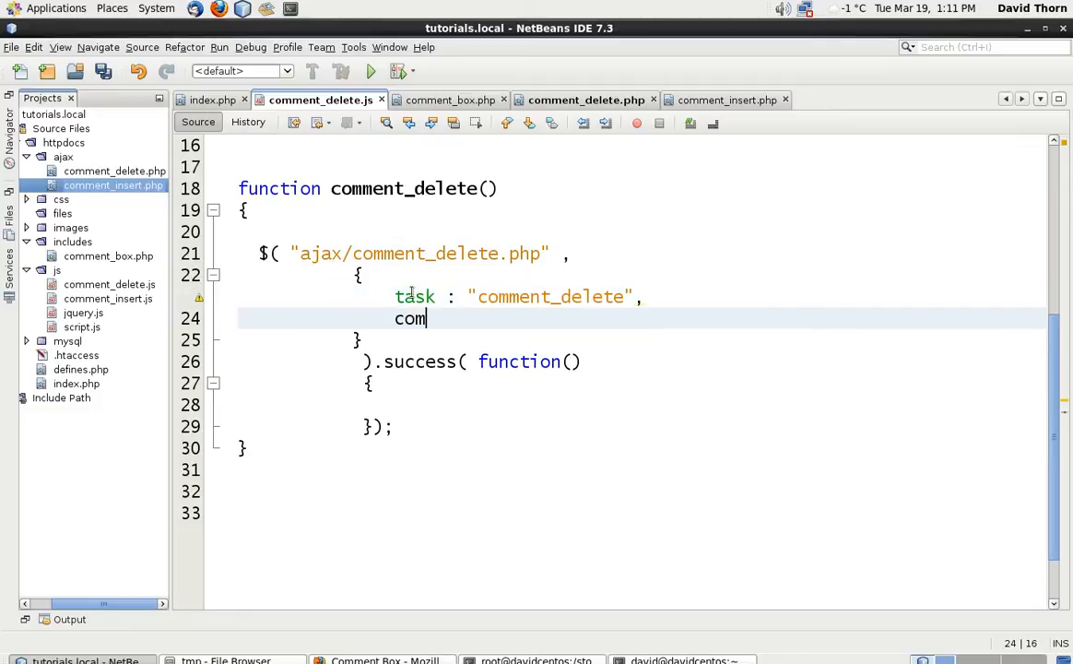
type("ment_id =")
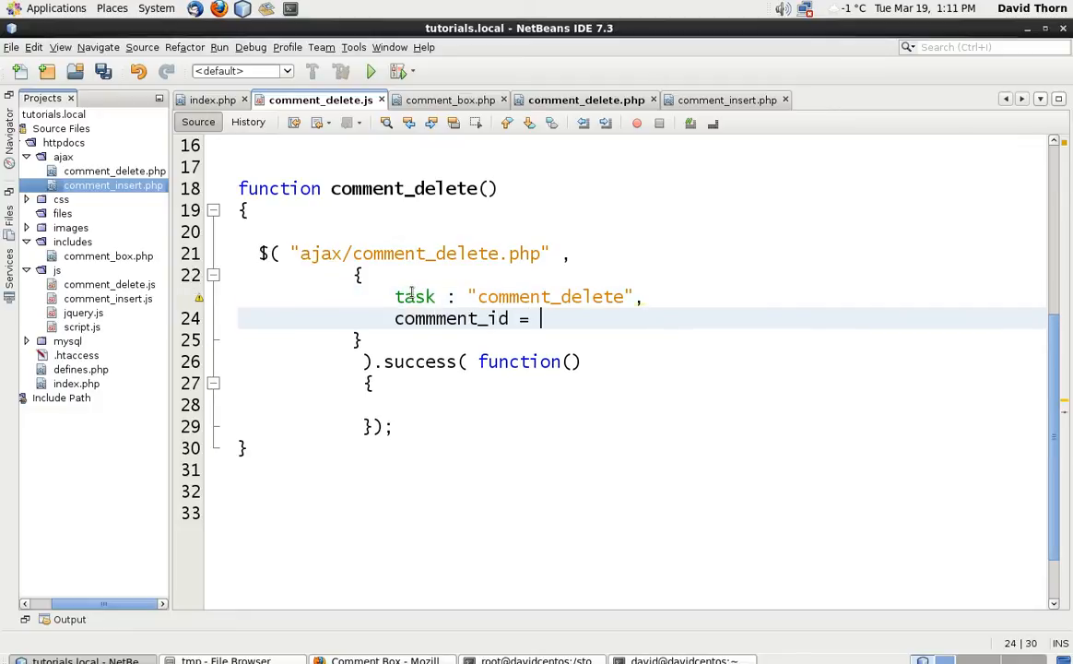
type(":")
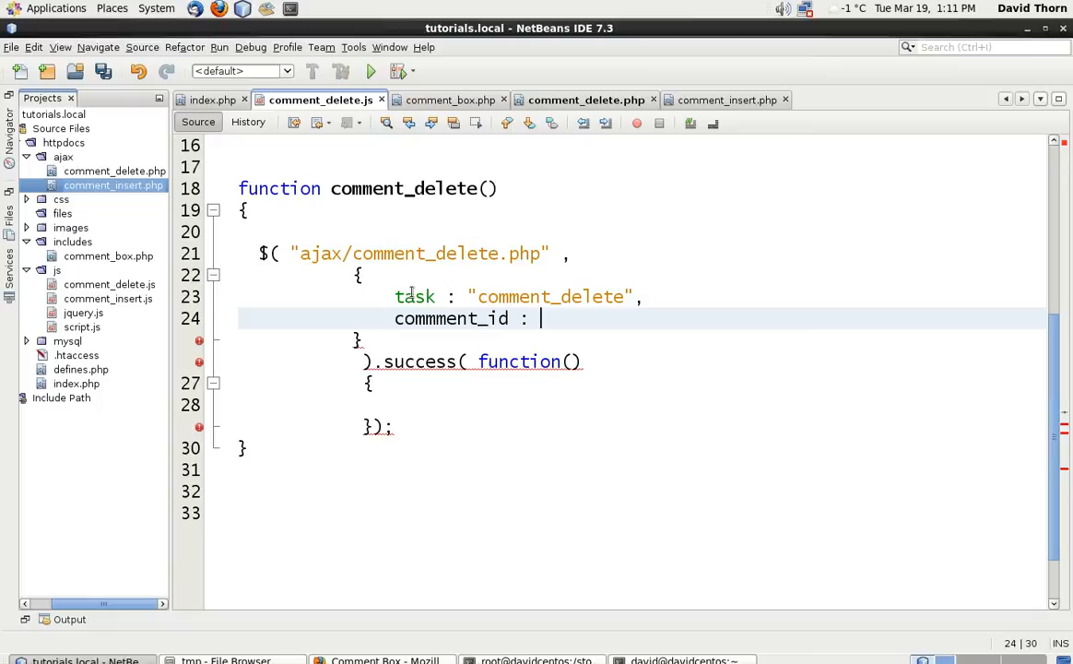
type("_commen")
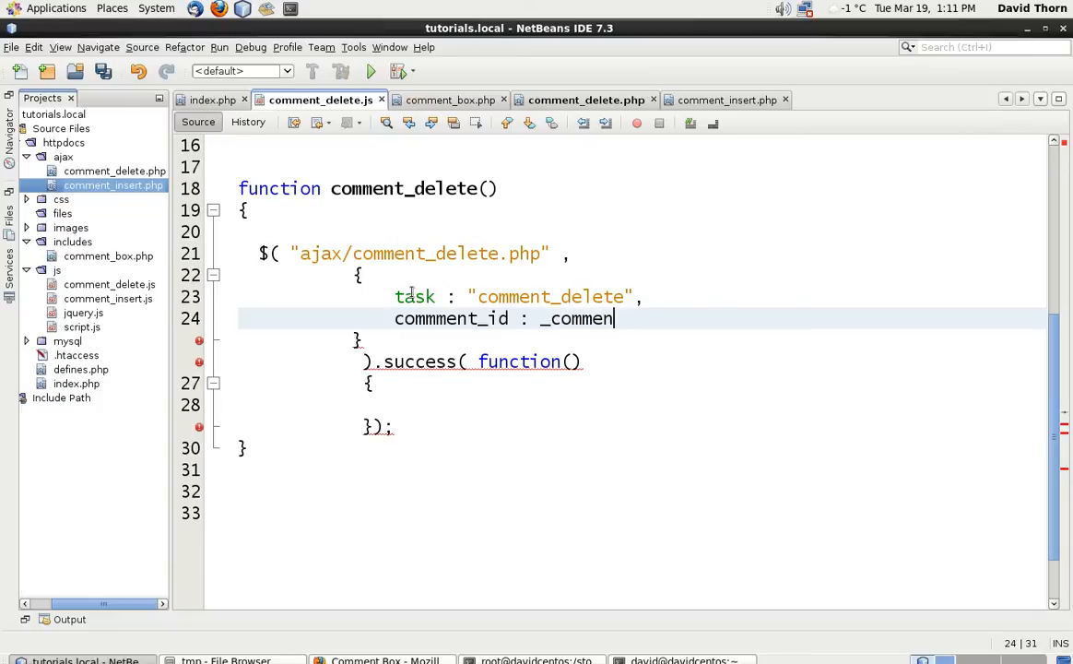
type("t_id")
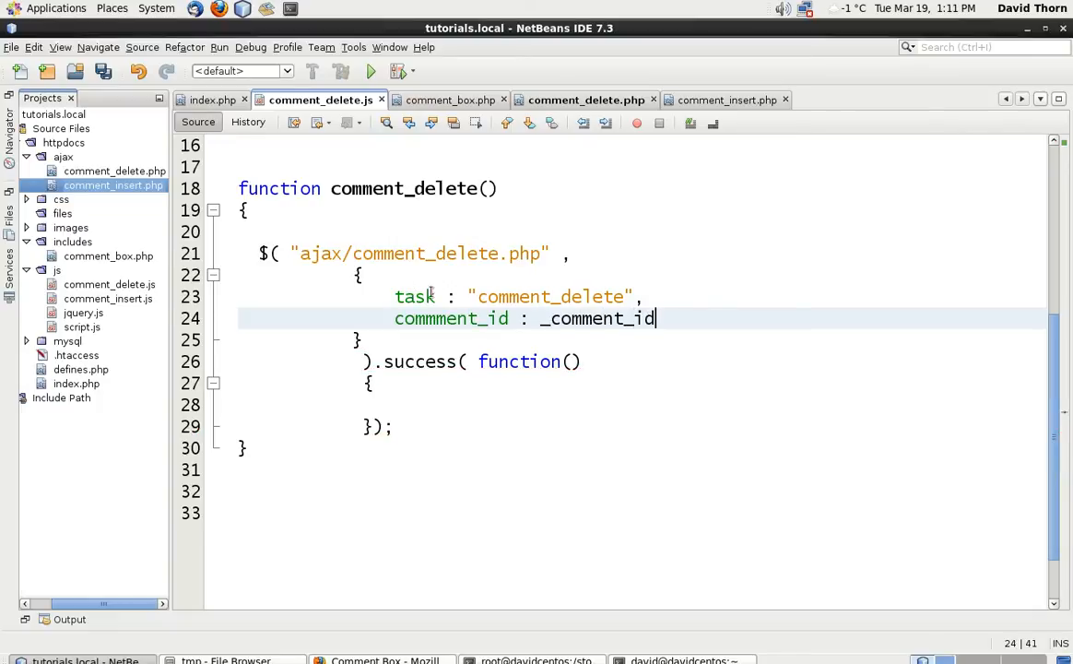
Change the call to $.post and reformat the .success block onto its own lines
left_click(392, 361)
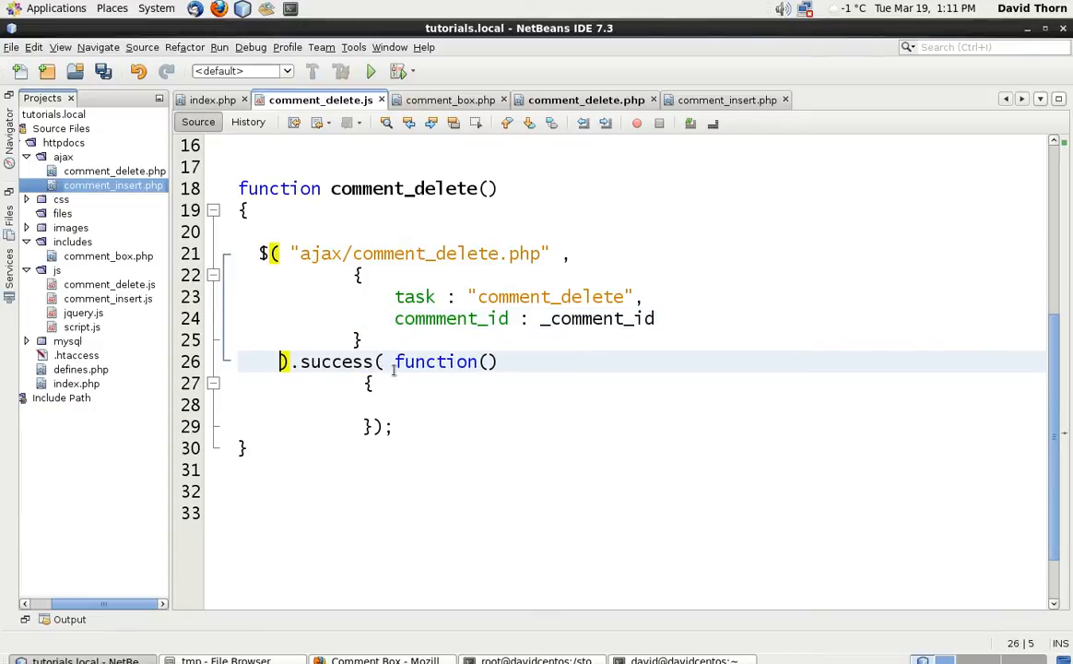
left_click(269, 254)
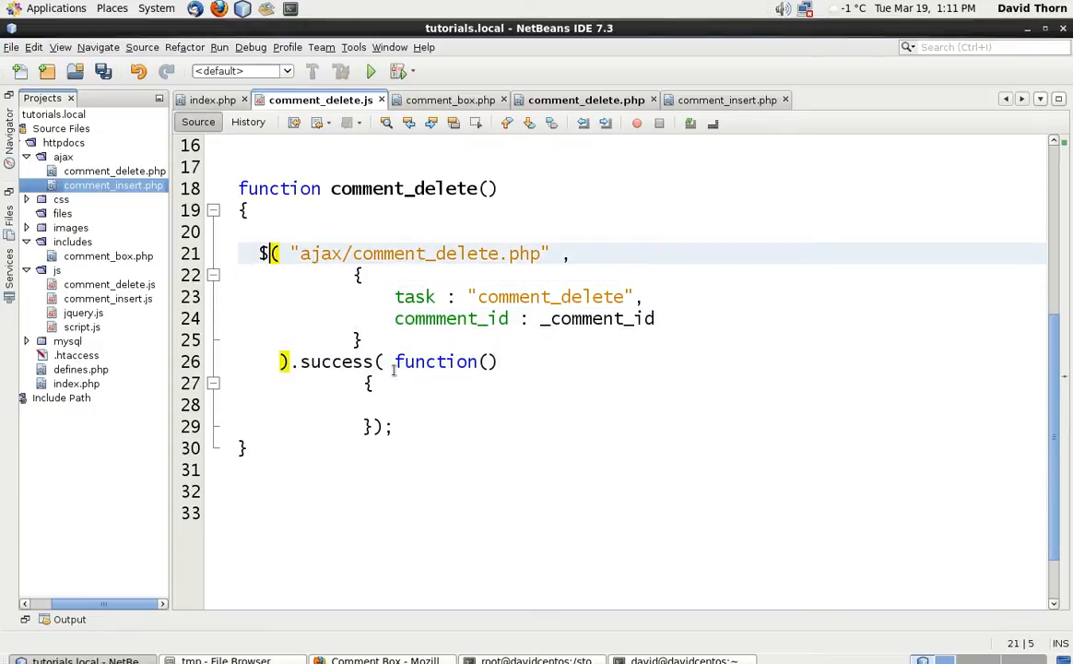
type(".post")
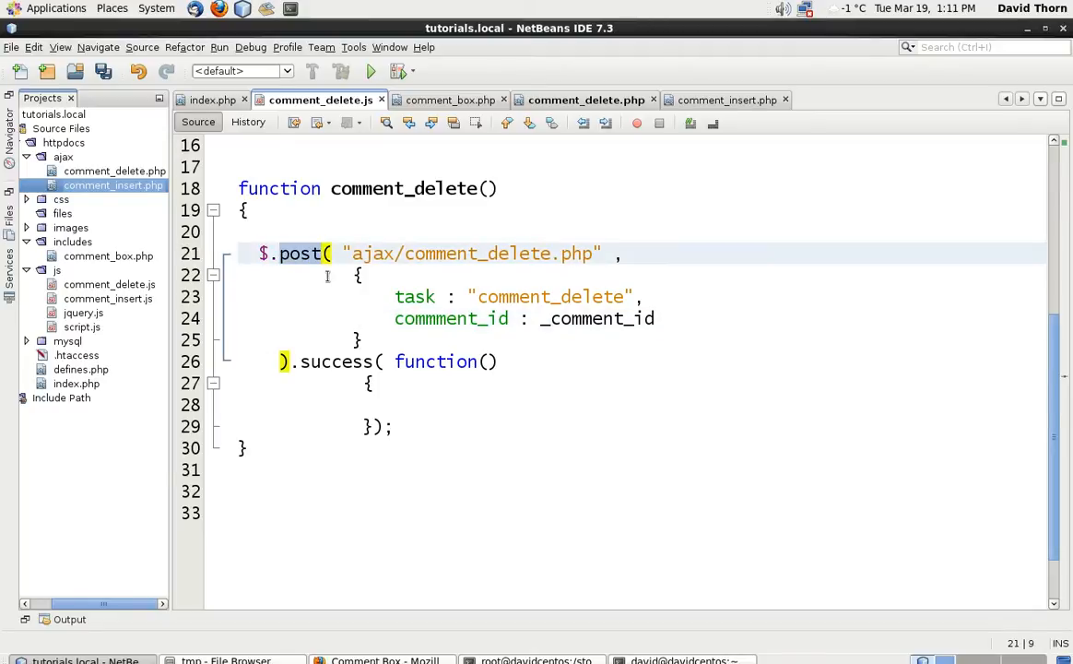
left_click_drag(358, 274, 360, 339)
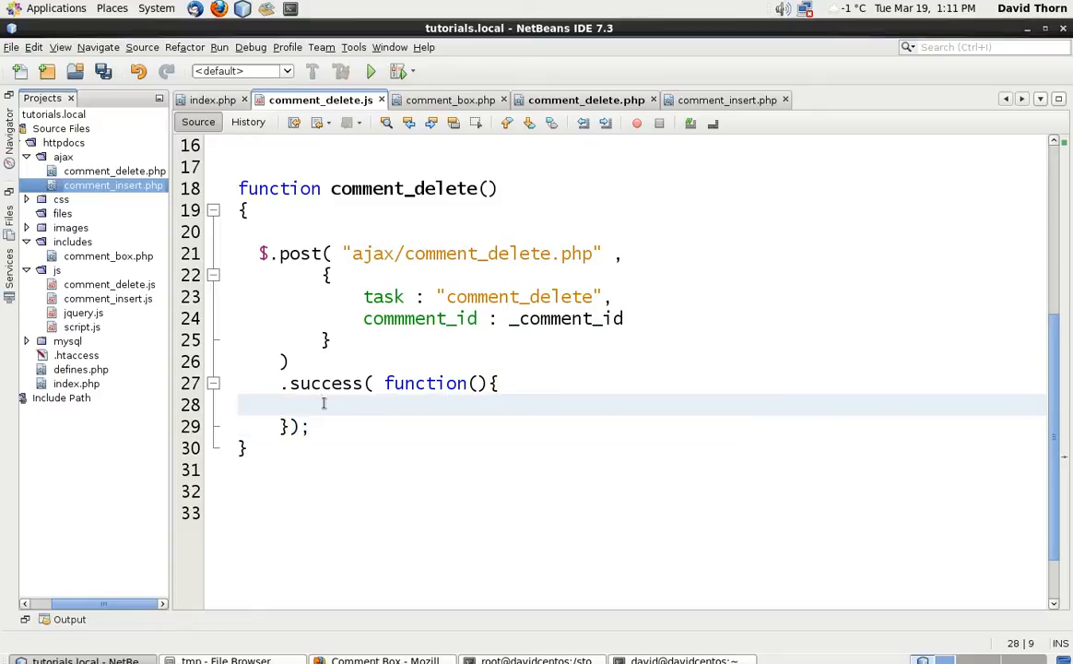
Log "Success on the comment_ delete" in the success callback and give it a data parameter
type("console.log( \"\"")
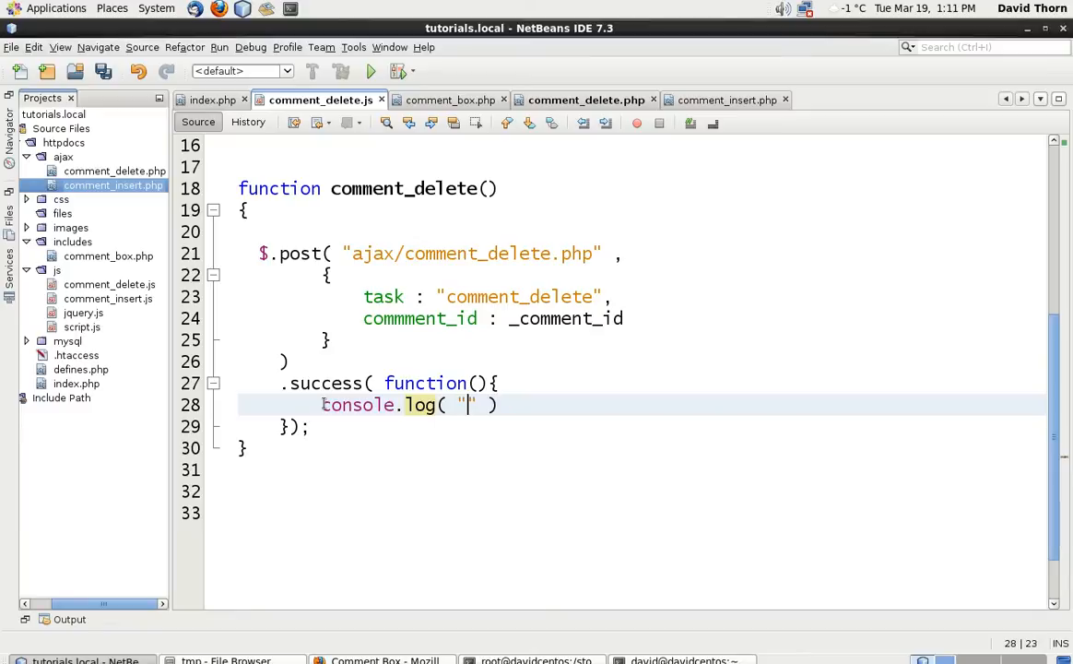
type("Success on")
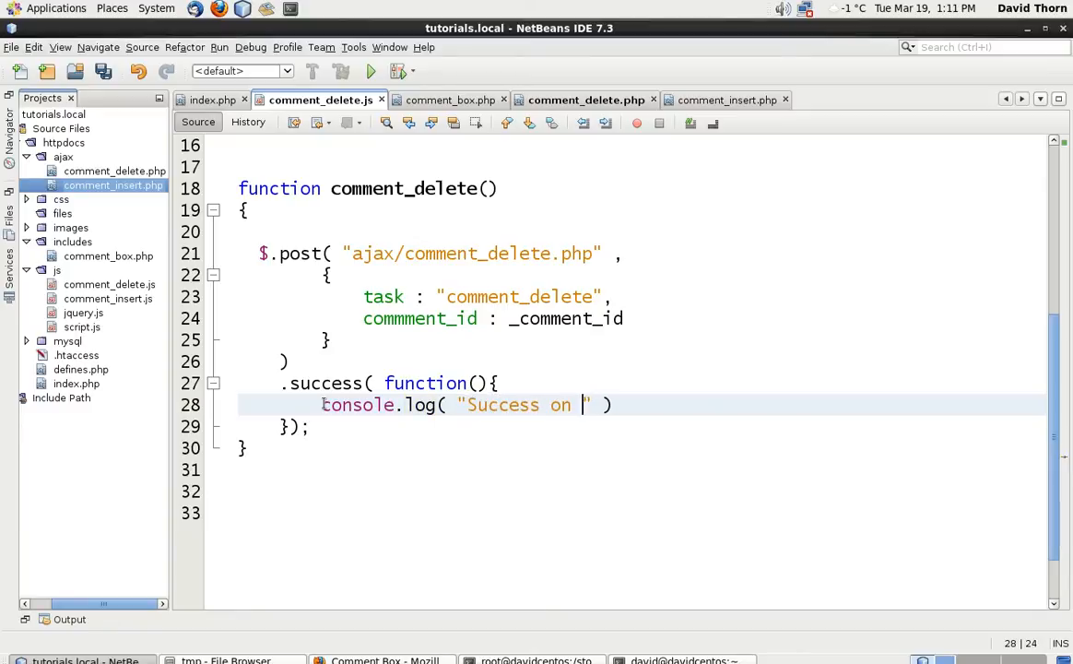
type("the comment_ d")
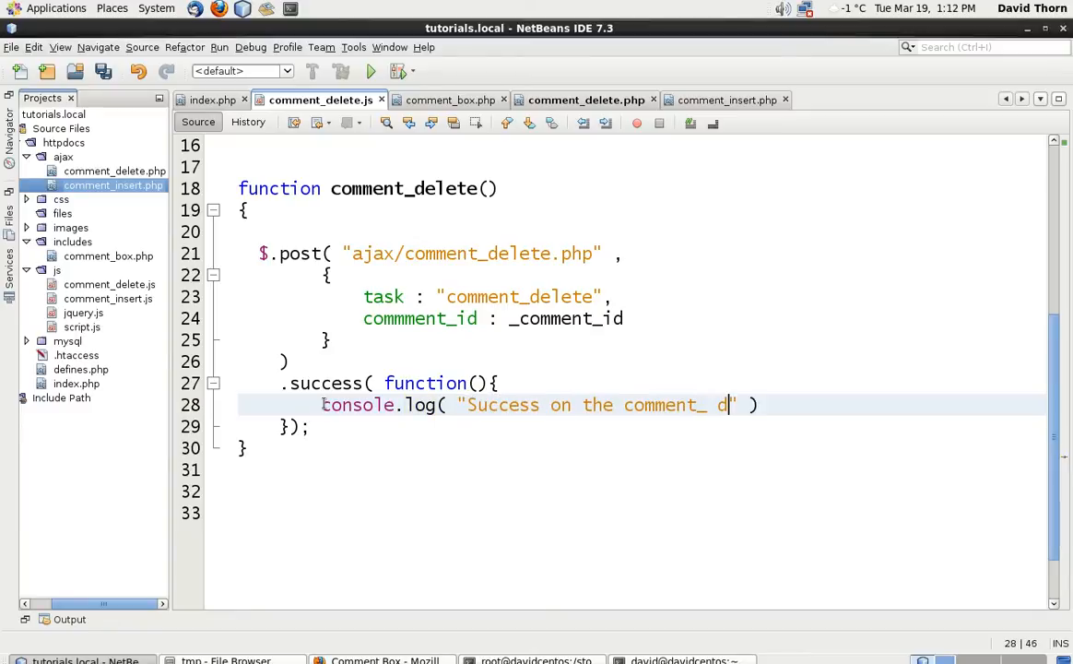
type("elete")
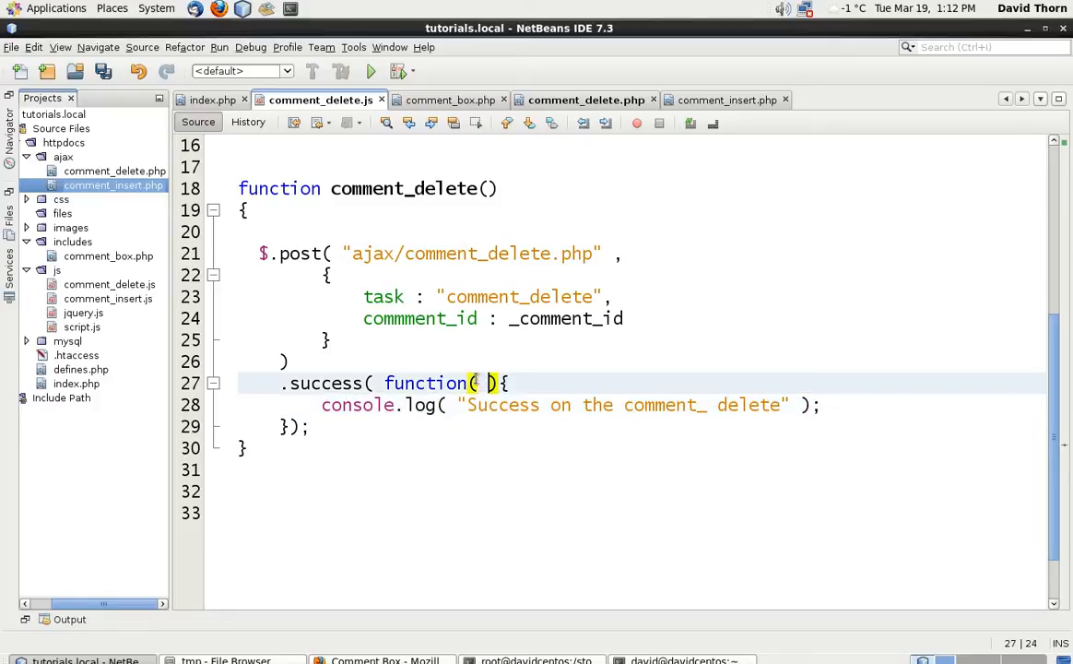
type("data")
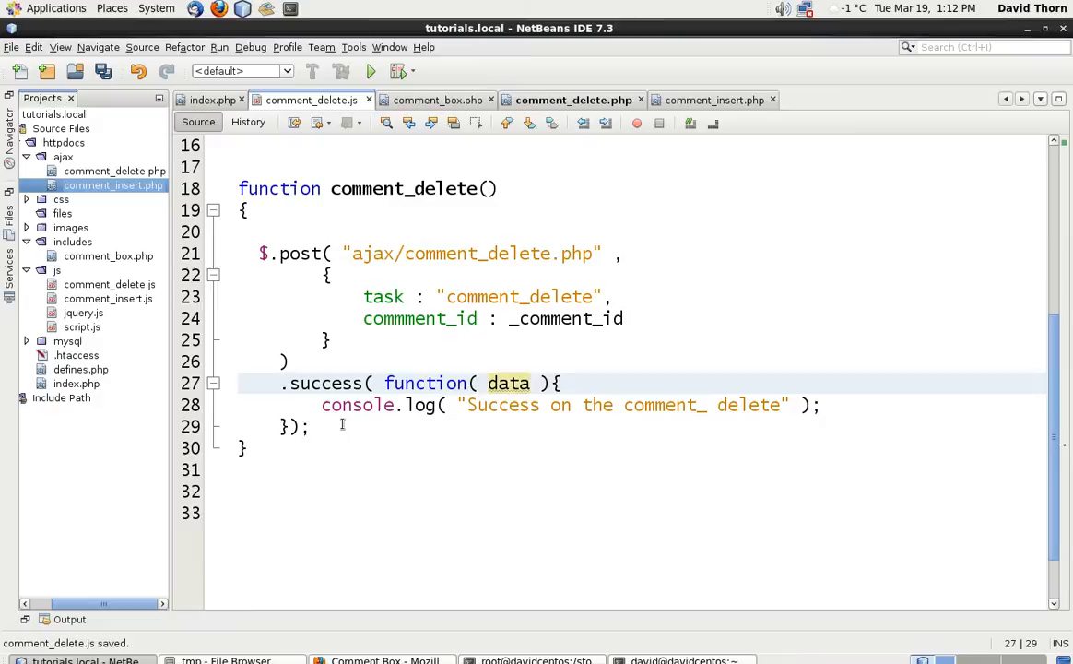
left_click(341, 426)
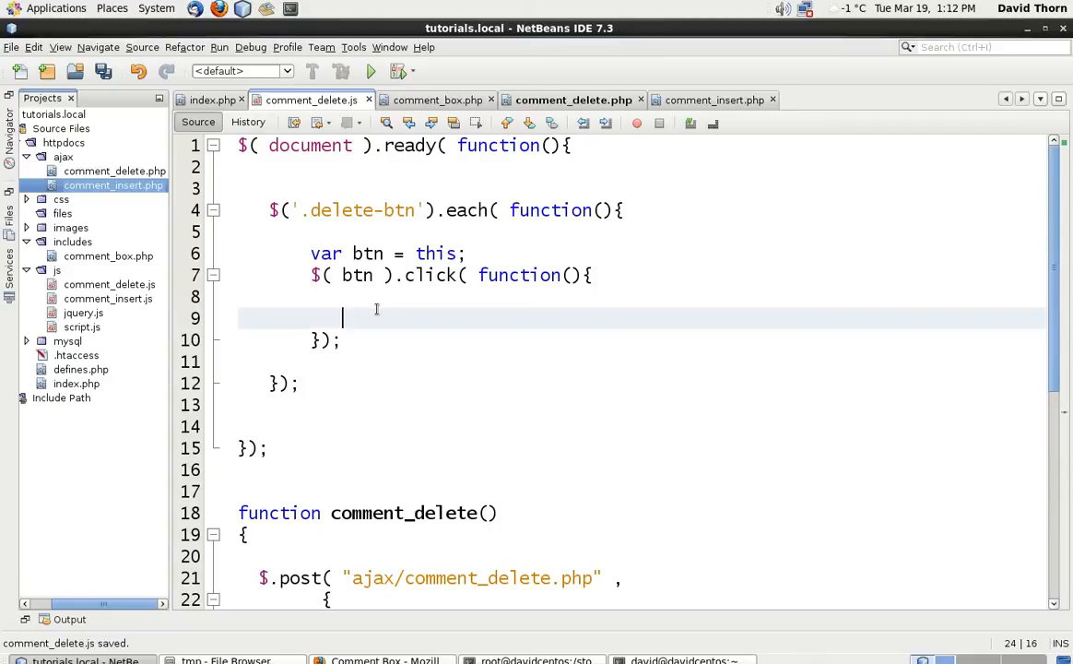
Call comment_delete(); inside the click handler, then bring up comment_delete.php
type("comment")
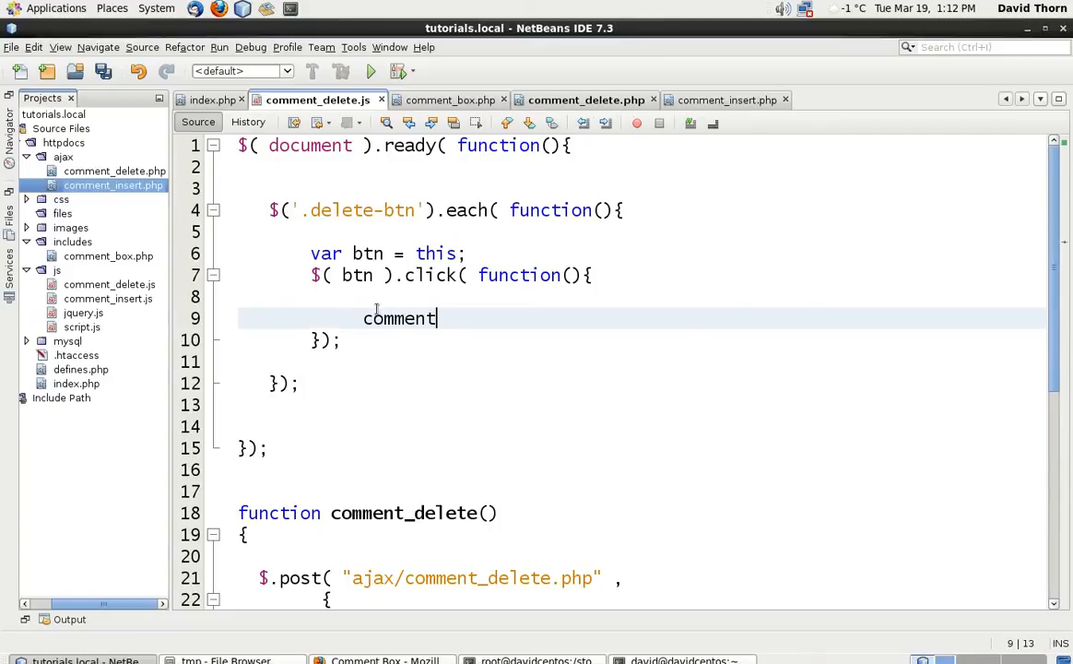
type("_delete();")
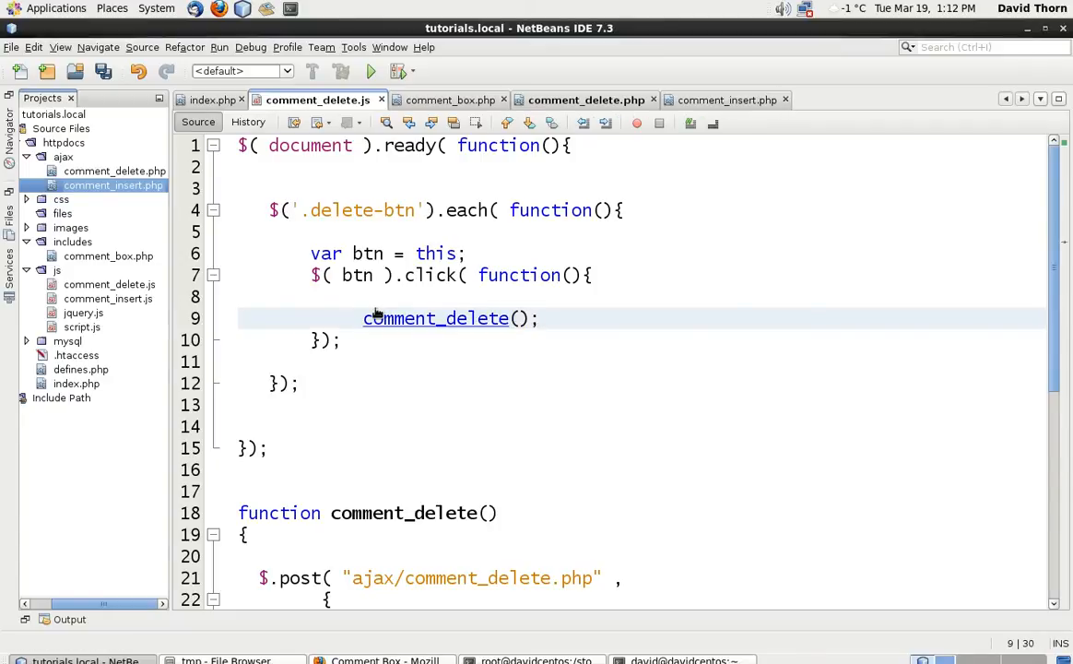
left_click(571, 99)
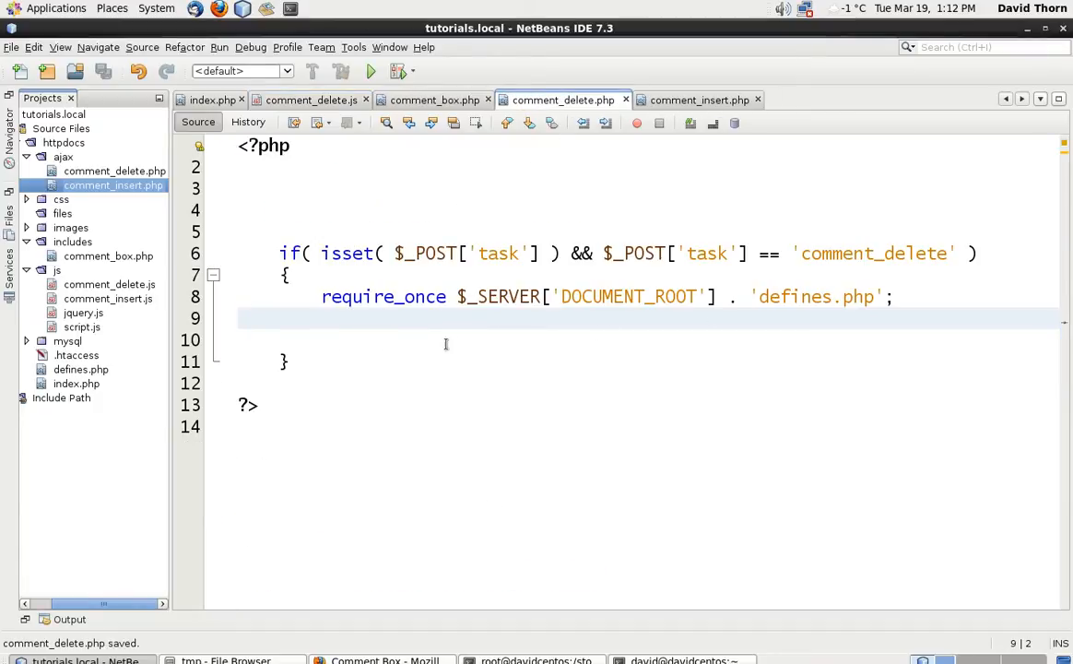
Echo "I am a on the server side and heard your request" from comment_delete.php
type("echo")
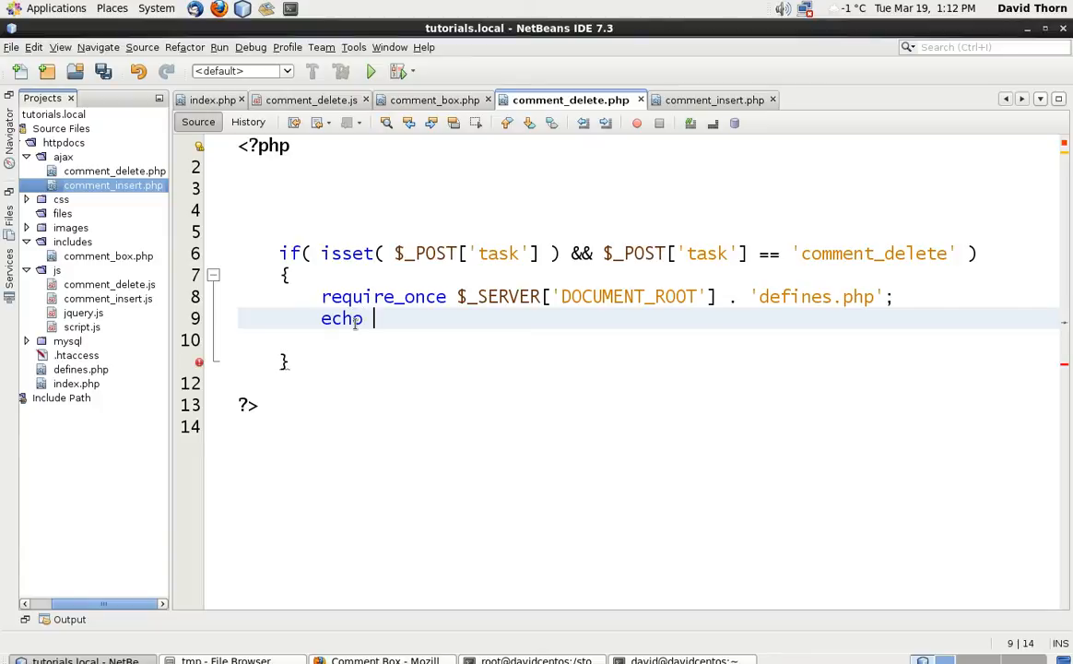
type("\"I am a\"")
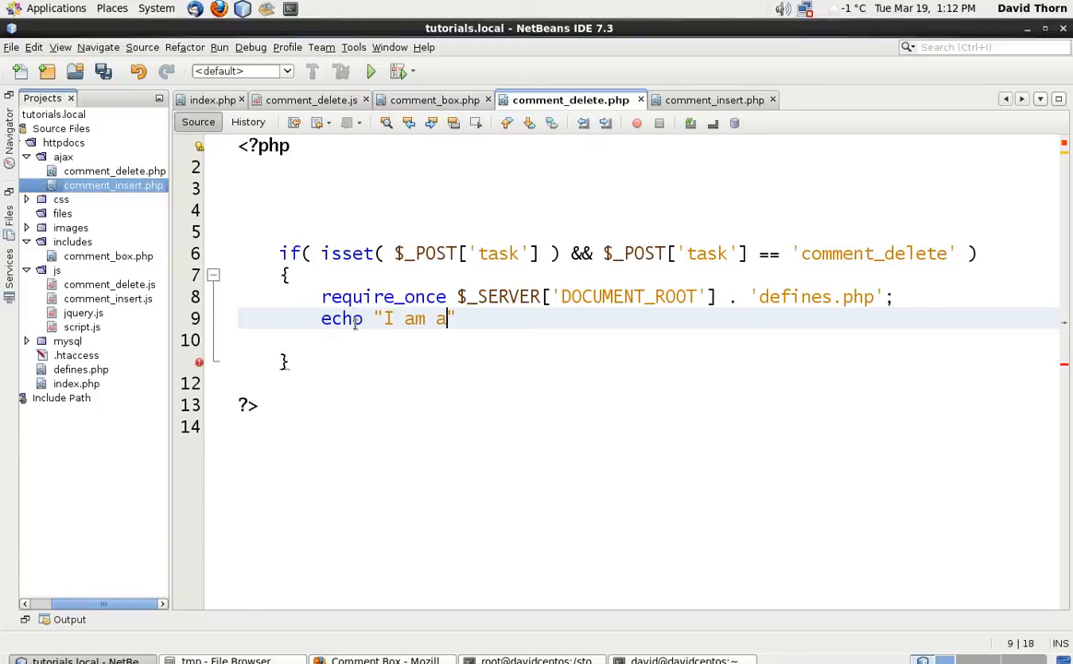
type("on the server si")
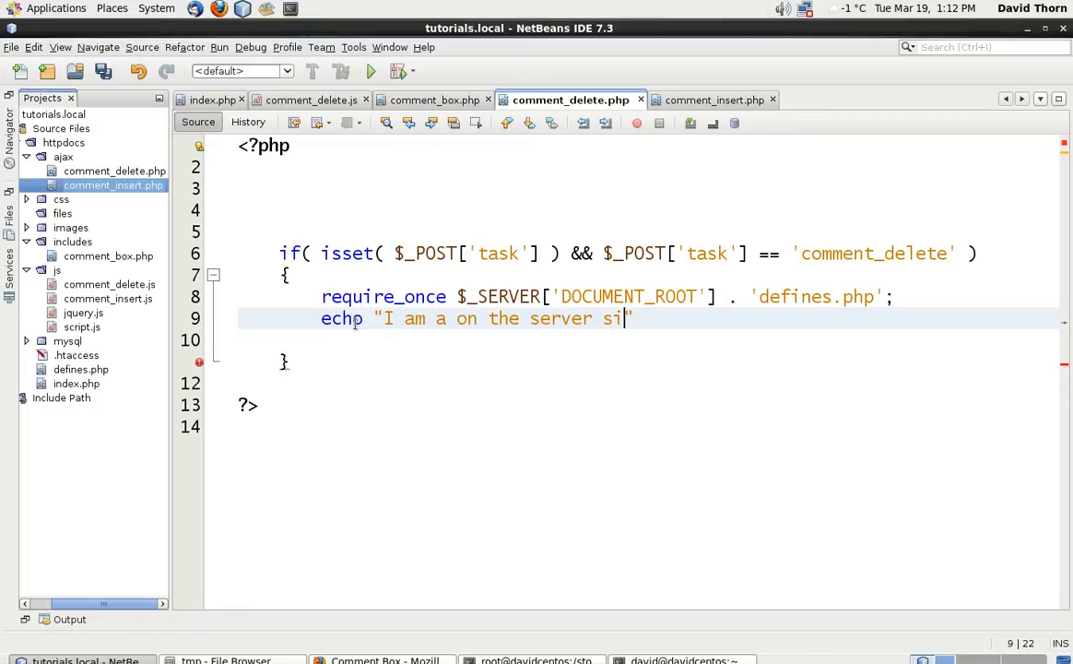
type("de and heard")
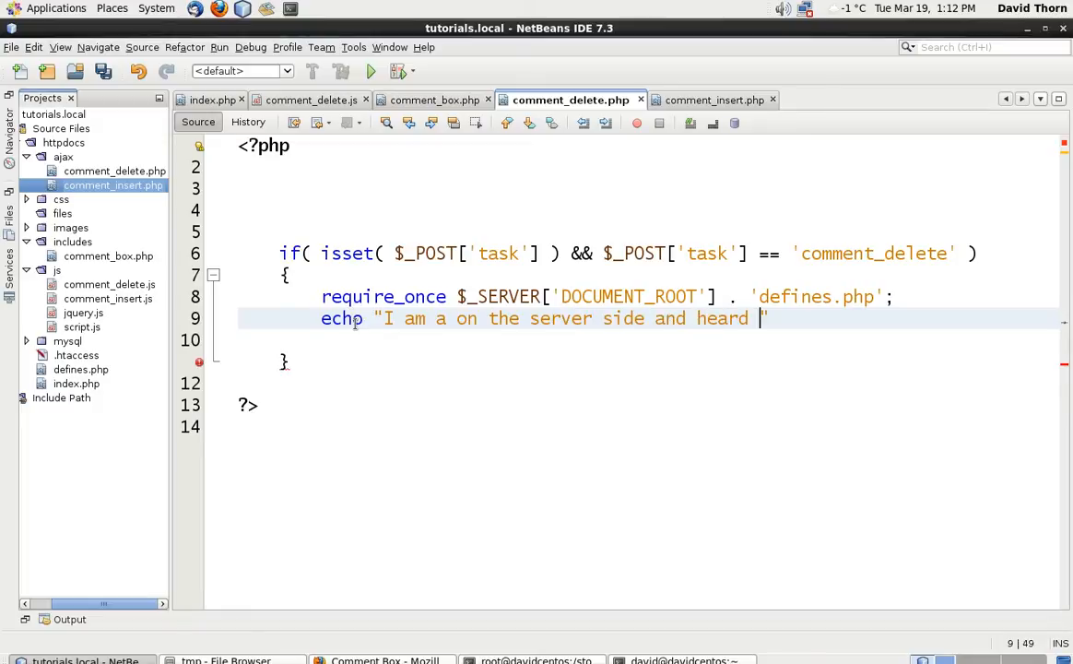
type("your requ")
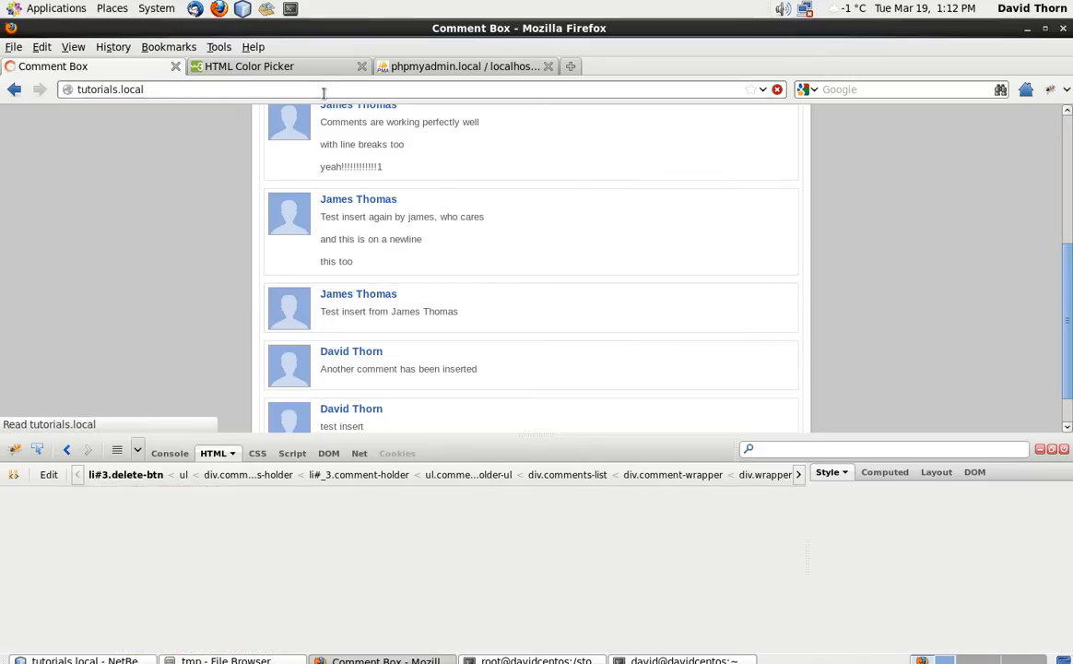
scroll("up", 3)
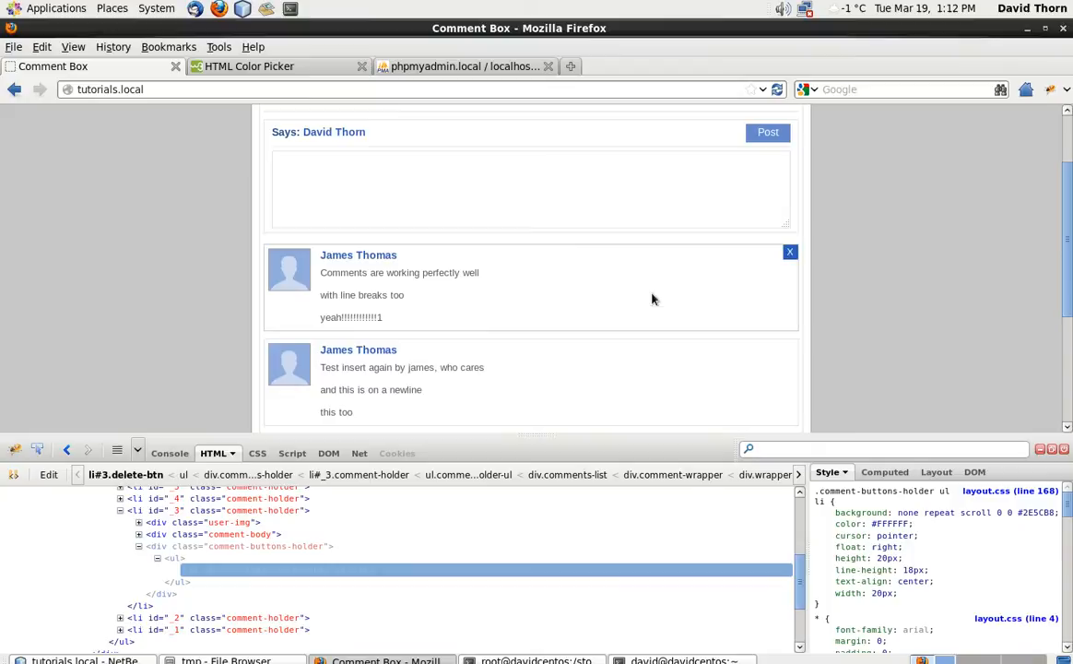
left_click(169, 454)
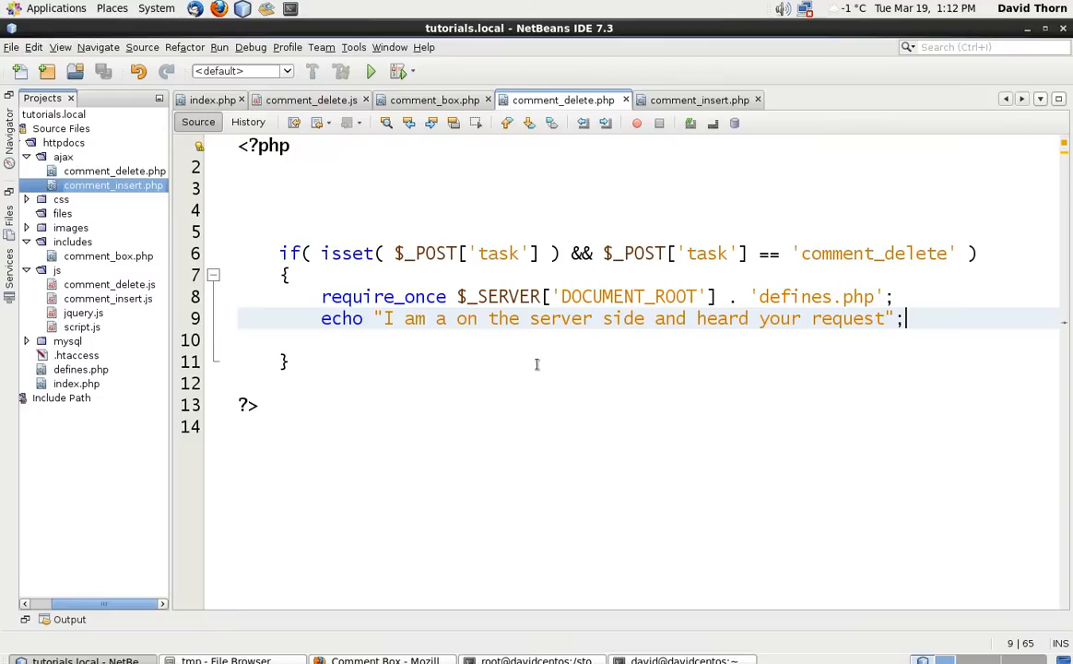
Give comment_delete a _comment_id parameter, pass btn.id from the click handler, and save the script
left_click(311, 100)
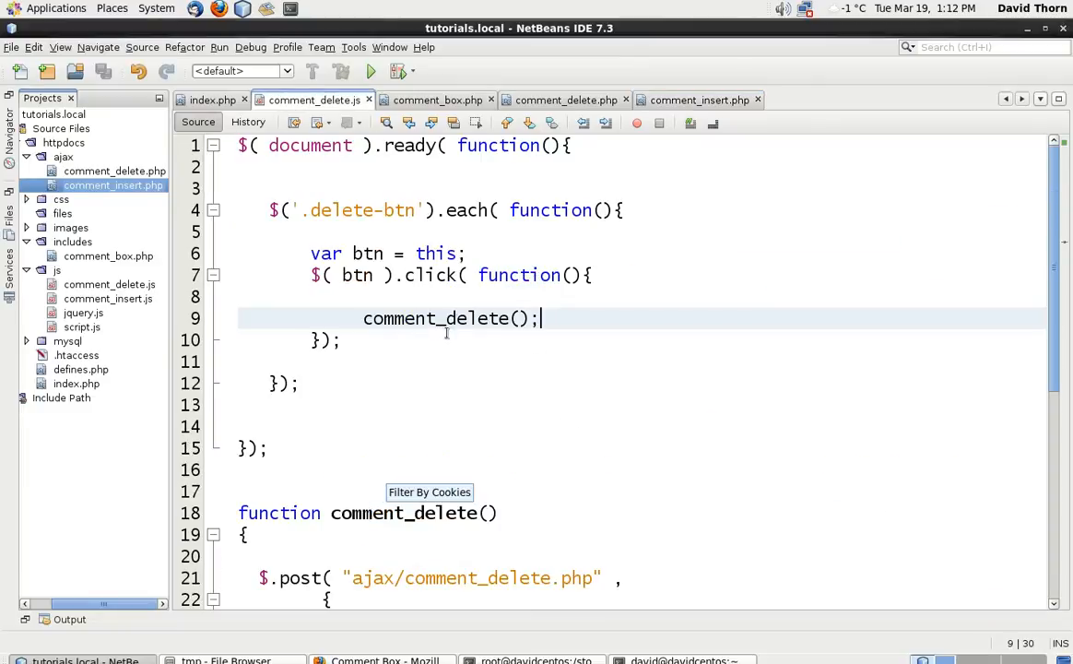
scroll("down", 3)
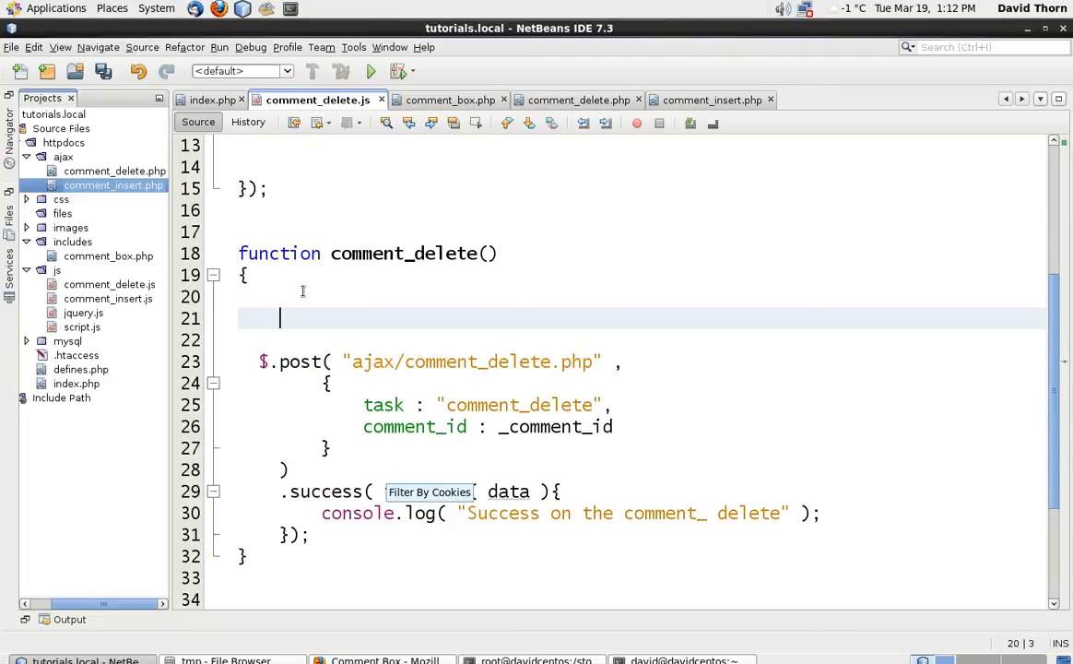
type("var _")
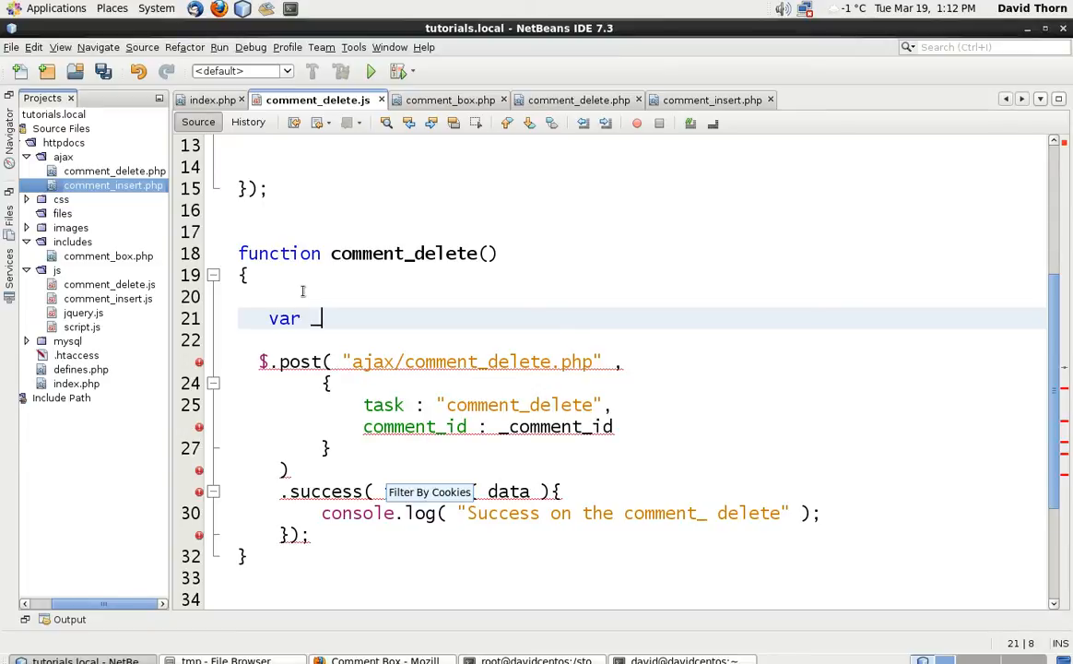
type("_c")
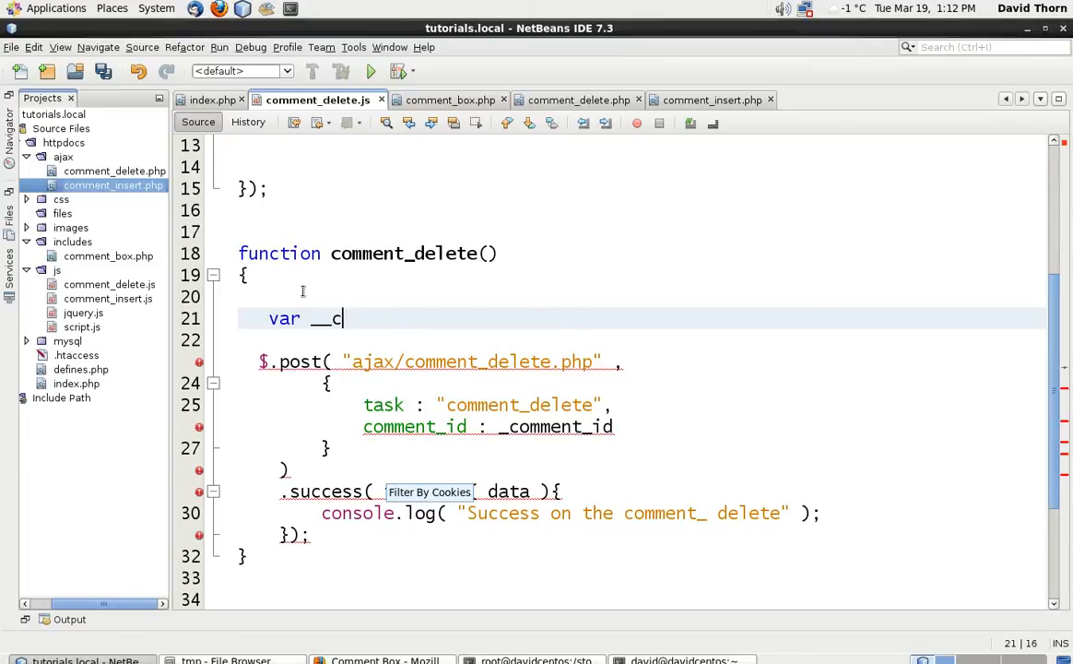
type("omment_")
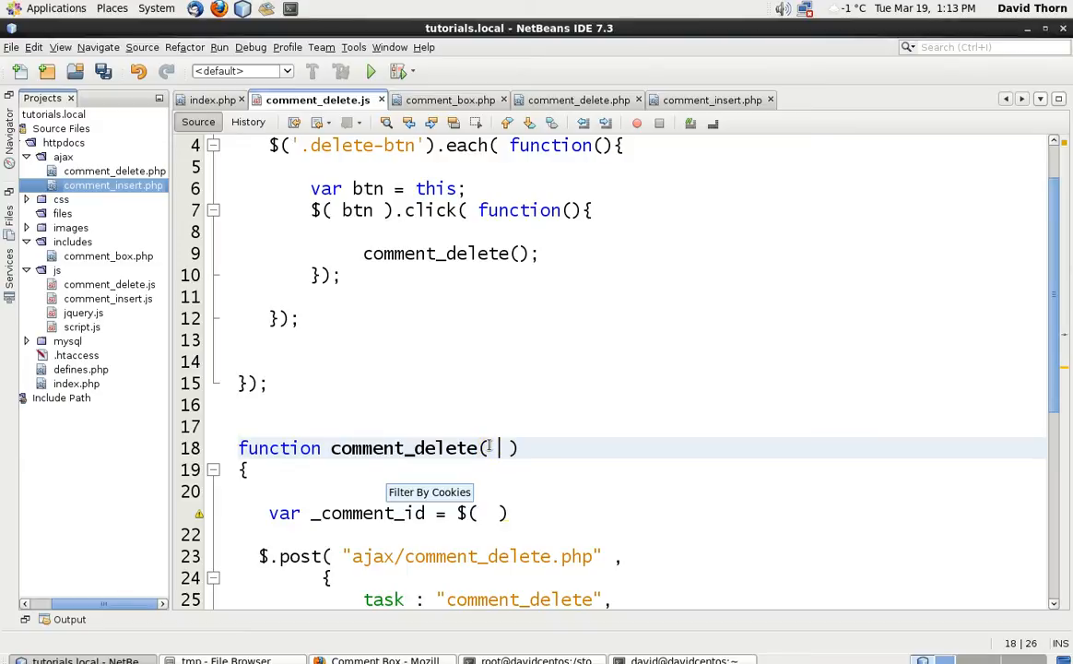
type("comment_id")
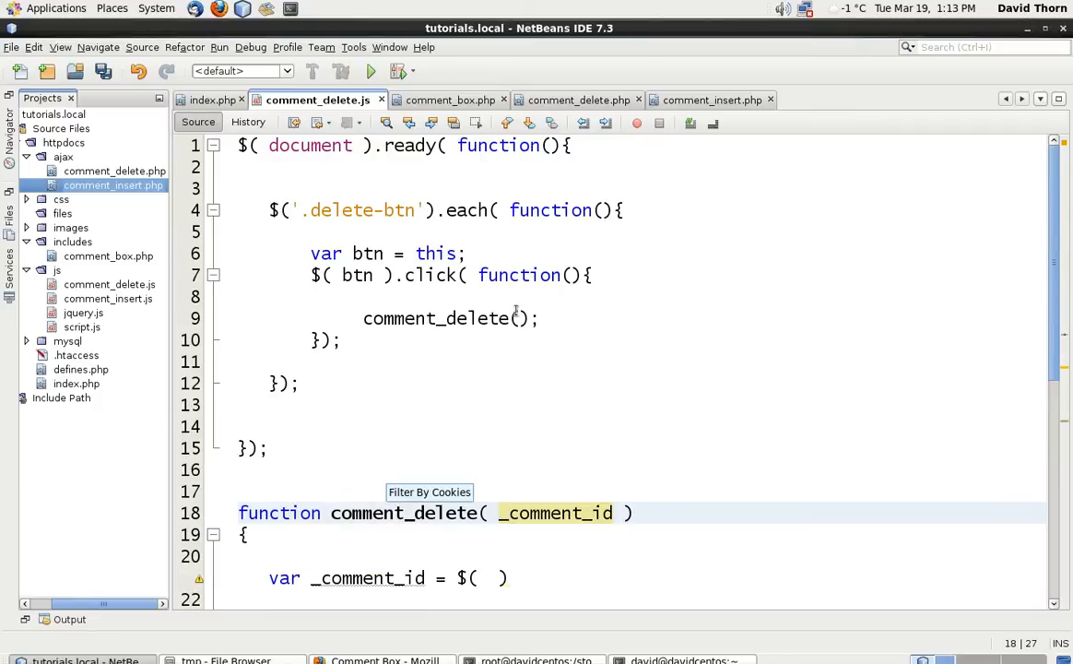
type("b")
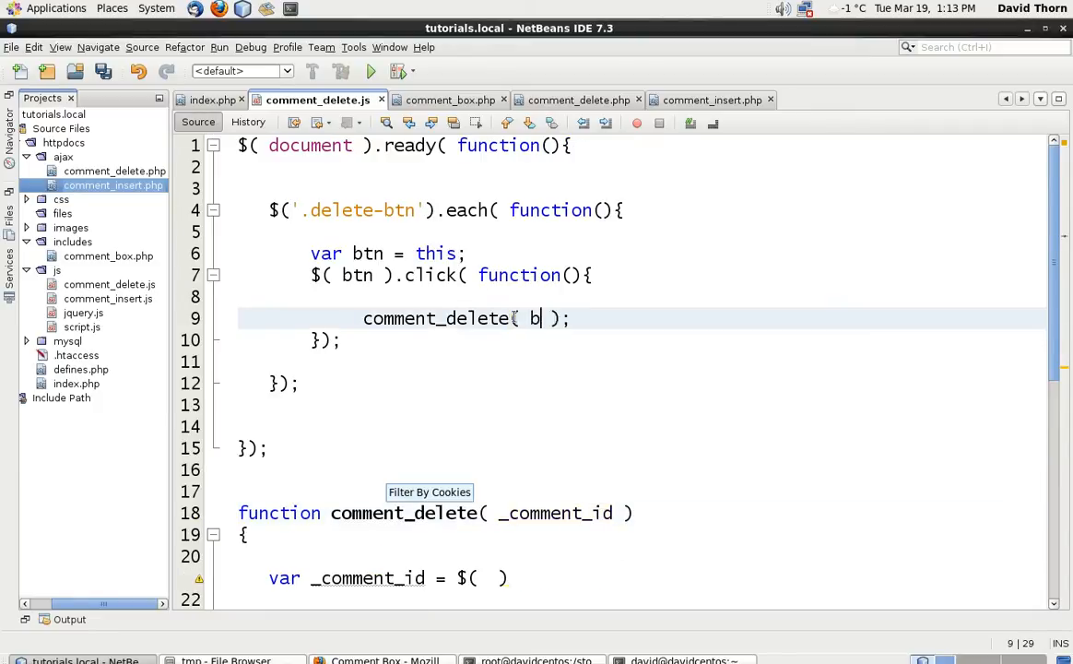
type("tn.id")
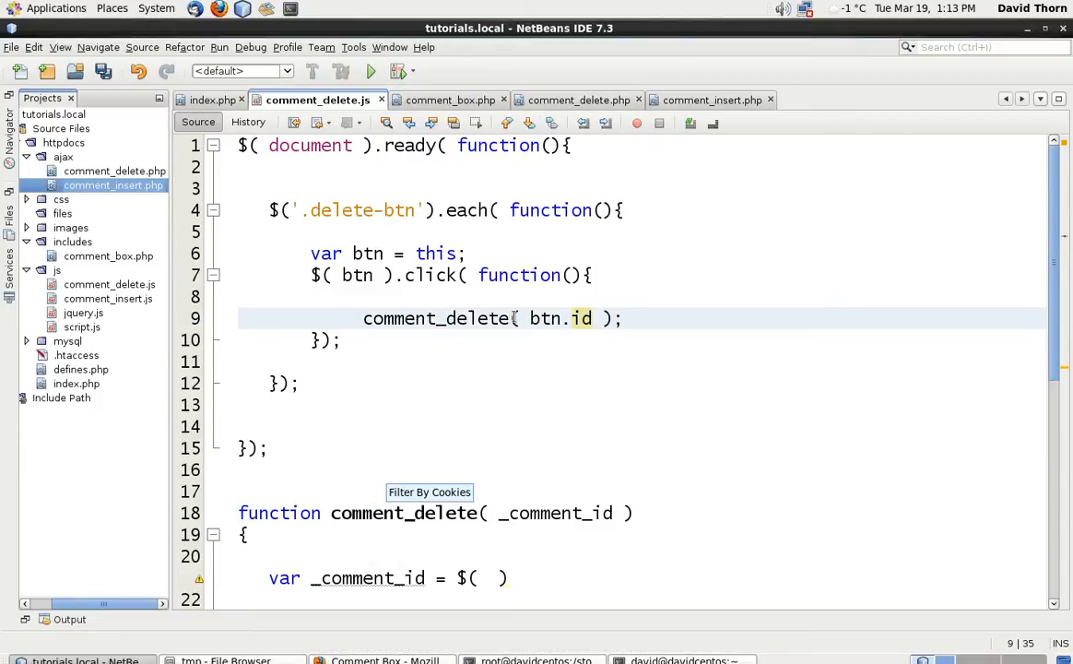
key("ctrl+s")
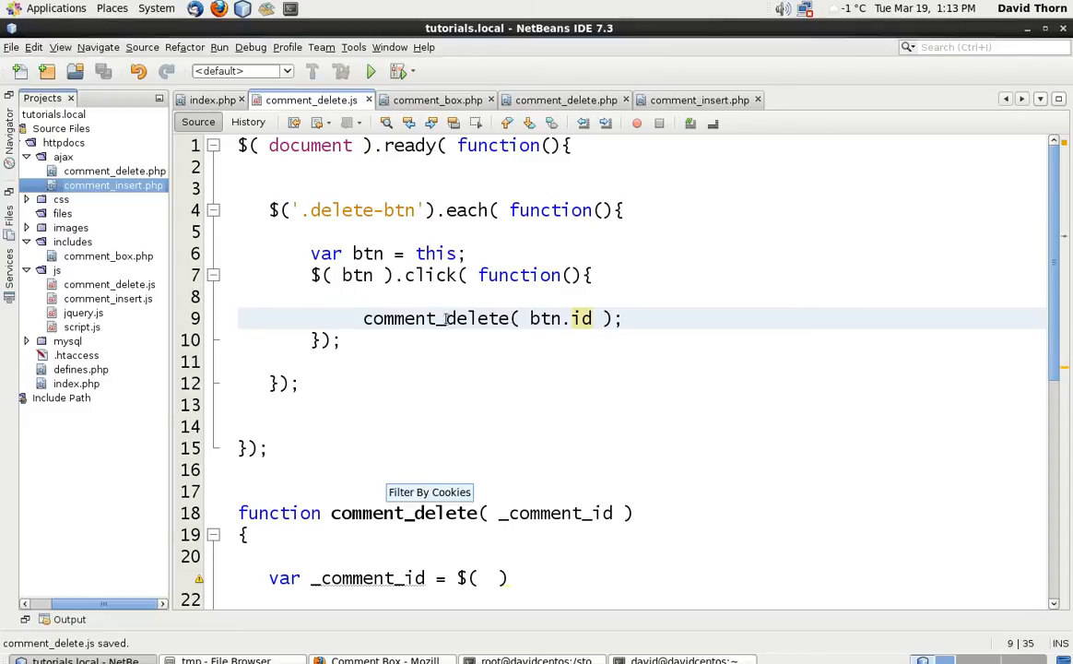
scroll("down", 3)
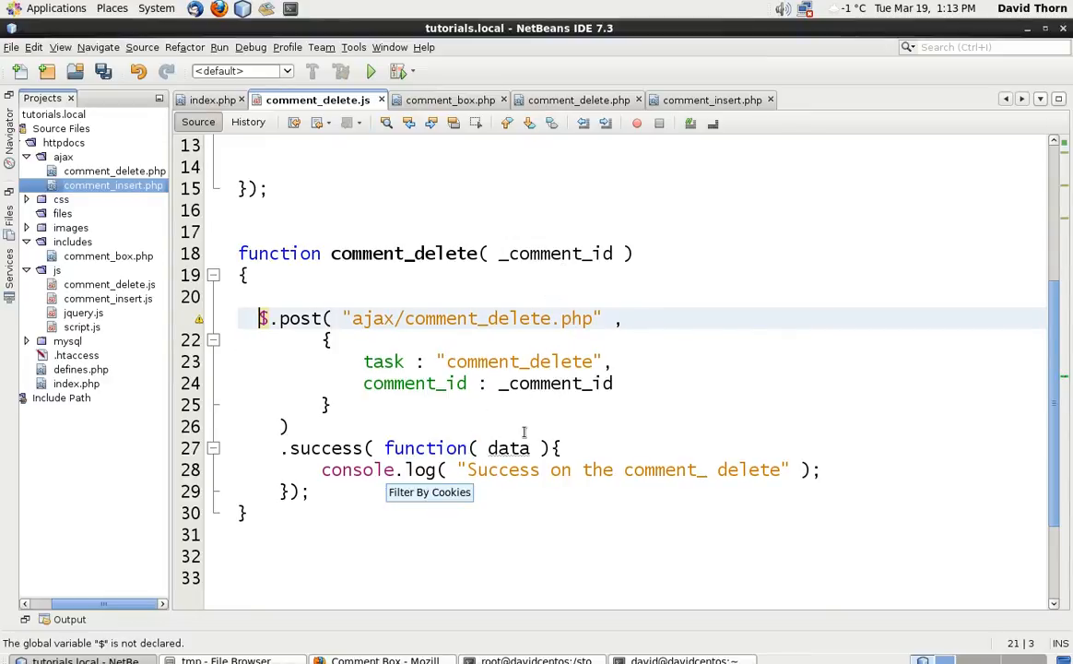
In Firefox delete the 'Another comment has been inserted' comment and confirm the POST with comment_id 2 logs success
left_click(378, 660)
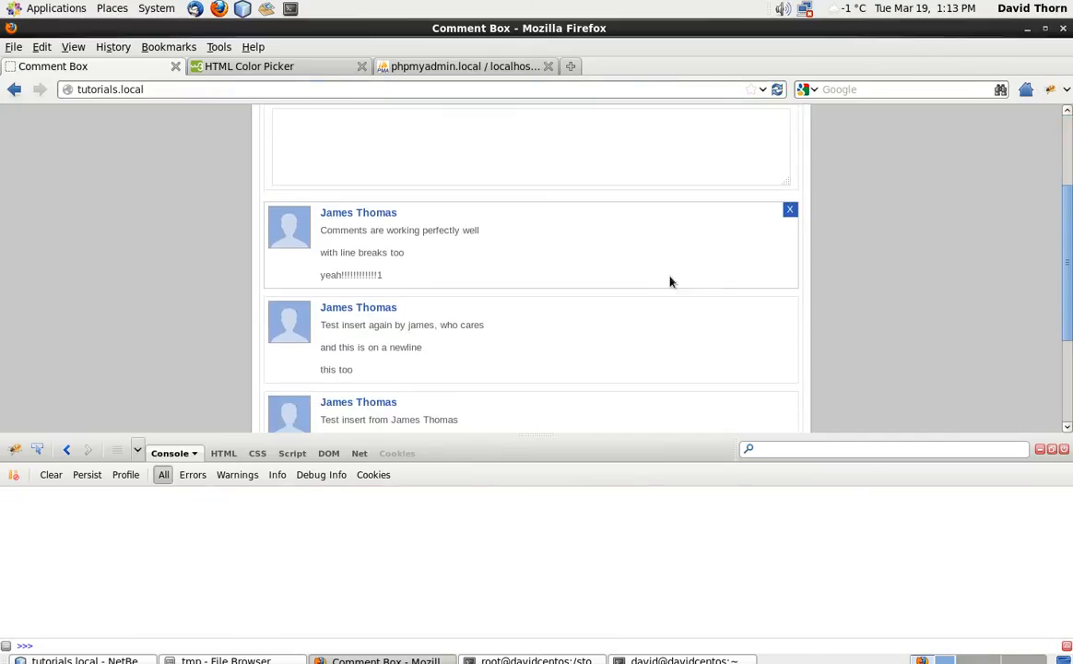
left_click(789, 209)
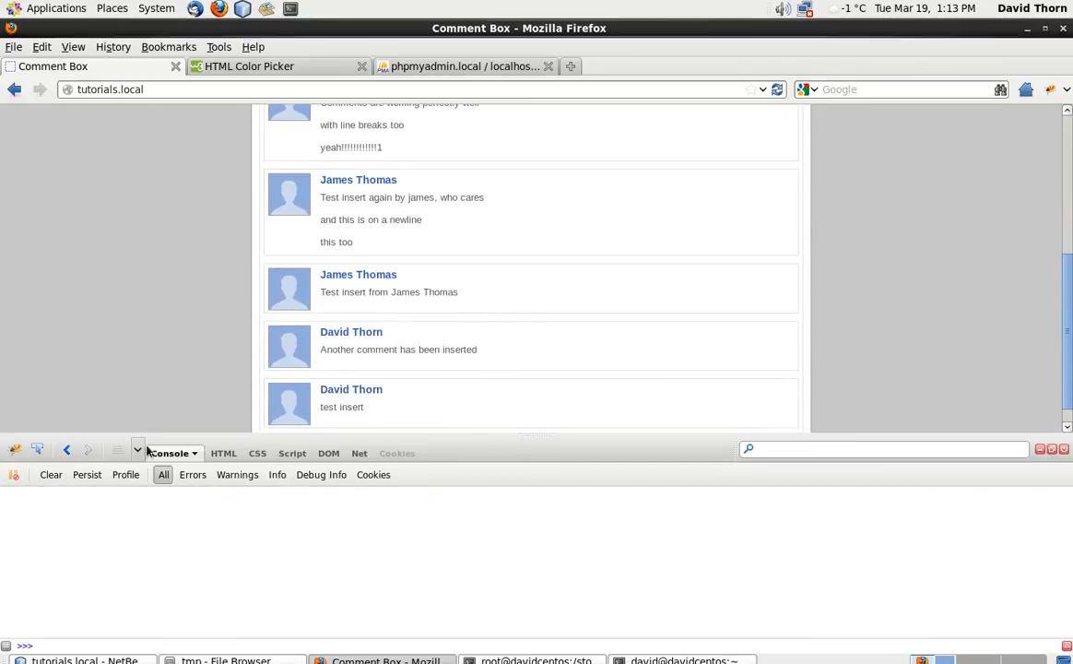
scroll("up", 3)
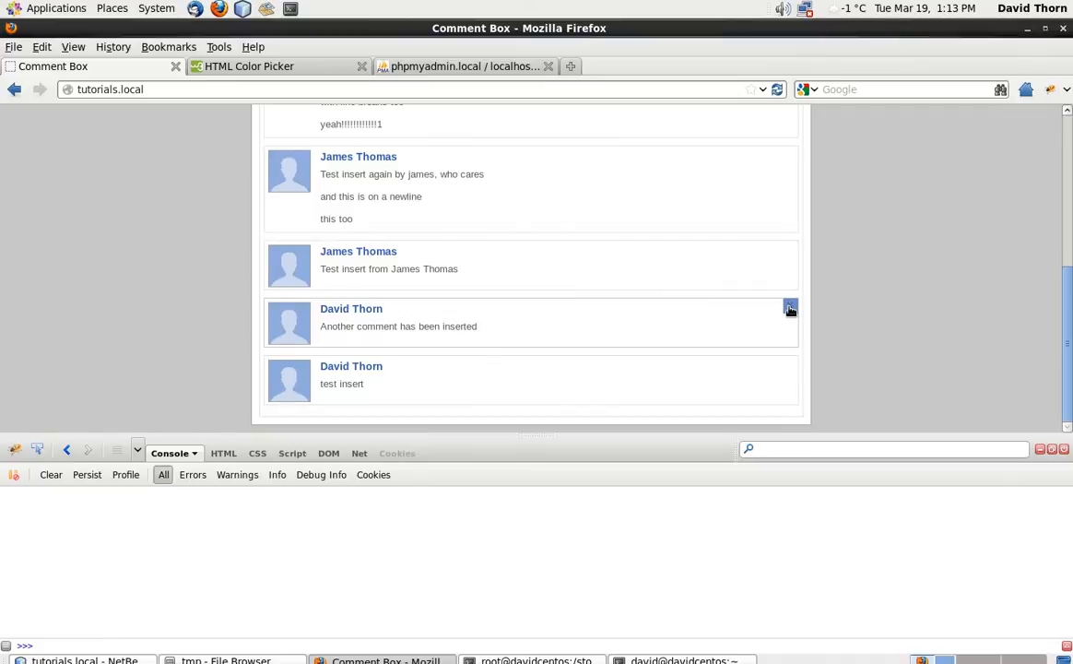
left_click(789, 307)
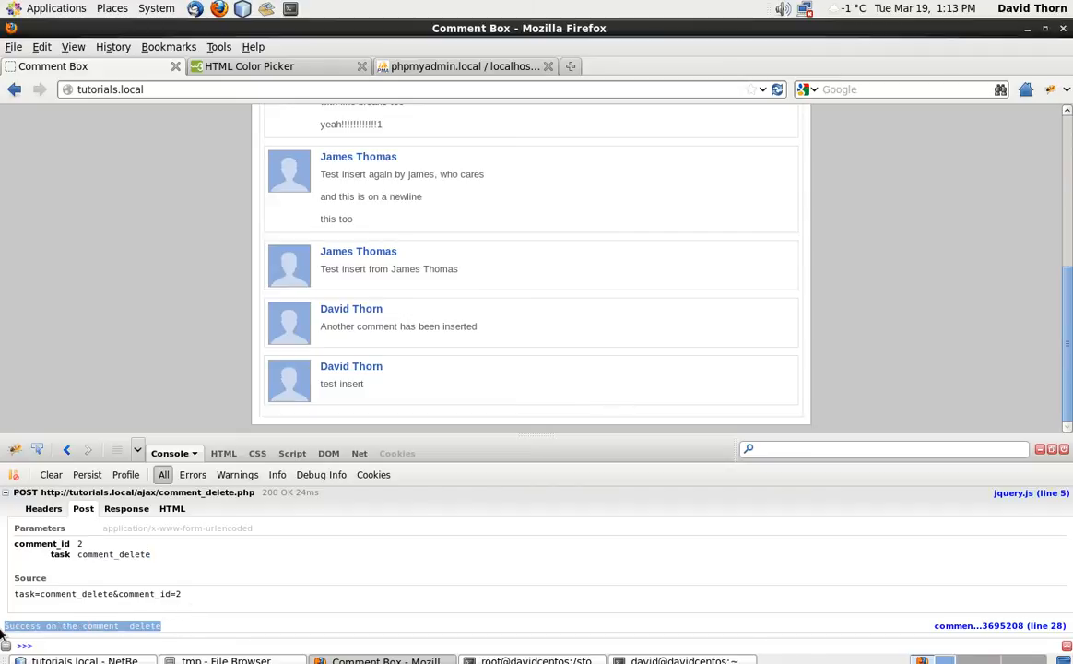
left_click(83, 660)
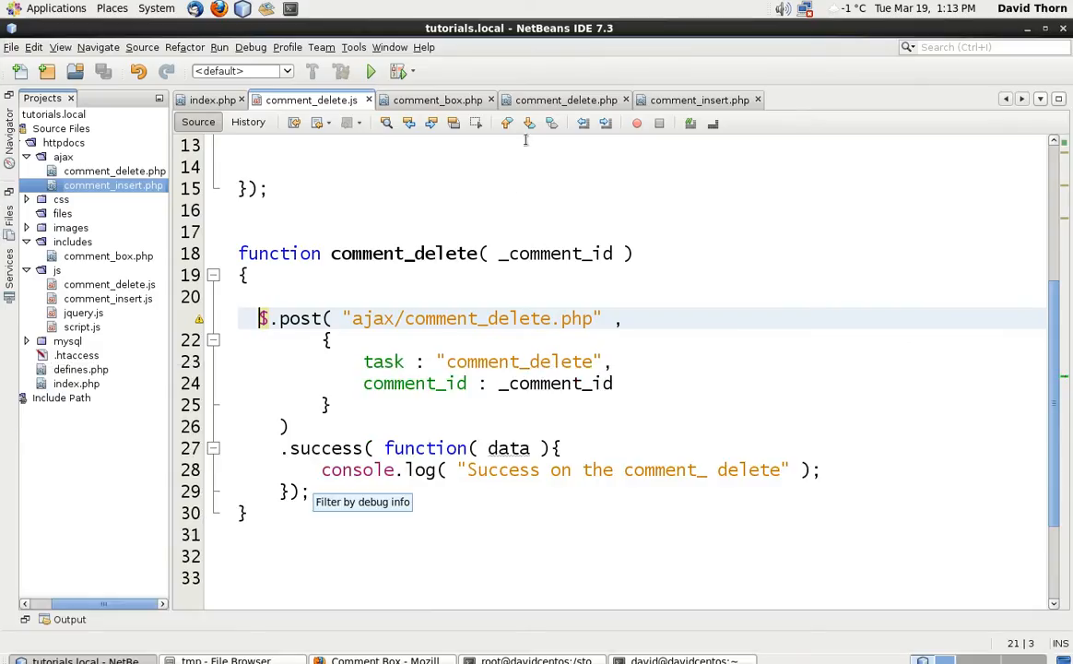
mouse_move(543, 110)
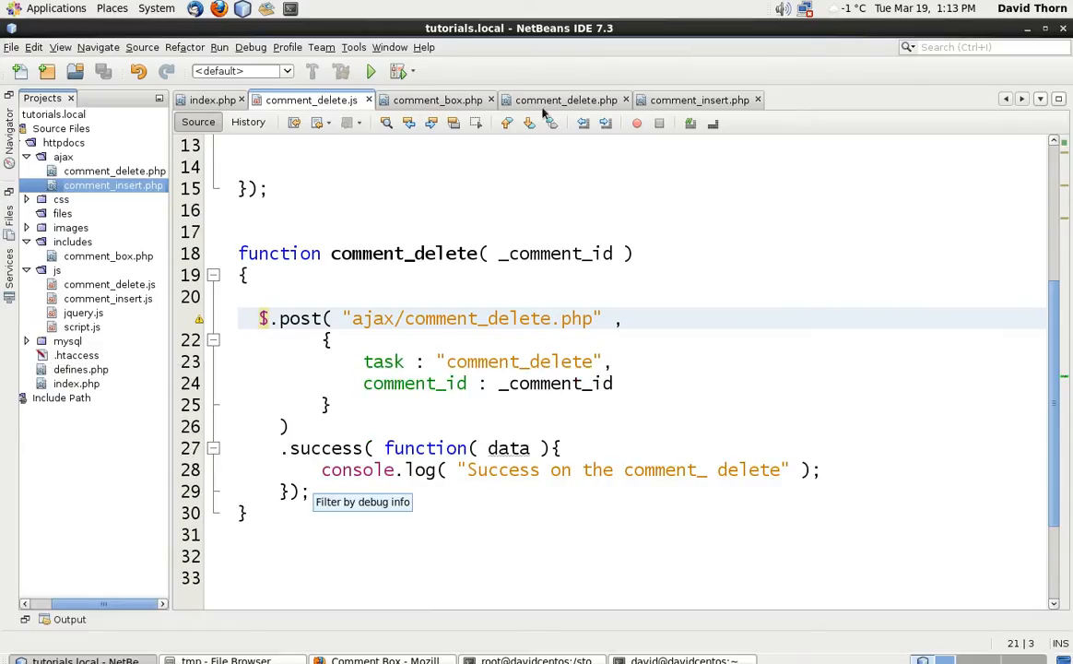
Replace the placeholder echo with an if( class_exists( 'Comments' ) ) check
left_click(564, 99)
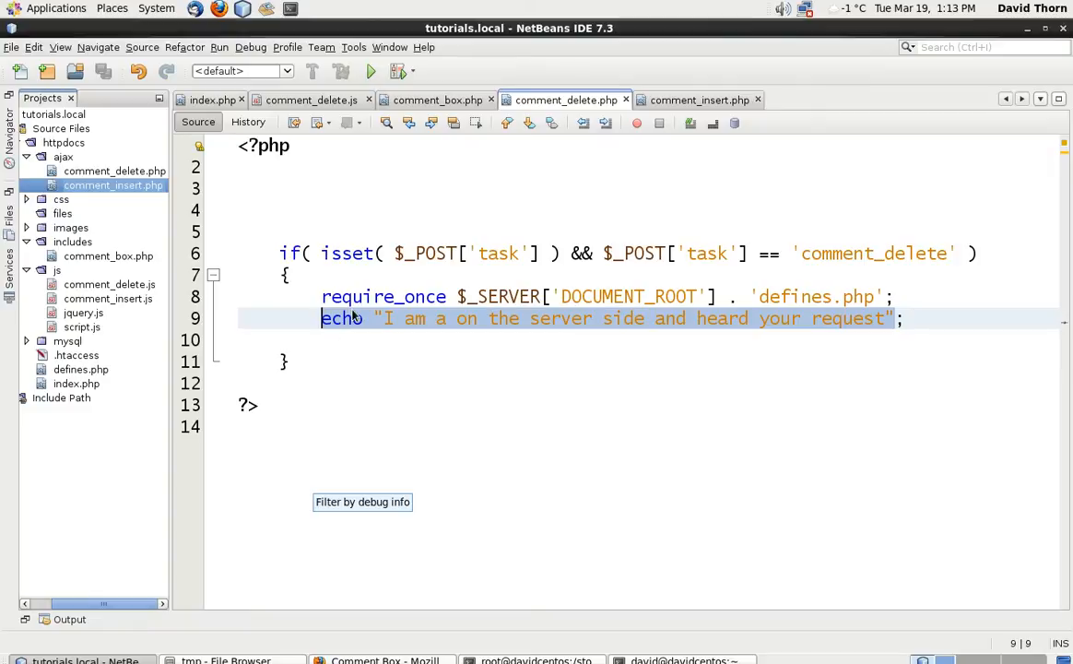
key("Delete")
type("if(  ")
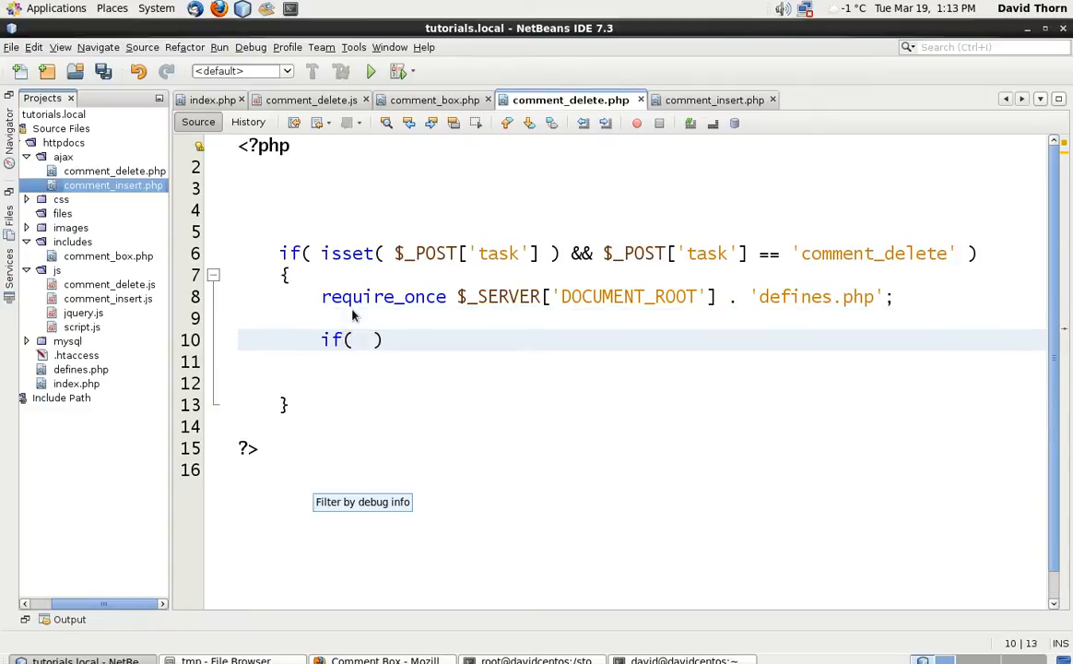
type("class_exis")
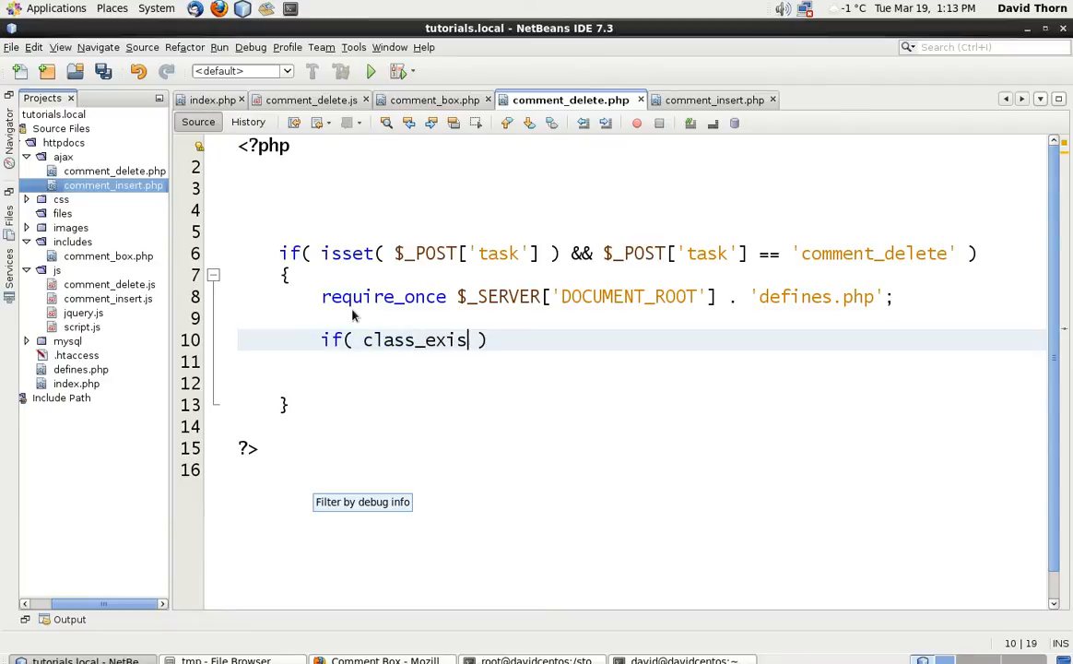
type("ts( 'Comments")
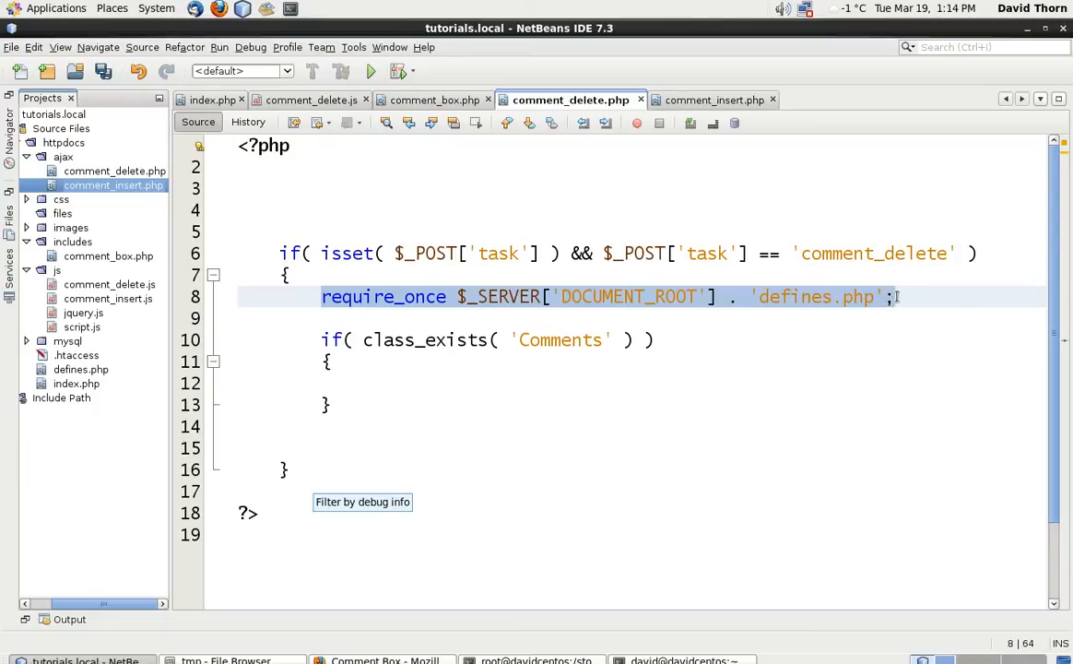
Require MODELS_DIR . 'comments.php' after the defines include, ready to fill the class check block
key("Return")
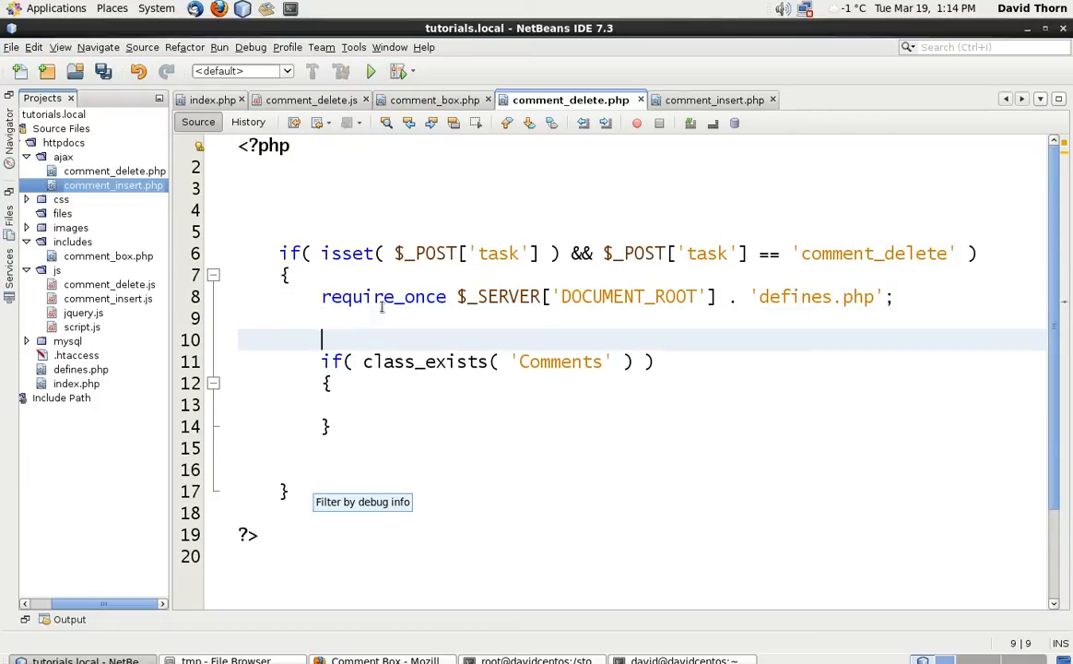
type("require_once")
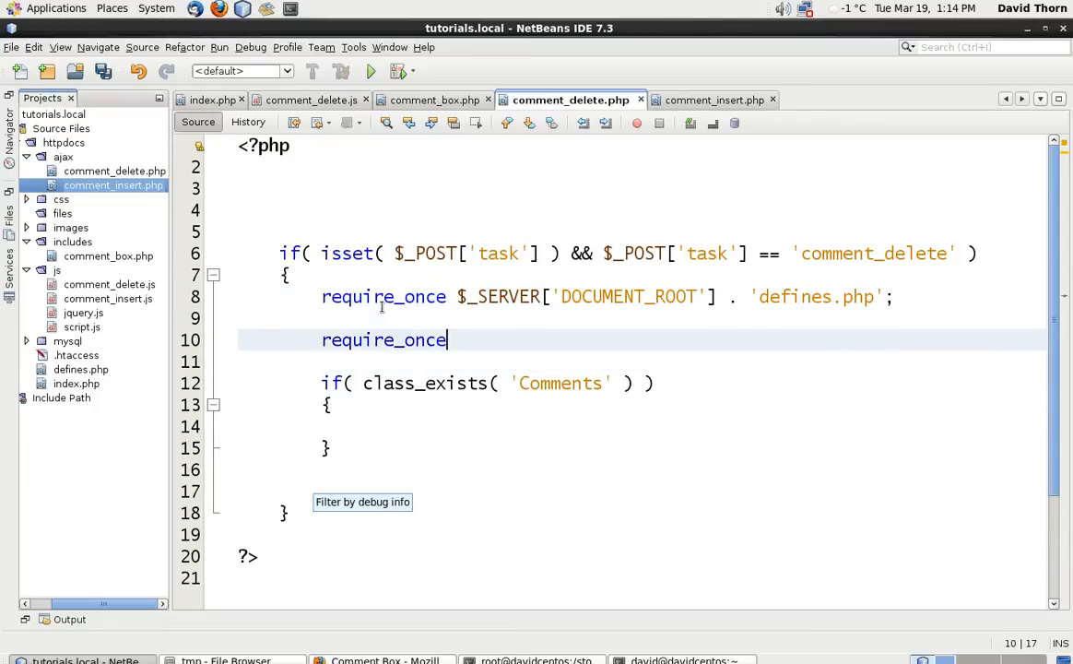
type("MODELS")
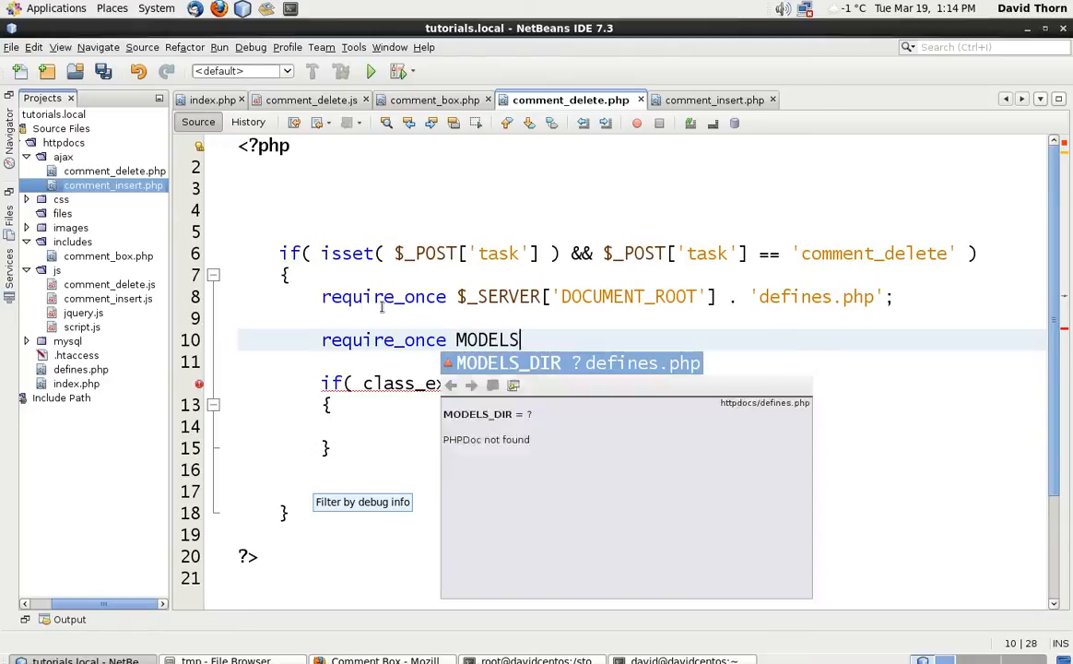
type(". 'comm")
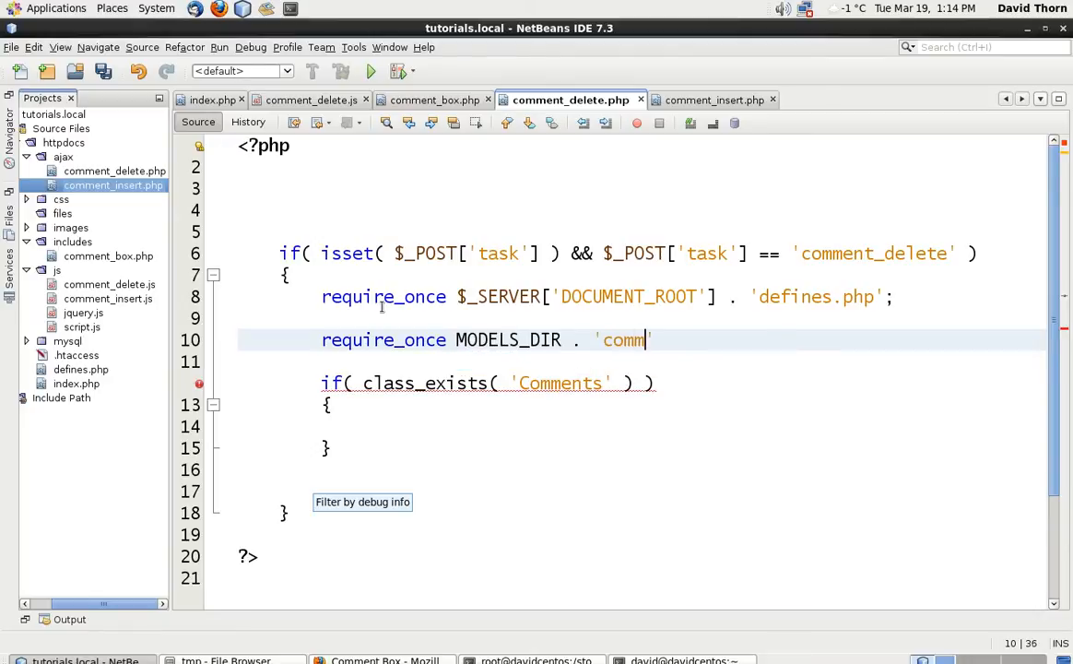
type("ents.php")
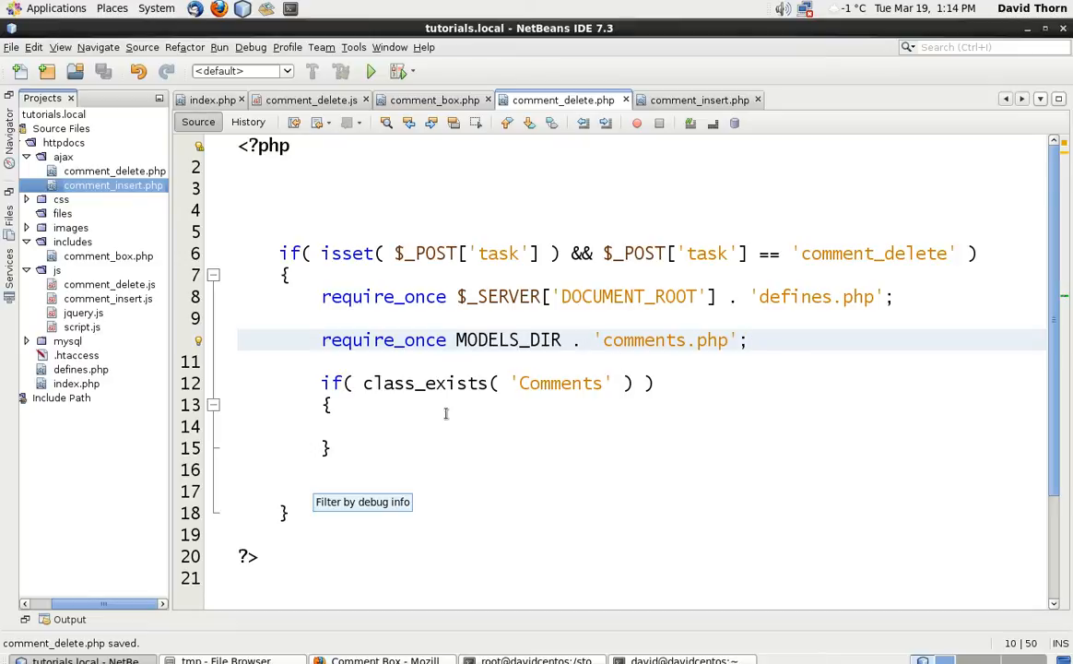
left_click(363, 425)
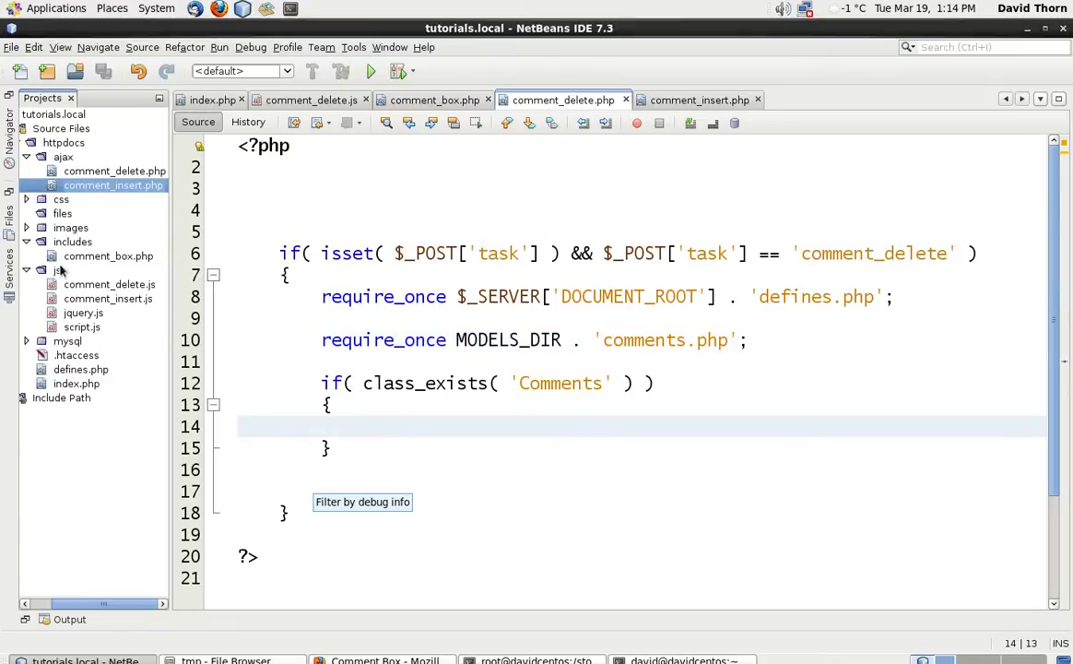
In comments.php delete(), build the DELETE FROM comments query by id and run it with mysql_query
left_click(28, 339)
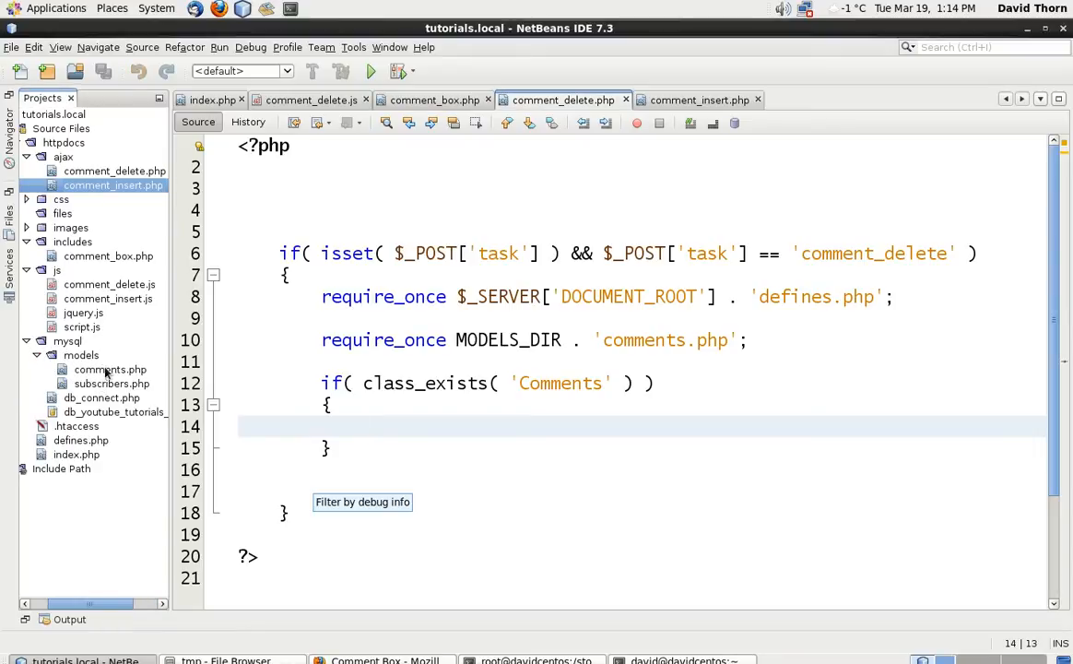
double_click(110, 369)
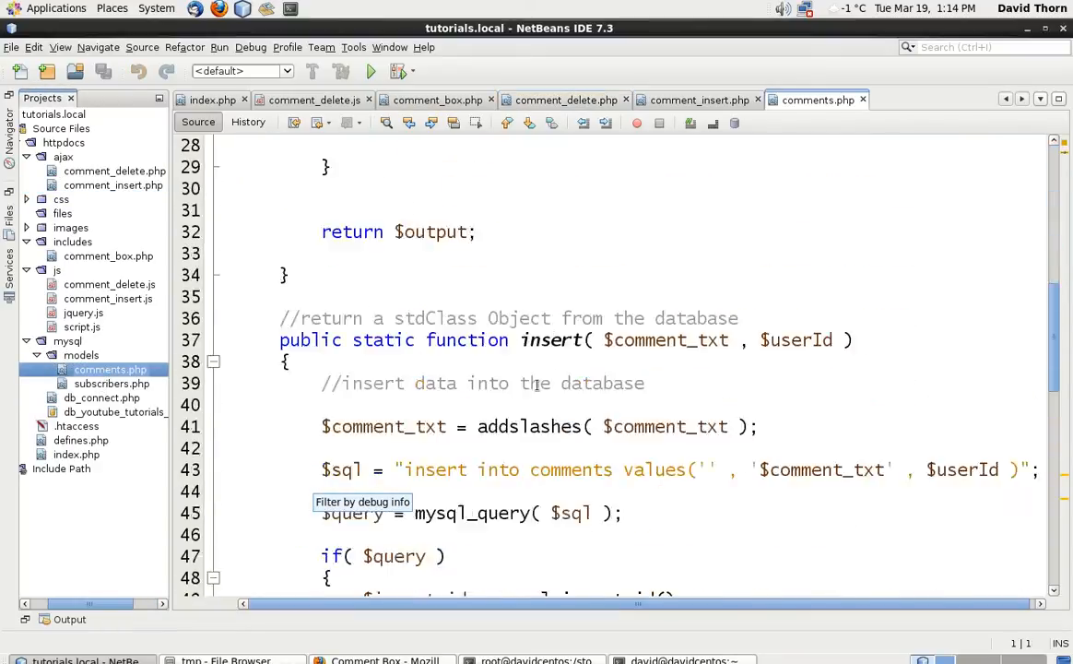
scroll("down", 3)
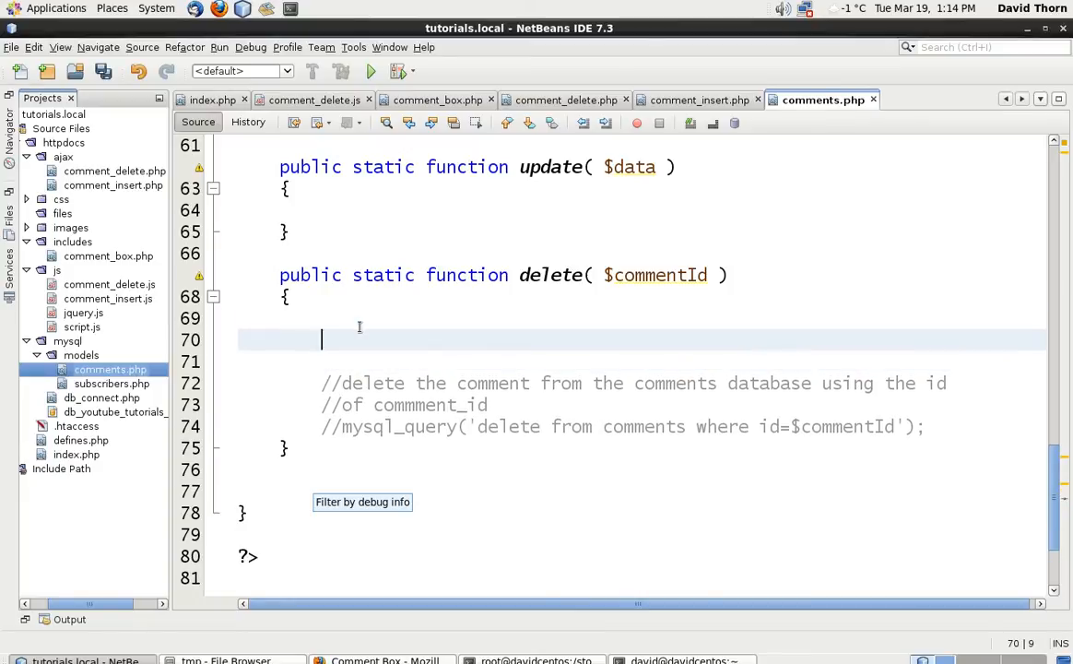
type("$sql = \"\"")
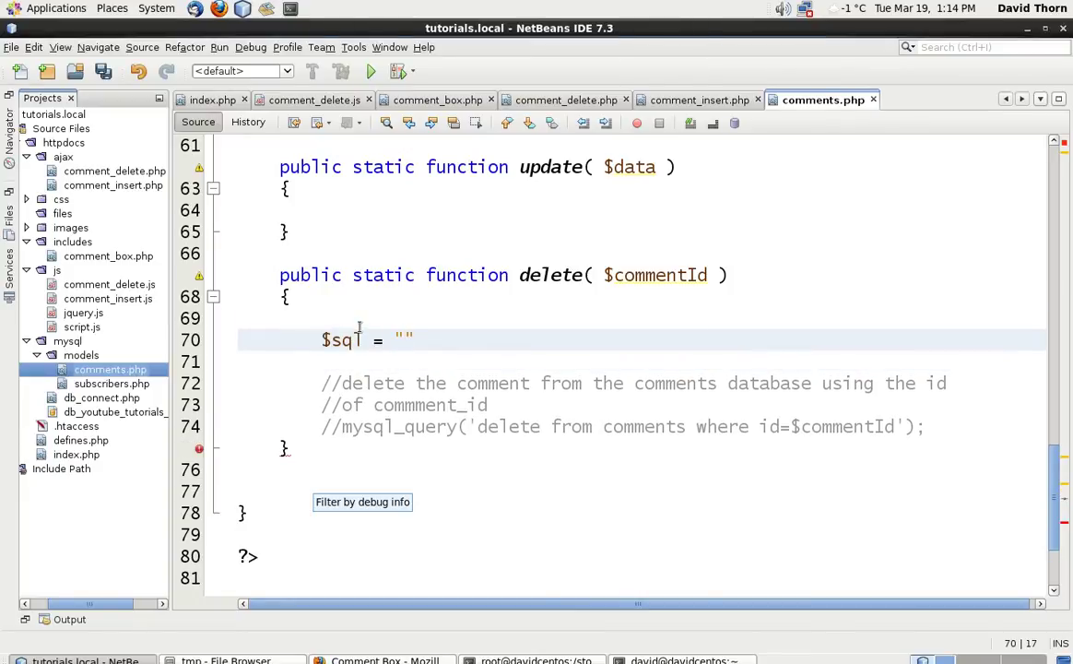
type("delete")
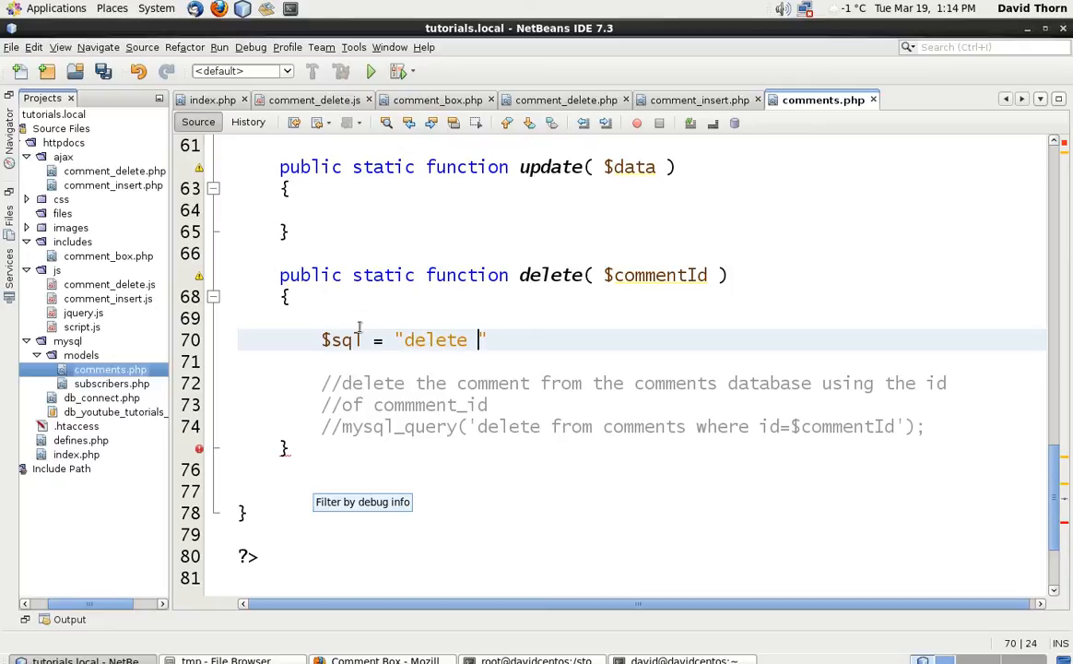
type("from comments")
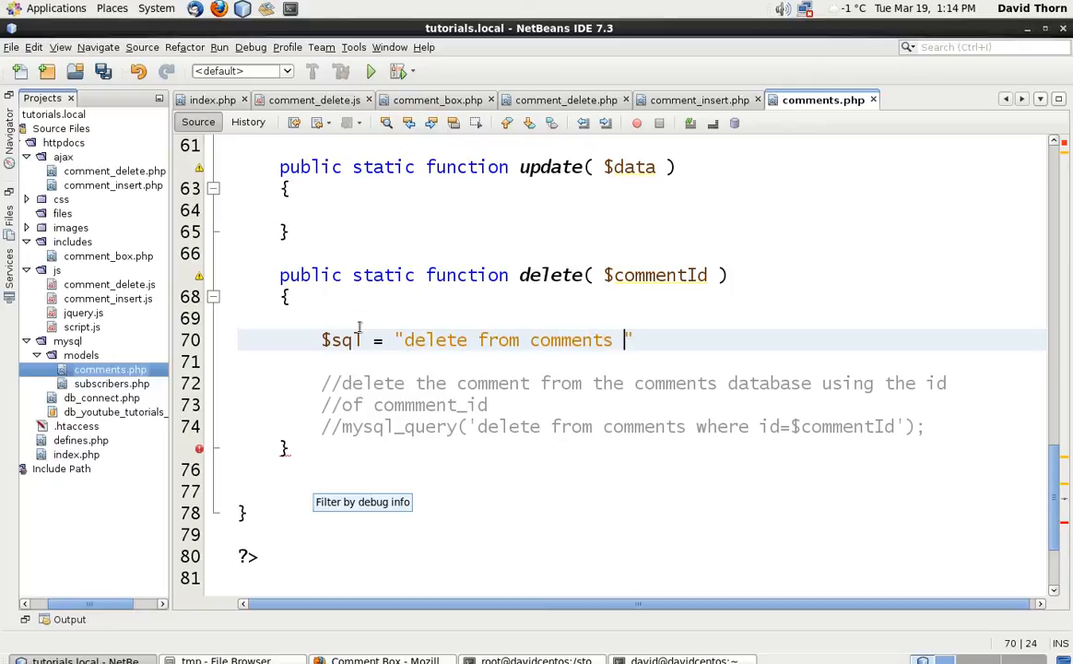
type("where id=")
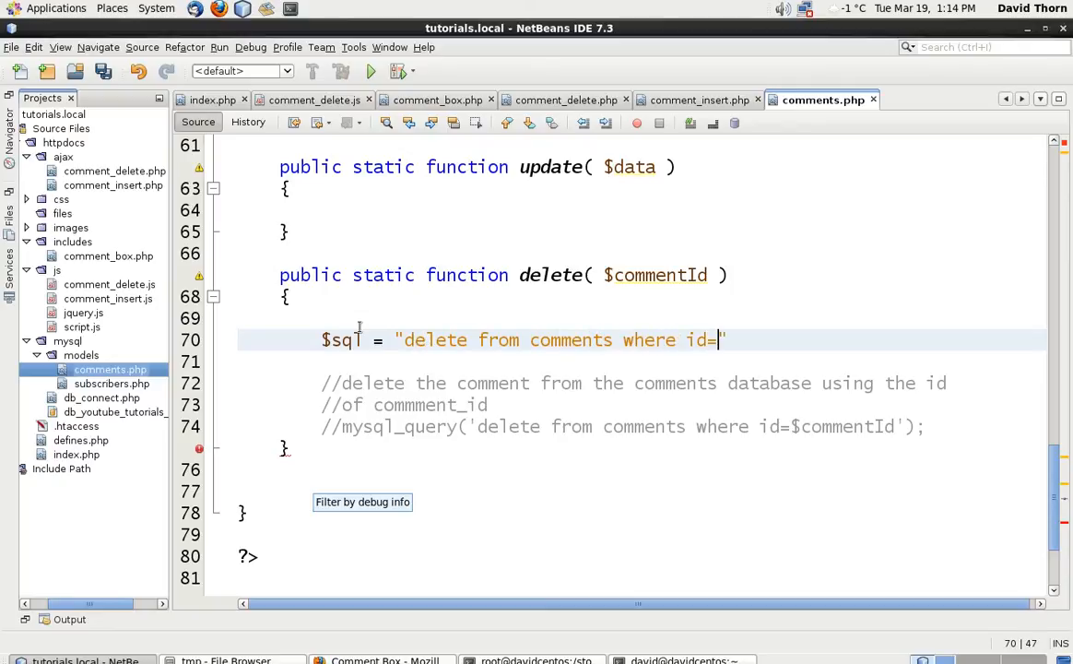
type("$commentId")
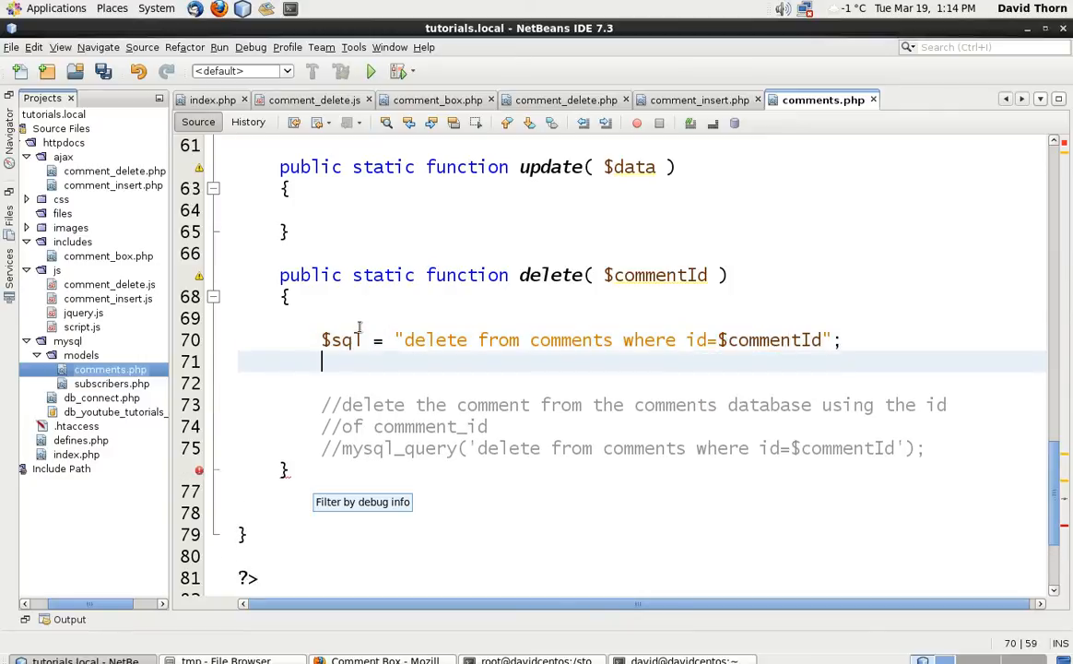
type("$query =")
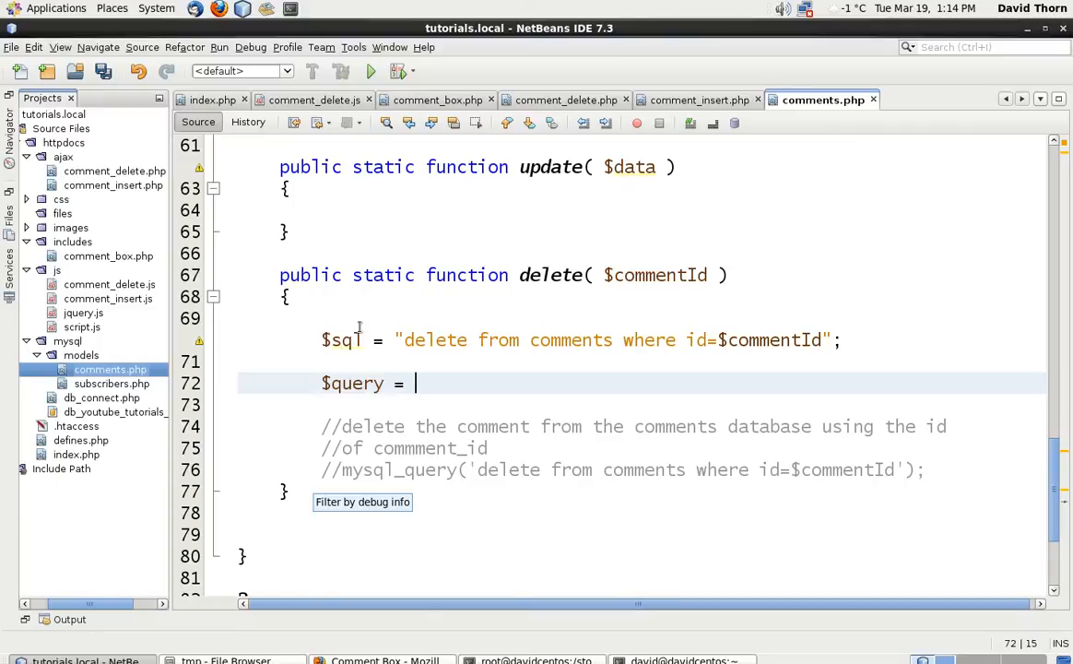
type("mysql_query")
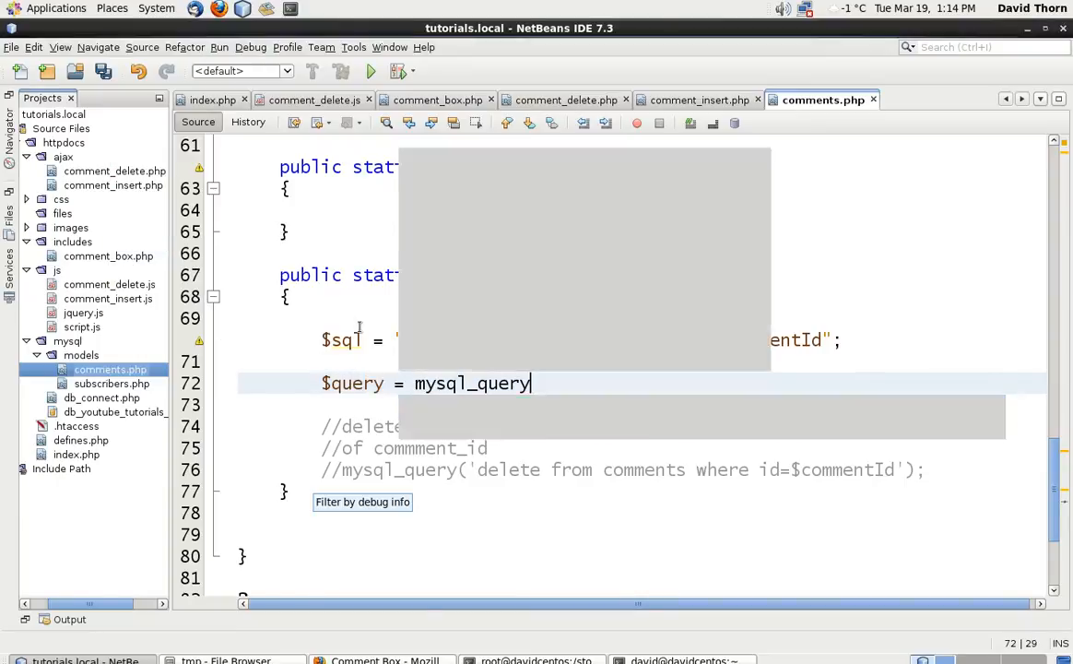
type("( $sql );")
type("if(")
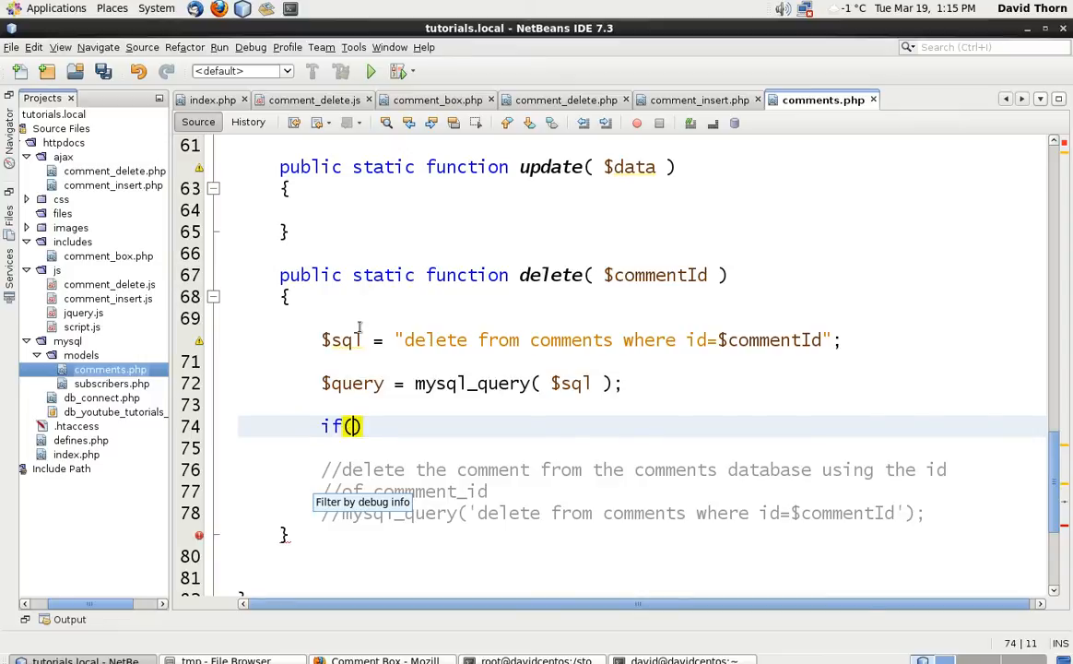
Return true when the query succeeds or null otherwise, drop the old commented lines, match on comment_id, save
type("ms")
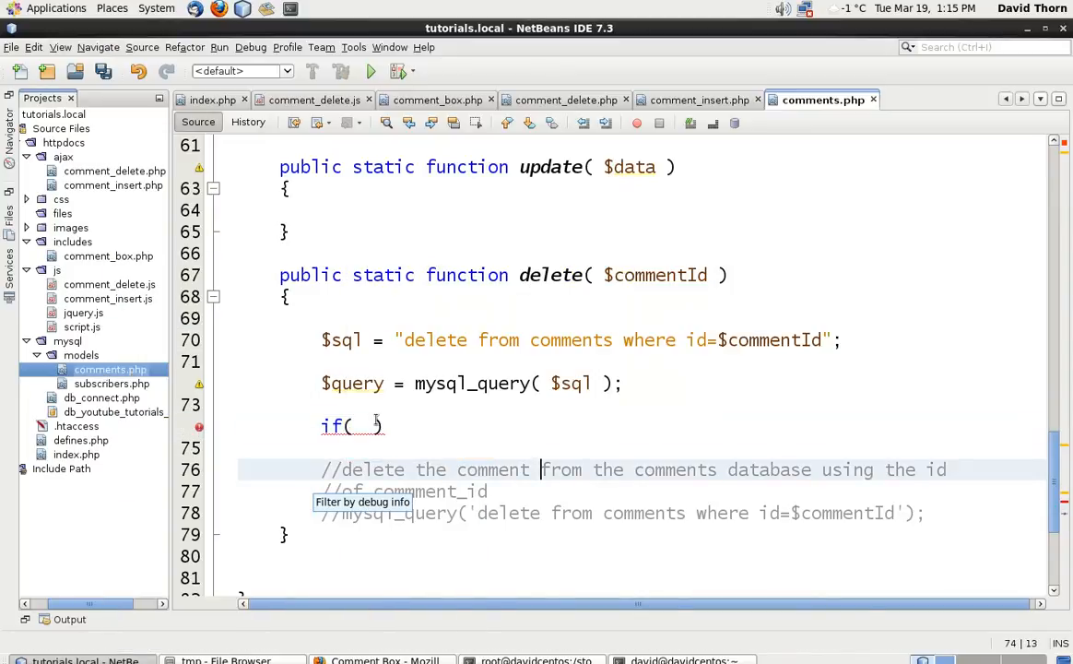
type("$query")
left_click(641, 448)
type("{")
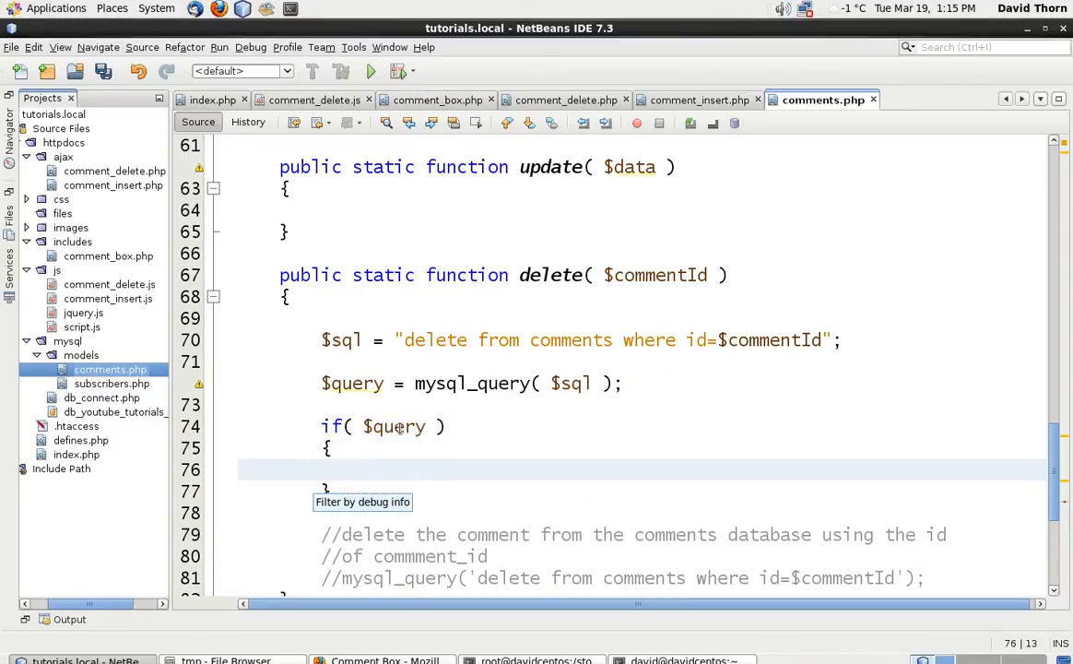
type("return tru;")
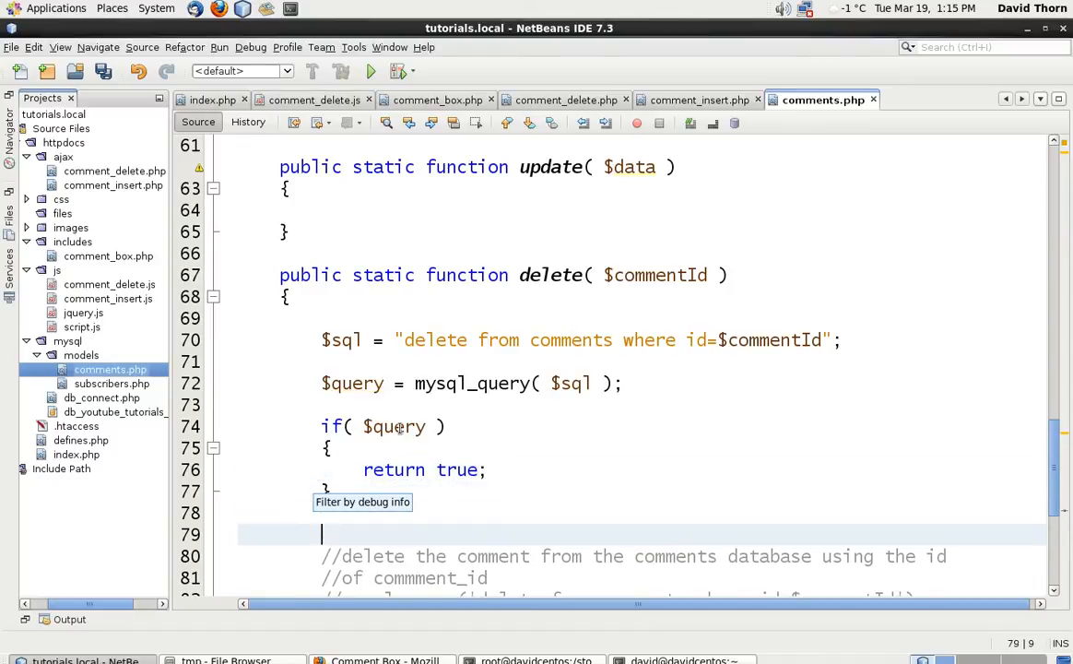
type("return null;")
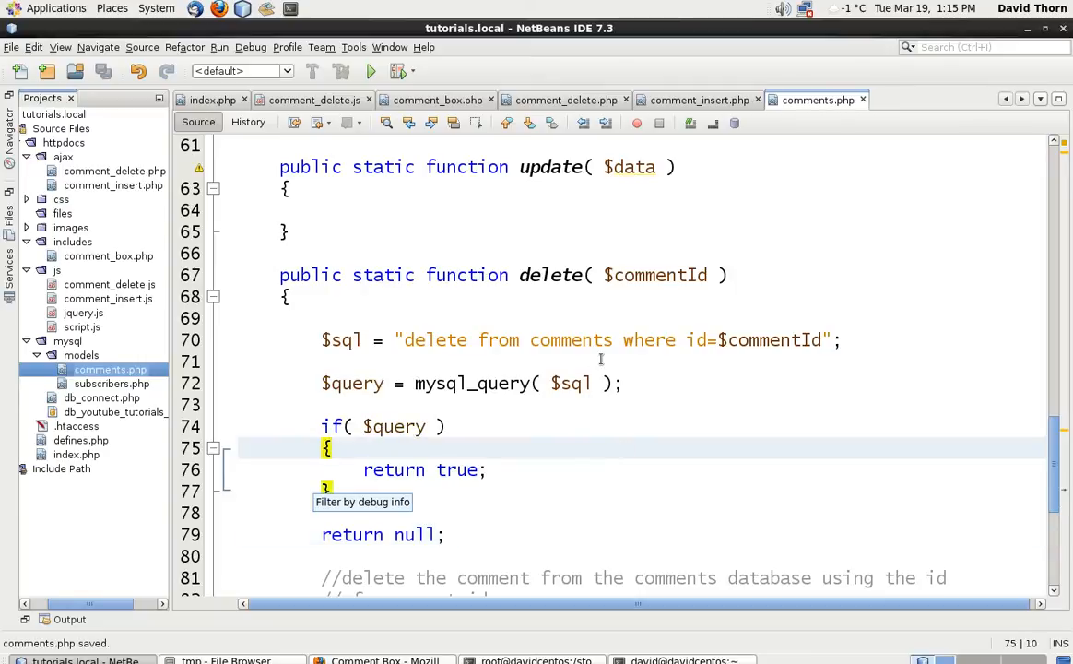
scroll("down", 3)
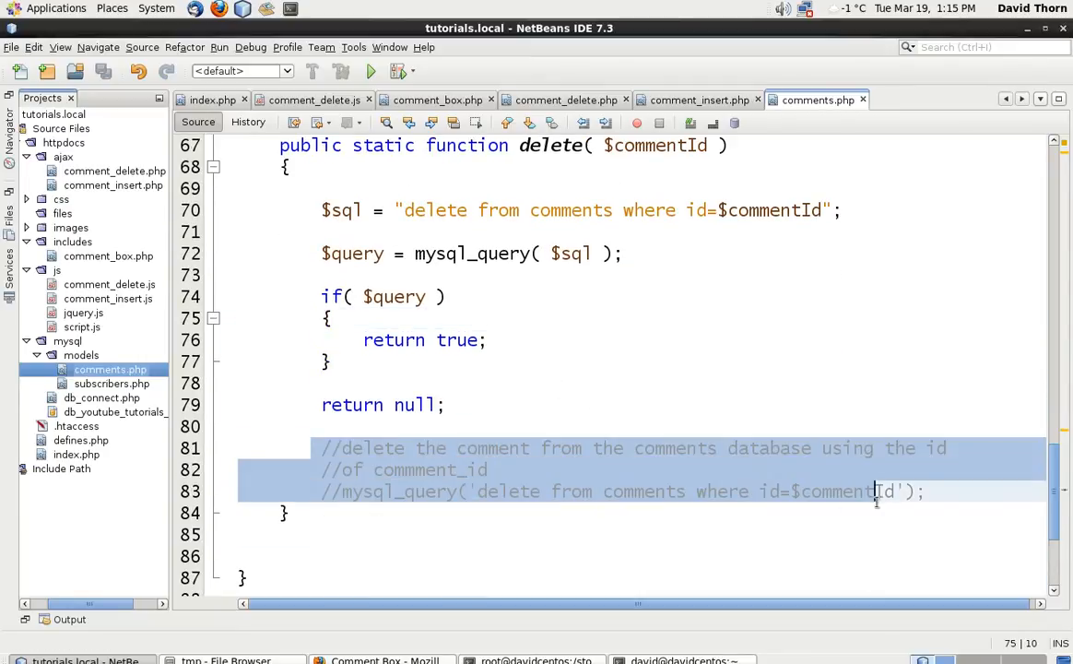
key("Delete")
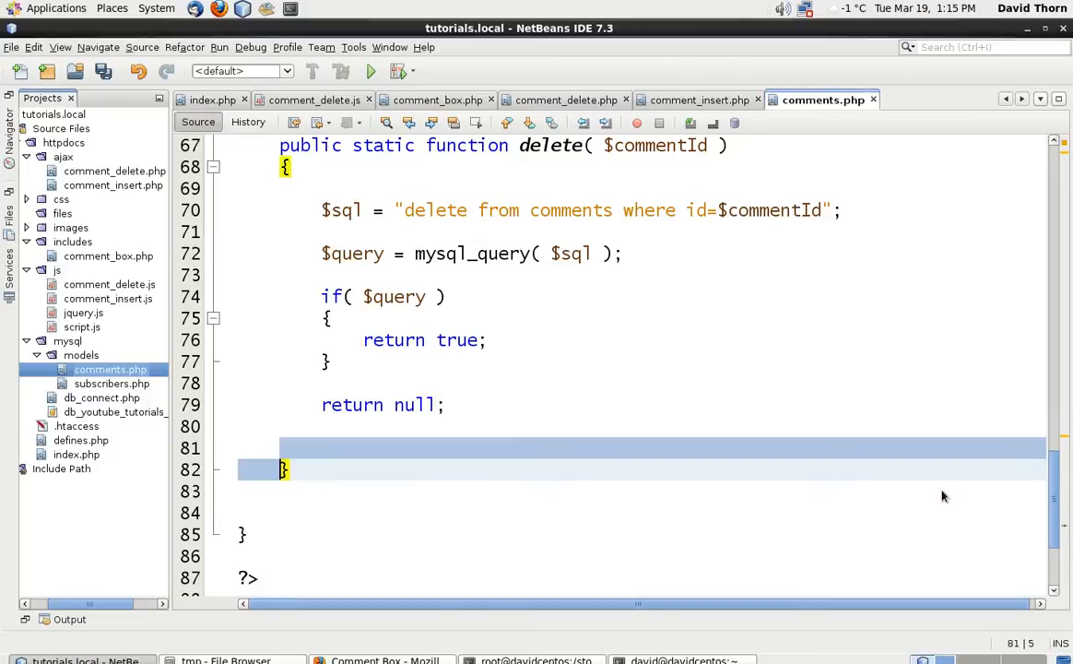
key("ctrl+s")
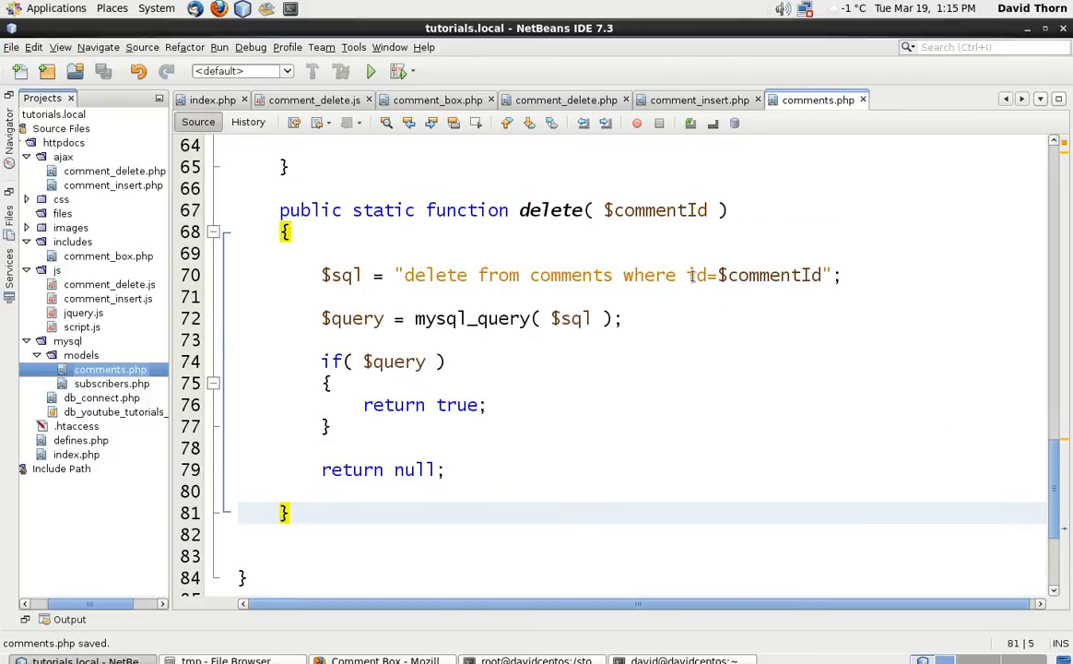
type("comment_")
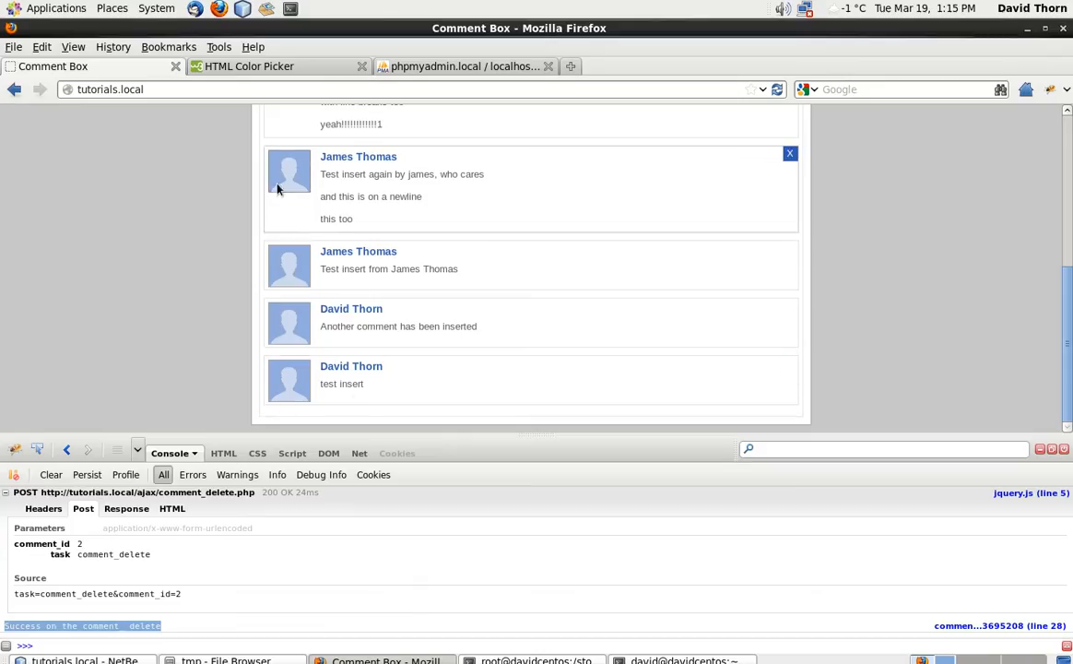
Browse the comments table of db_youtube_tutorials in phpMyAdmin to check the comment_id column
left_click(460, 66)
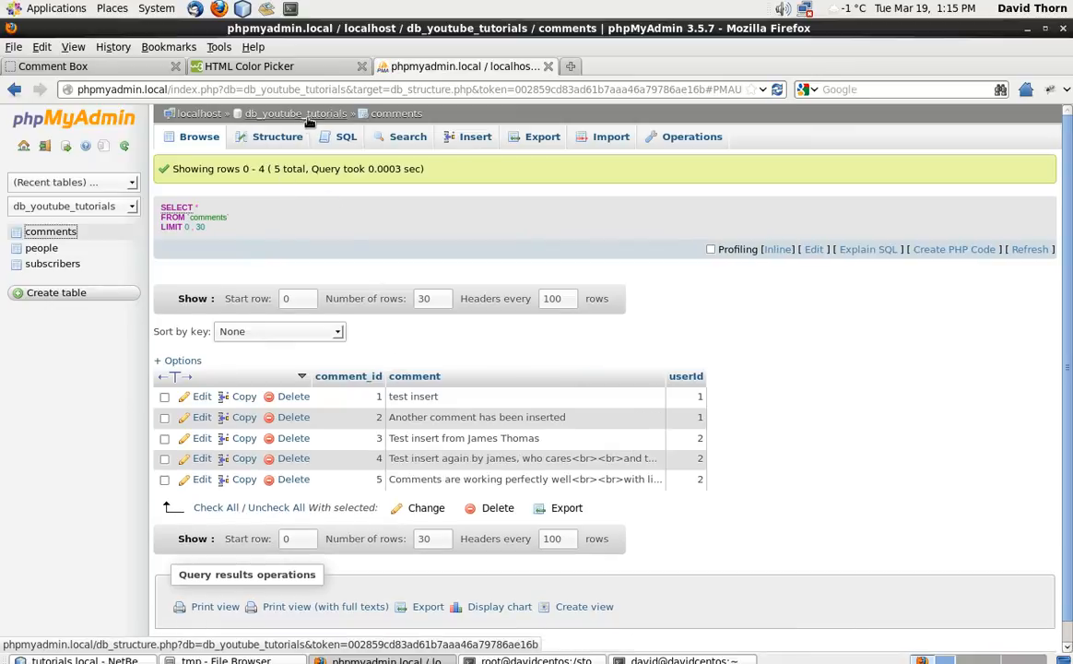
left_click(276, 136)
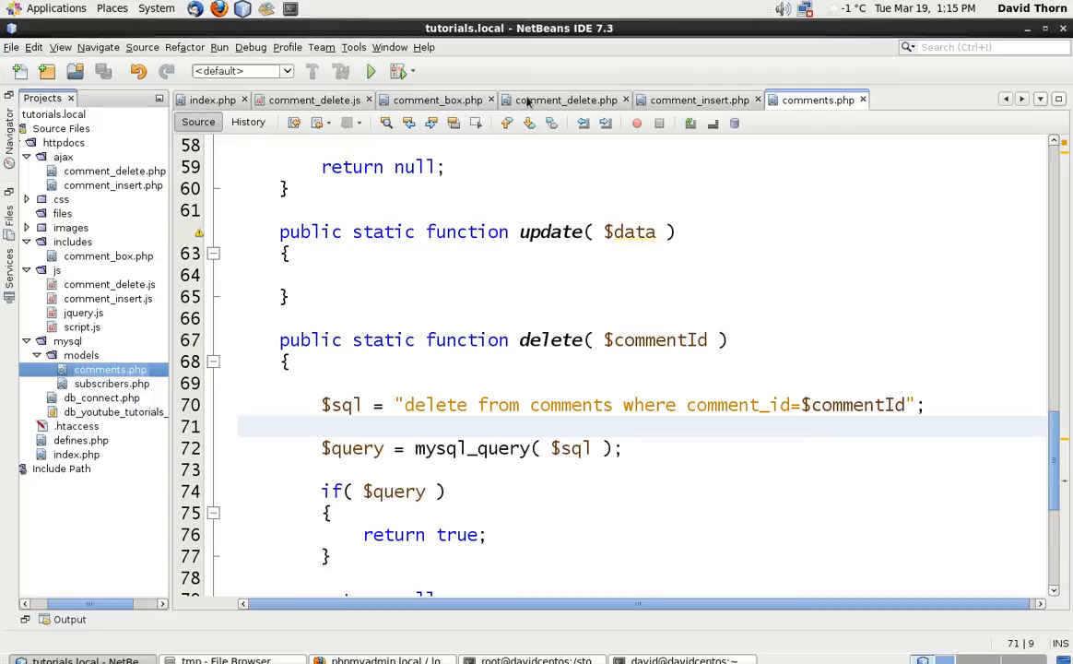
In comment_delete.php, call Comments::delete( $_POST['comment_id'] ) inside an if
left_click(564, 99)
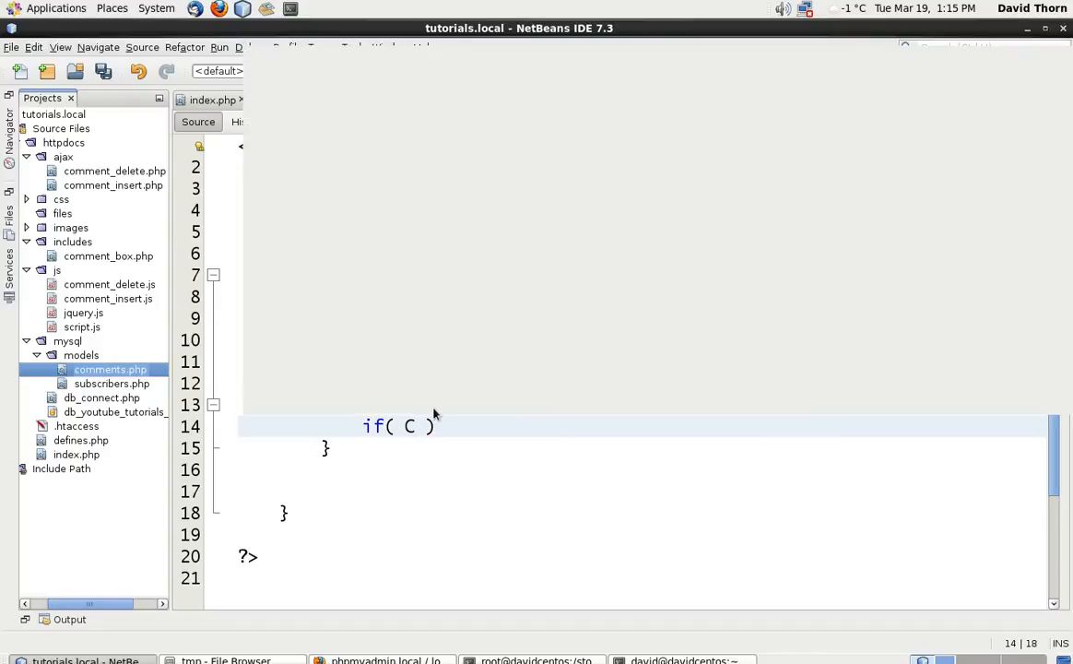
type("omments::delete($commentId")
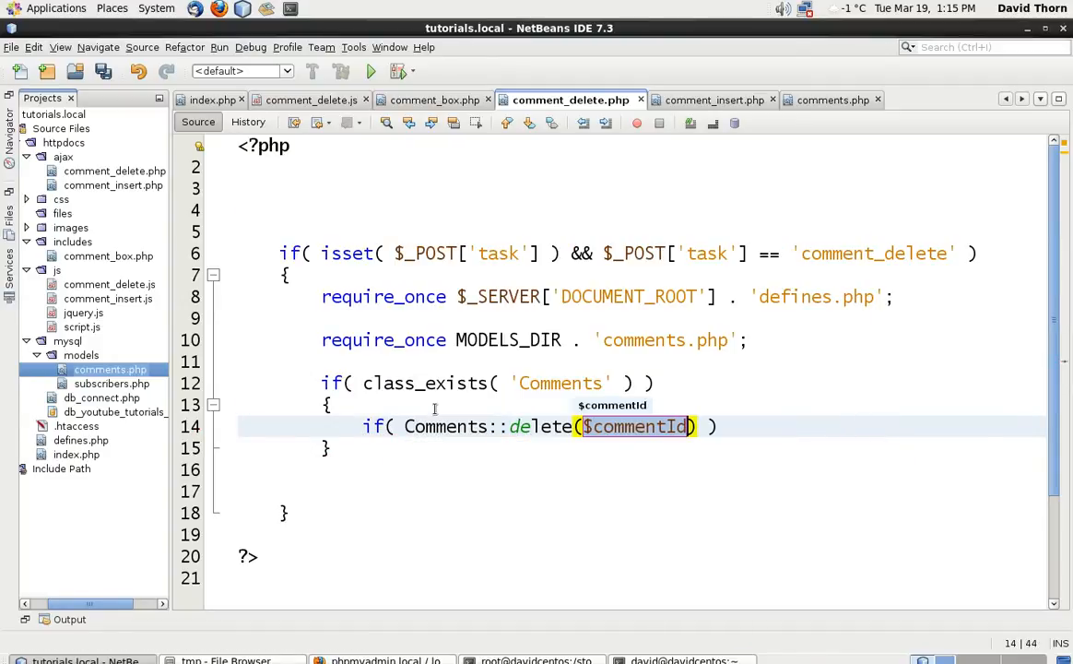
key("BackSpace")
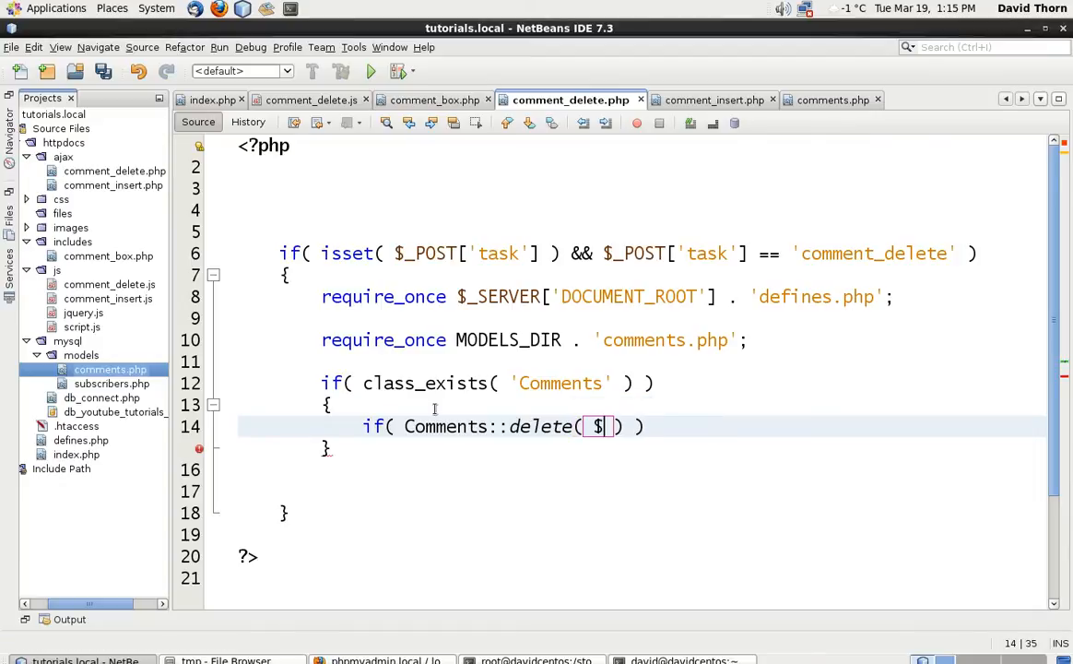
type("_POST['']")
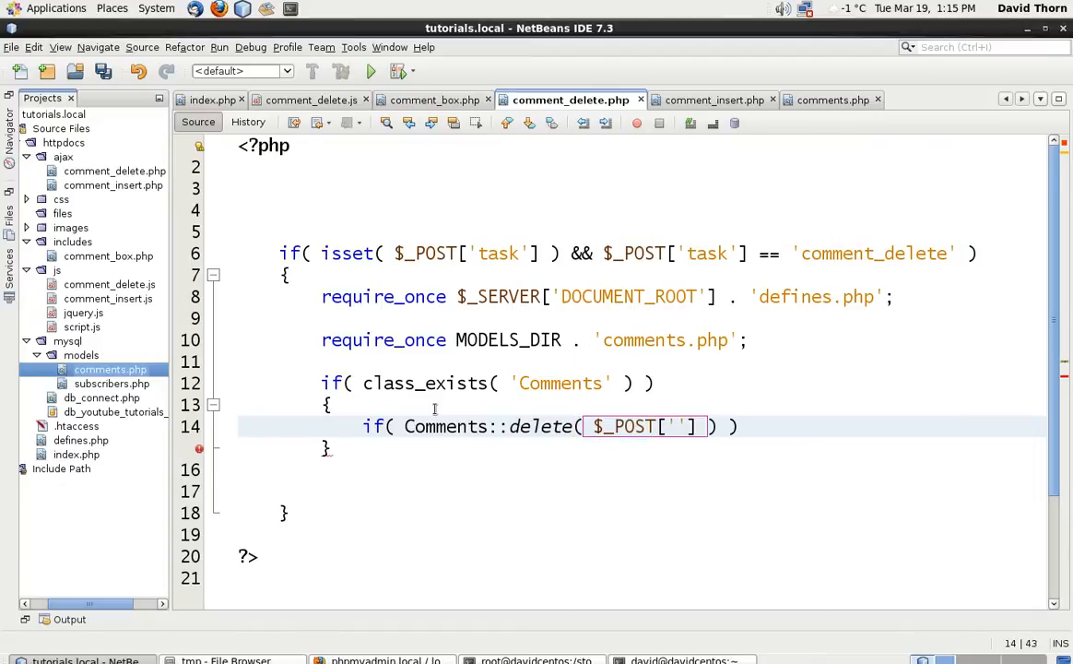
type("comment_id")
type("{")
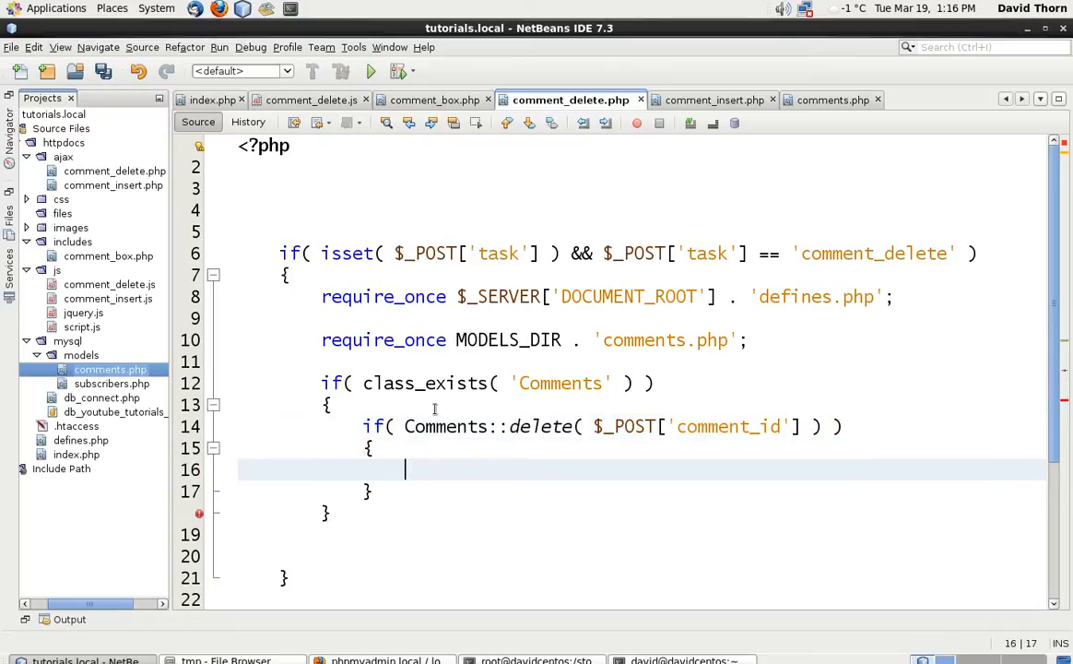
Echo "true" on success and "false" otherwise, then go back to the browser
type("echo \"\"")
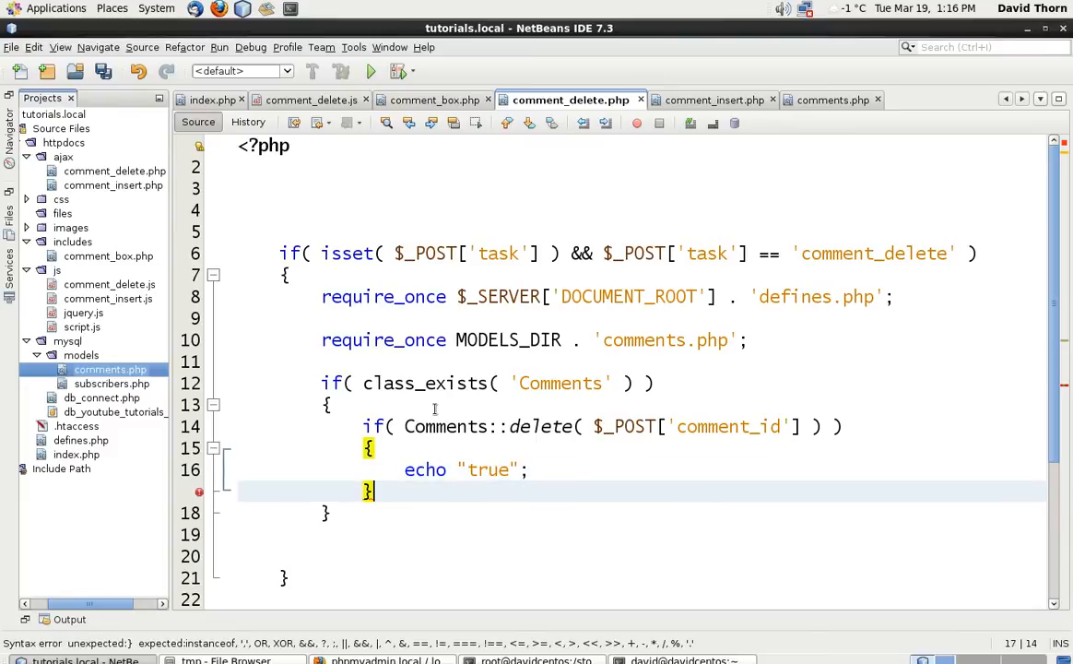
type("re")
left_click(641, 555)
type("echo \"f")
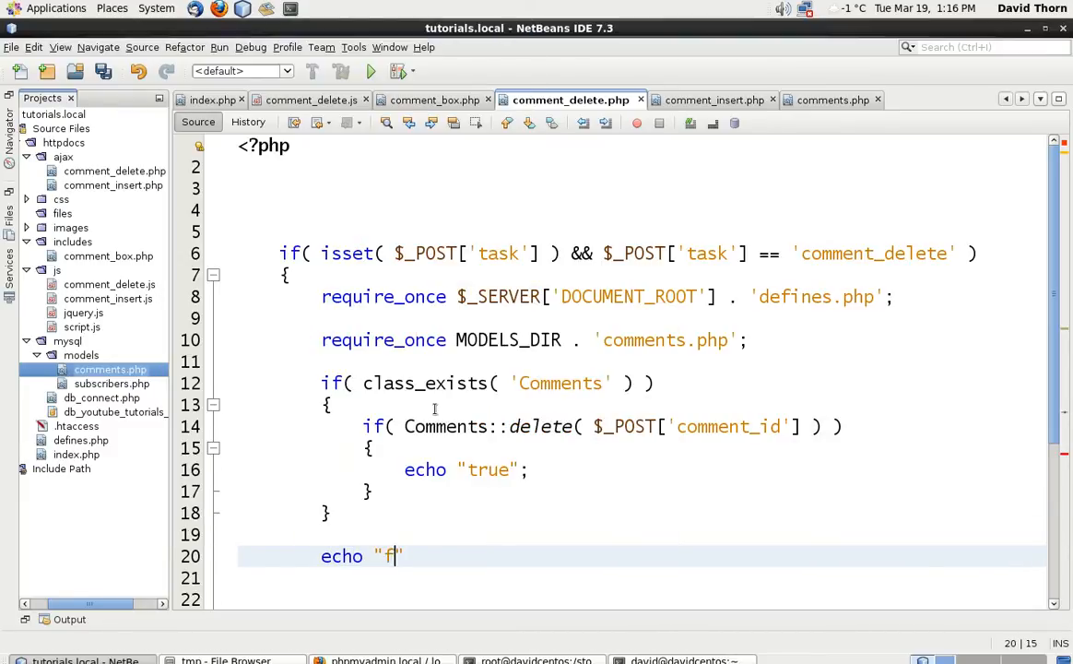
type("alse")
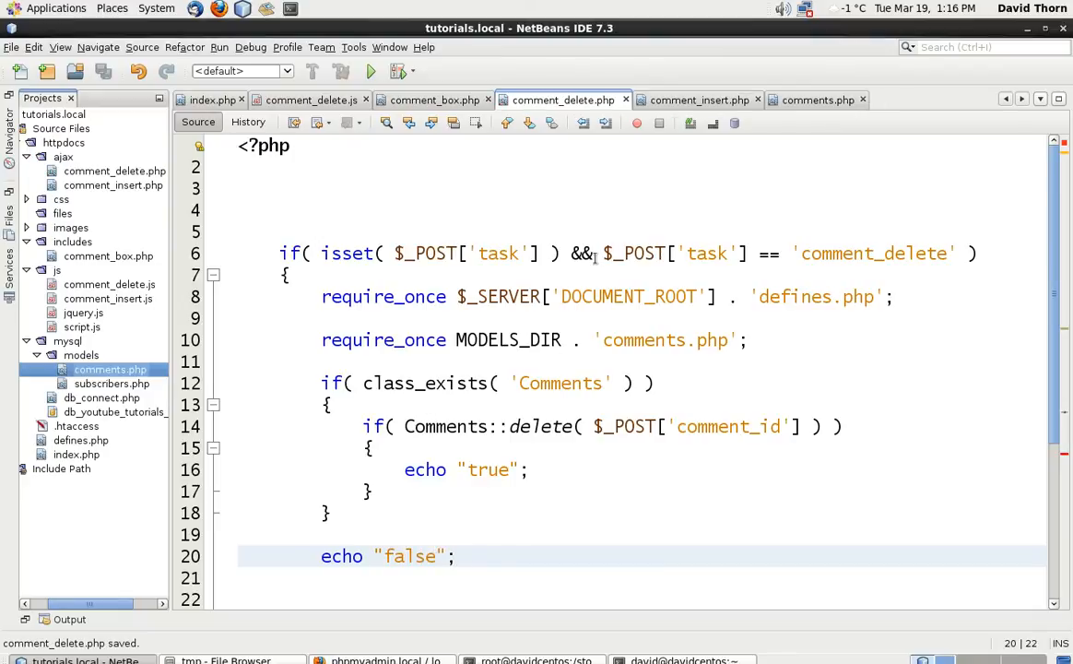
left_click(378, 660)
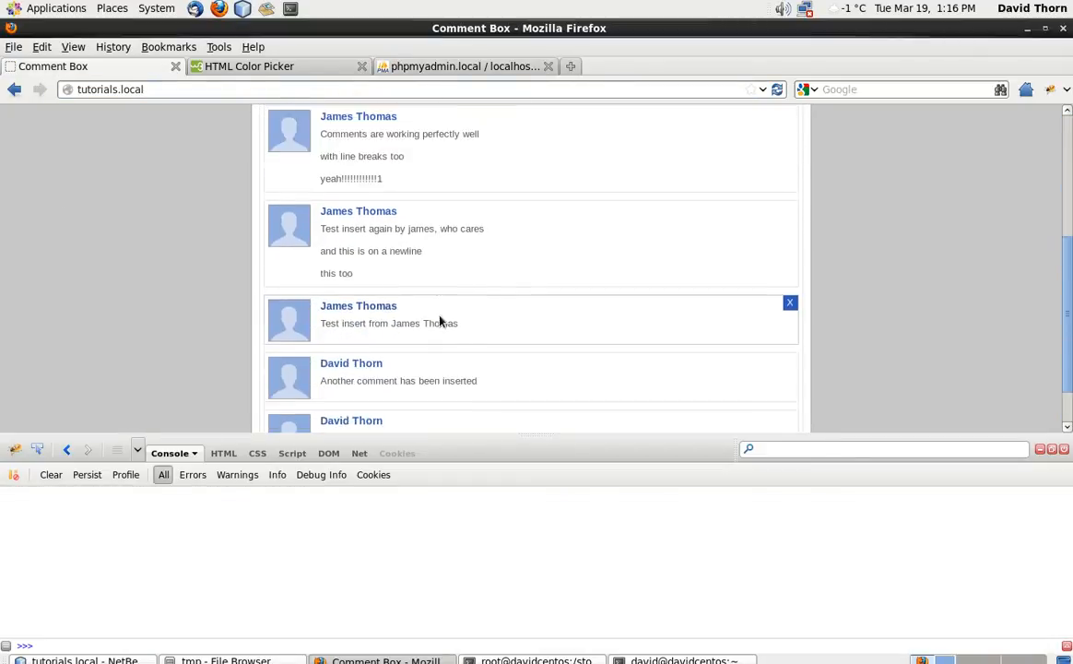
Delete a test comment and inspect the POST parameters of the delete request in Firebug
left_click(789, 302)
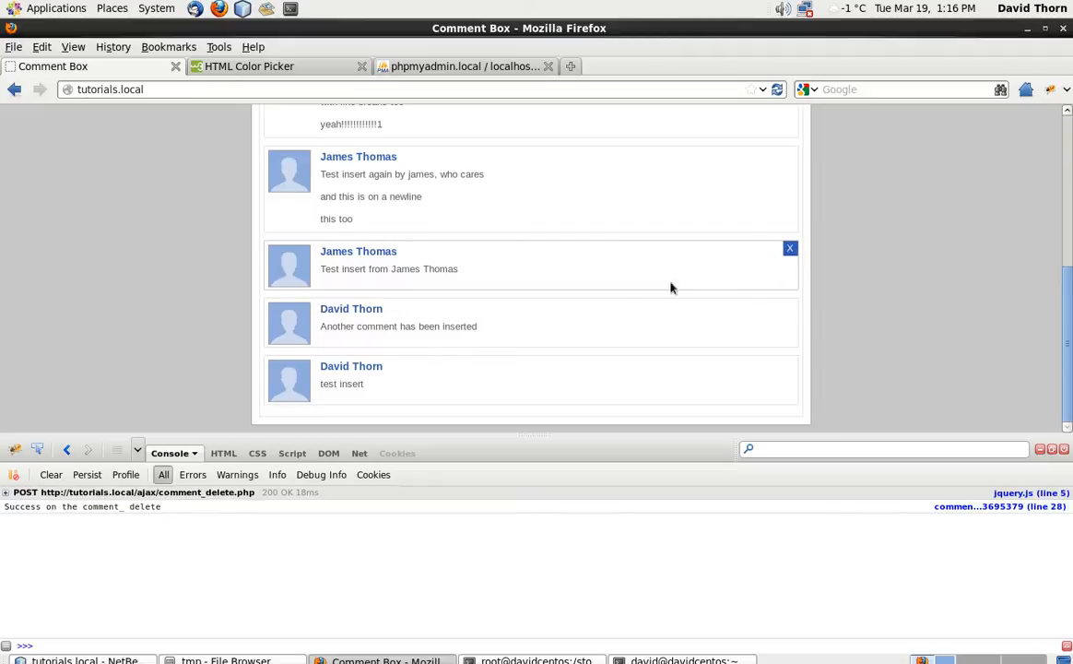
scroll("up", 3)
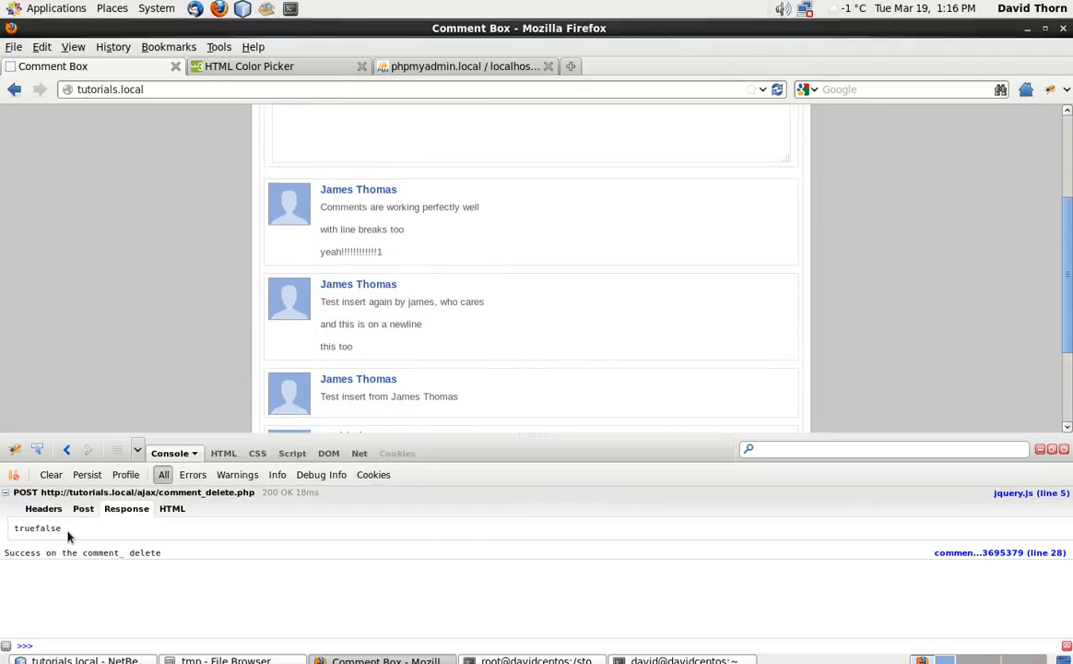
left_click(83, 508)
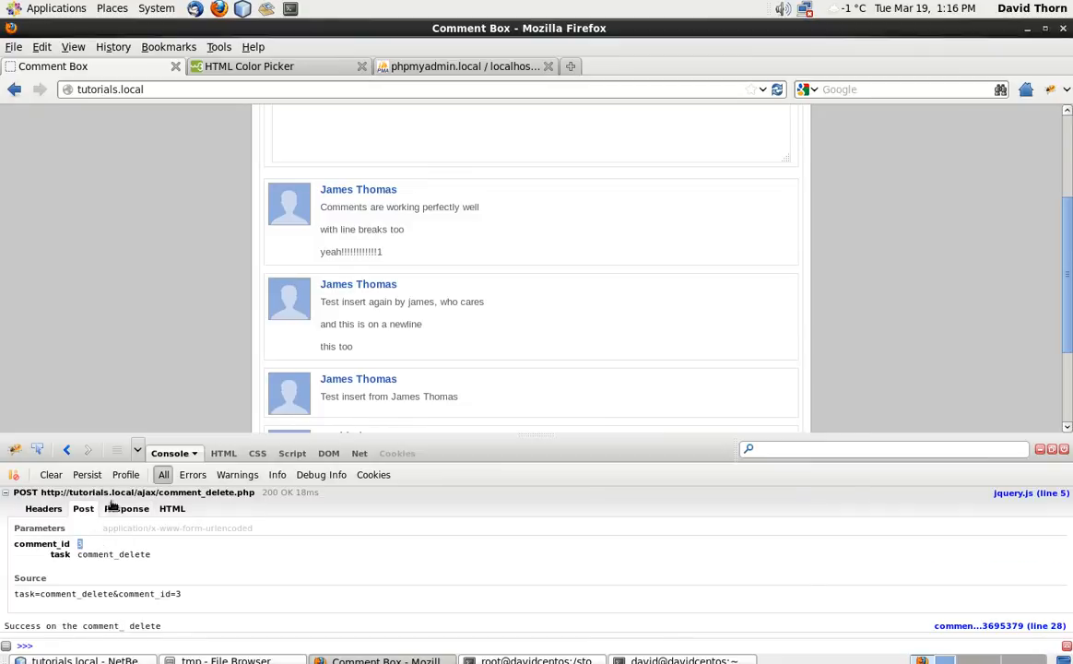
Check the comments table in phpMyAdmin, confirm the comment is gone after reload, return to the editor
left_click(464, 66)
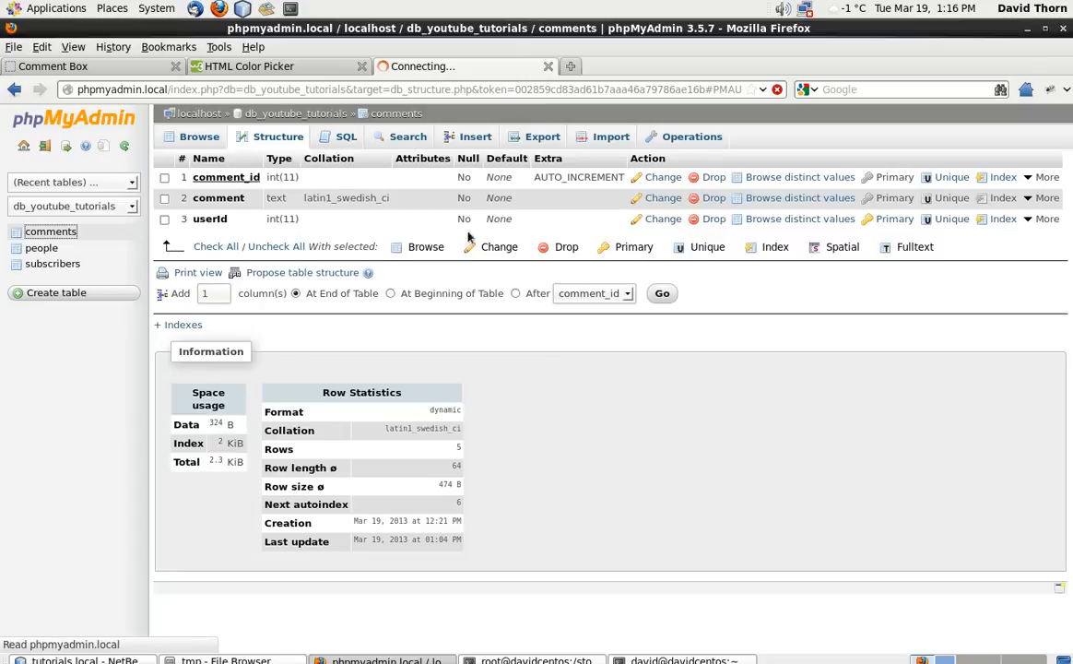
left_click(199, 137)
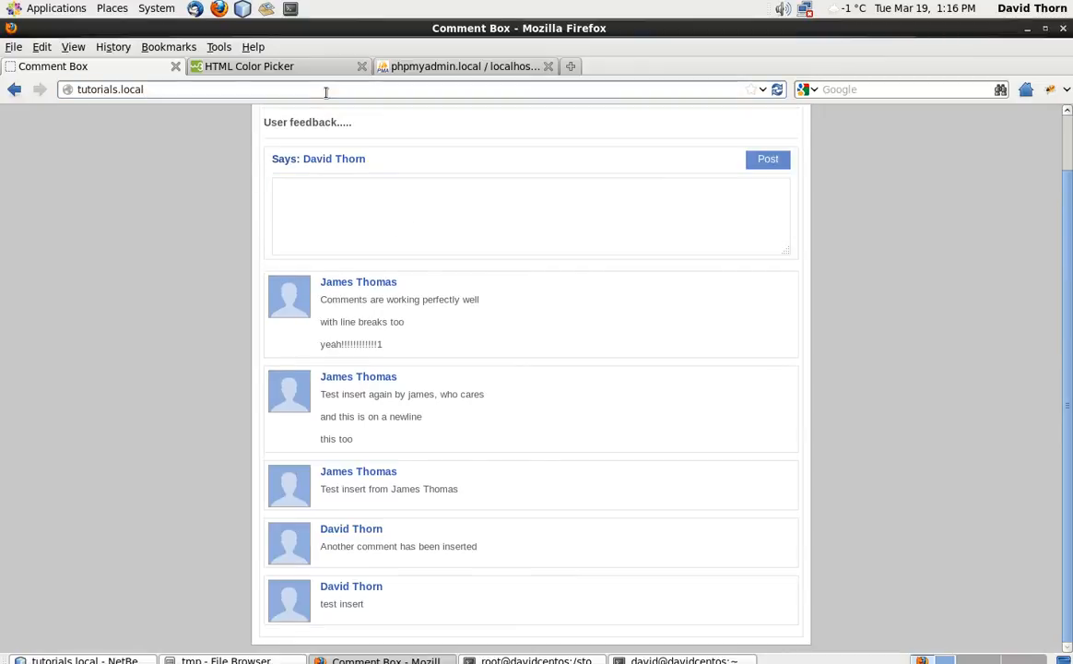
mouse_move(418, 483)
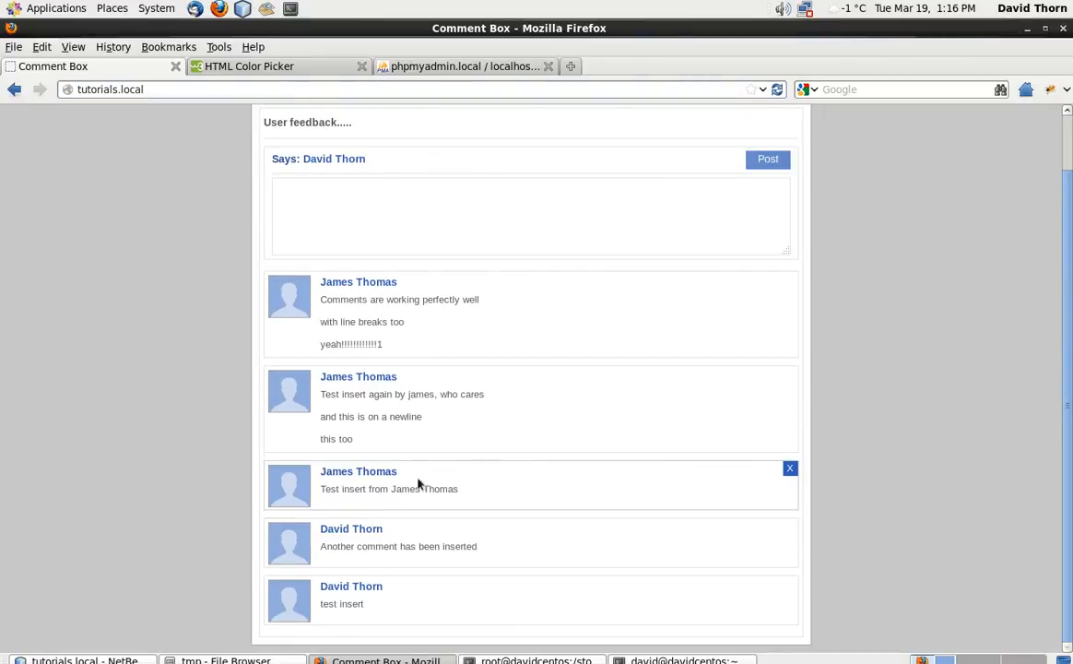
mouse_move(177, 459)
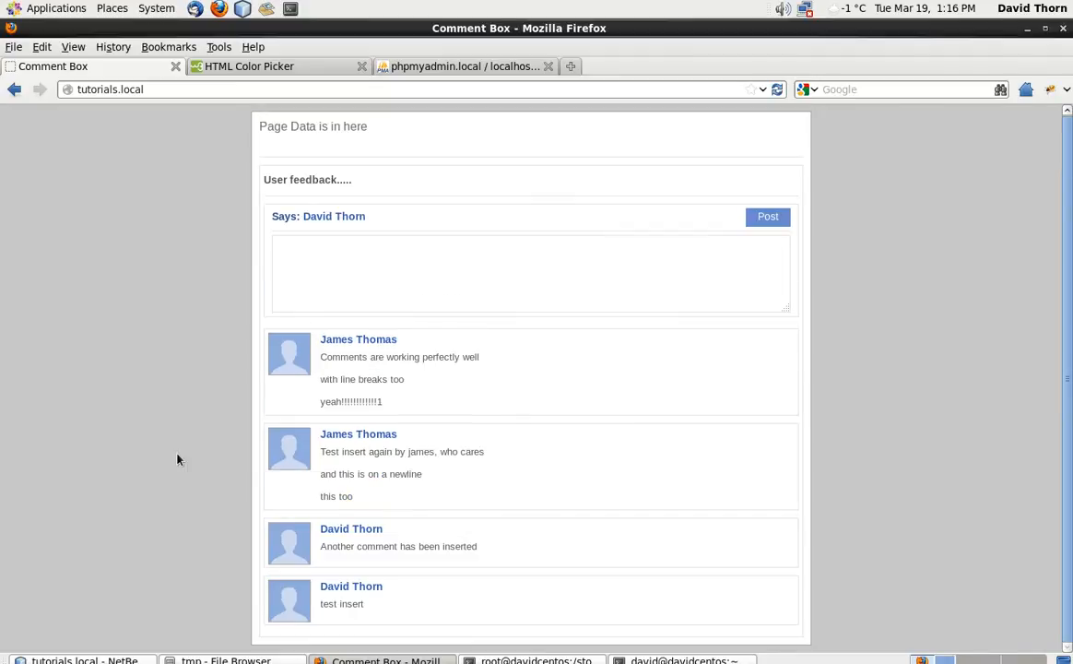
mouse_move(407, 528)
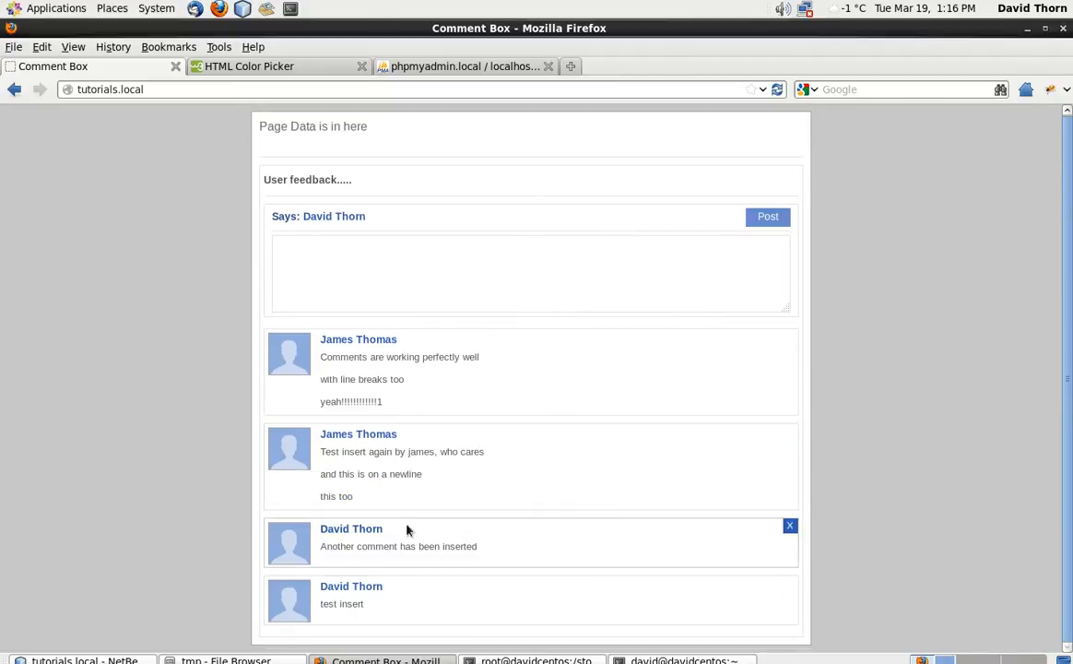
left_click(83, 660)
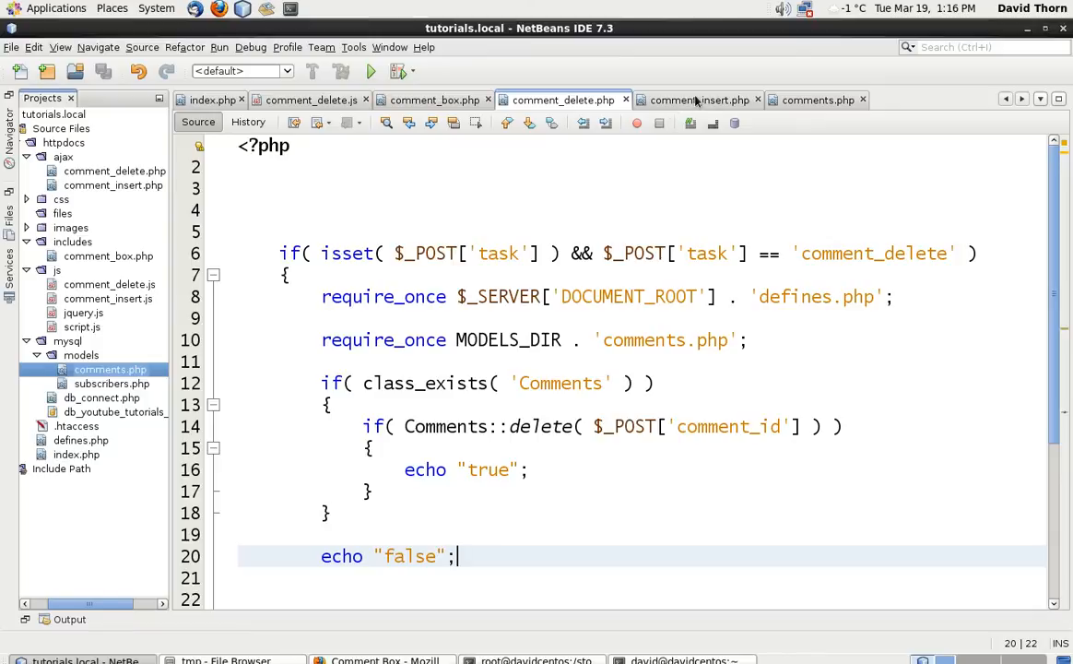
Start the jQuery selector in comment_delete.js's success handler, checking the comment li ids in the browser
left_click(311, 99)
type("$")
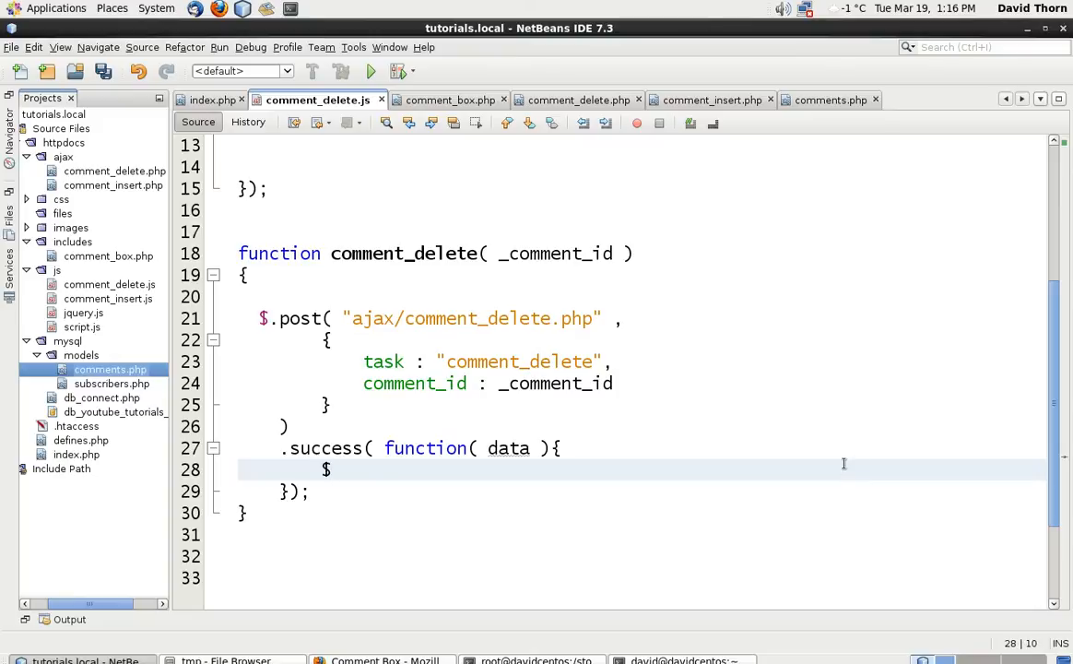
type("( )")
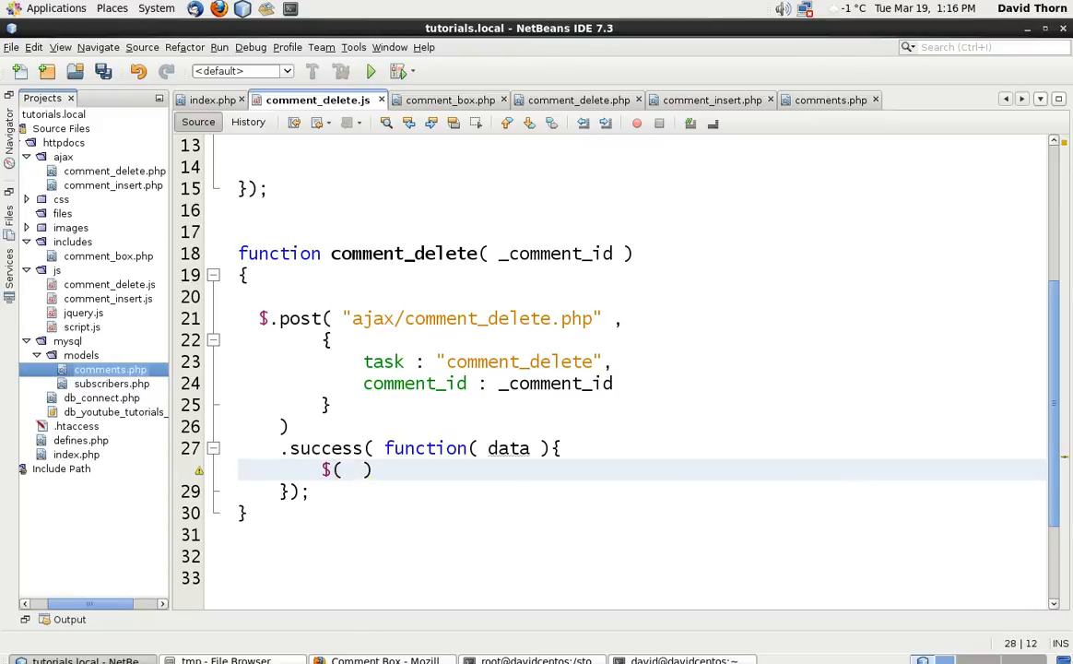
left_click(378, 660)
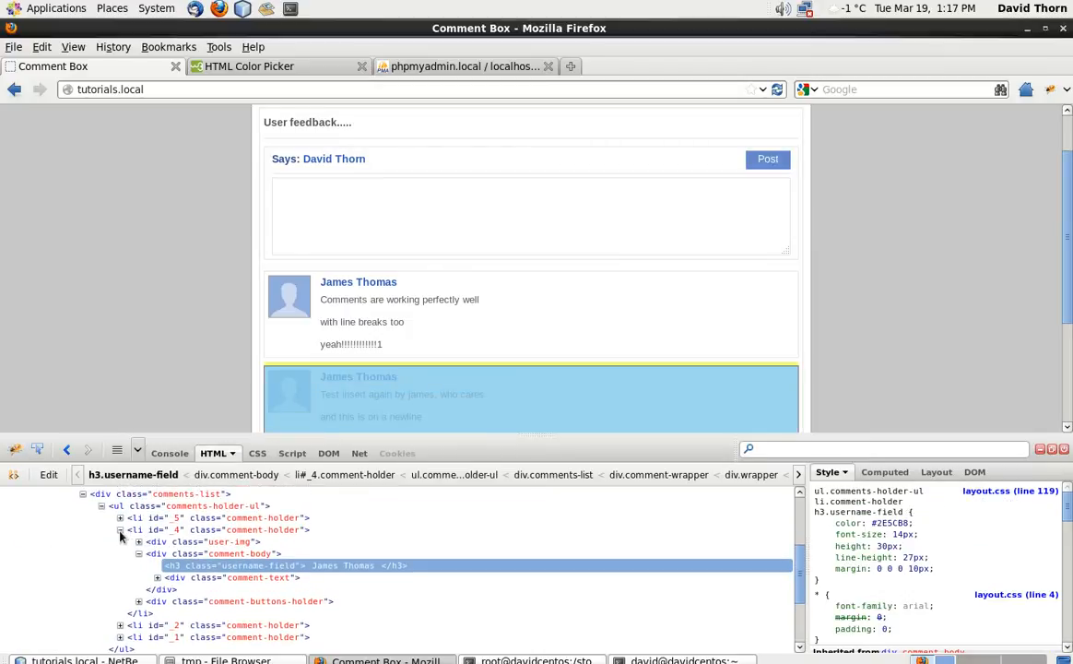
left_click(120, 529)
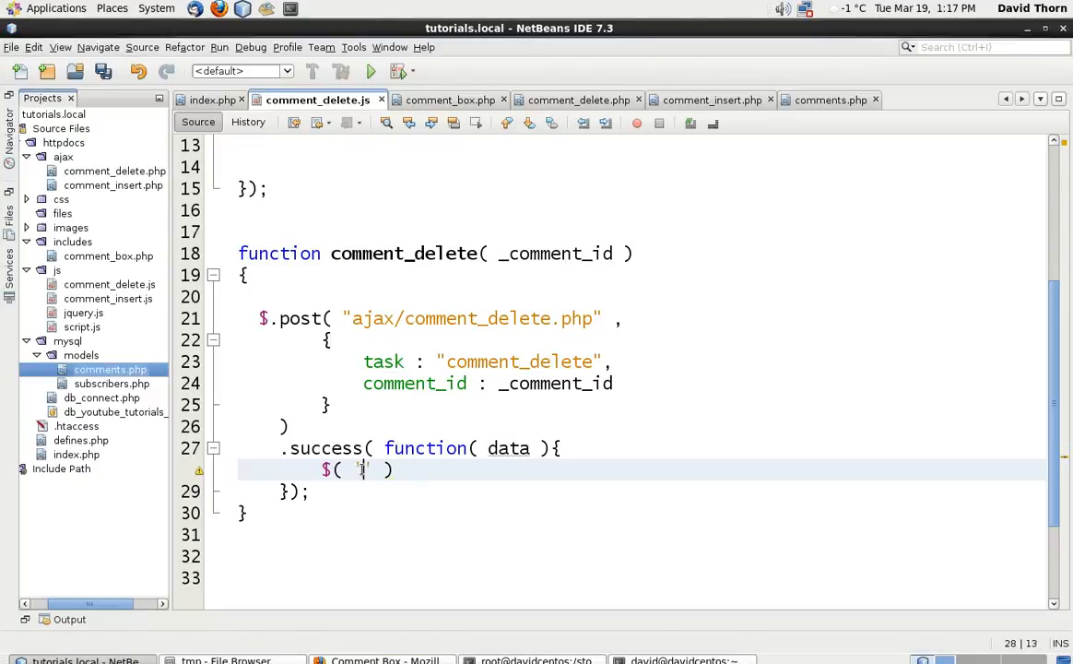
Complete $( '#_' + comment_id ).detach(); in the success handler and save
type("#_")
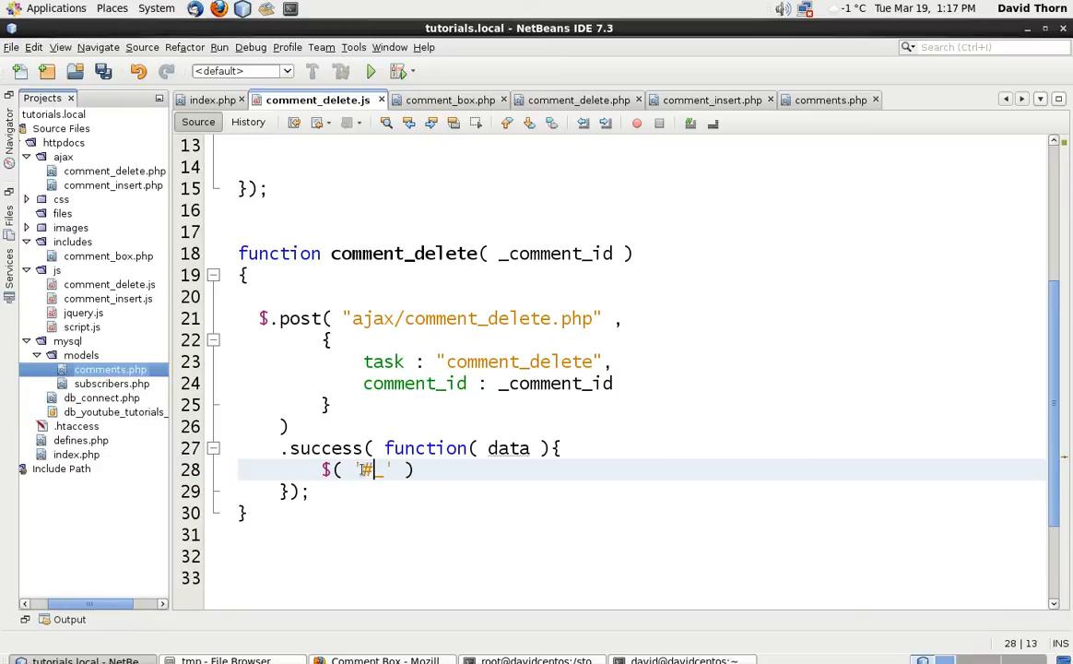
type("+ comme")
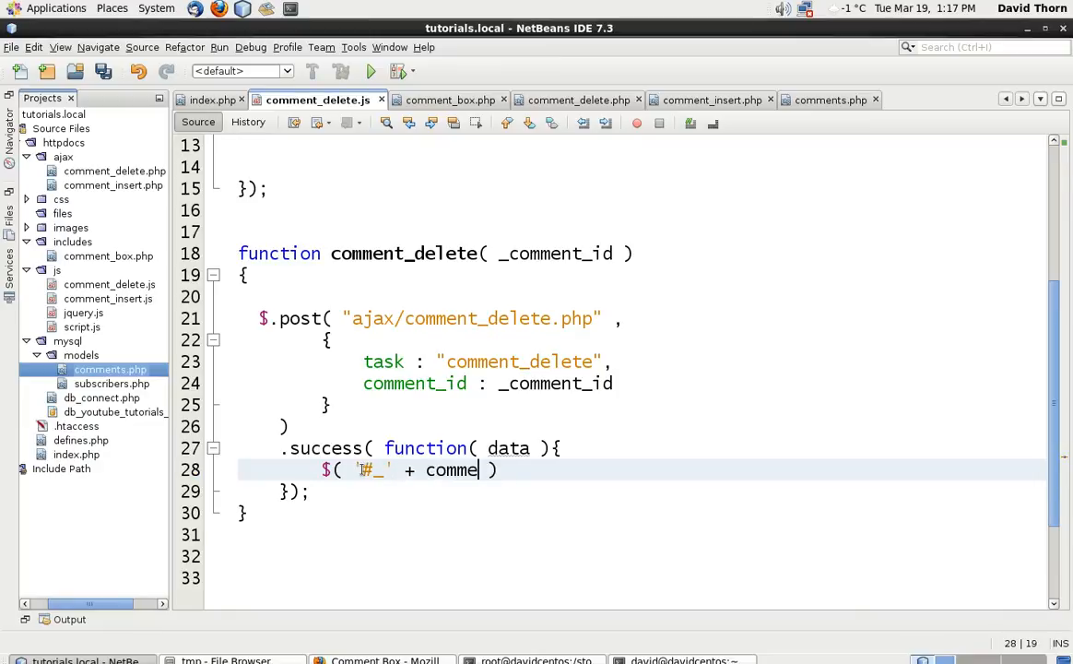
type("nt_id ).")
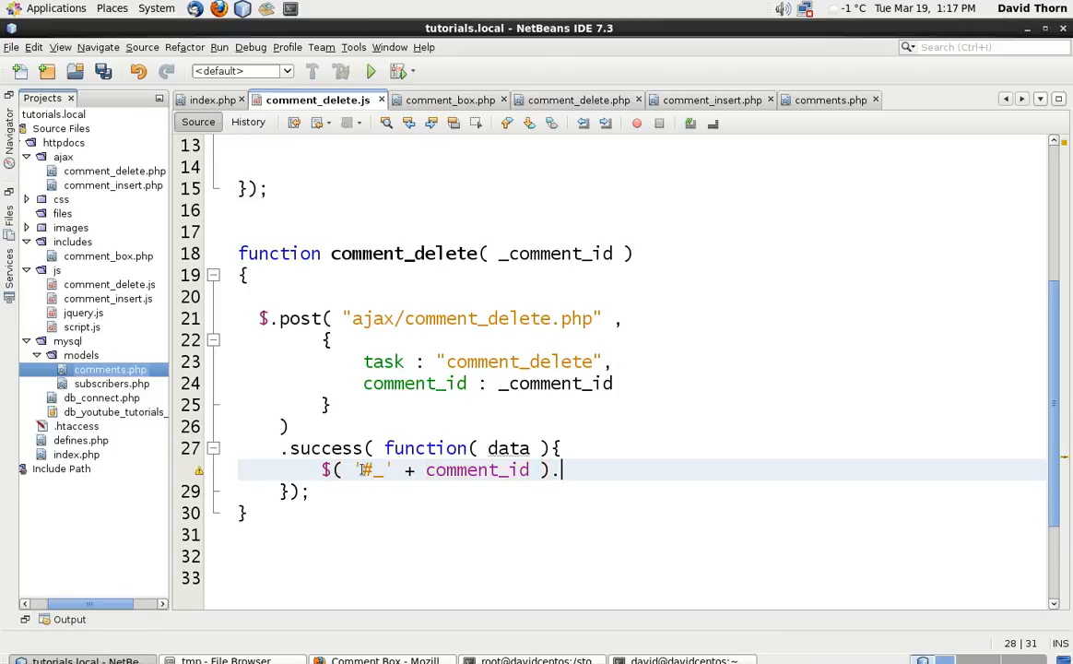
type(".")
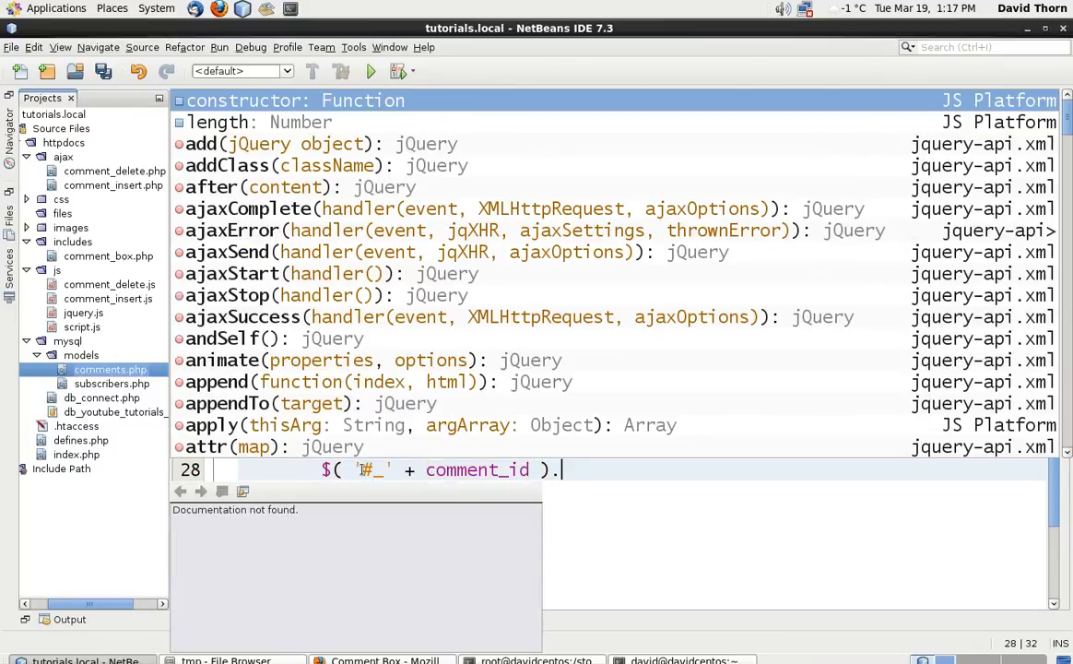
type("detach();")
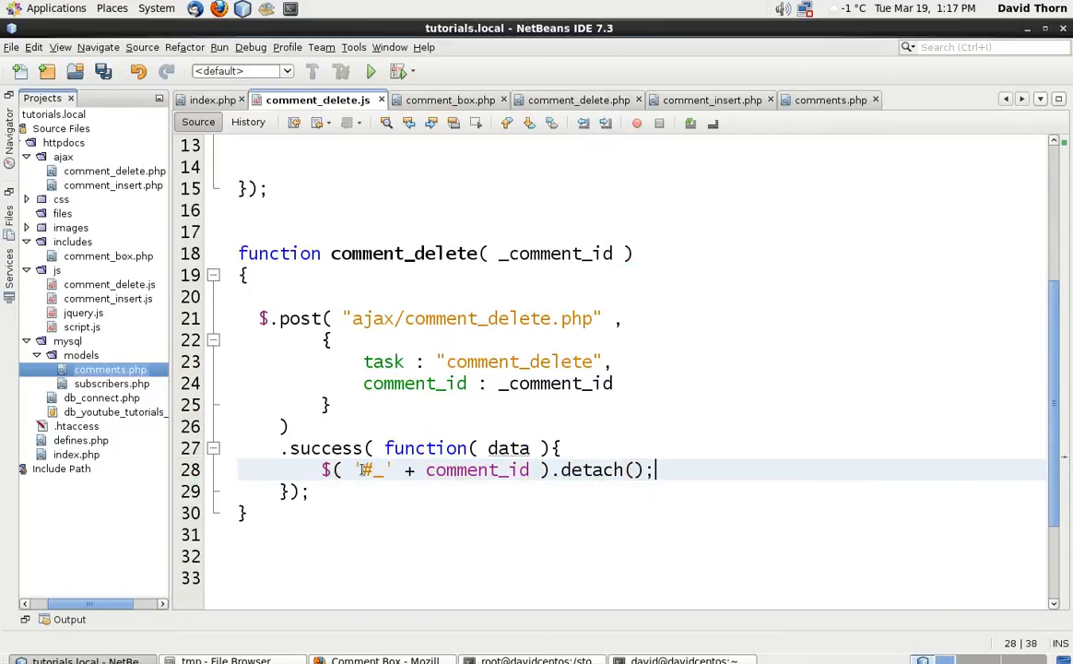
key("ctrl+s")
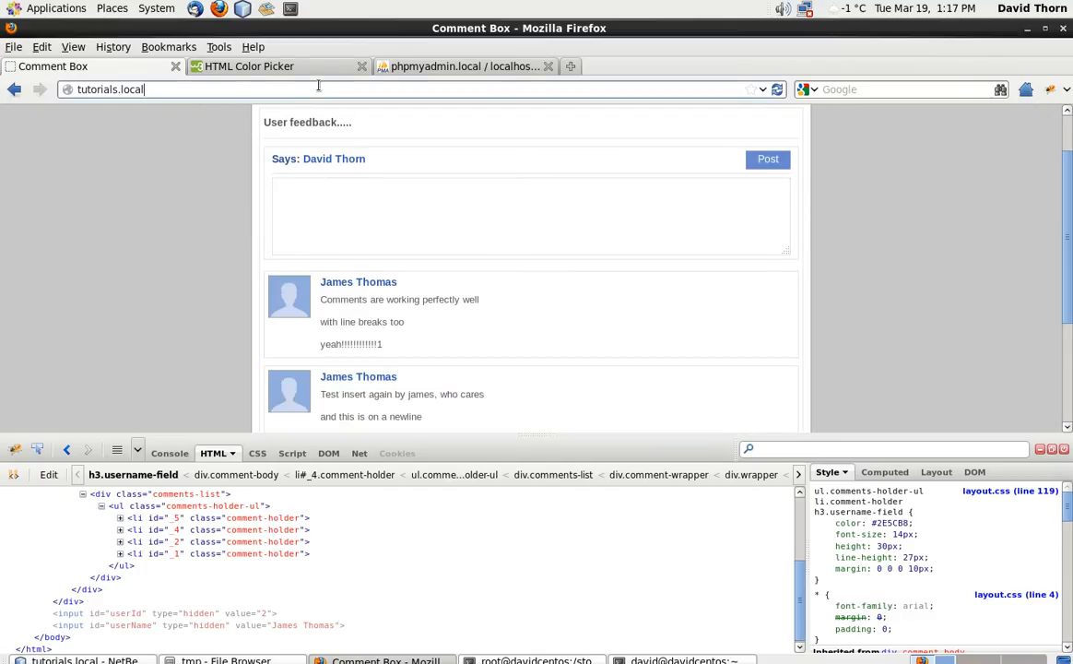
Check the li ids in Firebug, change comment_id to _comment_id in the detach selector, return to the browser
scroll("down", 3)
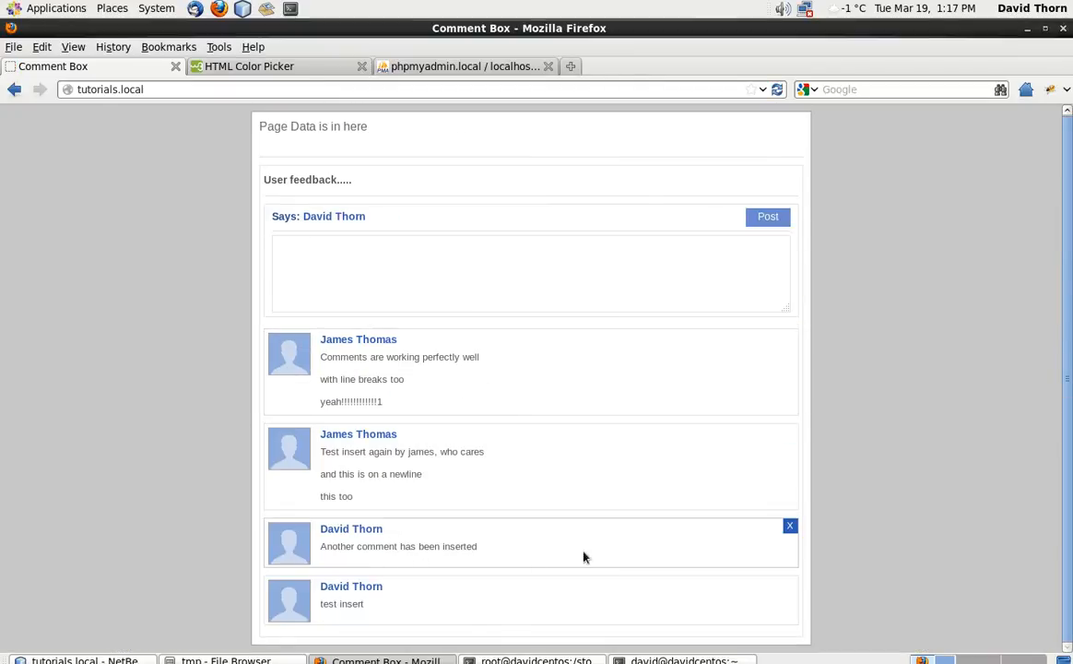
mouse_move(820, 535)
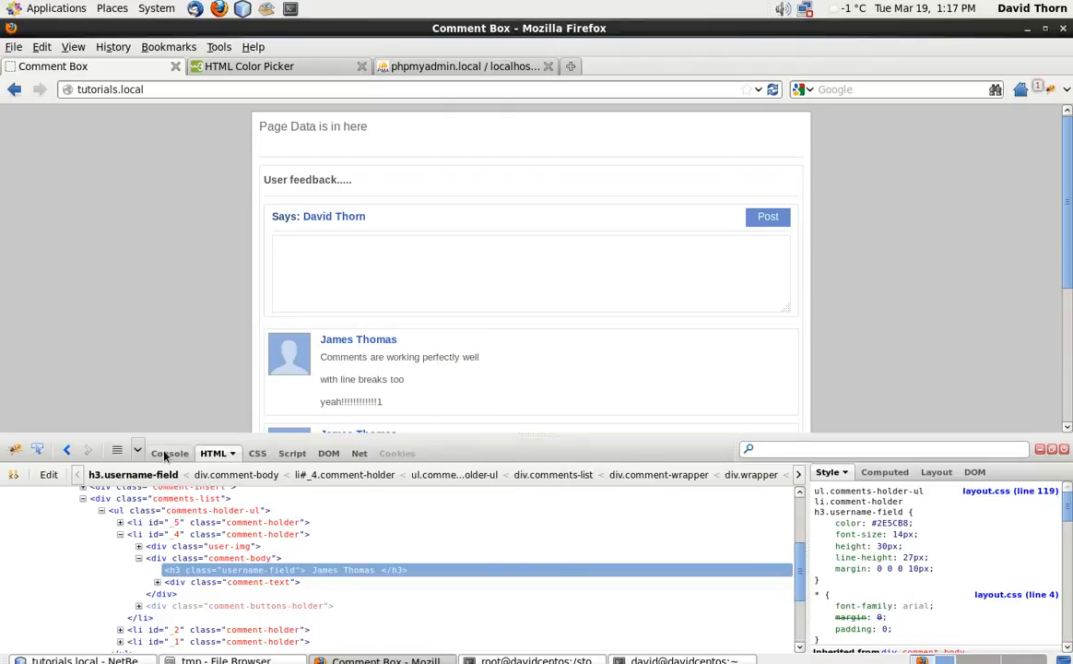
left_click(169, 454)
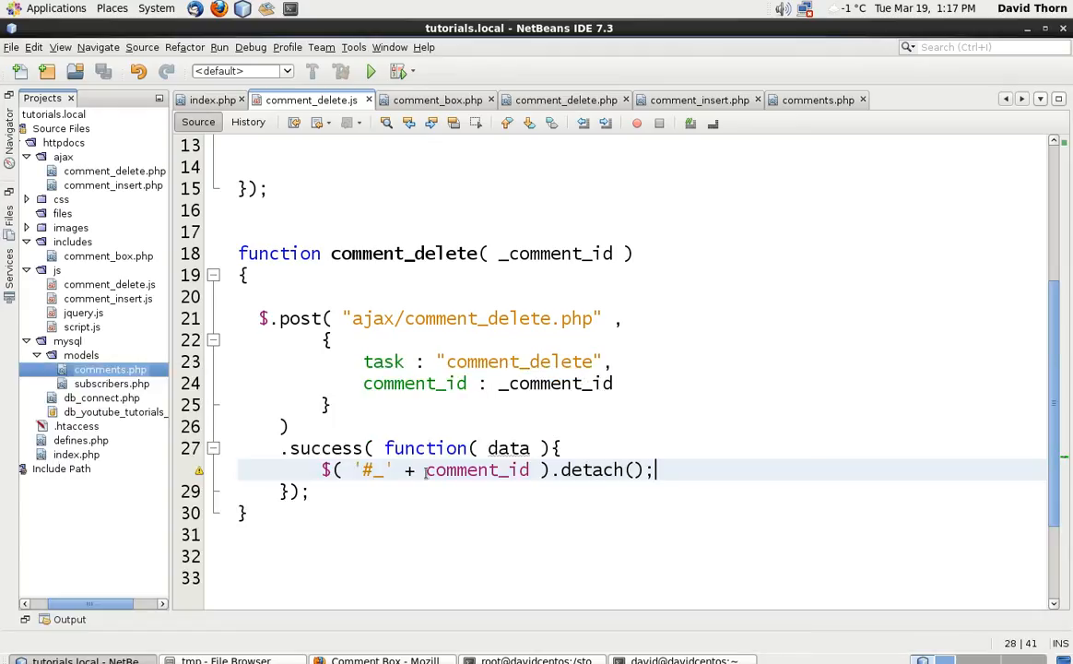
double_click(476, 470)
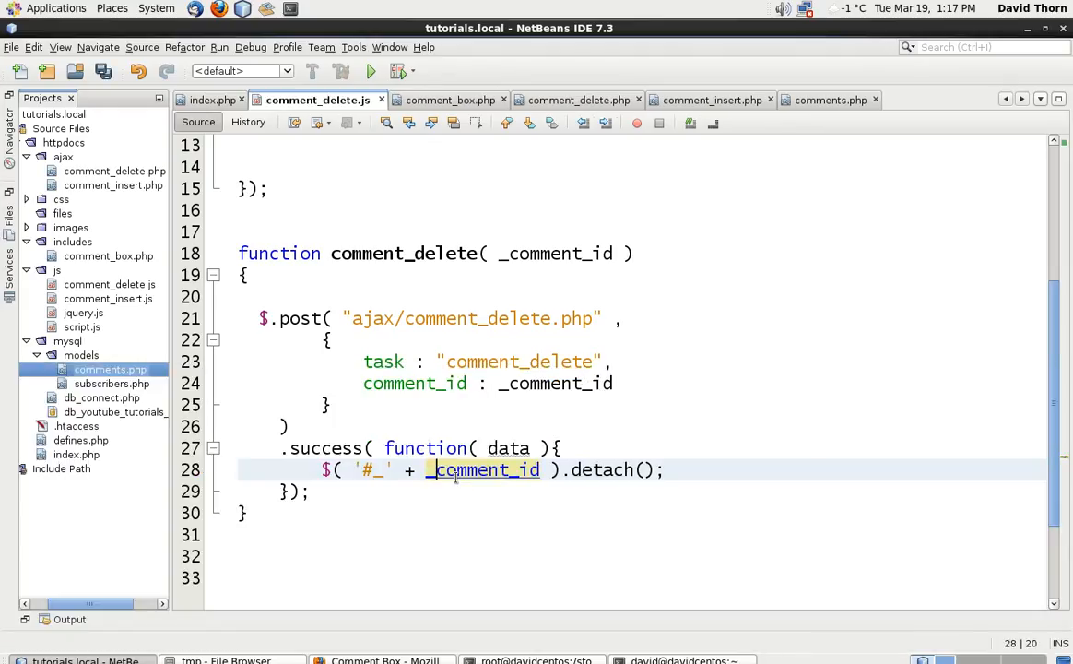
left_click(377, 660)
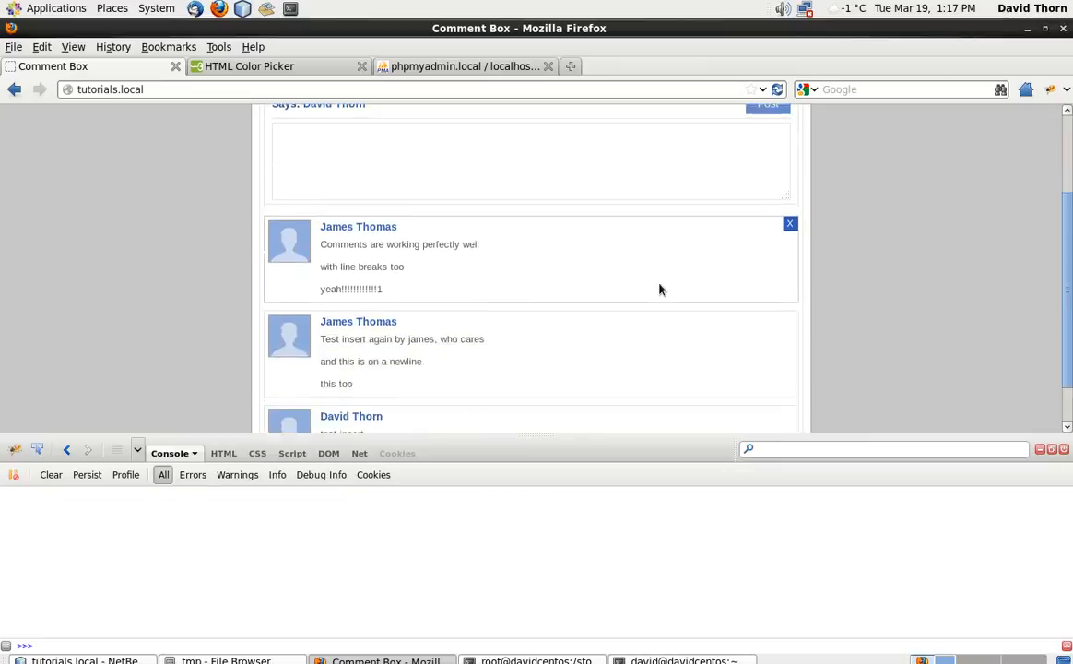
Delete two comments with their X buttons, leaving only 'Comments are working perfectly well'
left_click(789, 223)
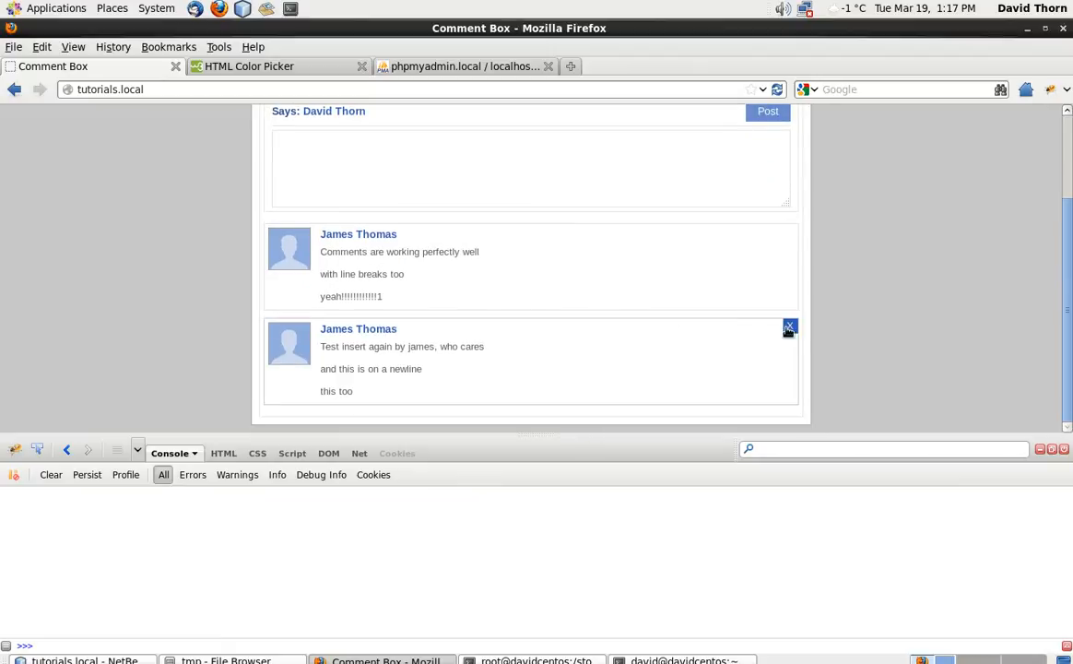
left_click(789, 326)
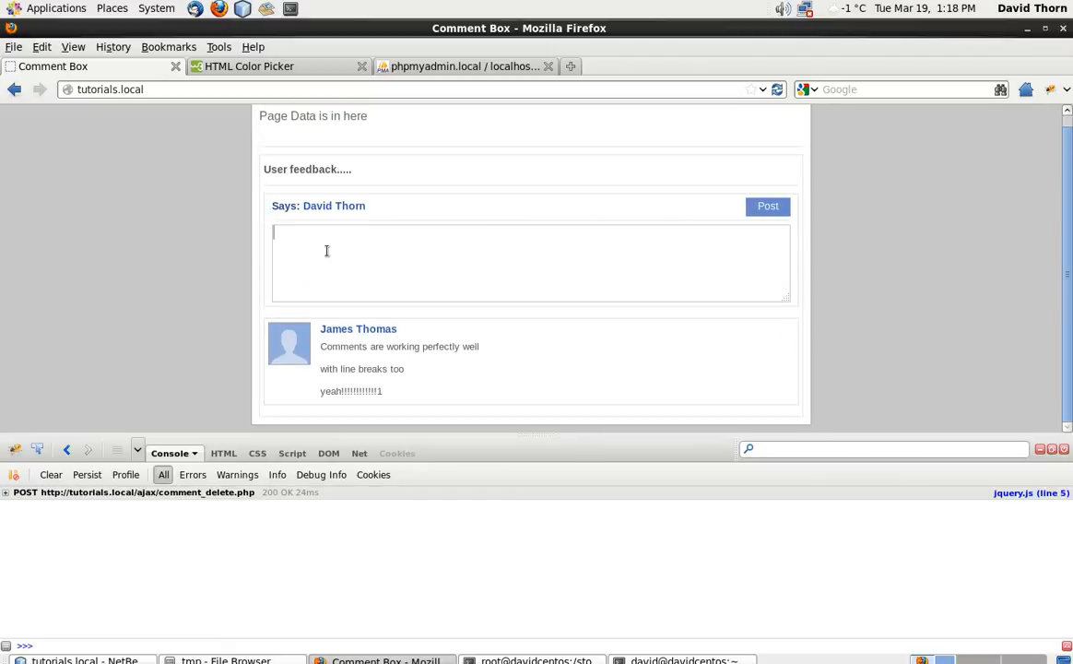
mouse_move(365, 280)
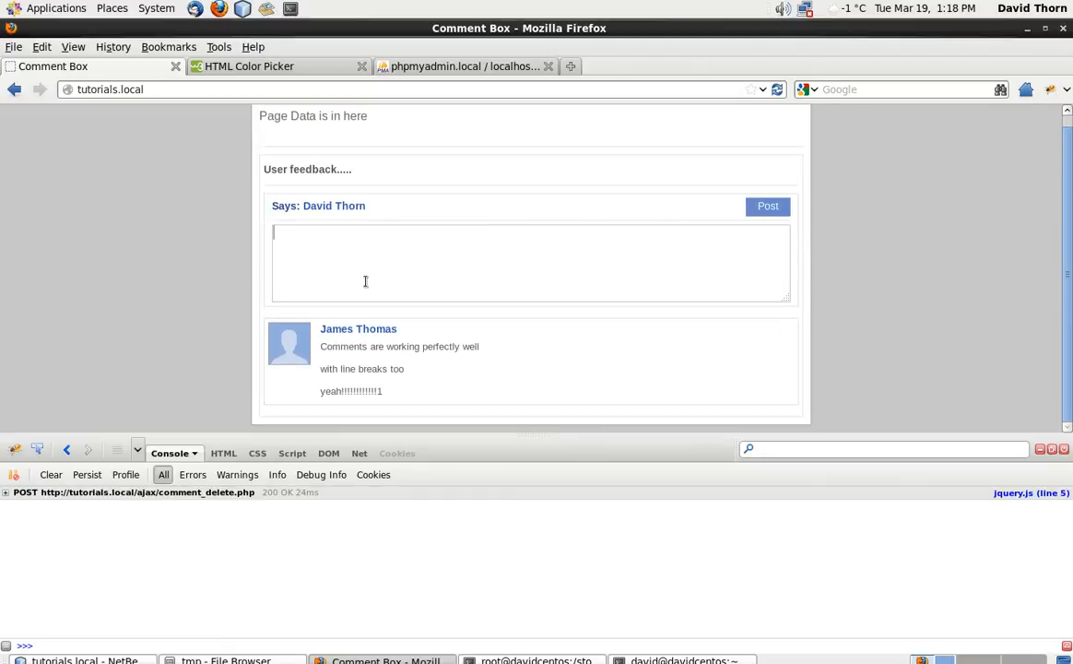
mouse_move(119, 309)
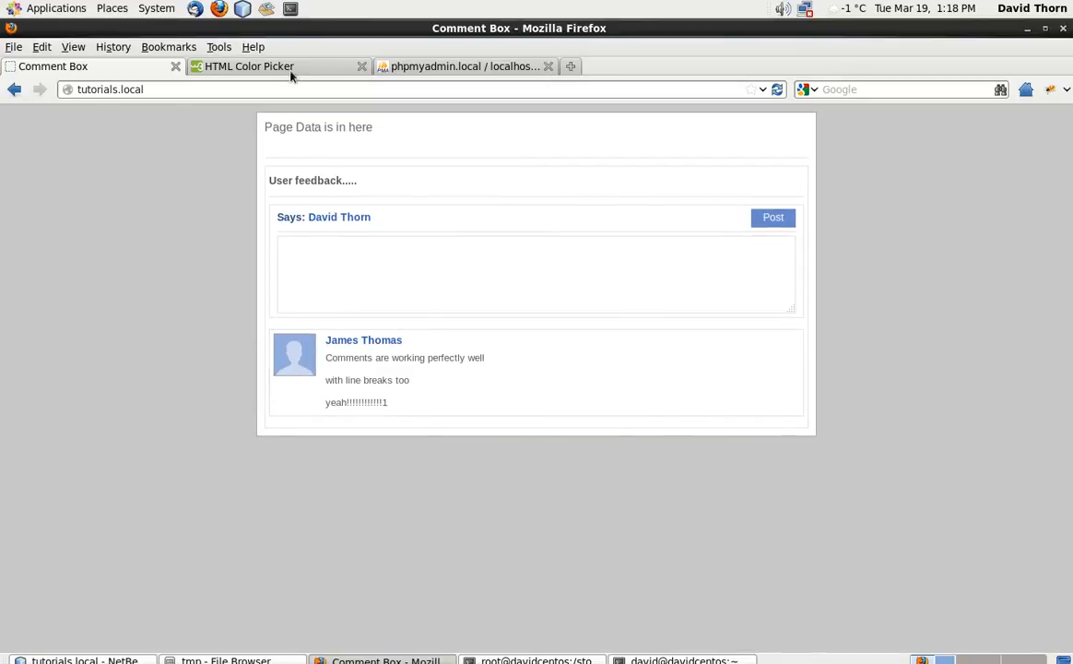
left_click(535, 272)
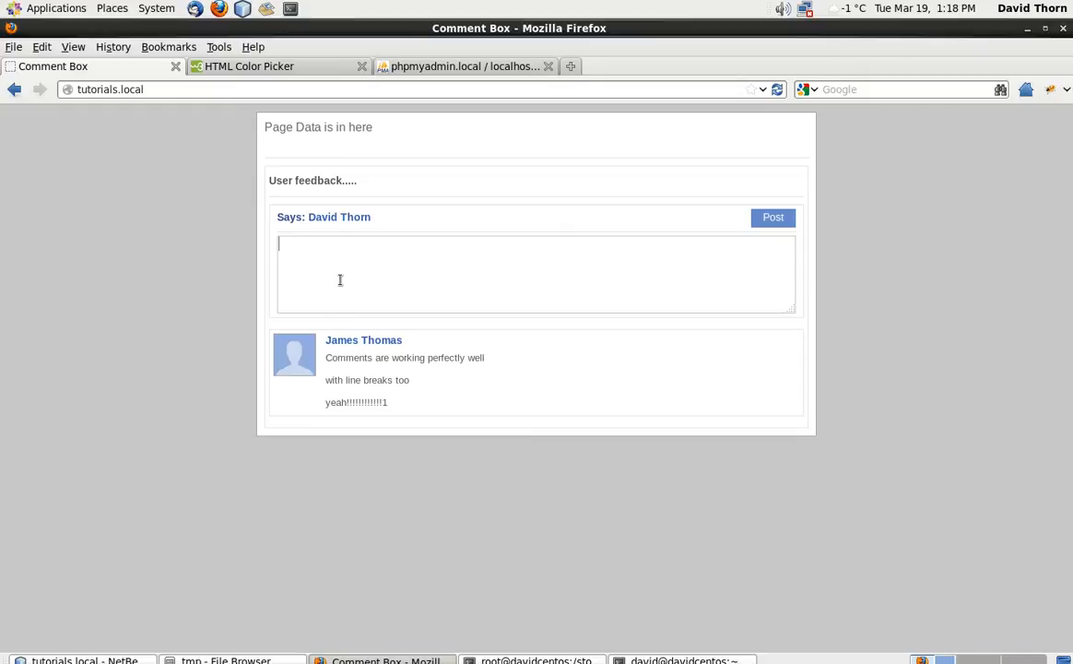
type("Insert pleax")
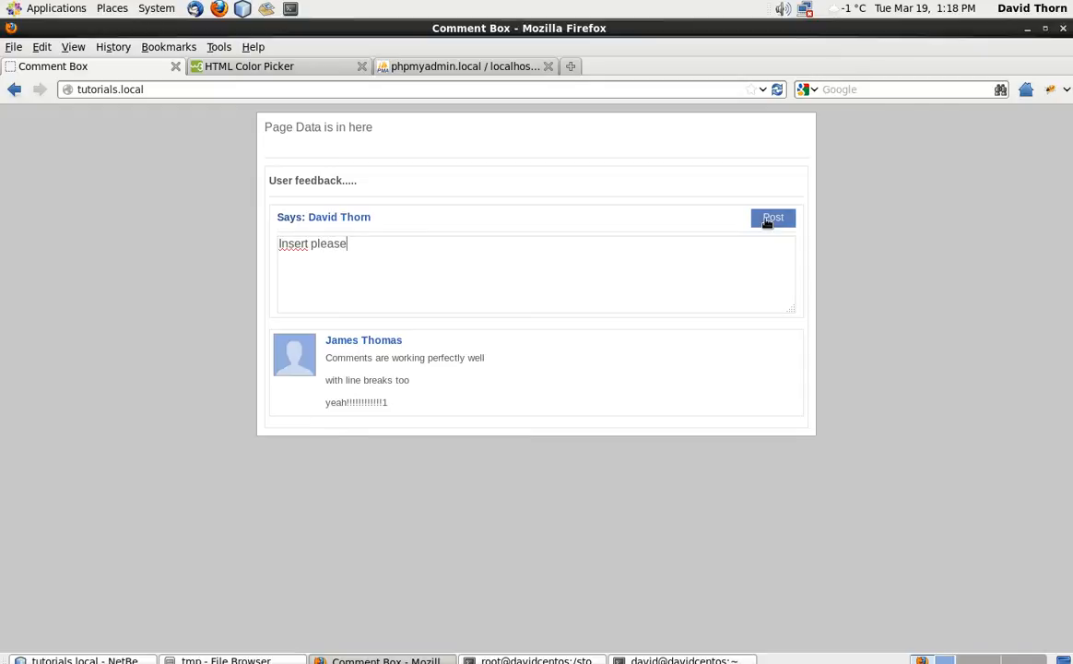
left_click(772, 218)
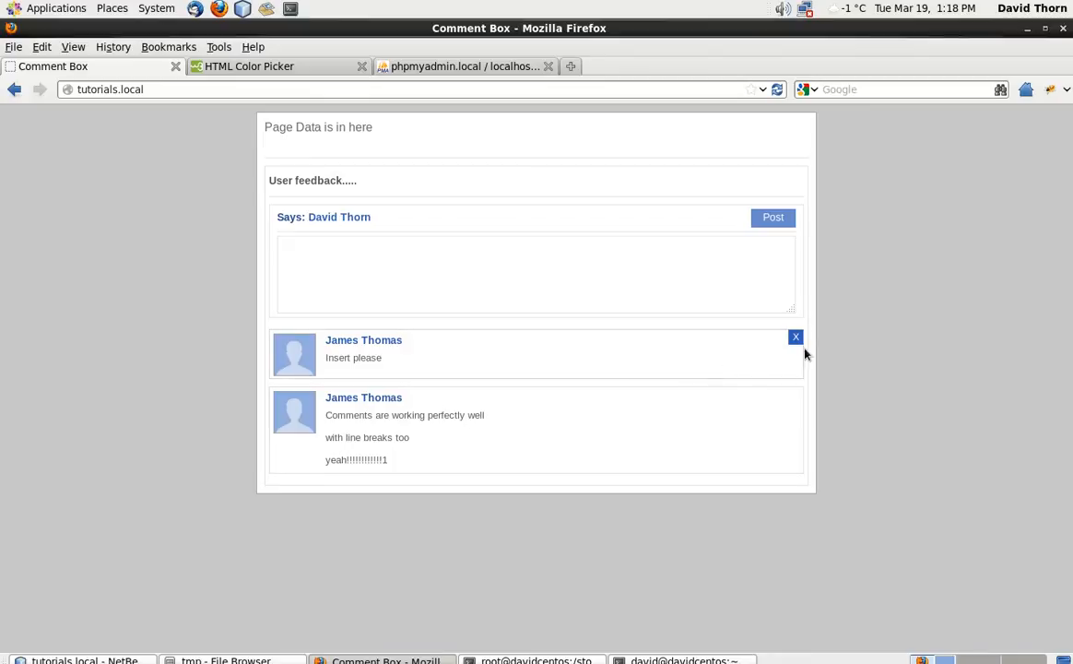
mouse_move(717, 352)
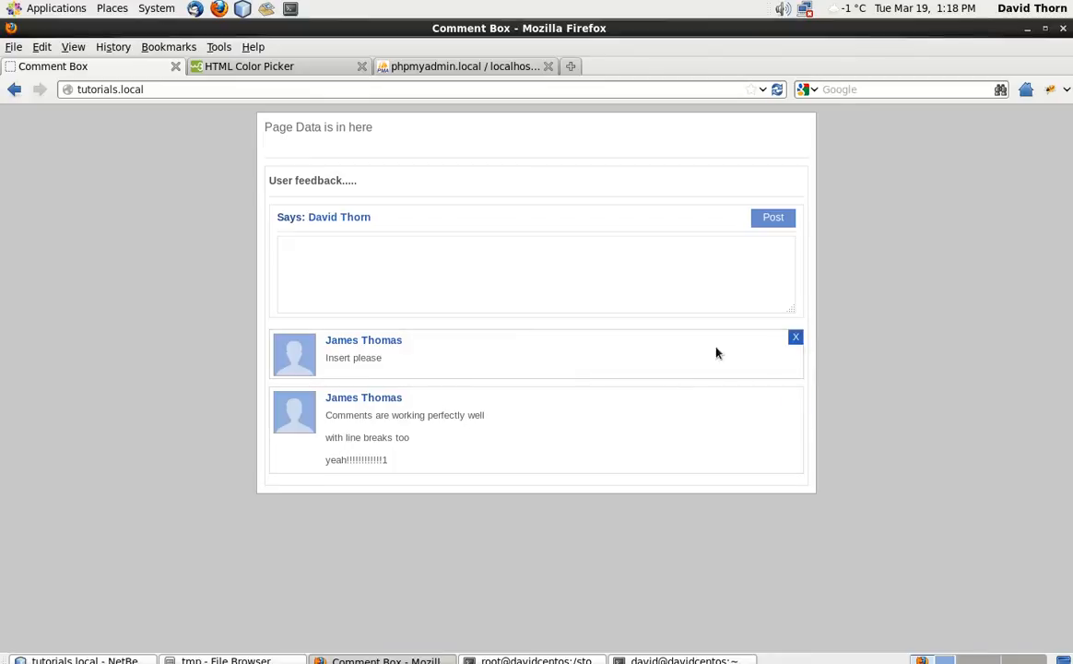
mouse_move(516, 366)
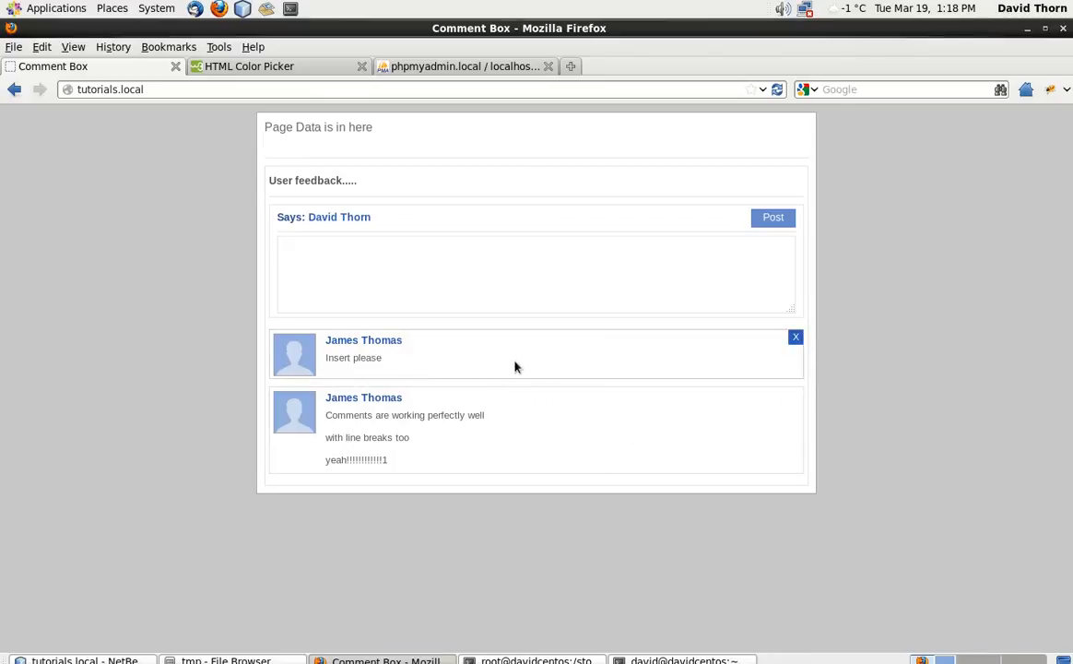
mouse_move(796, 396)
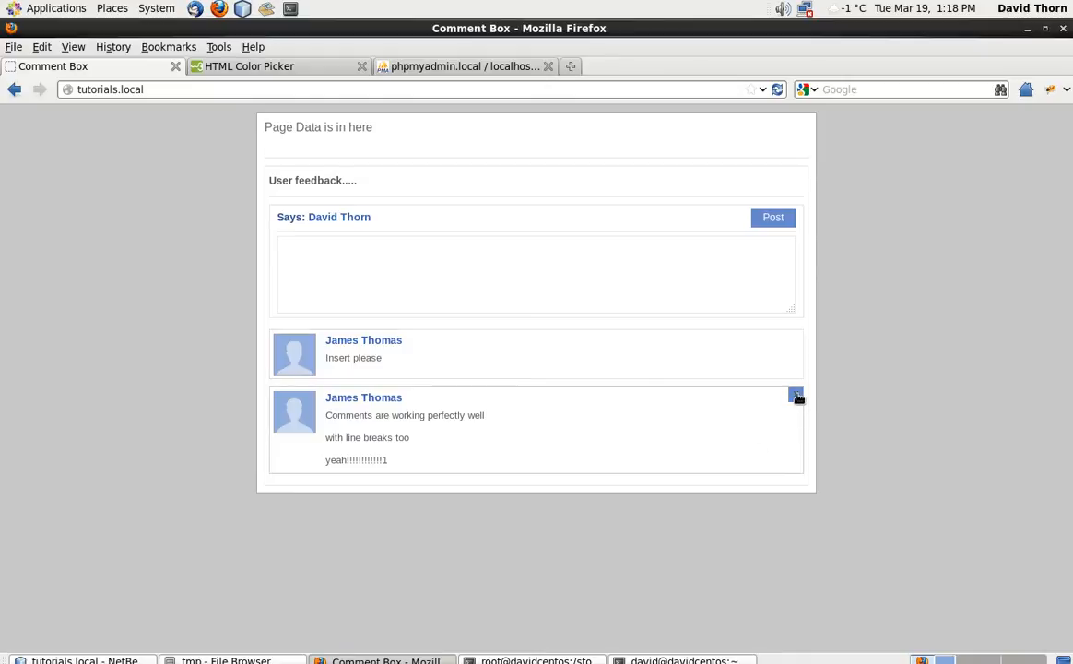
left_click(796, 395)
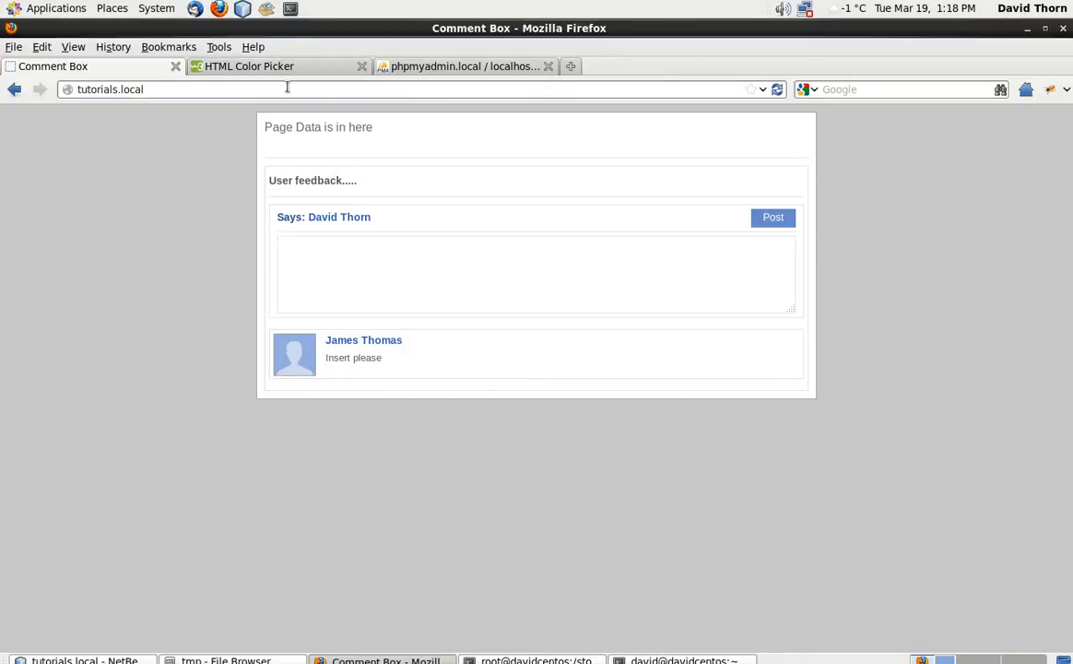
mouse_move(405, 362)
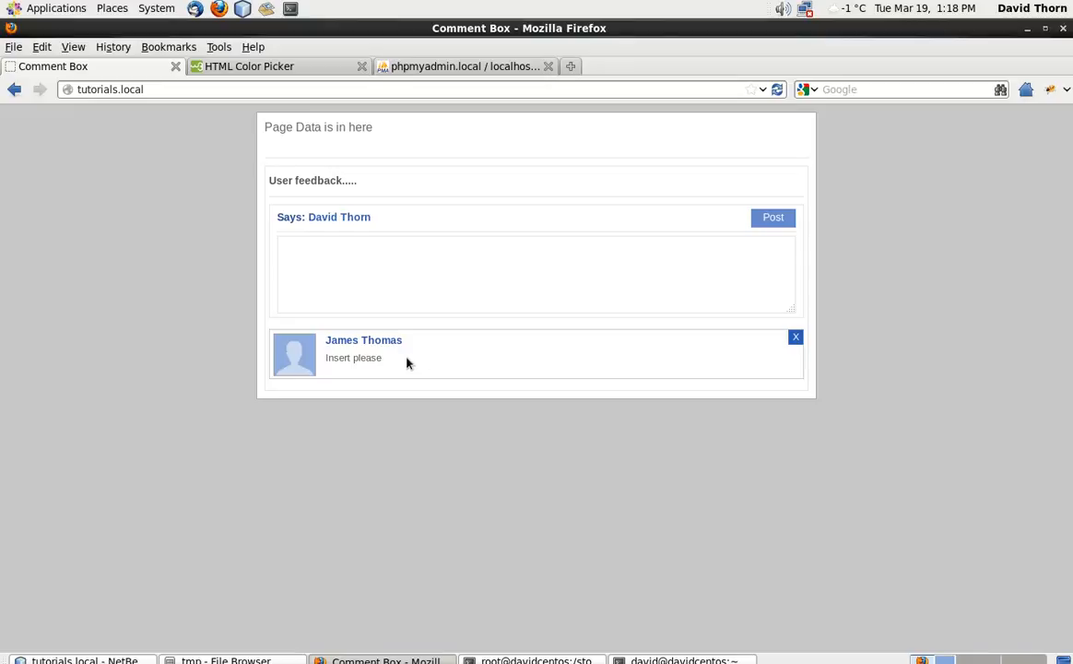
mouse_move(483, 354)
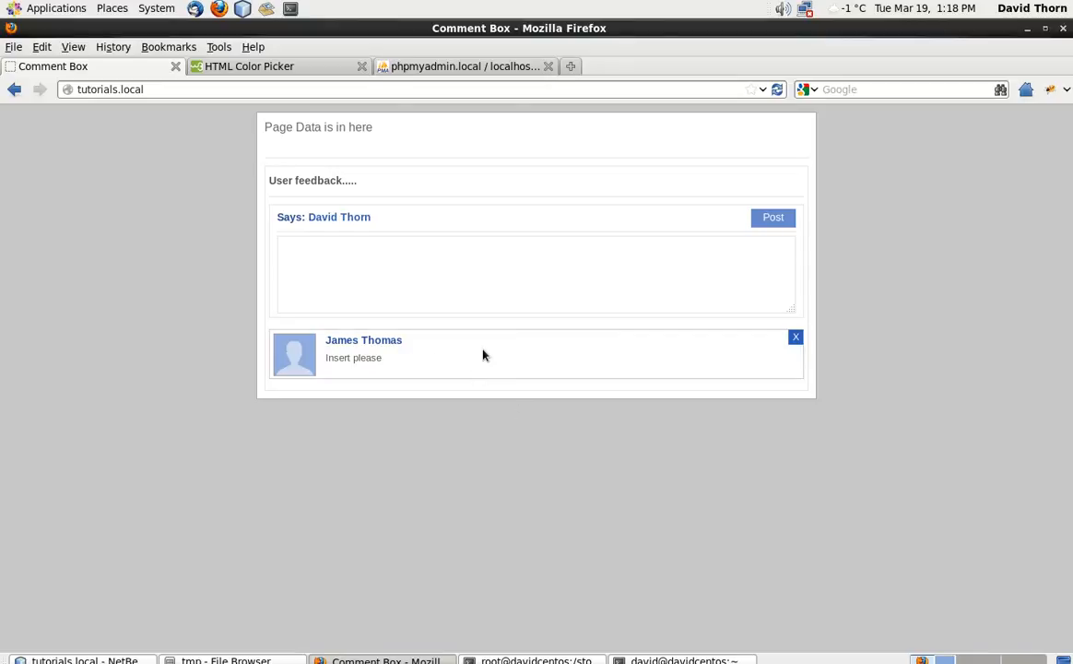
mouse_move(487, 354)
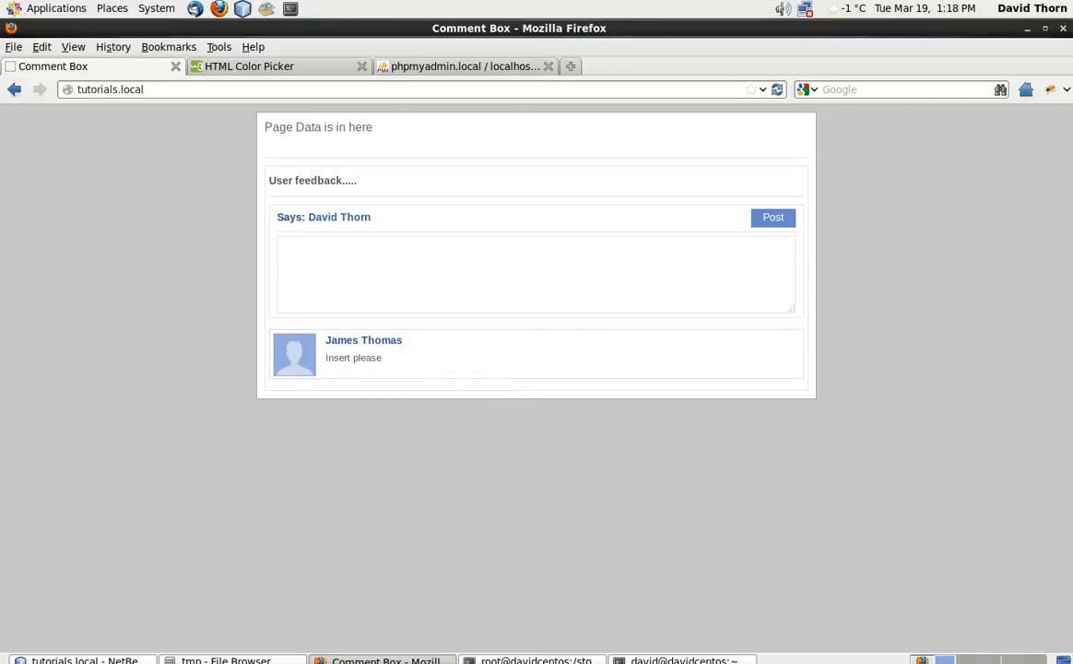